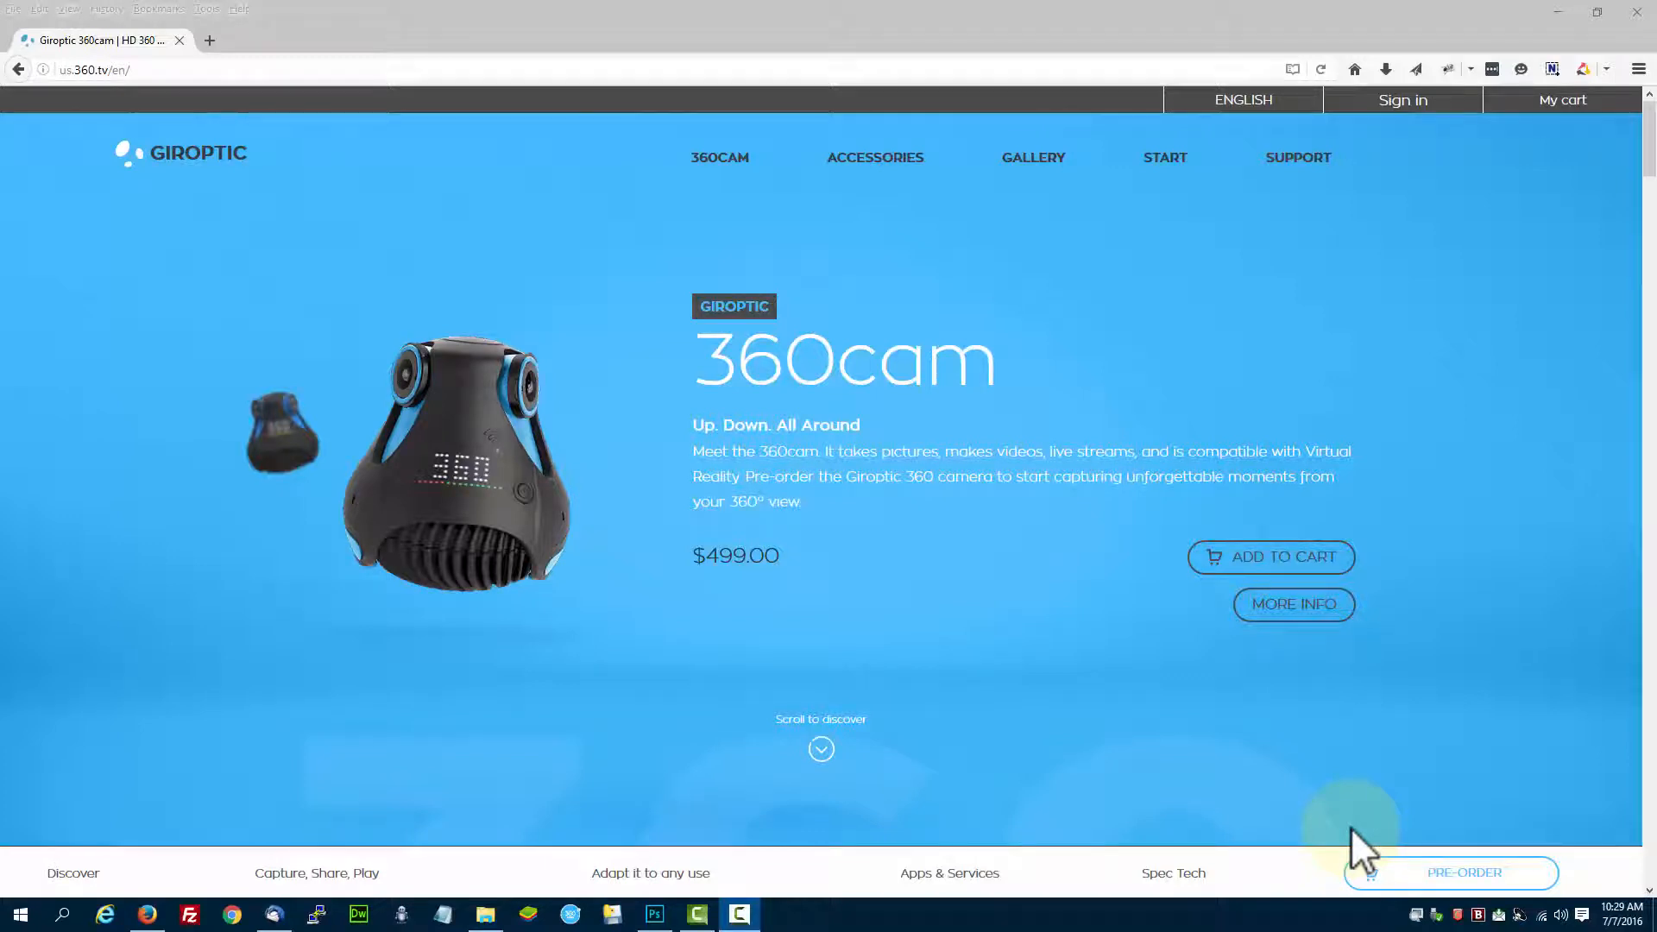
pyautogui.moveTo(1336, 841)
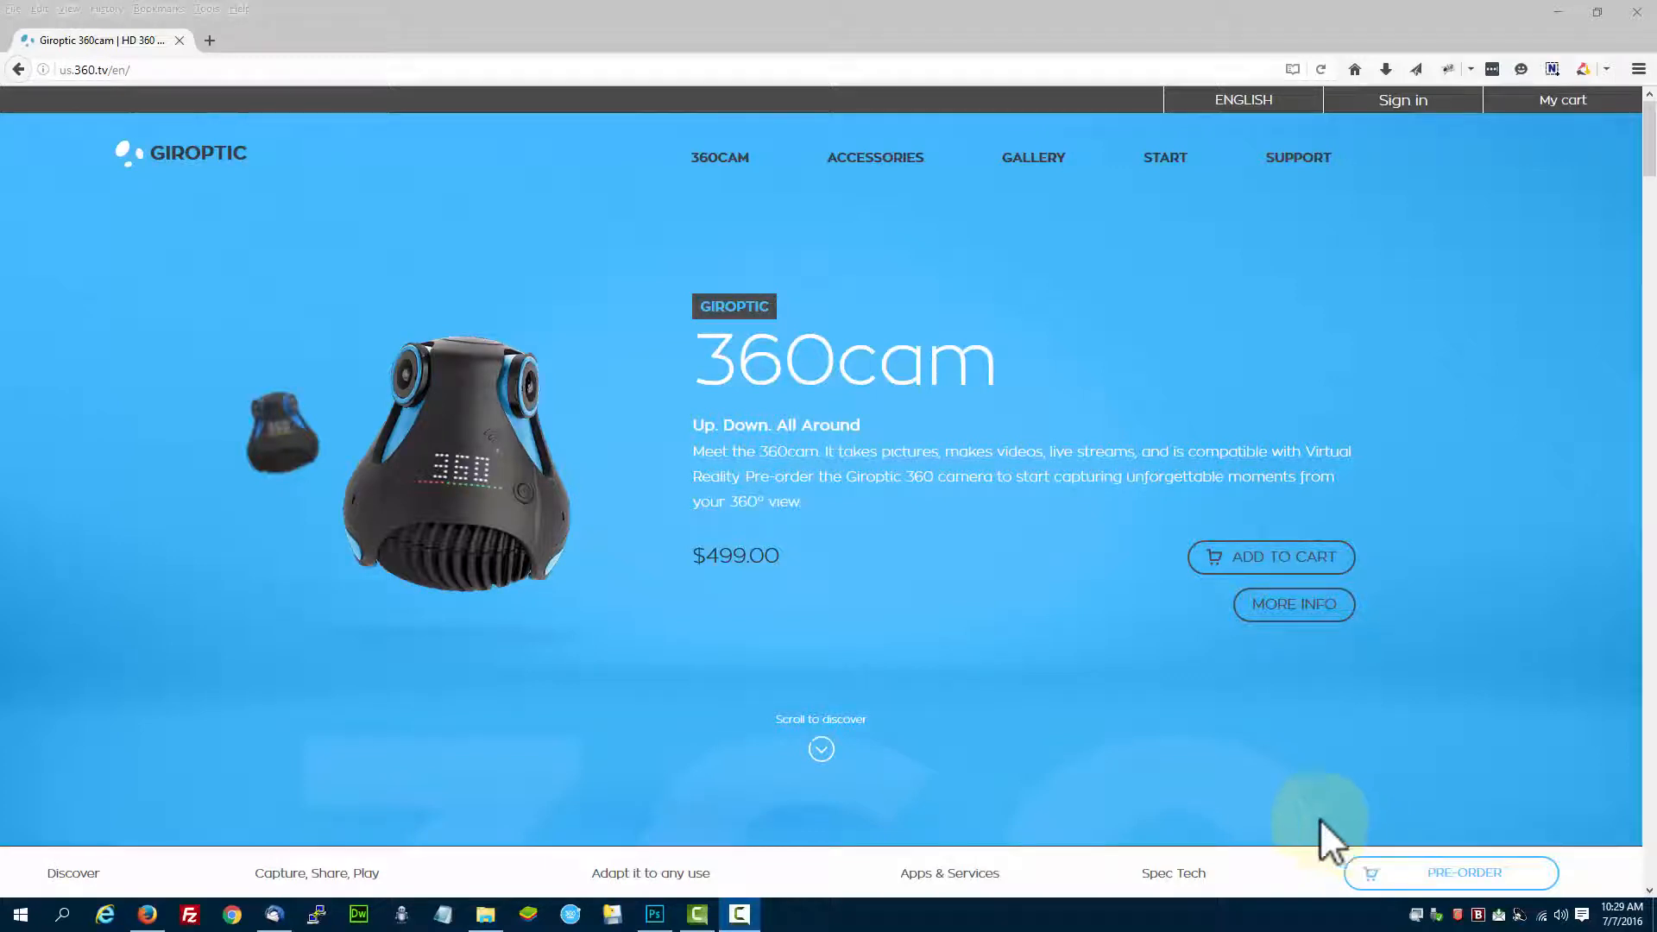
pyautogui.moveTo(787, 577)
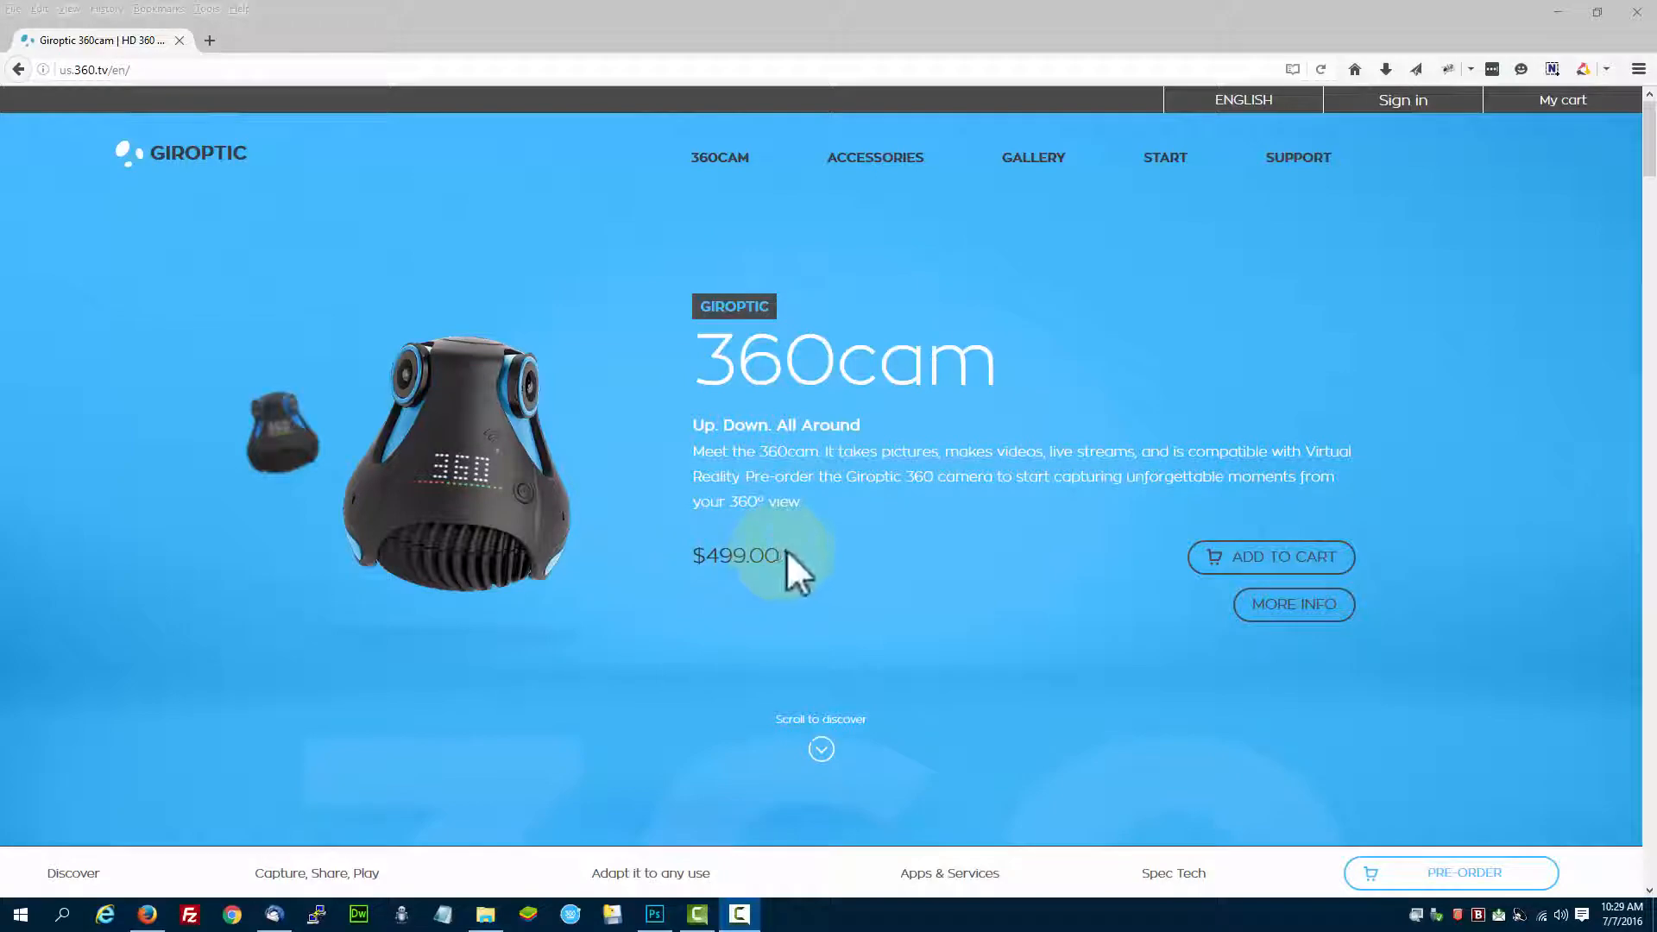
# Scroll the us.360.tv homepage down past the app and VR sections to the footer
pyautogui.scroll(-3)
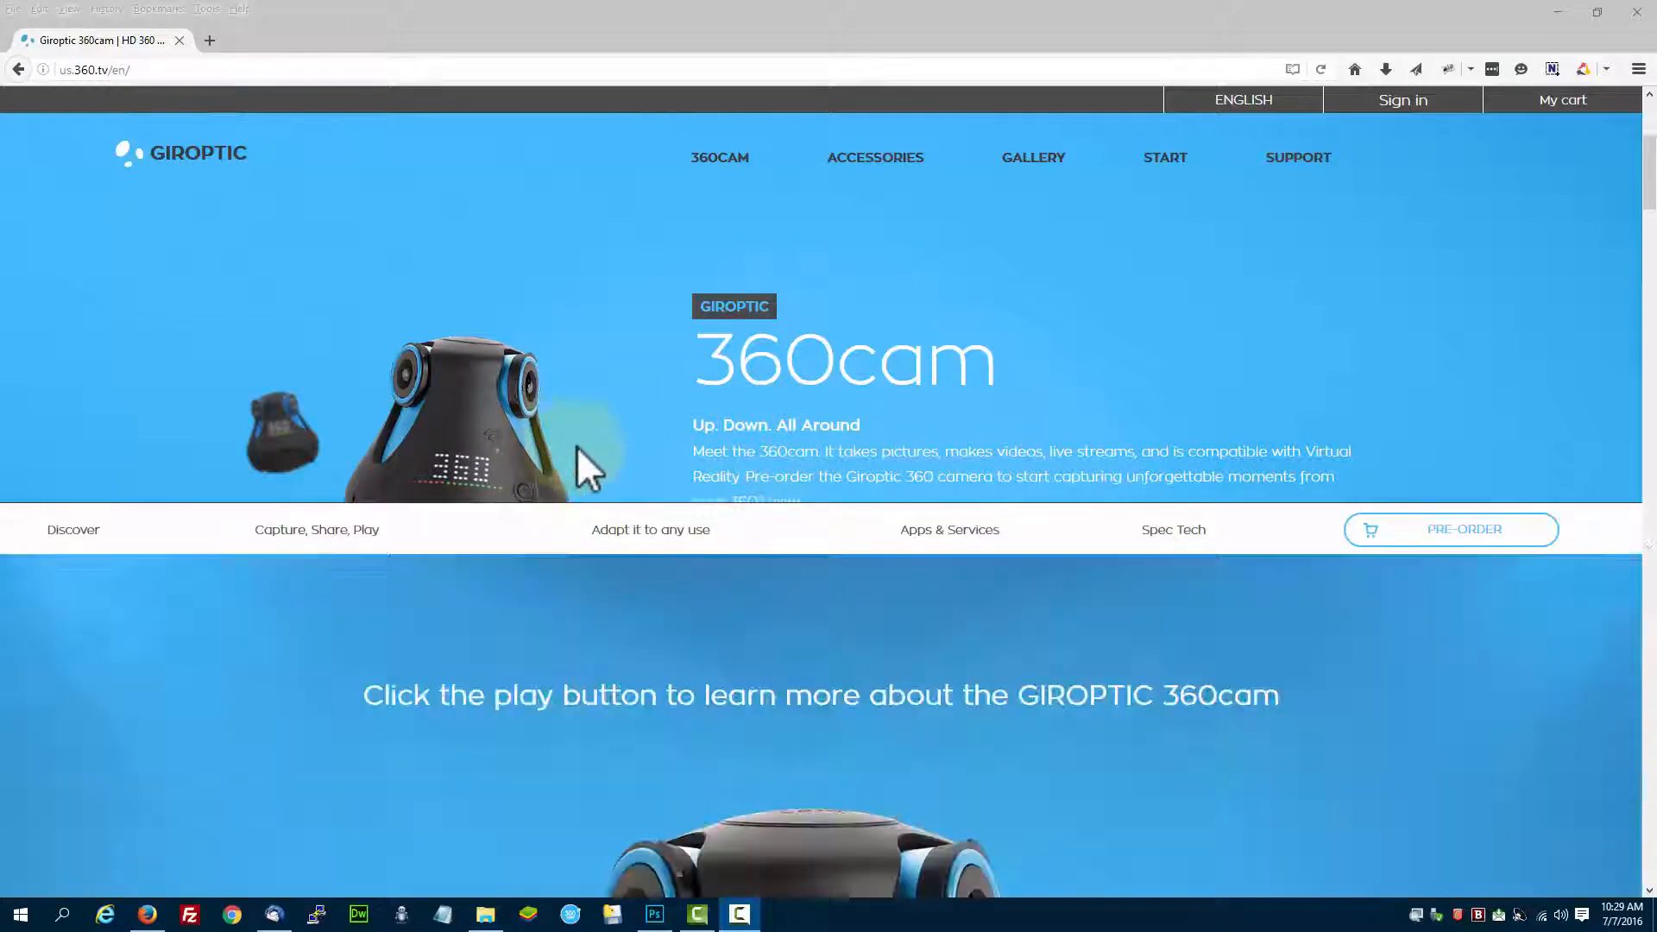
pyautogui.scroll(-3)
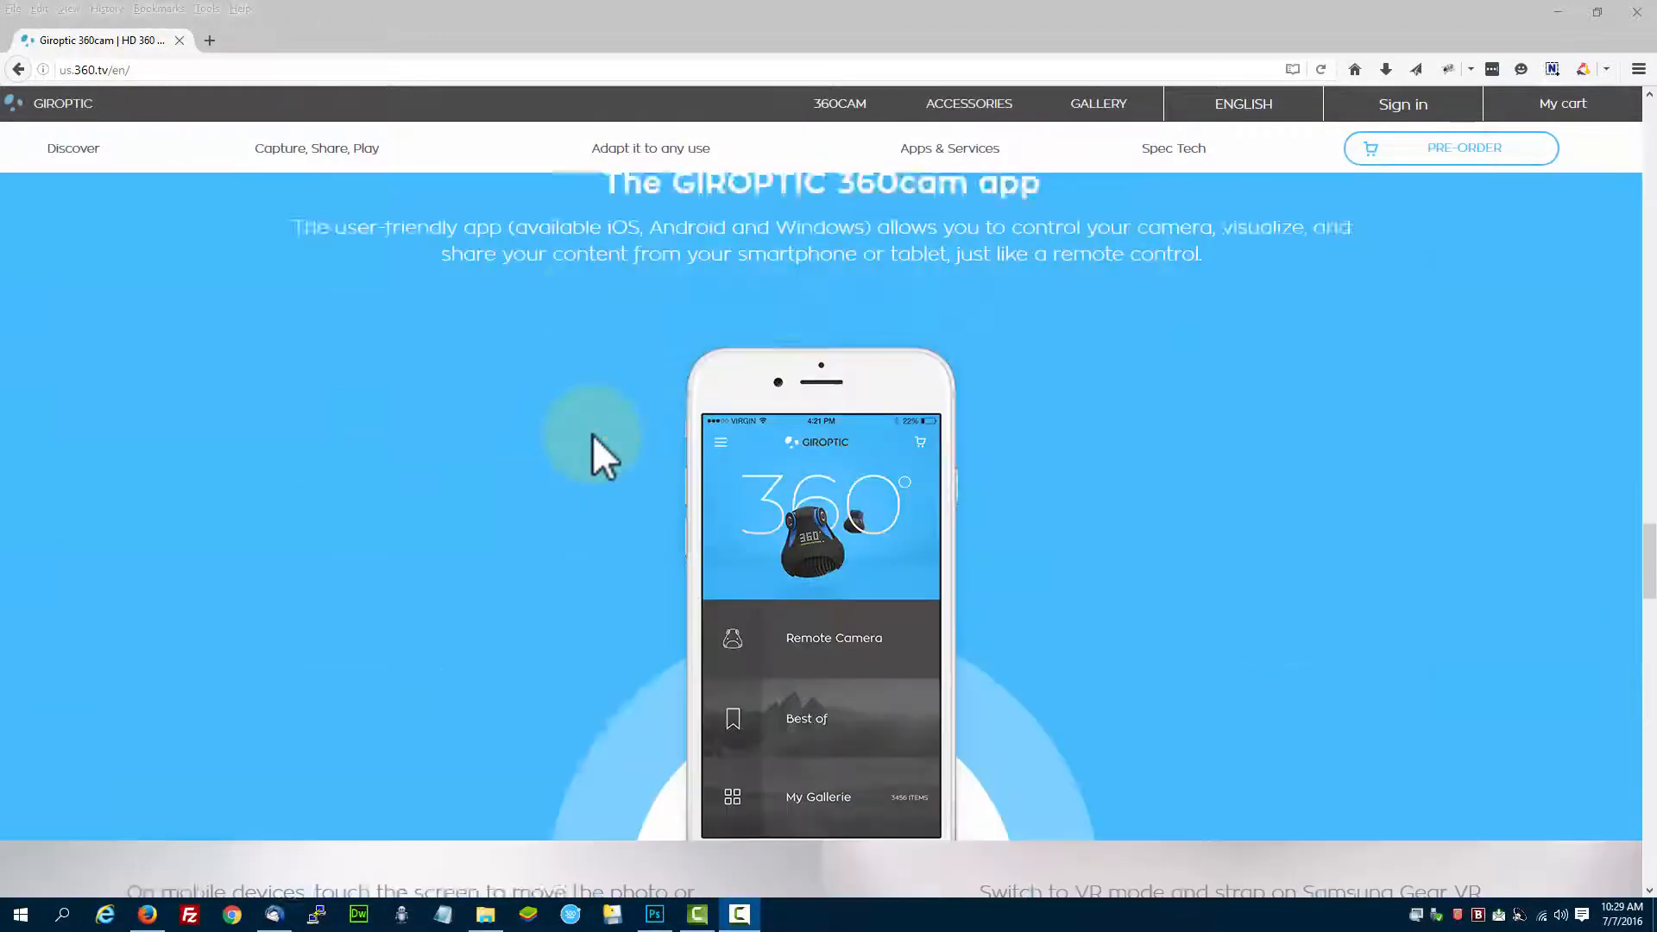
pyautogui.scroll(-3)
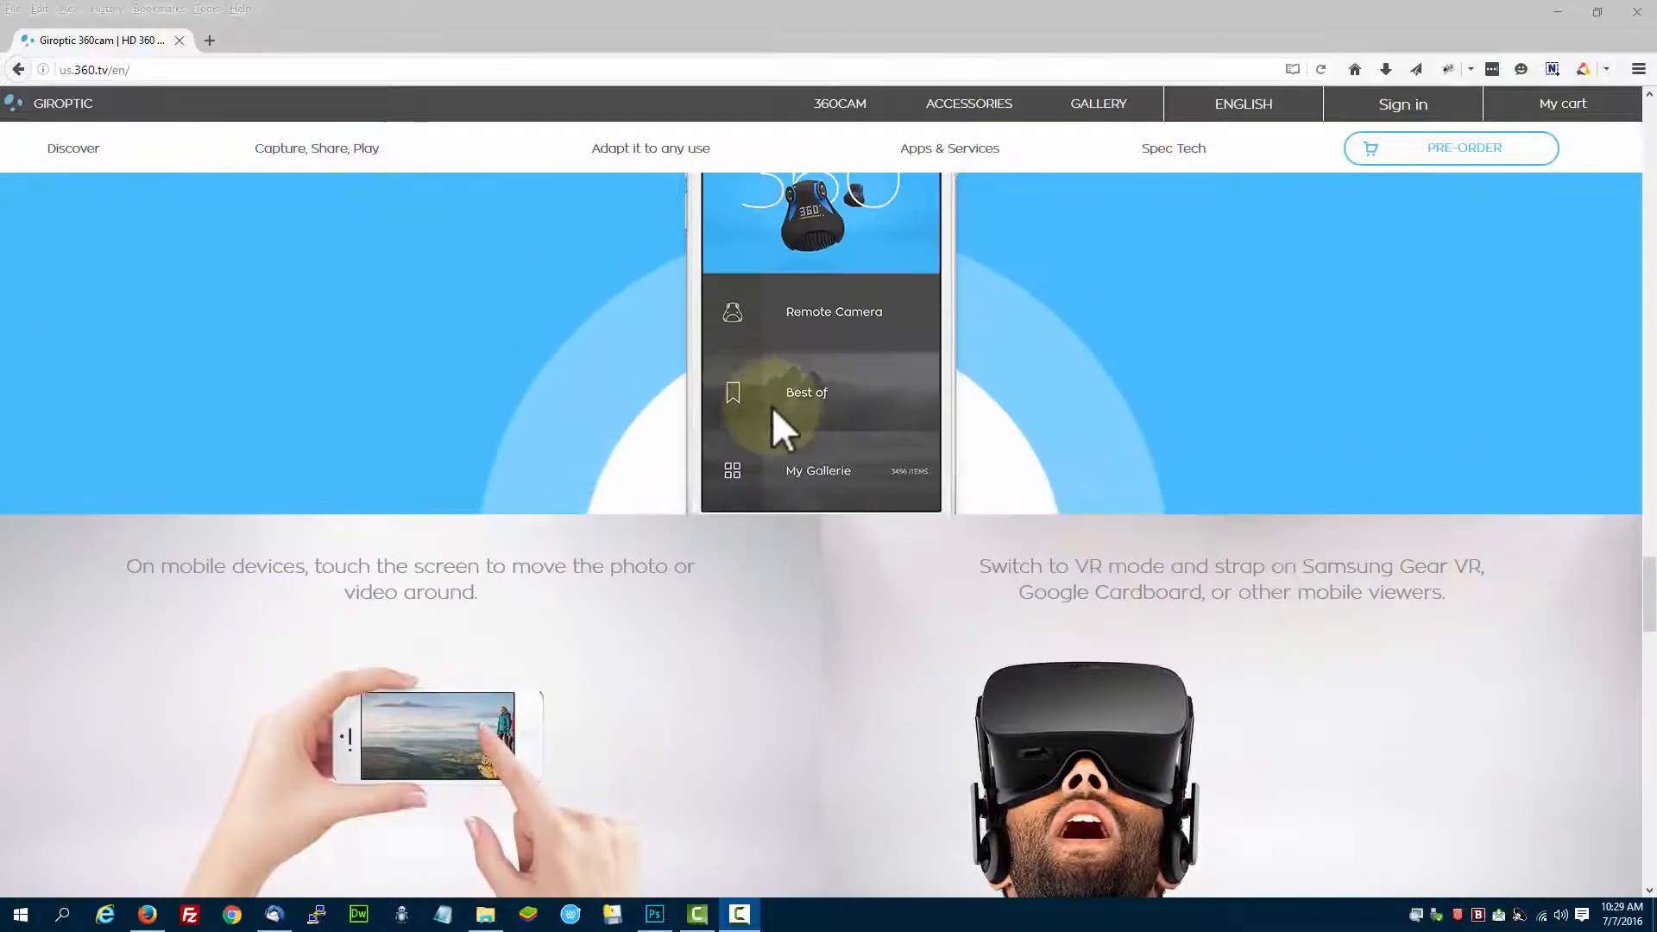
pyautogui.scroll(-3)
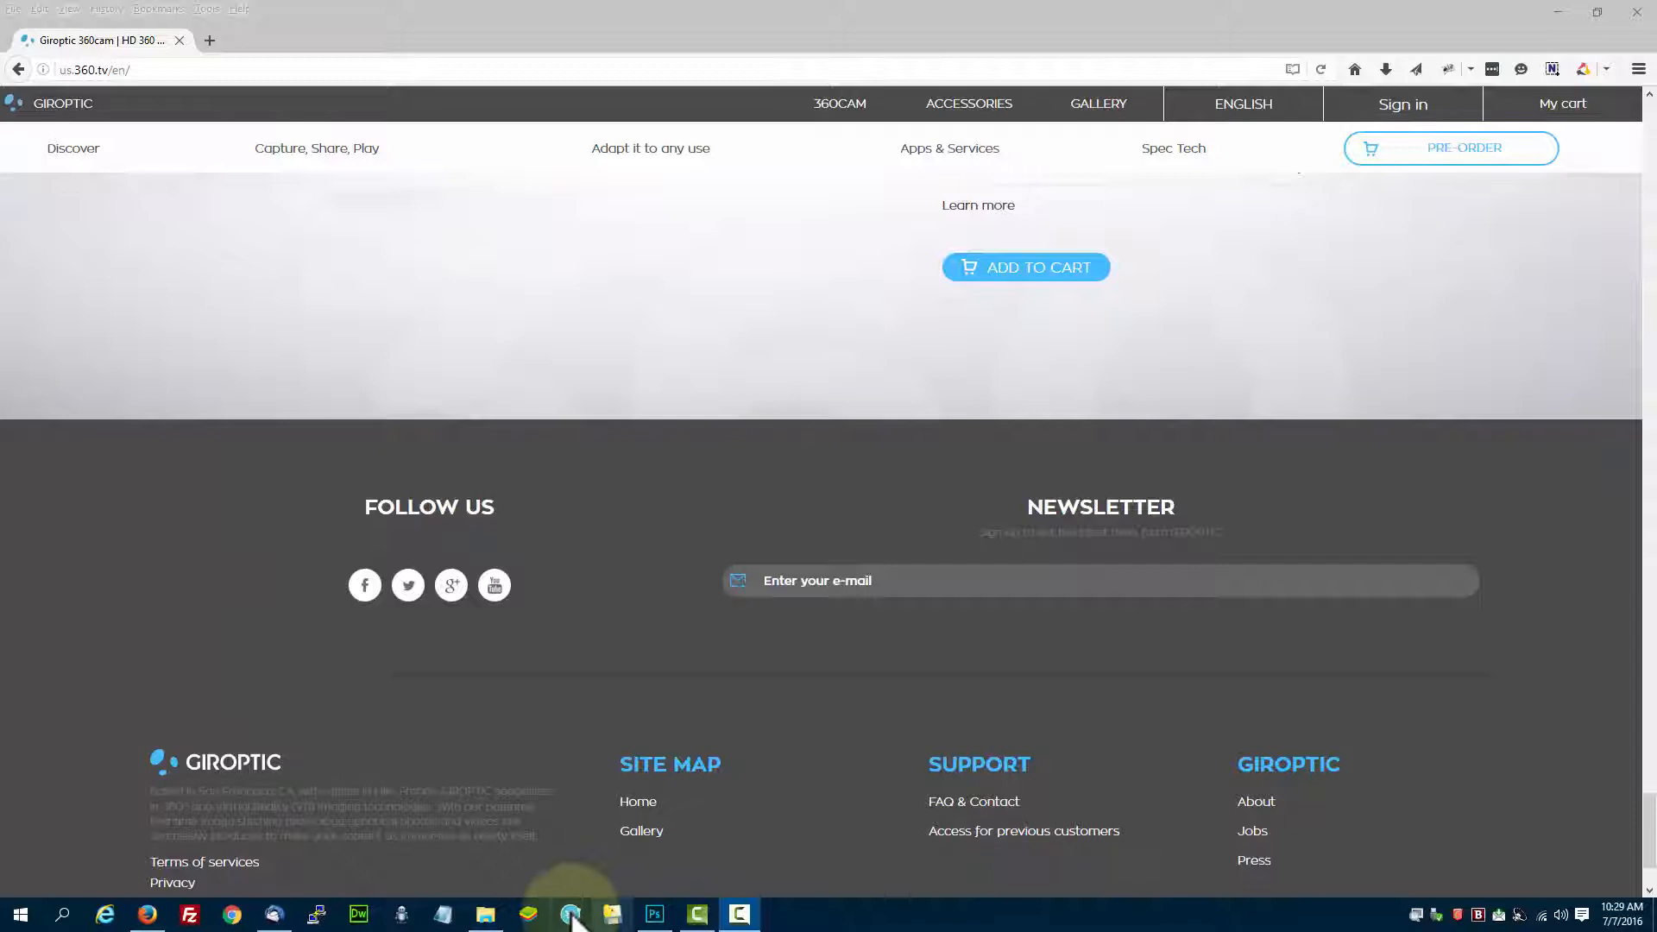
# Bring up 360cam Studio, visit the My 360cam camera page and return to the Gallery
pyautogui.click(567, 913)
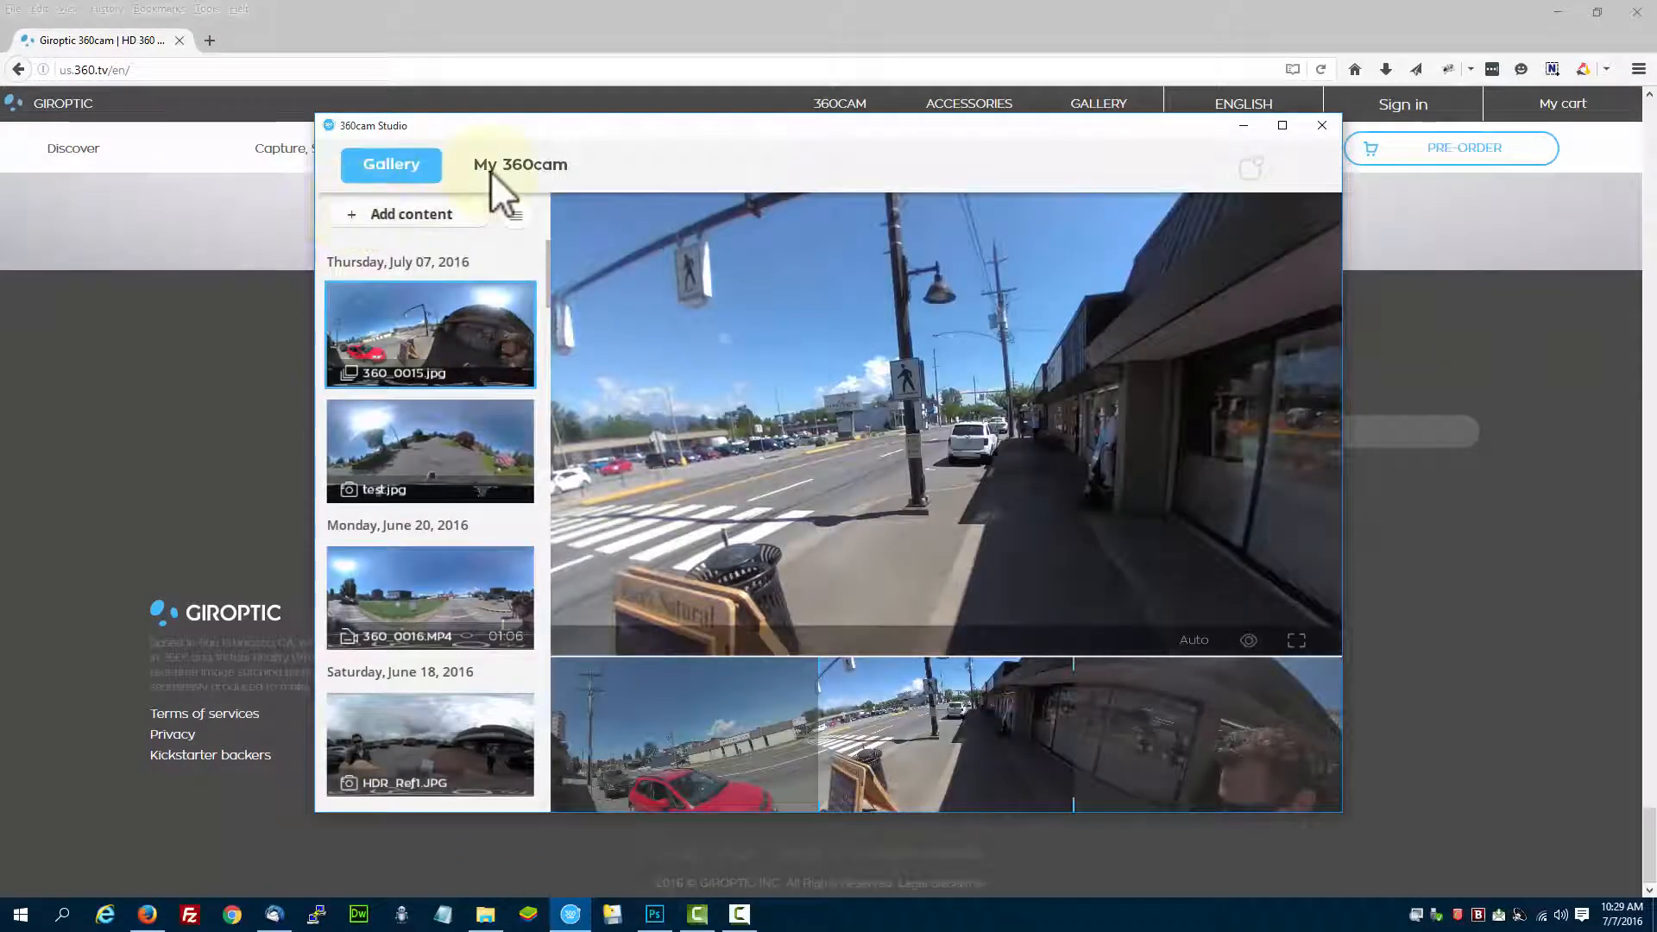
pyautogui.click(520, 165)
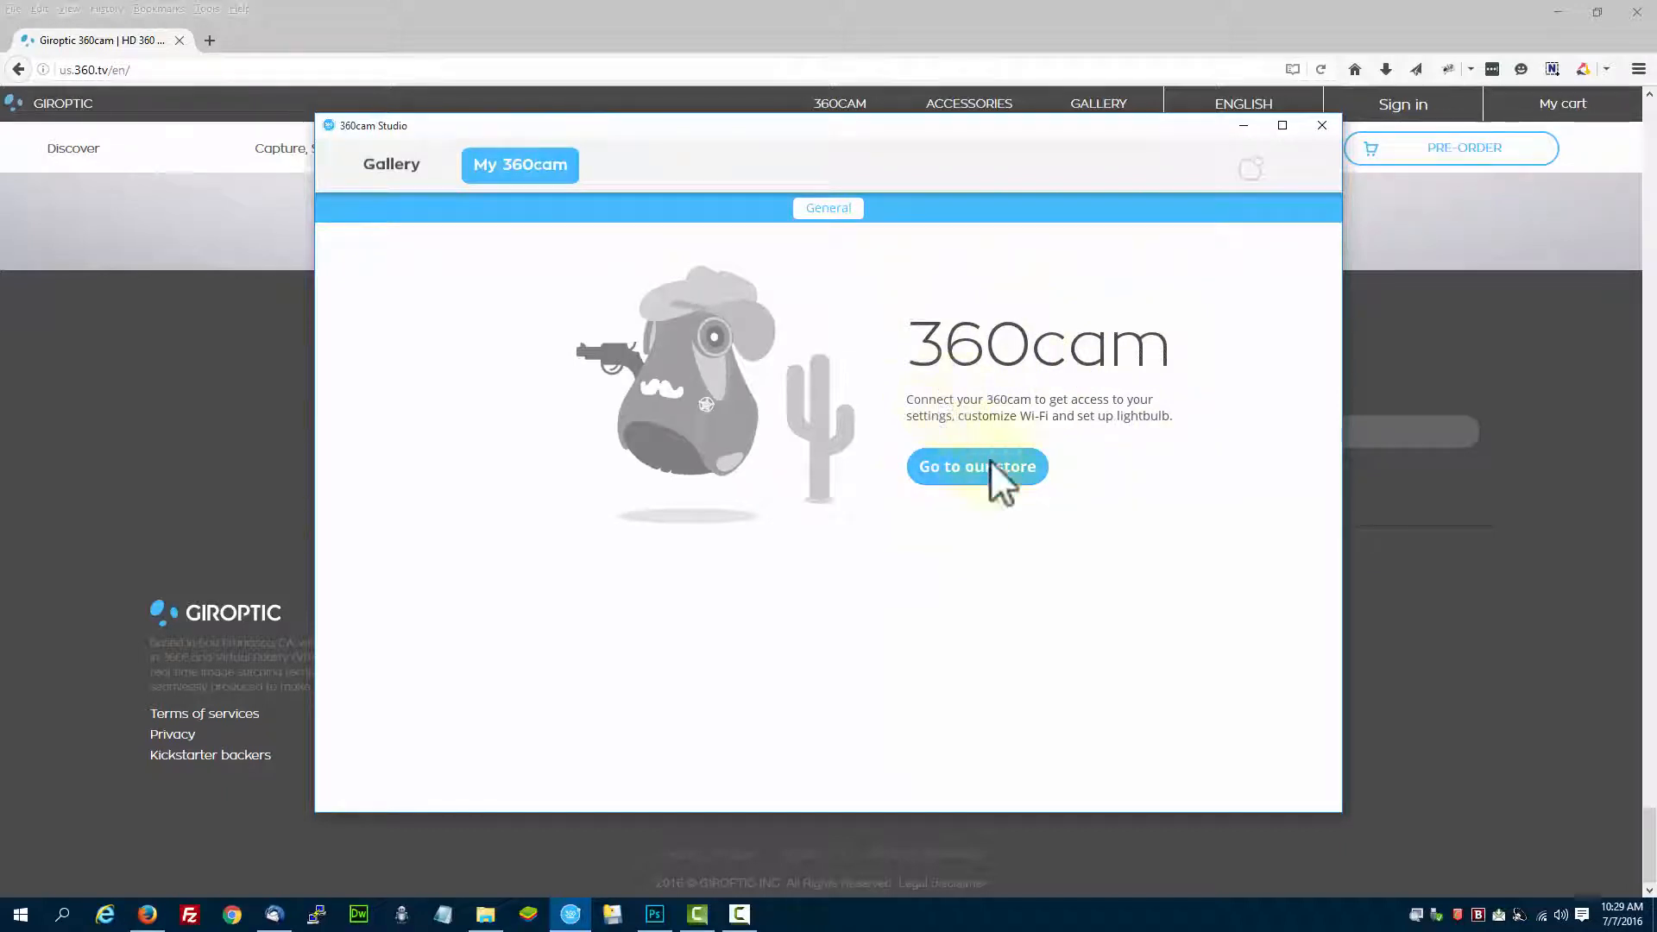
pyautogui.moveTo(1258, 185)
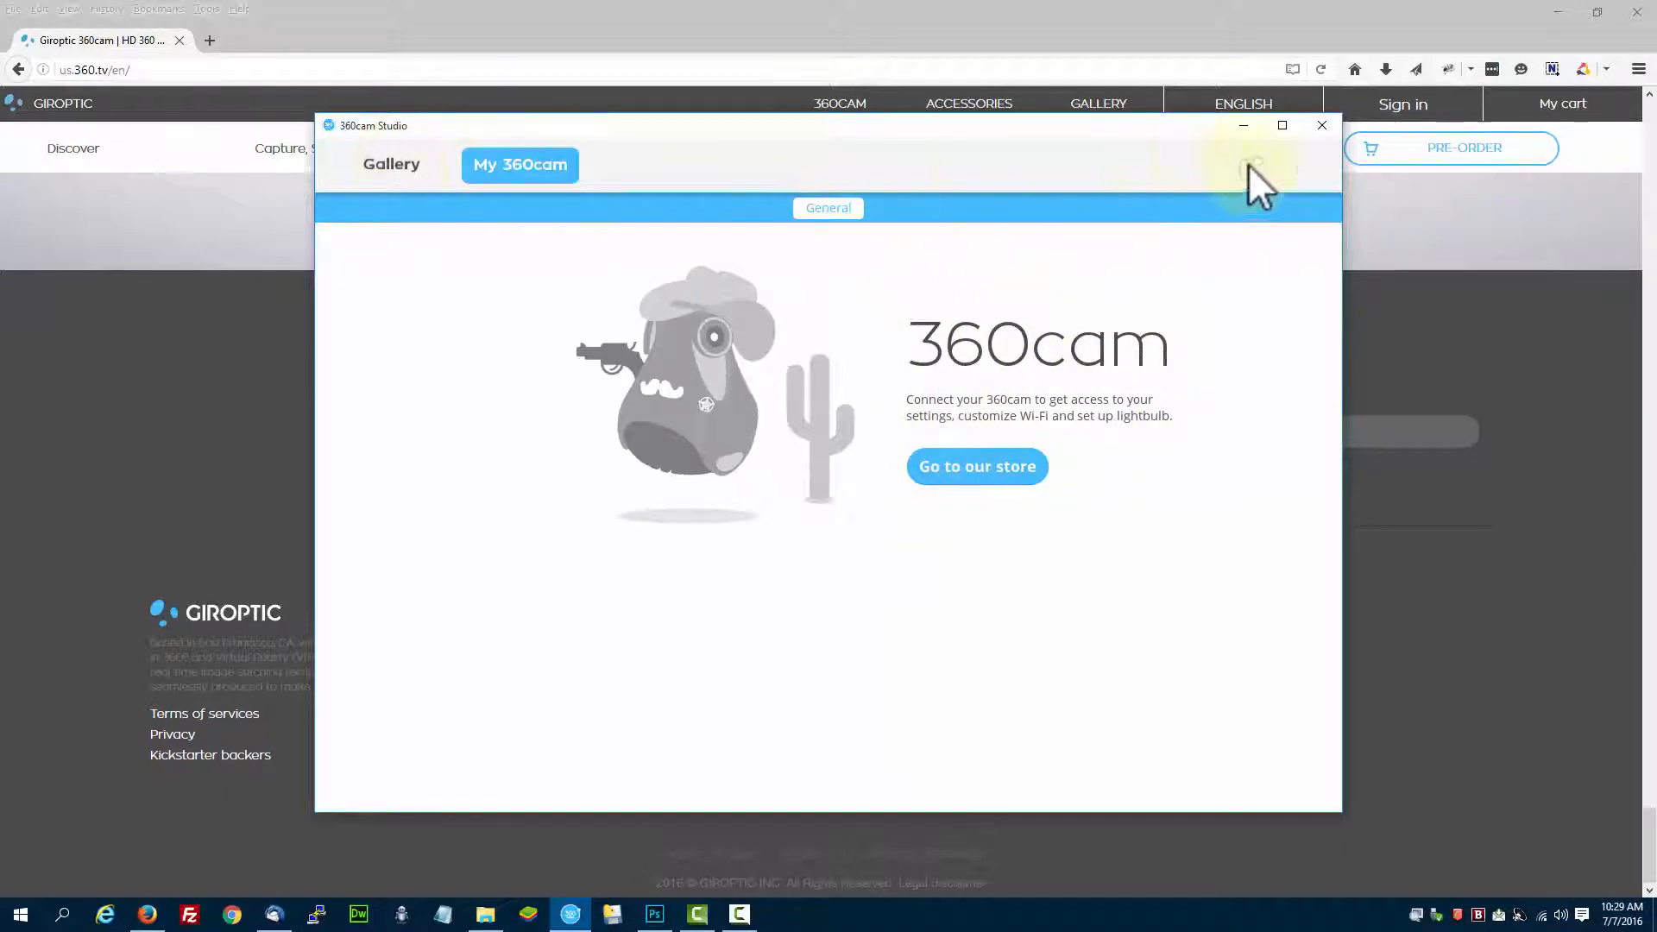
pyautogui.moveTo(278, 149)
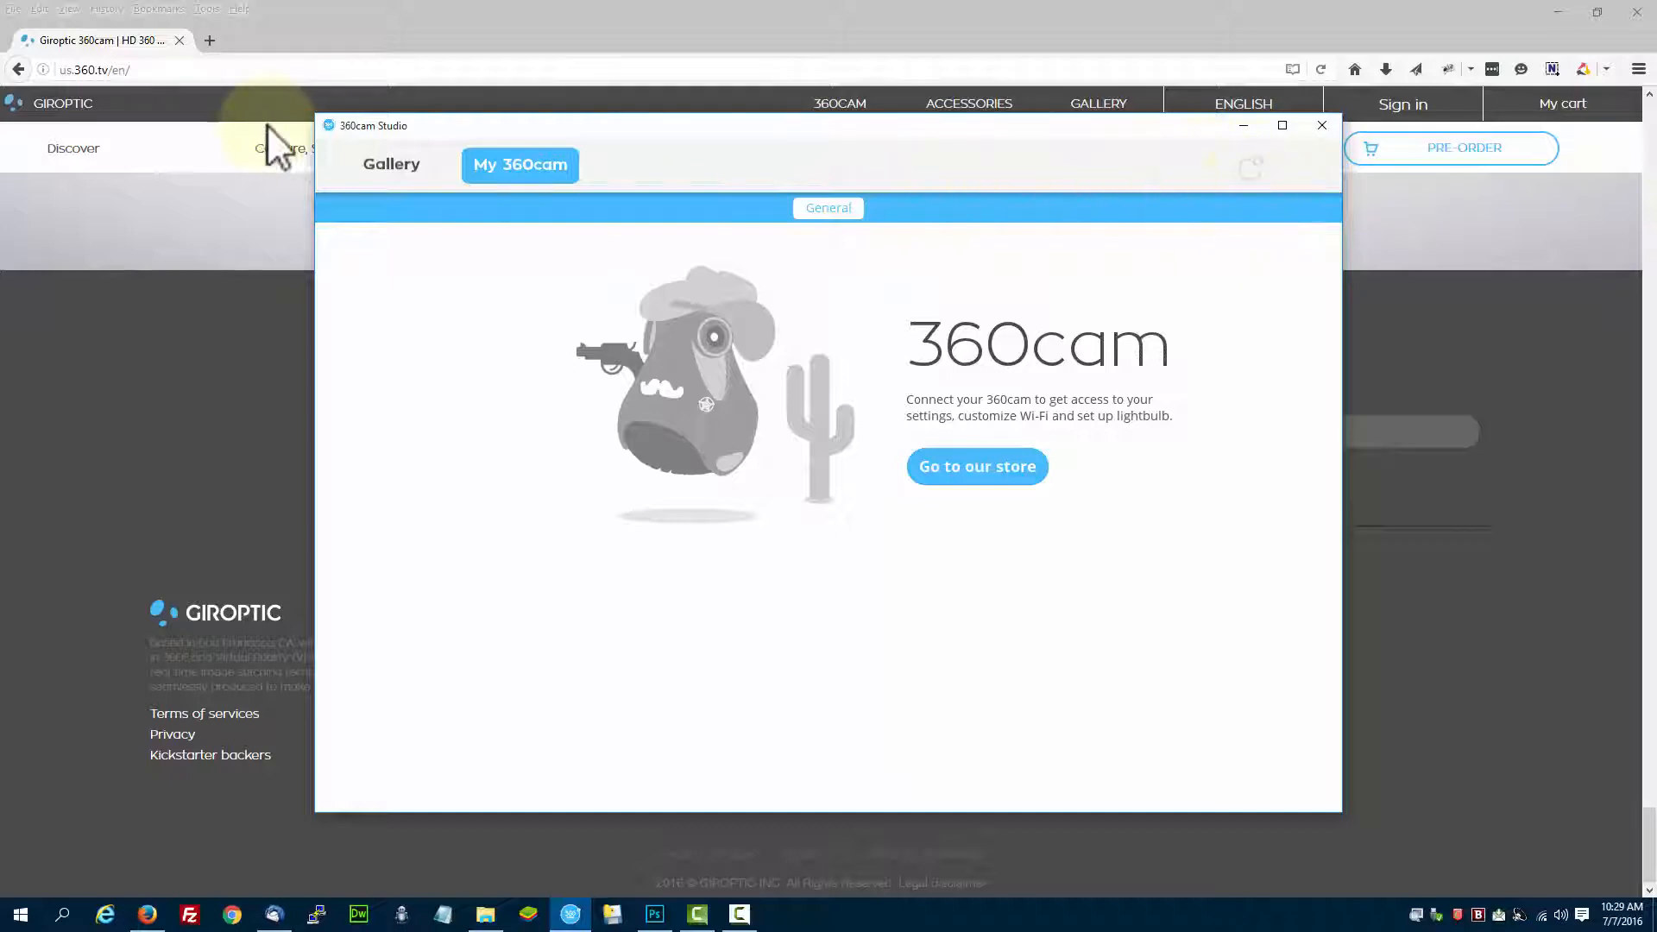
pyautogui.click(390, 165)
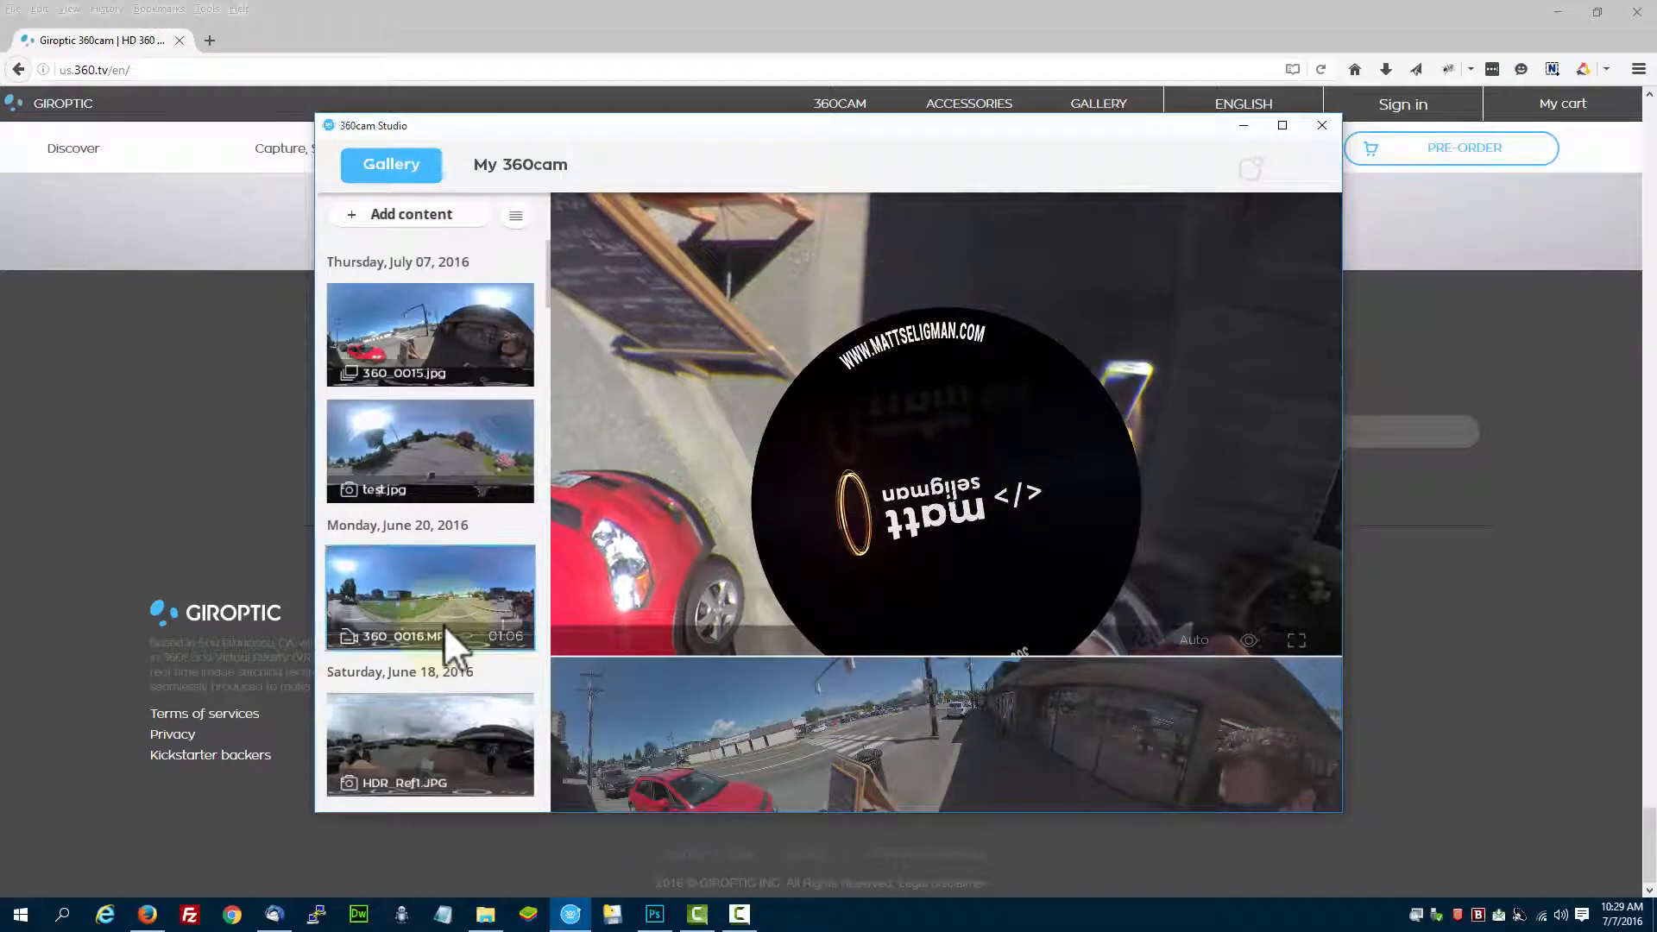
# View the 360_0016.MP4 video and then the 360_0015.jpg photo in the viewer
pyautogui.click(429, 597)
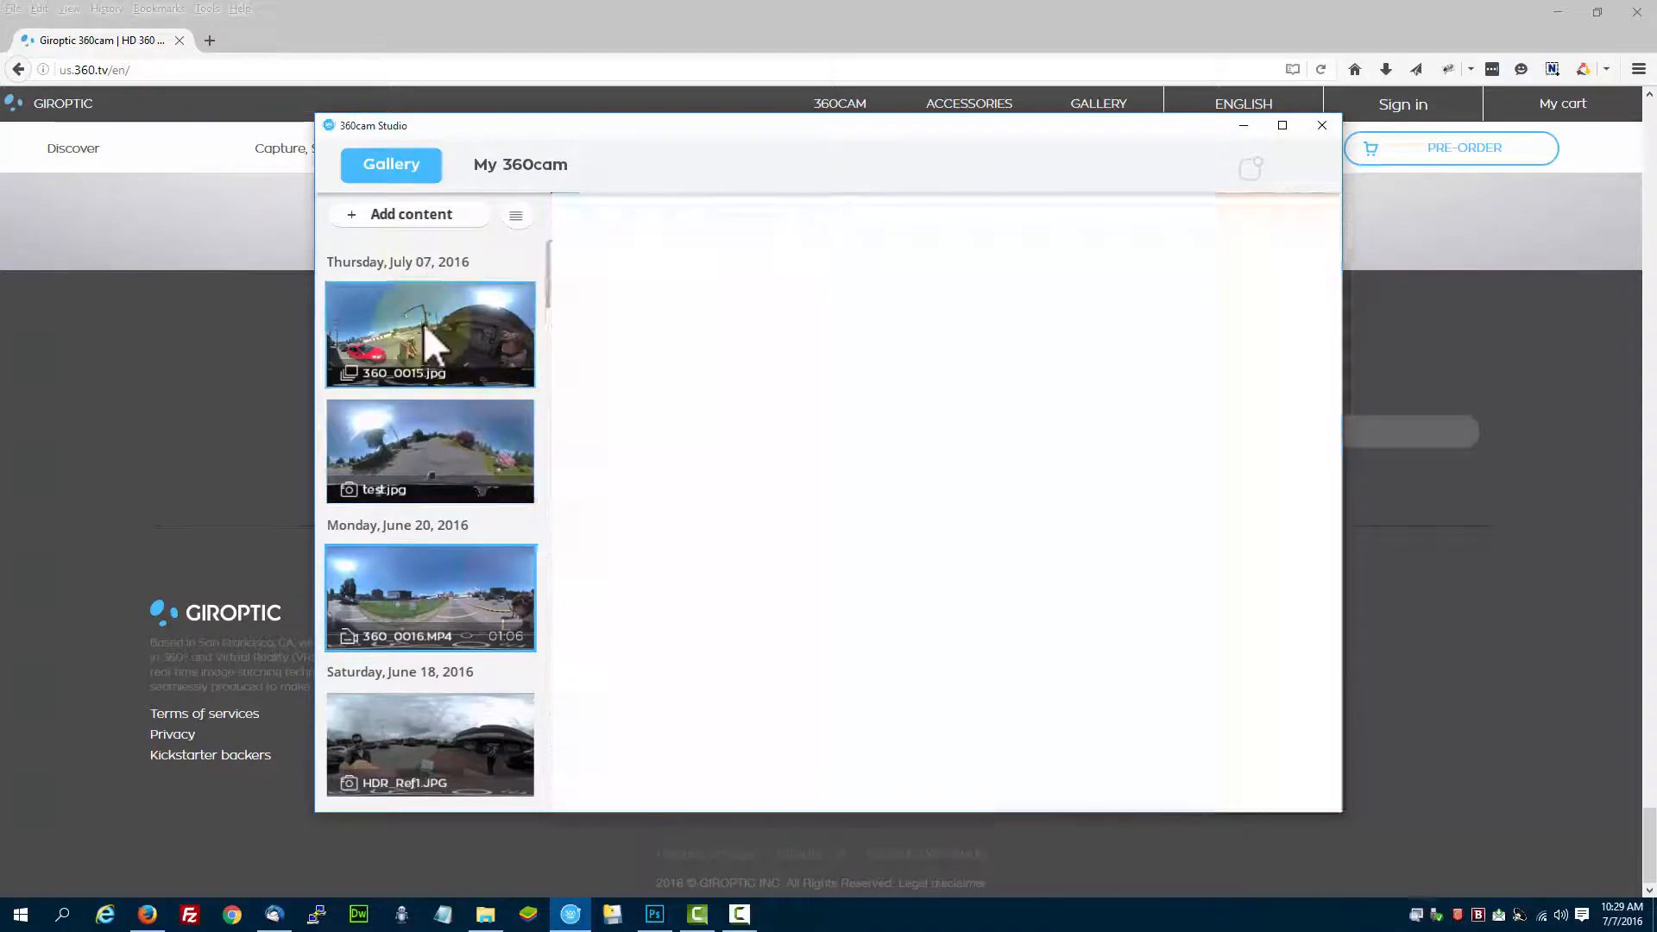
pyautogui.click(429, 333)
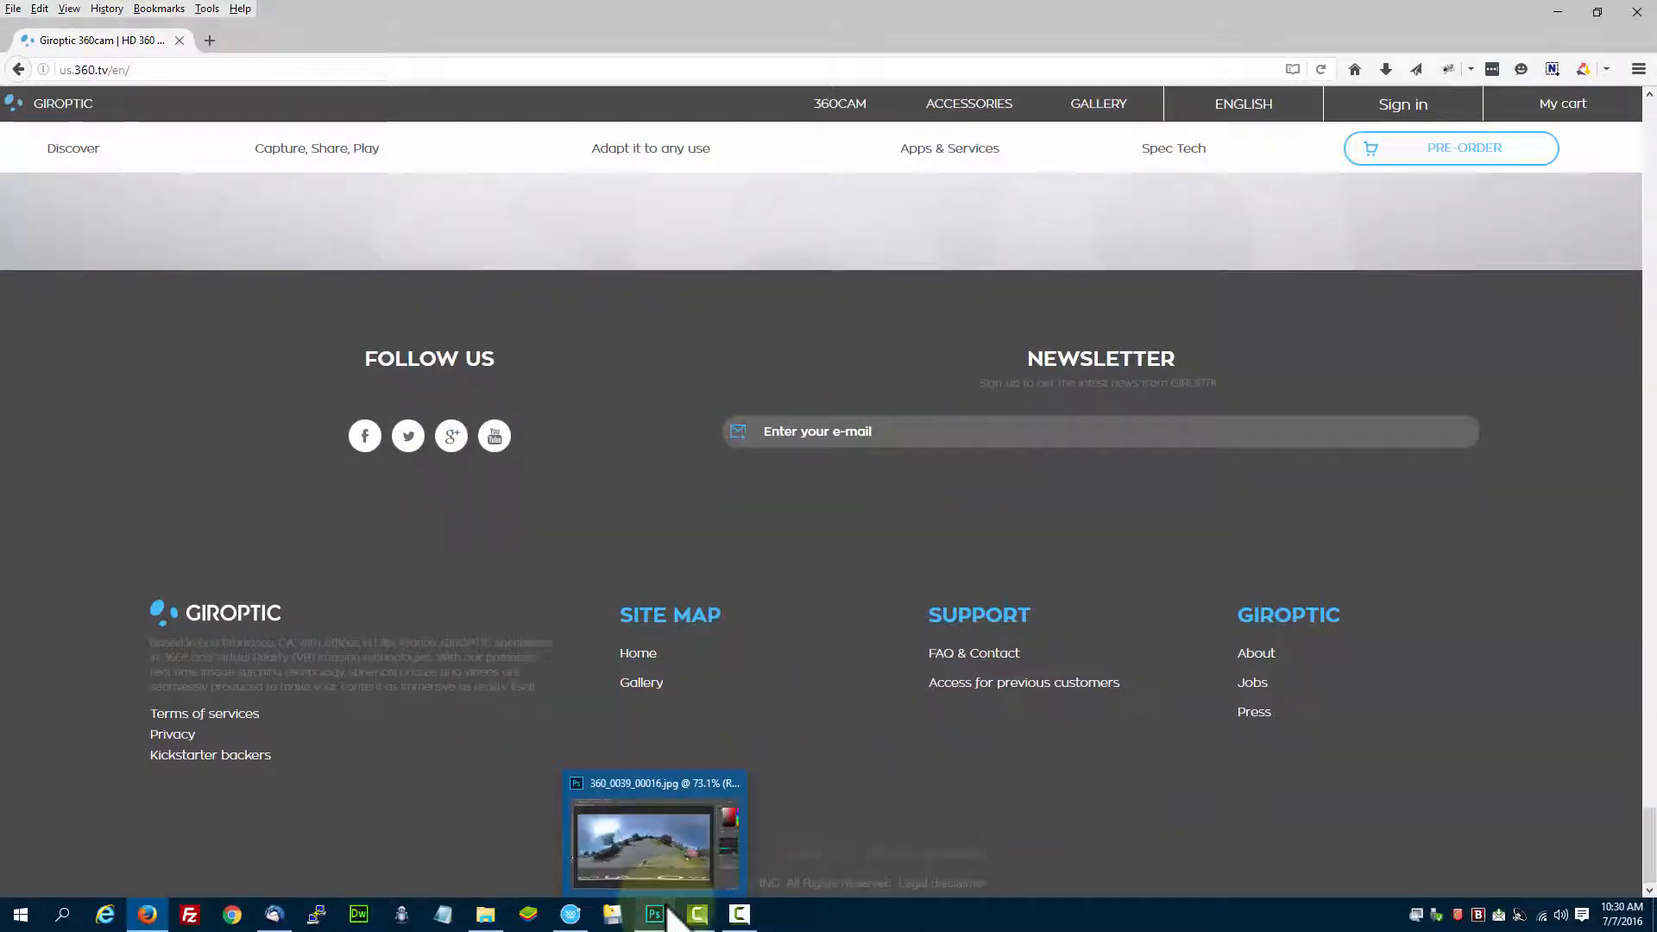
# In Photoshop, close the empty Properties panel and bring up Image Size for the 360 photo
pyautogui.click(654, 915)
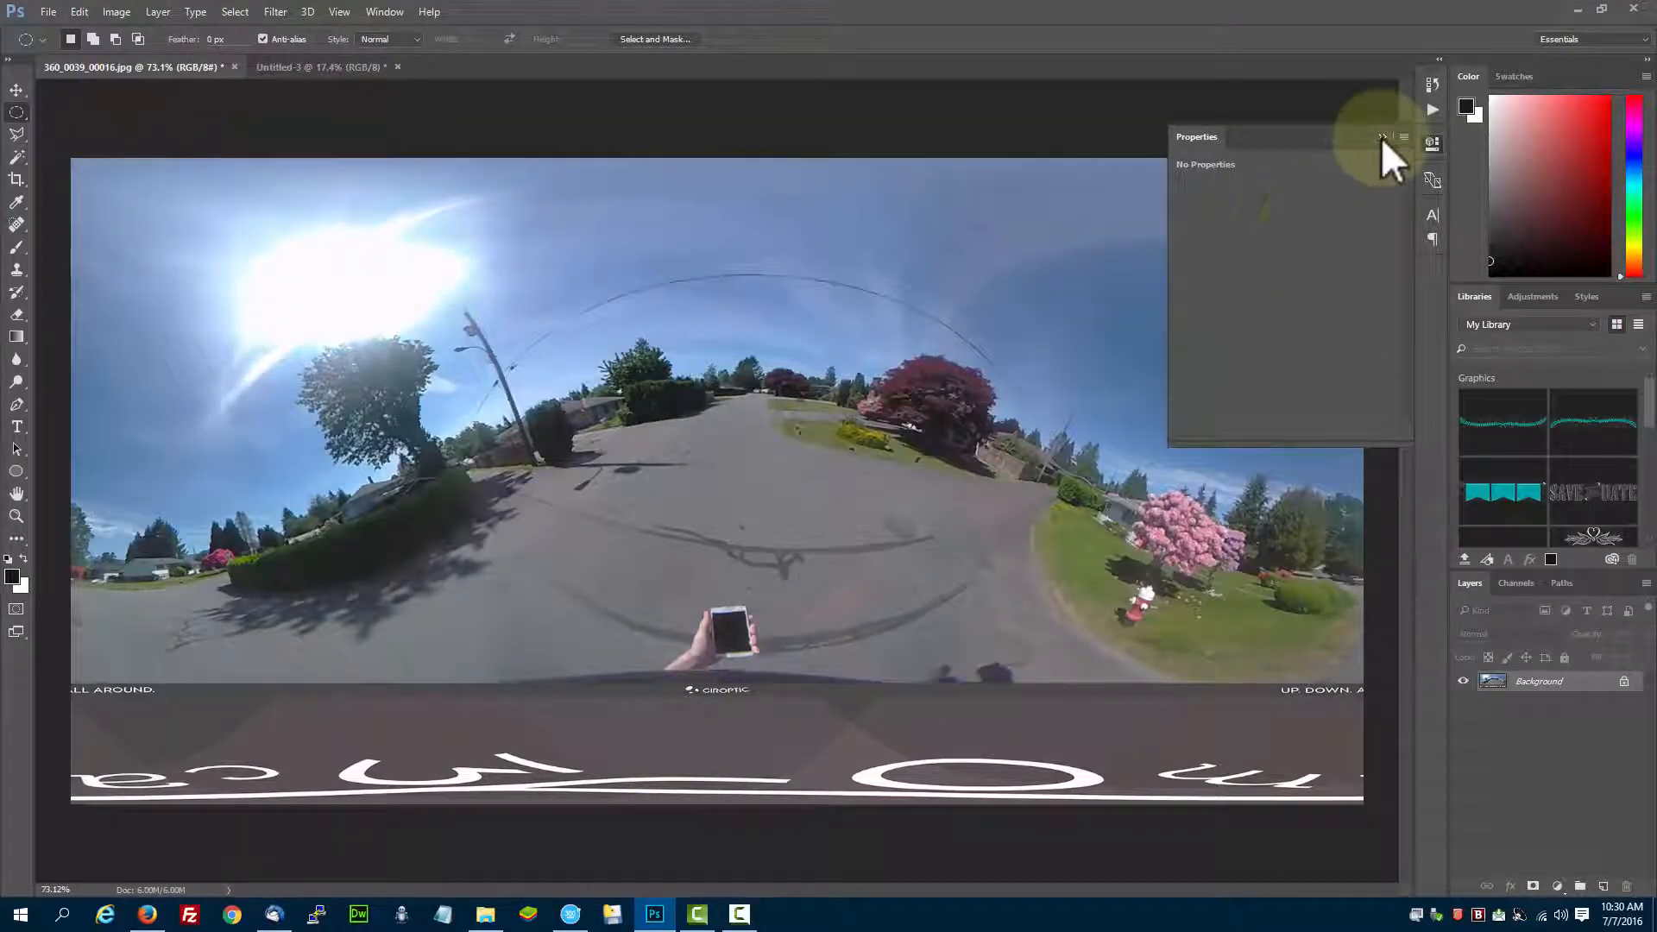
pyautogui.click(1382, 138)
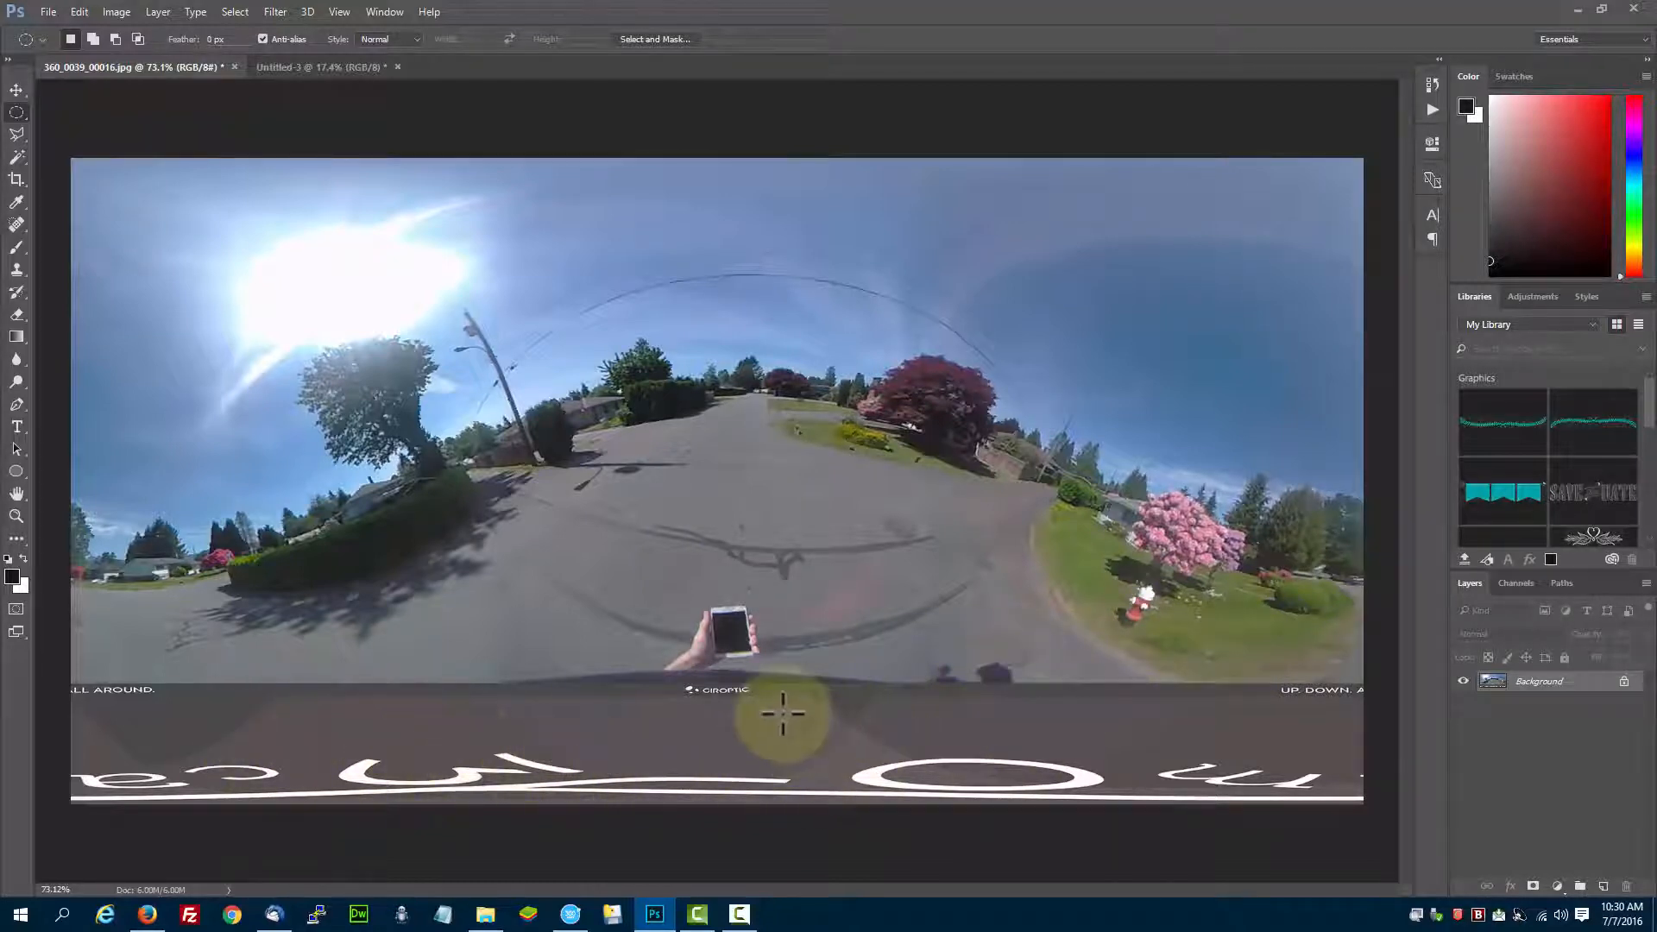
pyautogui.moveTo(783, 713); pyautogui.dragTo(1070, 699)
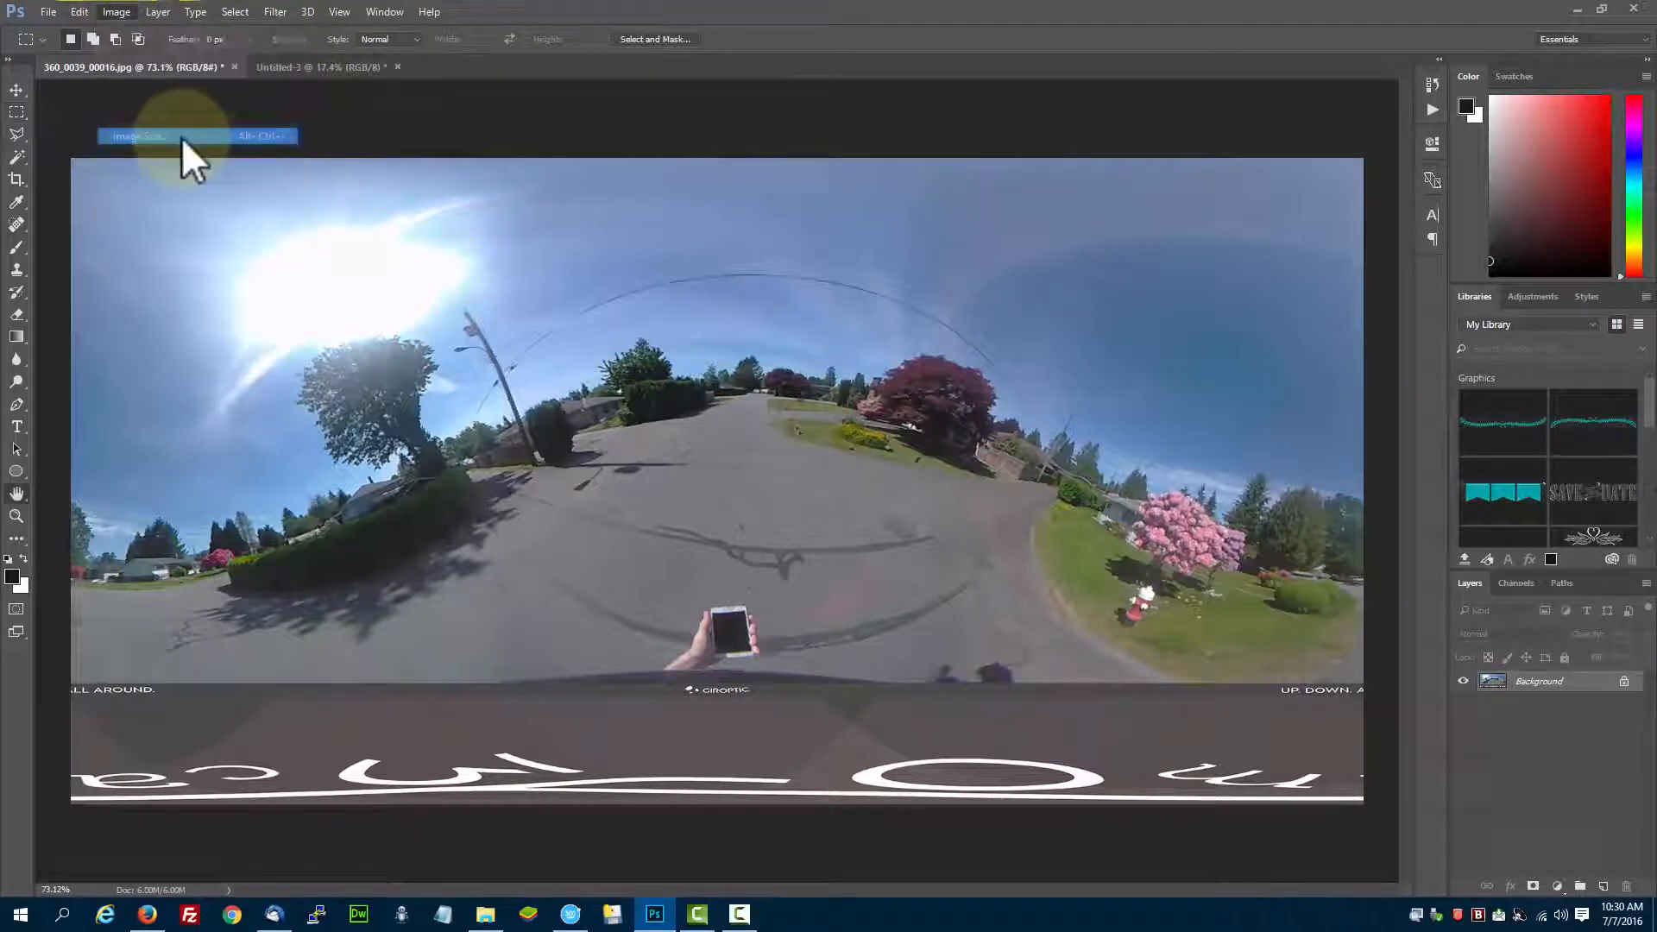
pyautogui.click(135, 134)
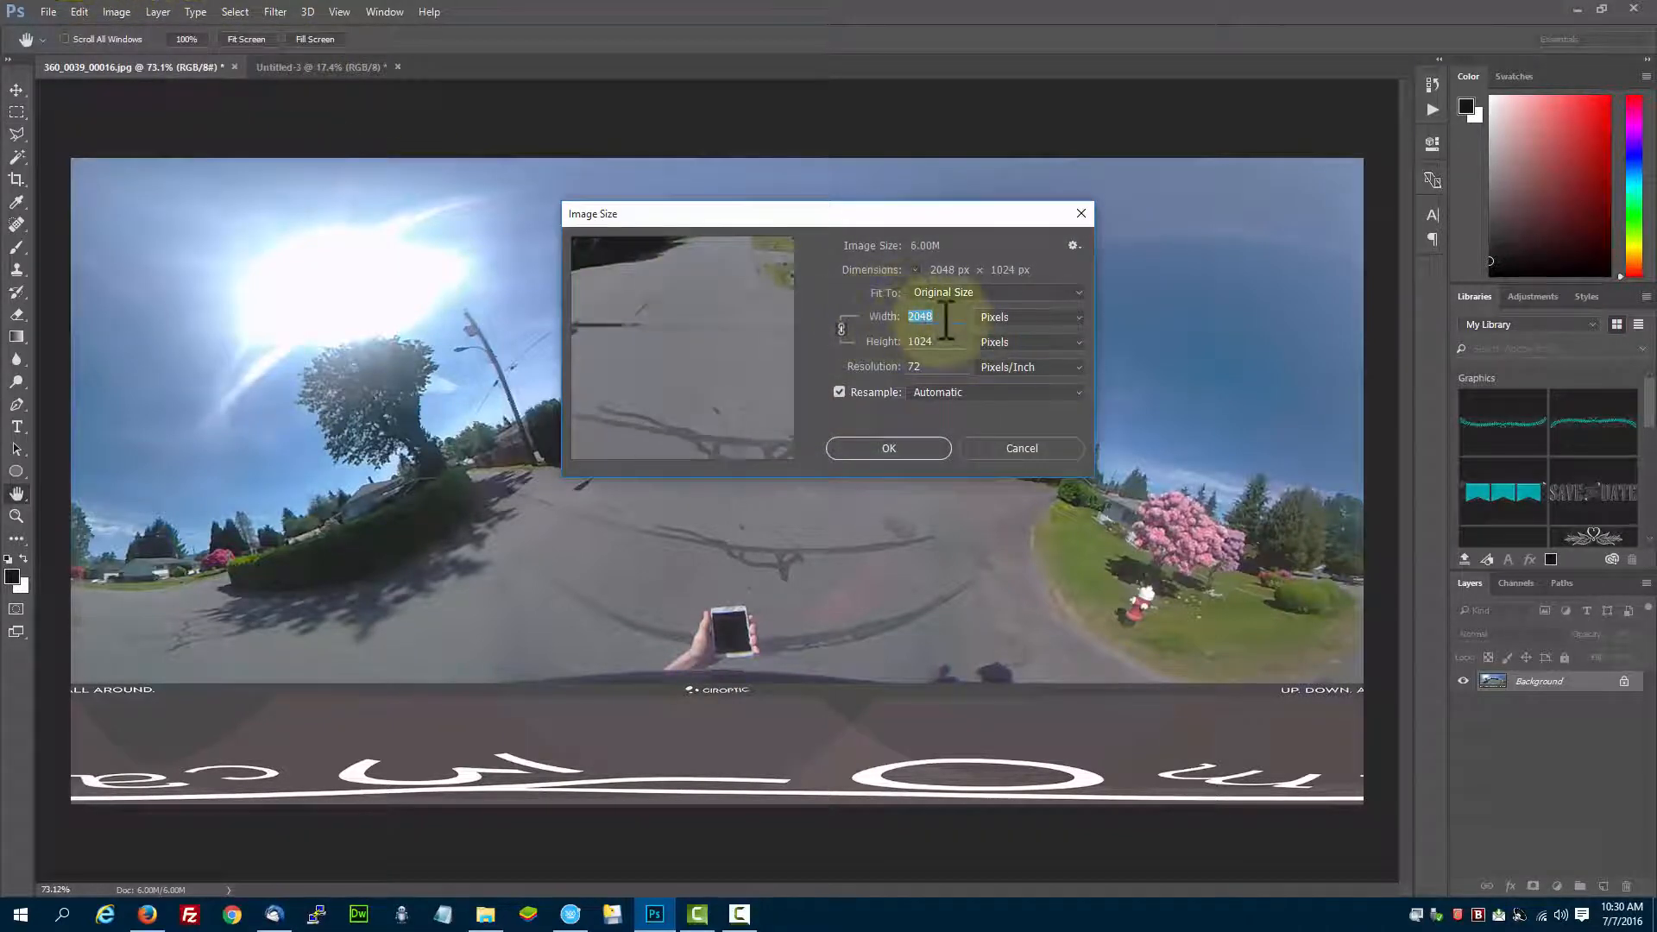
pyautogui.moveTo(882, 374)
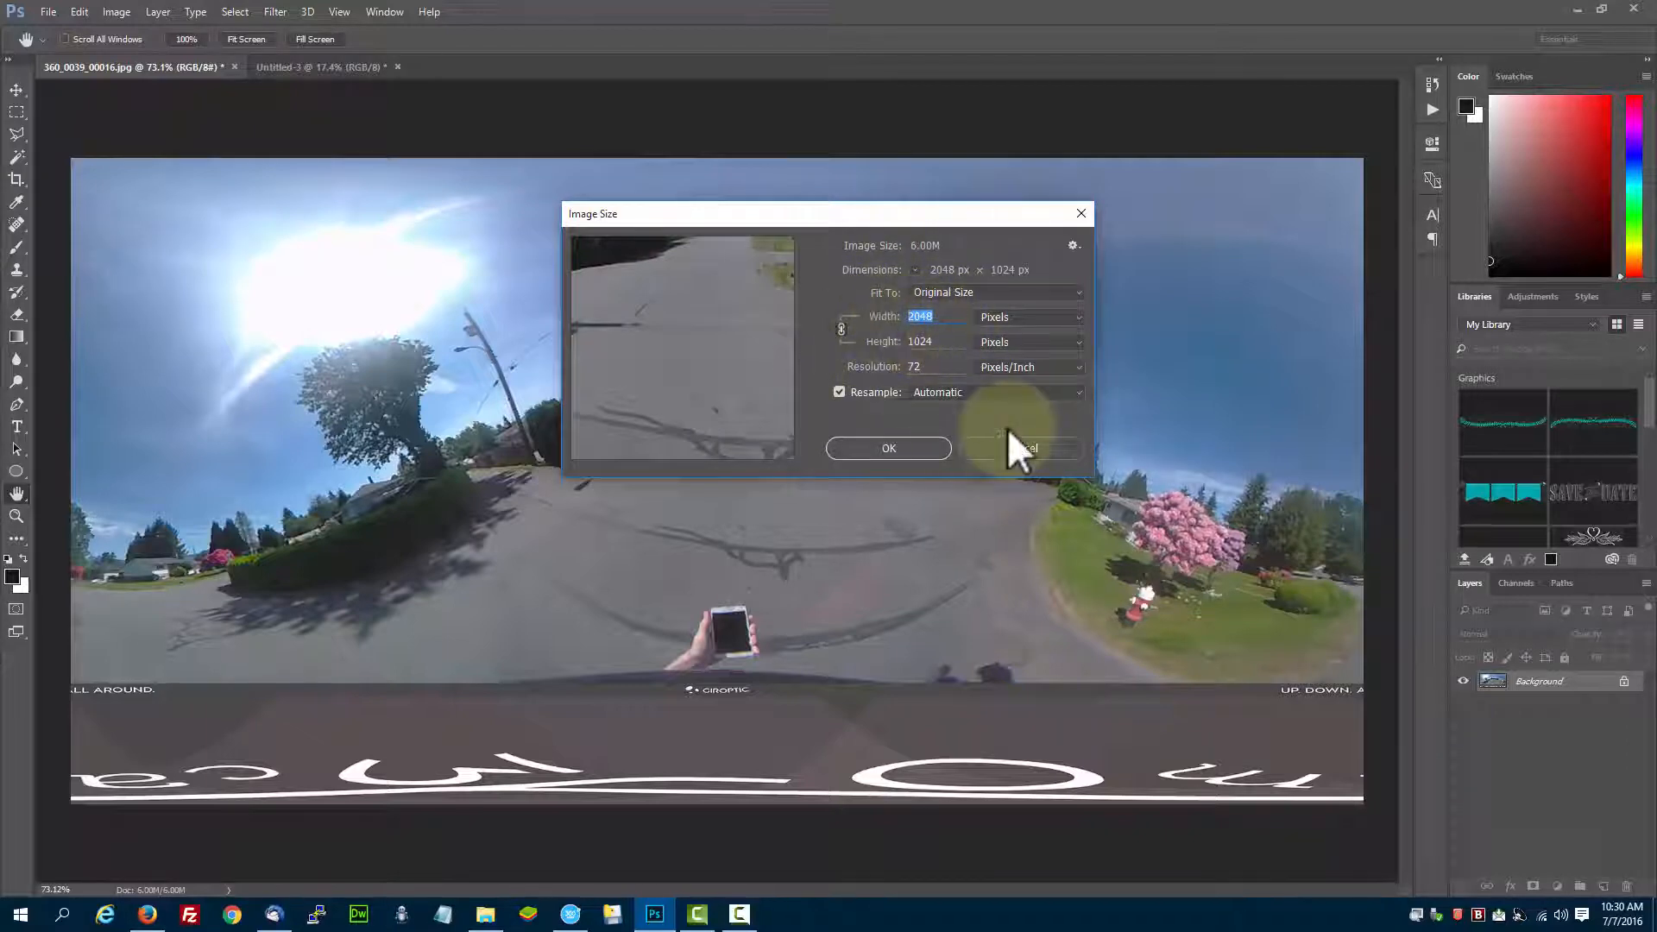
# Dismiss the size check, then confirm the logo document is 4096 px wide without resizing
pyautogui.click(318, 67)
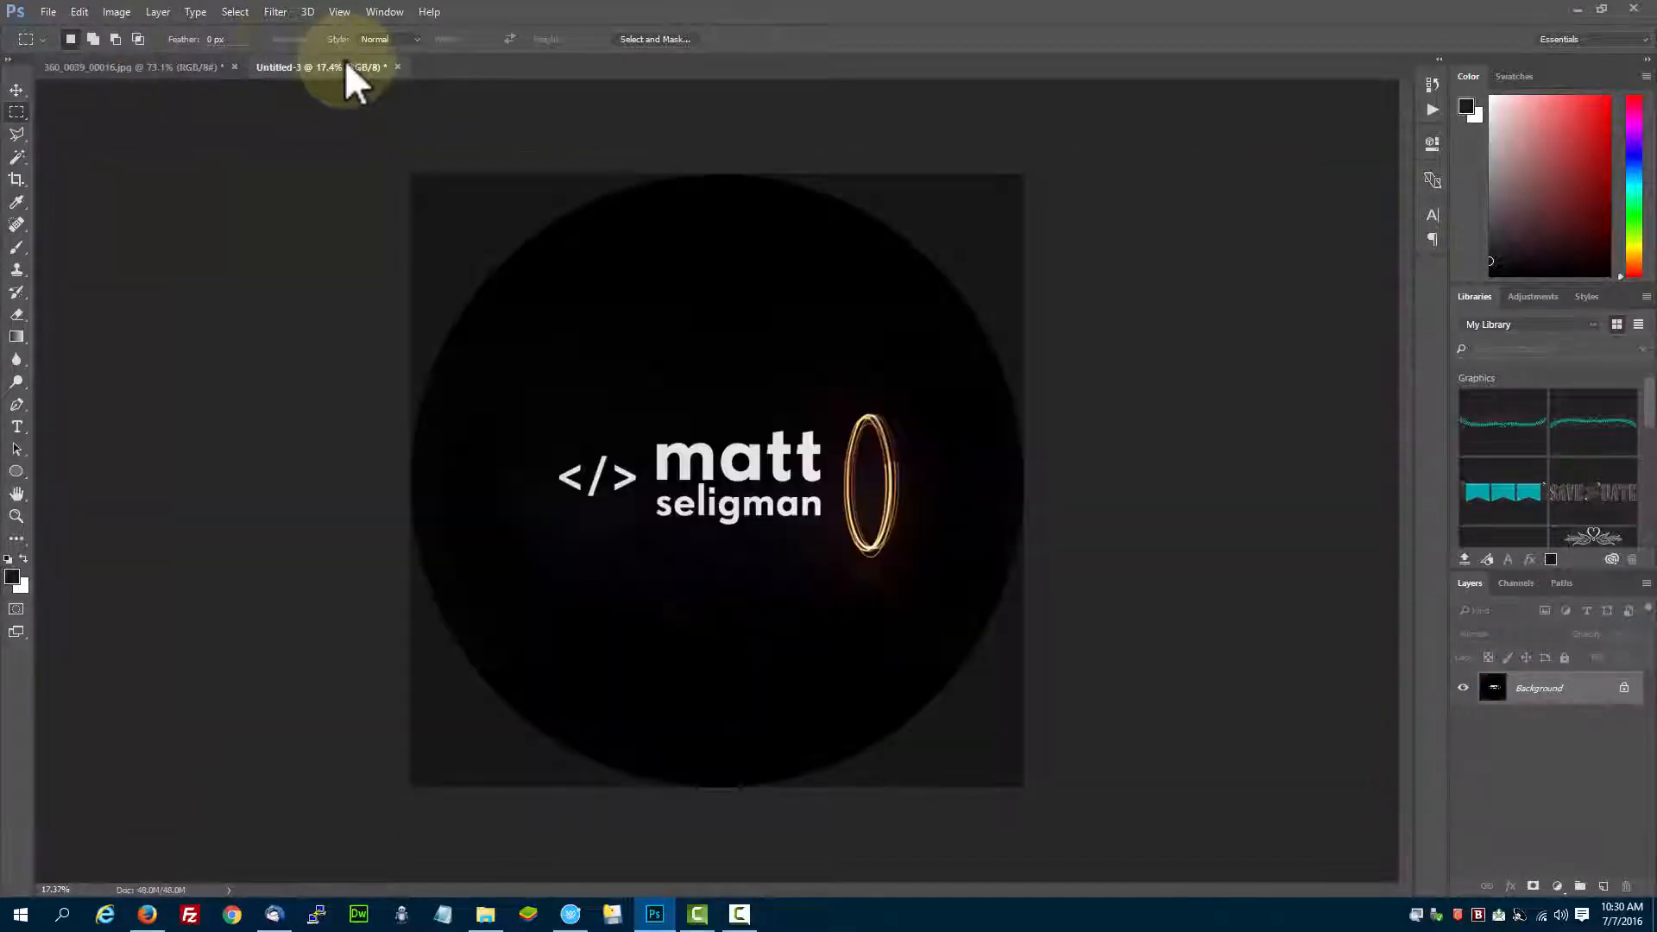
pyautogui.click(115, 12)
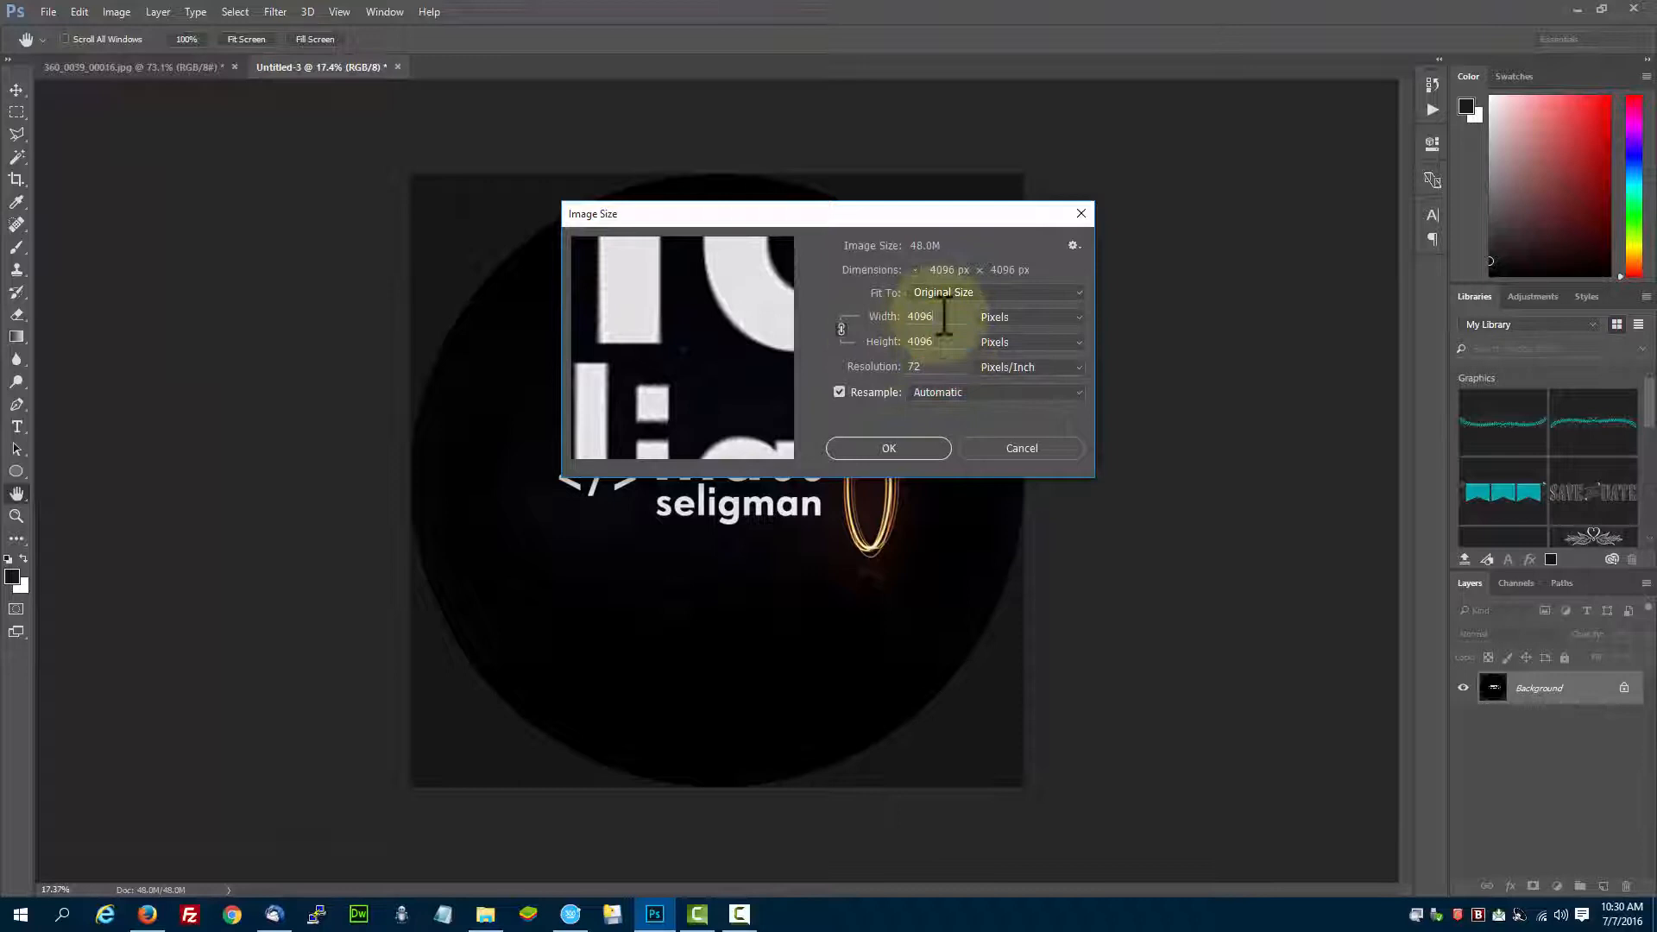
pyautogui.tripleClick(920, 342)
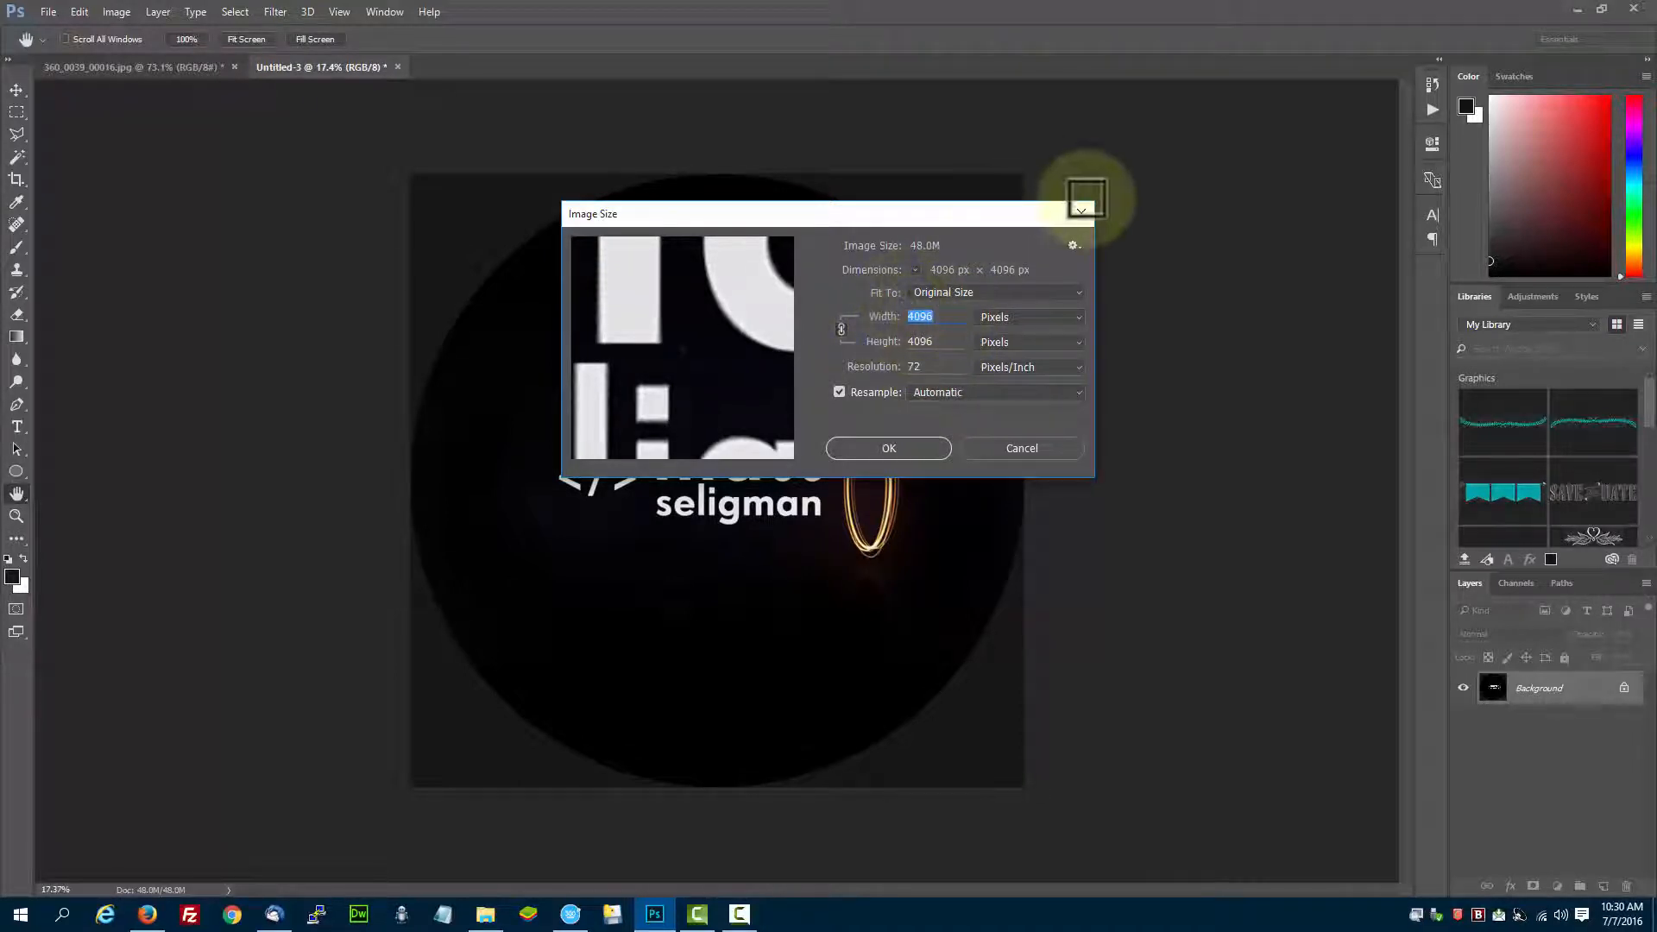
pyautogui.click(1020, 446)
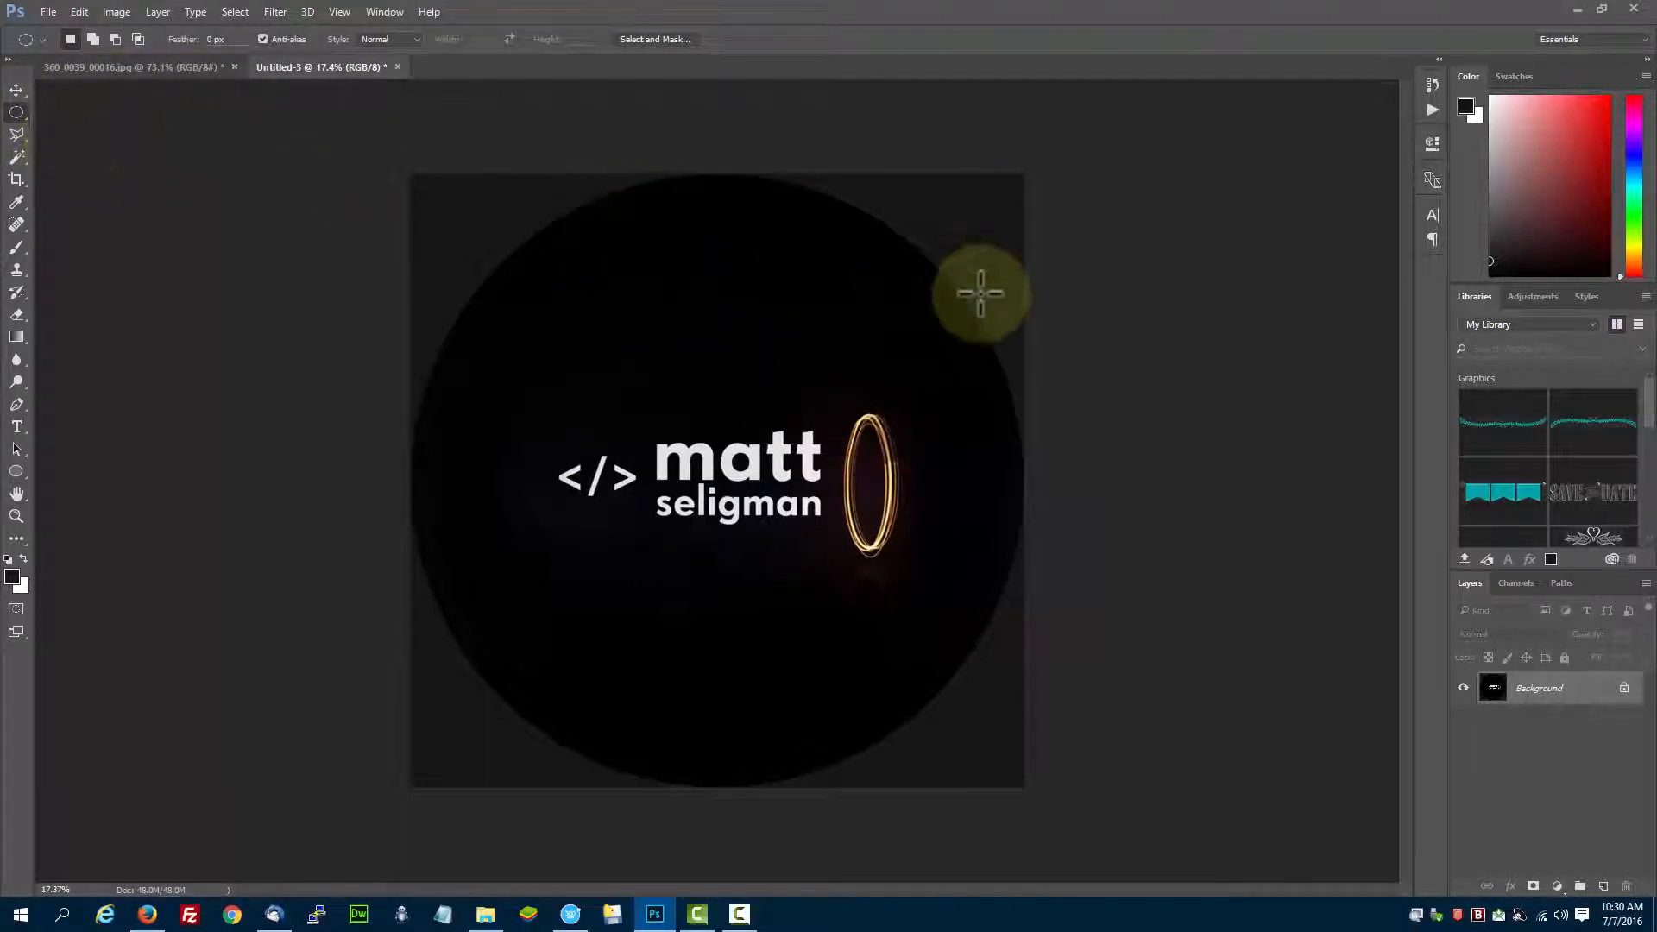
pyautogui.moveTo(17, 114)
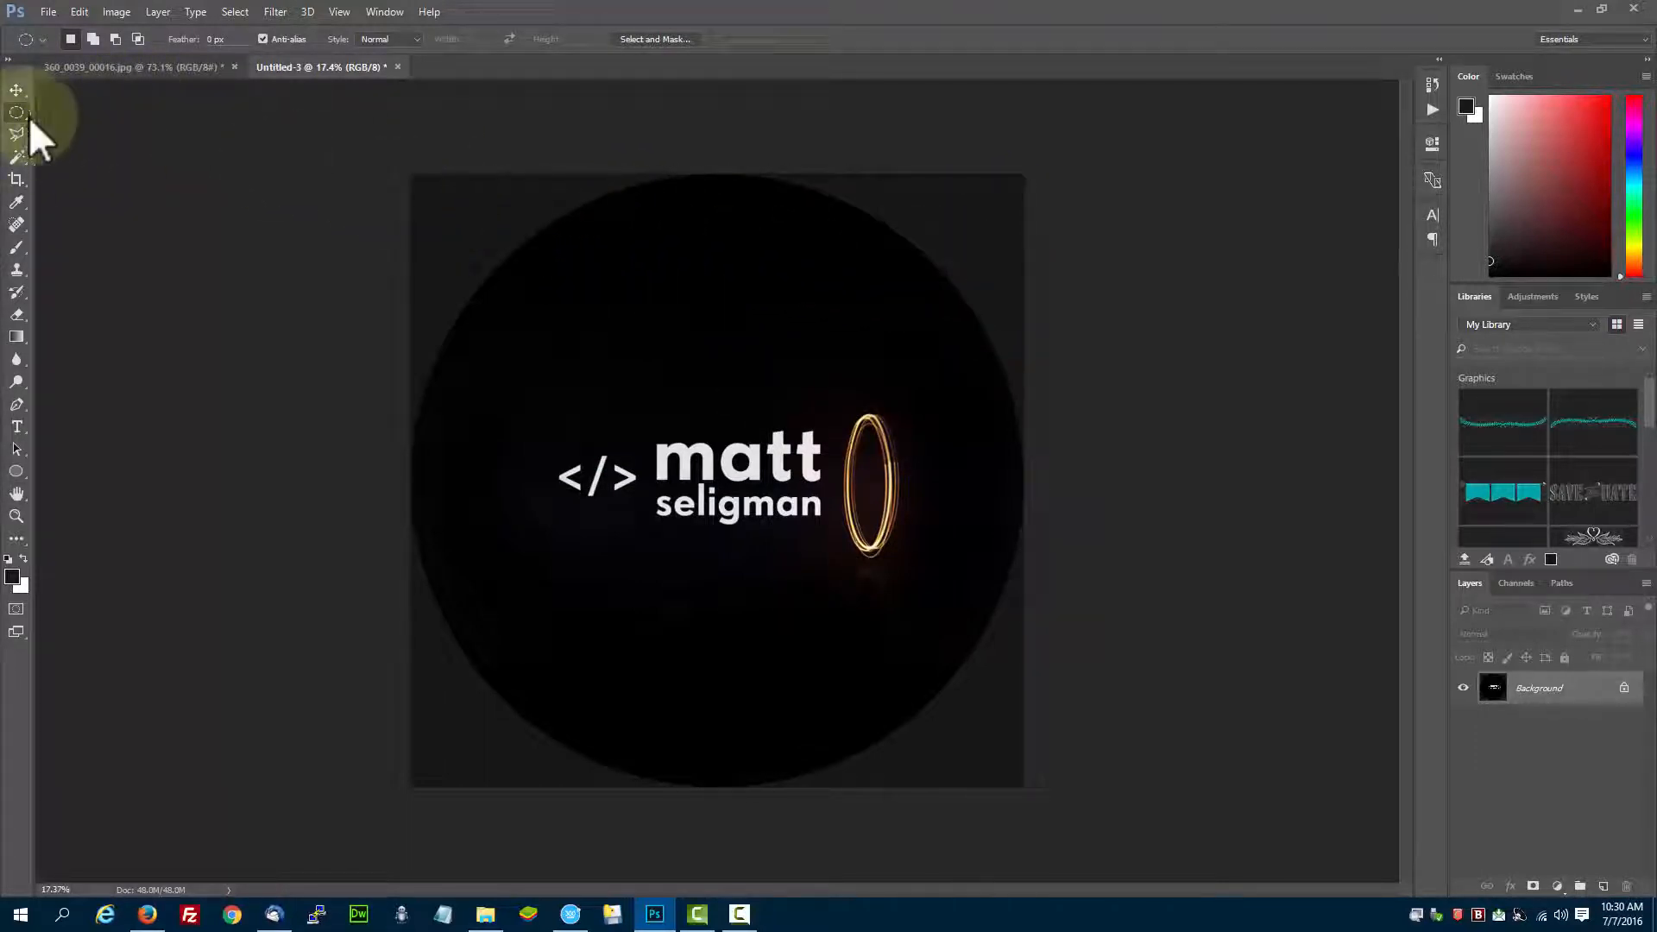
# Make an elliptical selection around the logo disc, then show the 360_0039_00016.jpg photo document
pyautogui.click(17, 112)
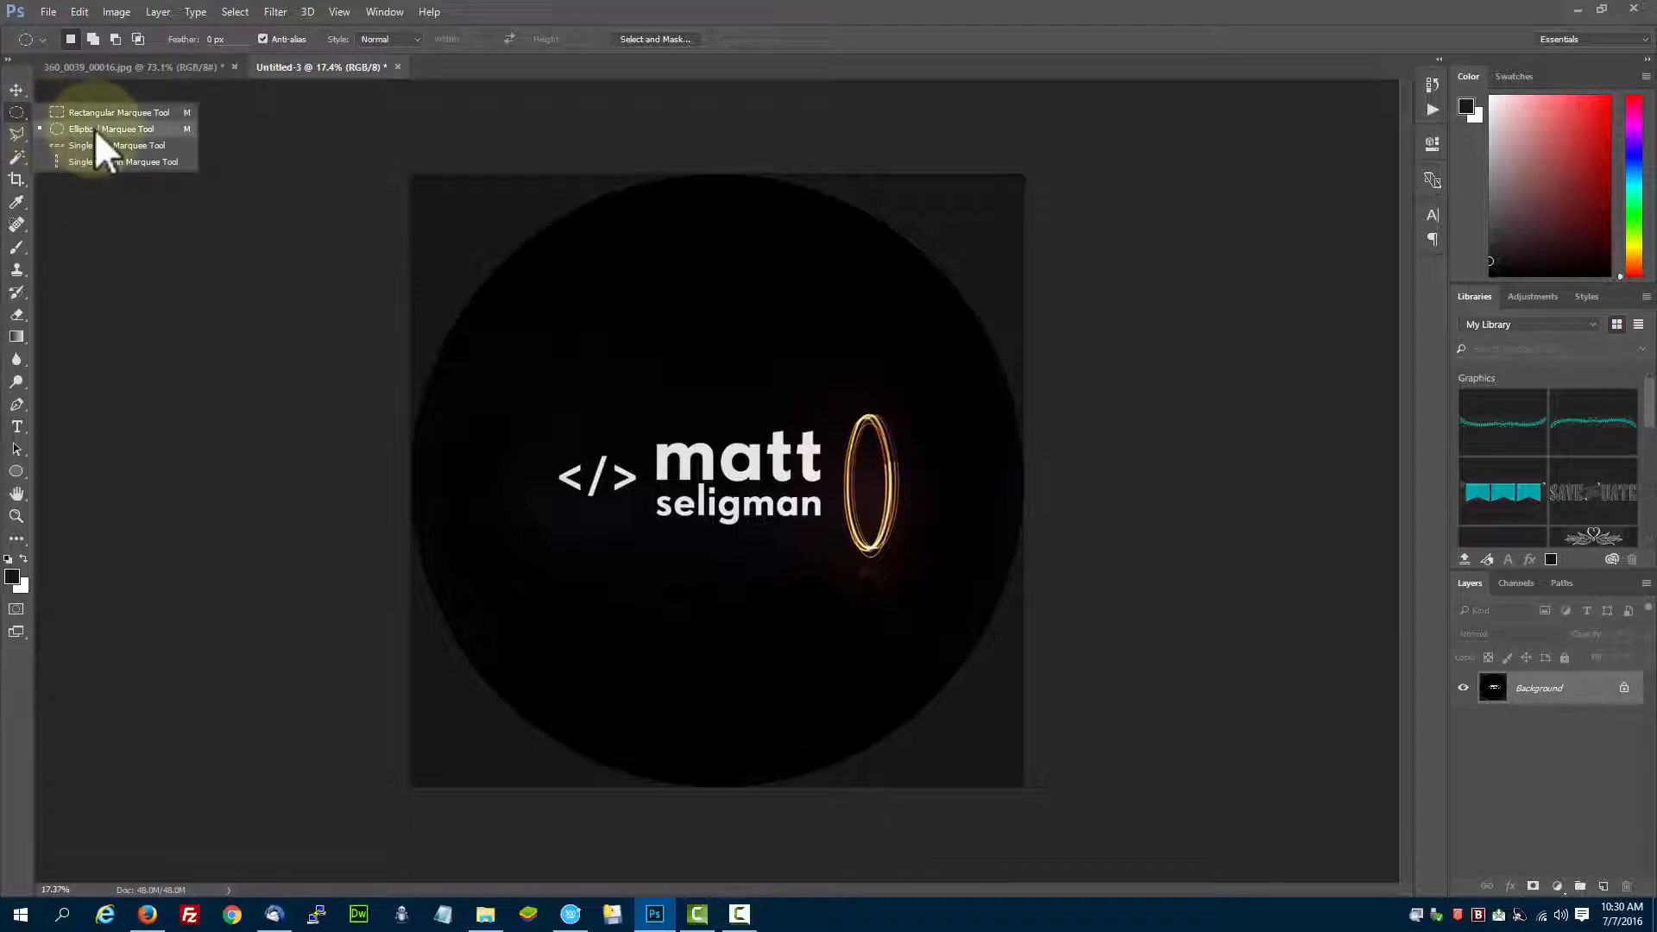
pyautogui.click(115, 128)
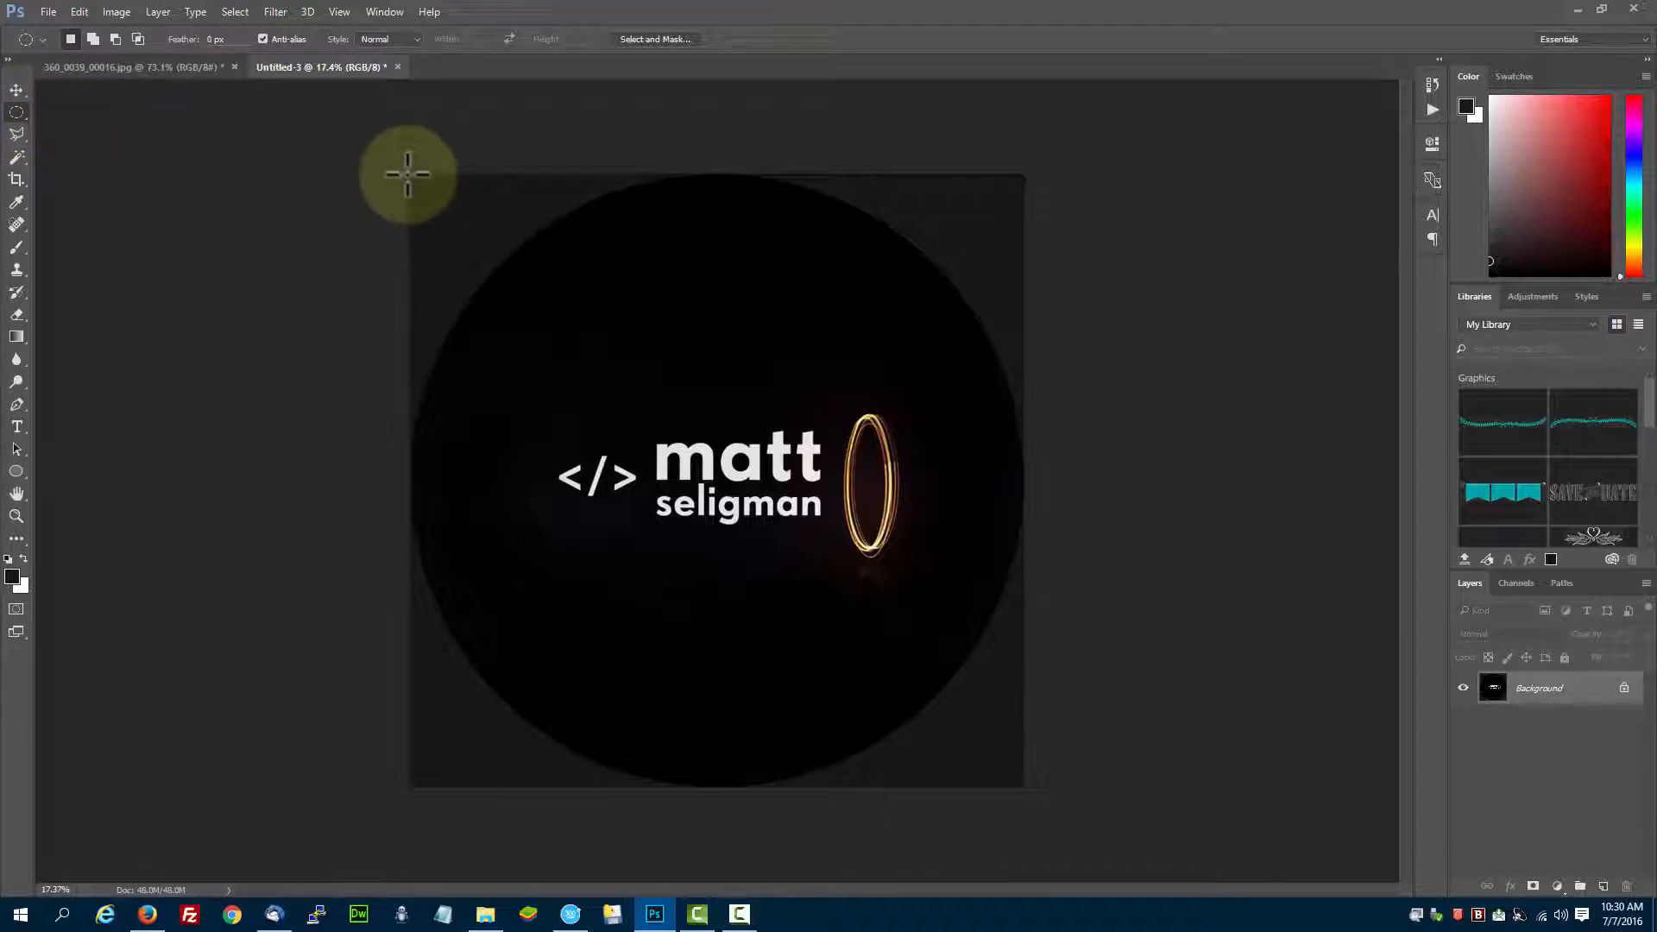
pyautogui.moveTo(407, 174); pyautogui.dragTo(818, 533)
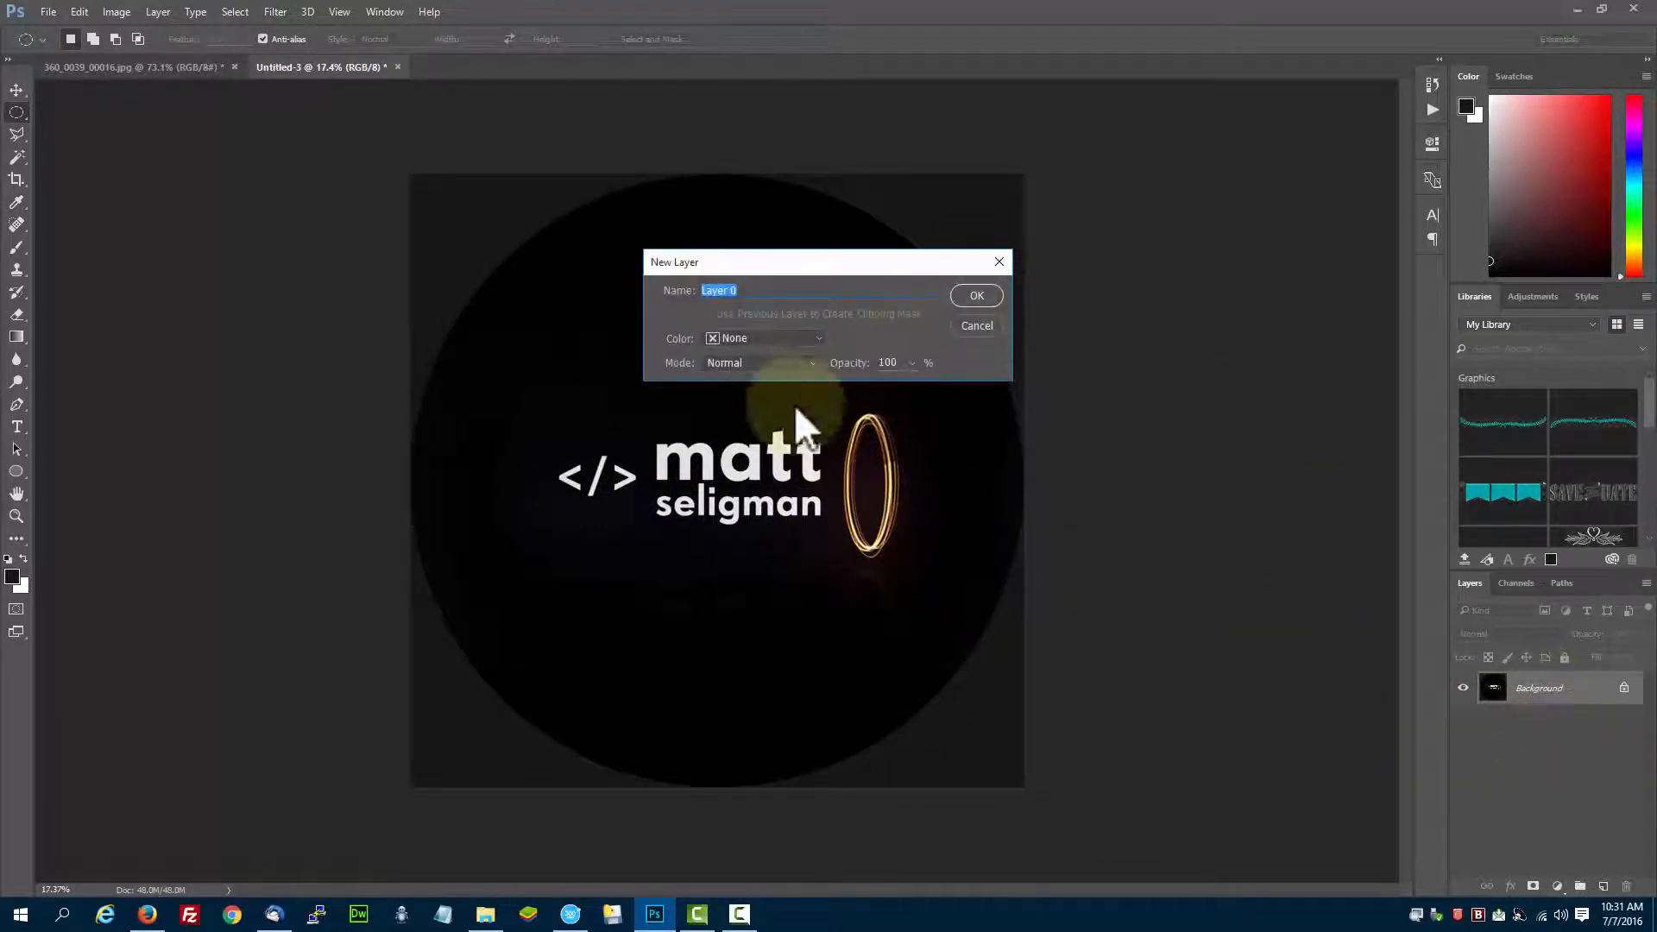
pyautogui.click(973, 295)
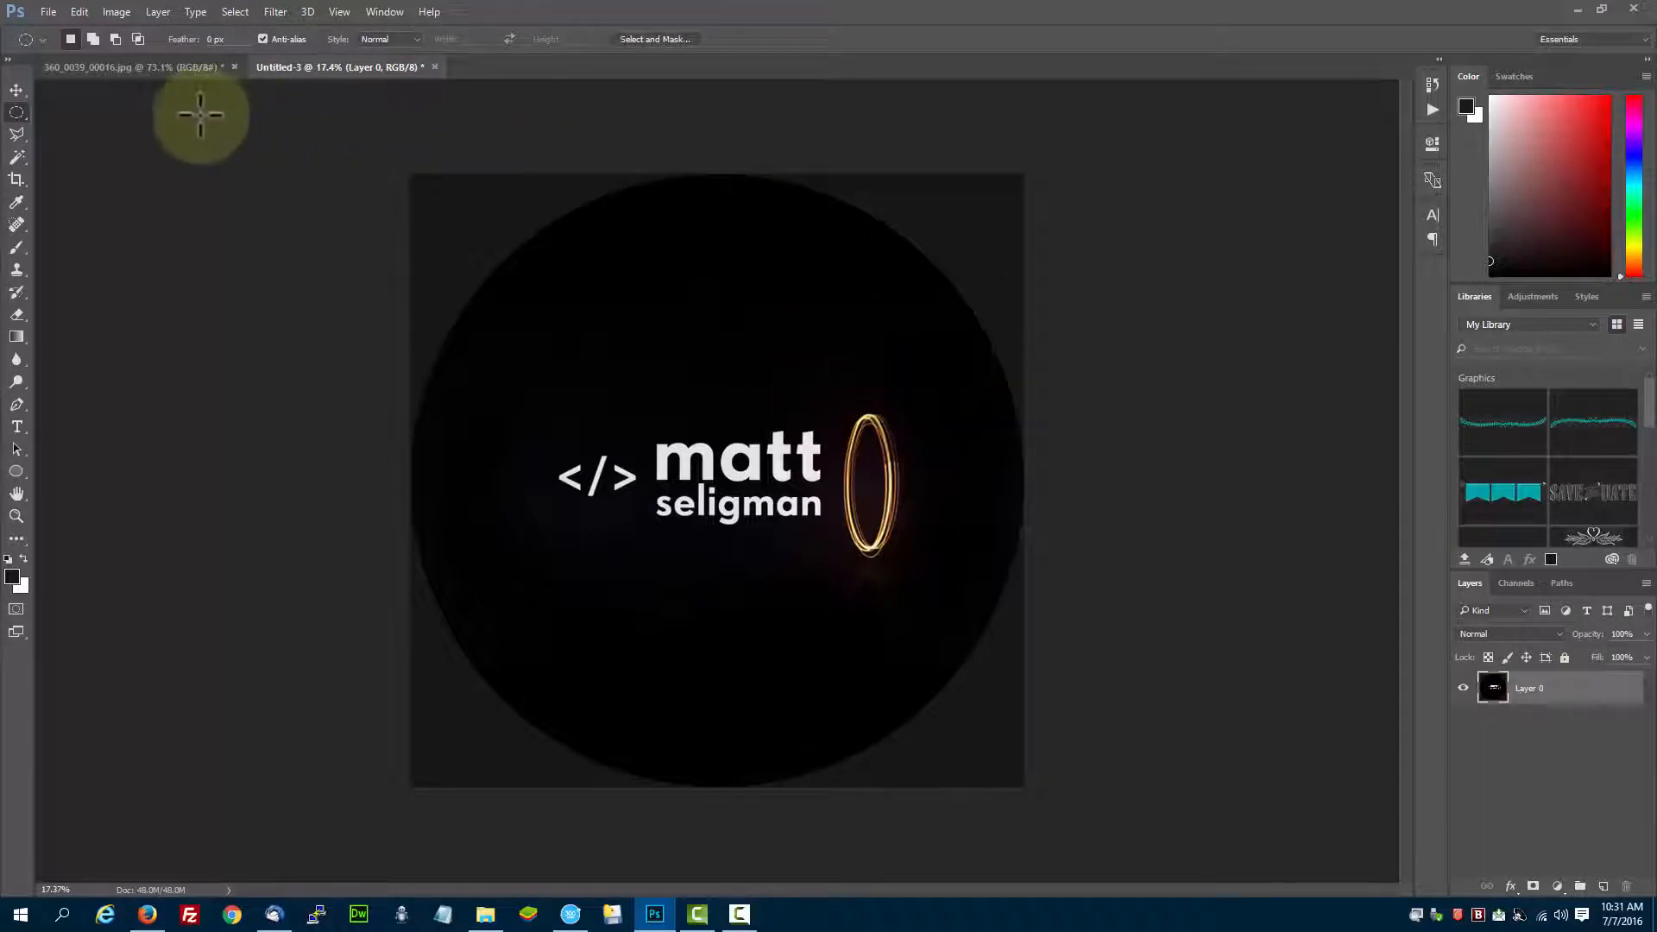
pyautogui.click(121, 67)
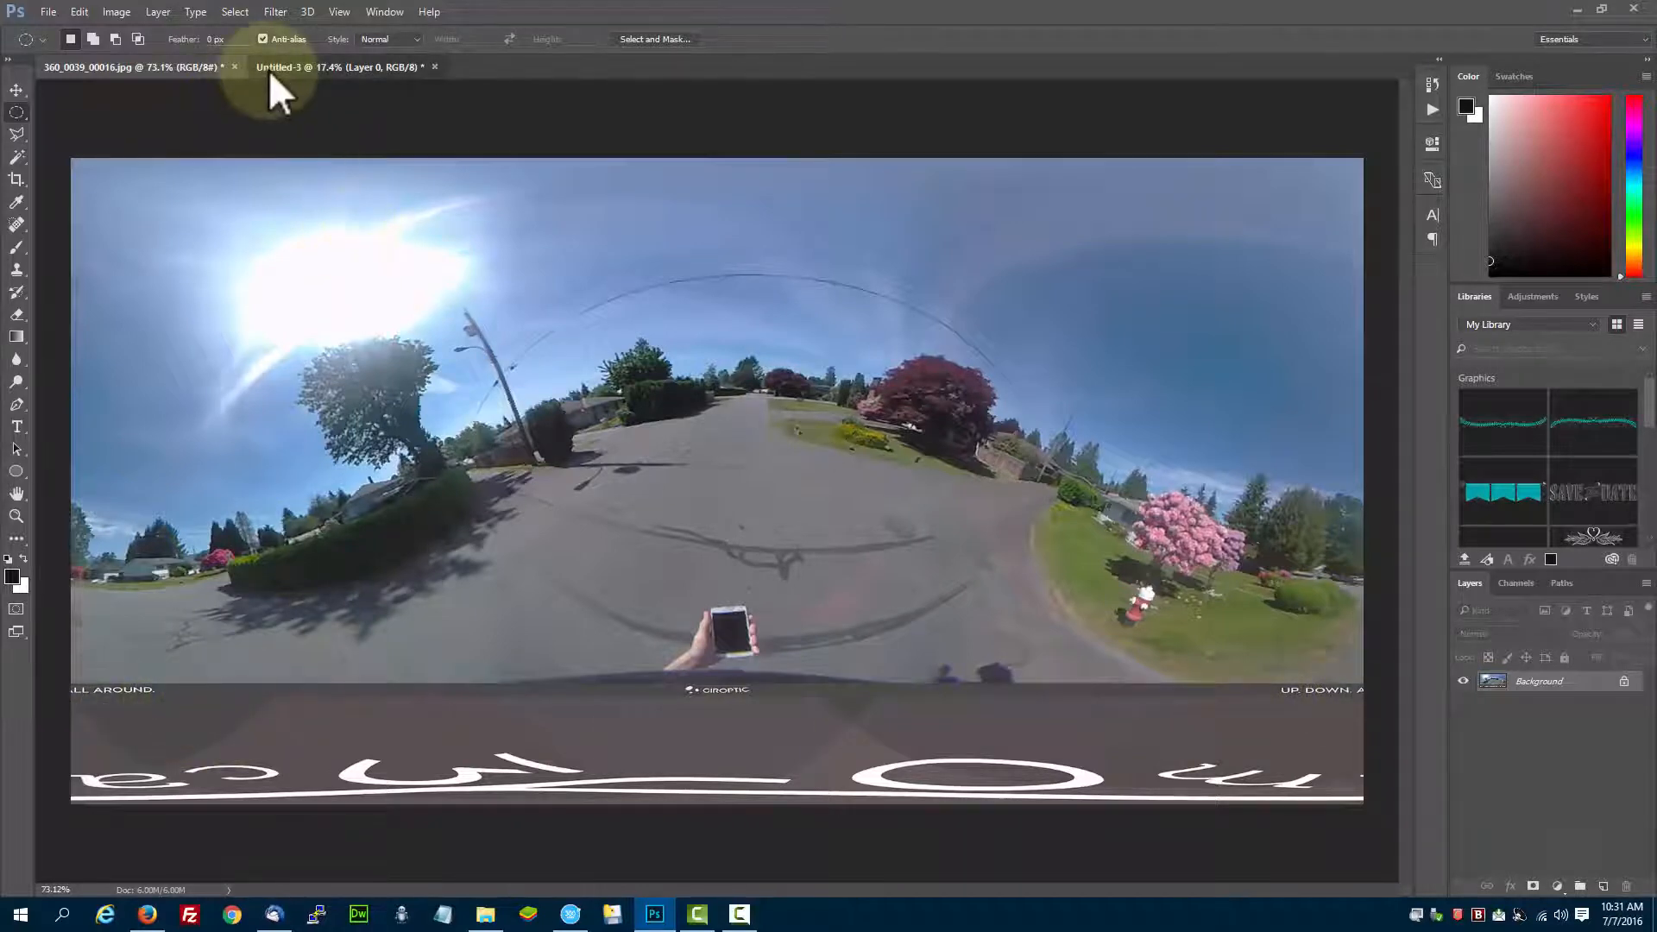
# In Untitled-3, draw a ~3704 px circular path with the Ellipse tool in Path mode over the logo
pyautogui.click(338, 67)
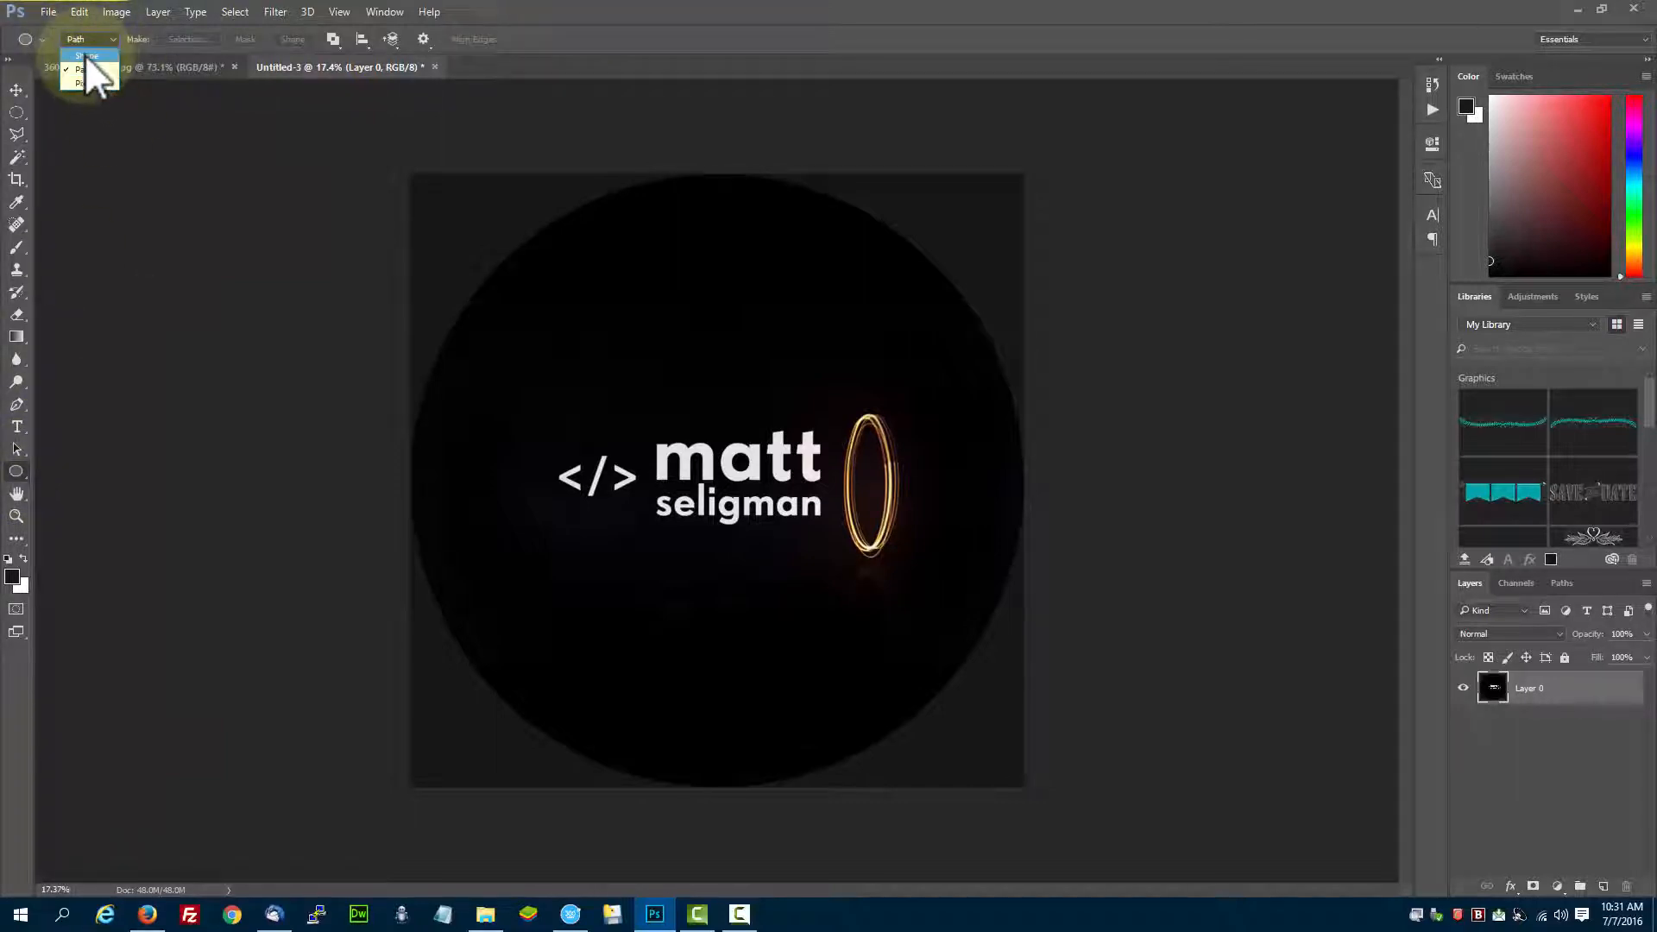
pyautogui.click(89, 55)
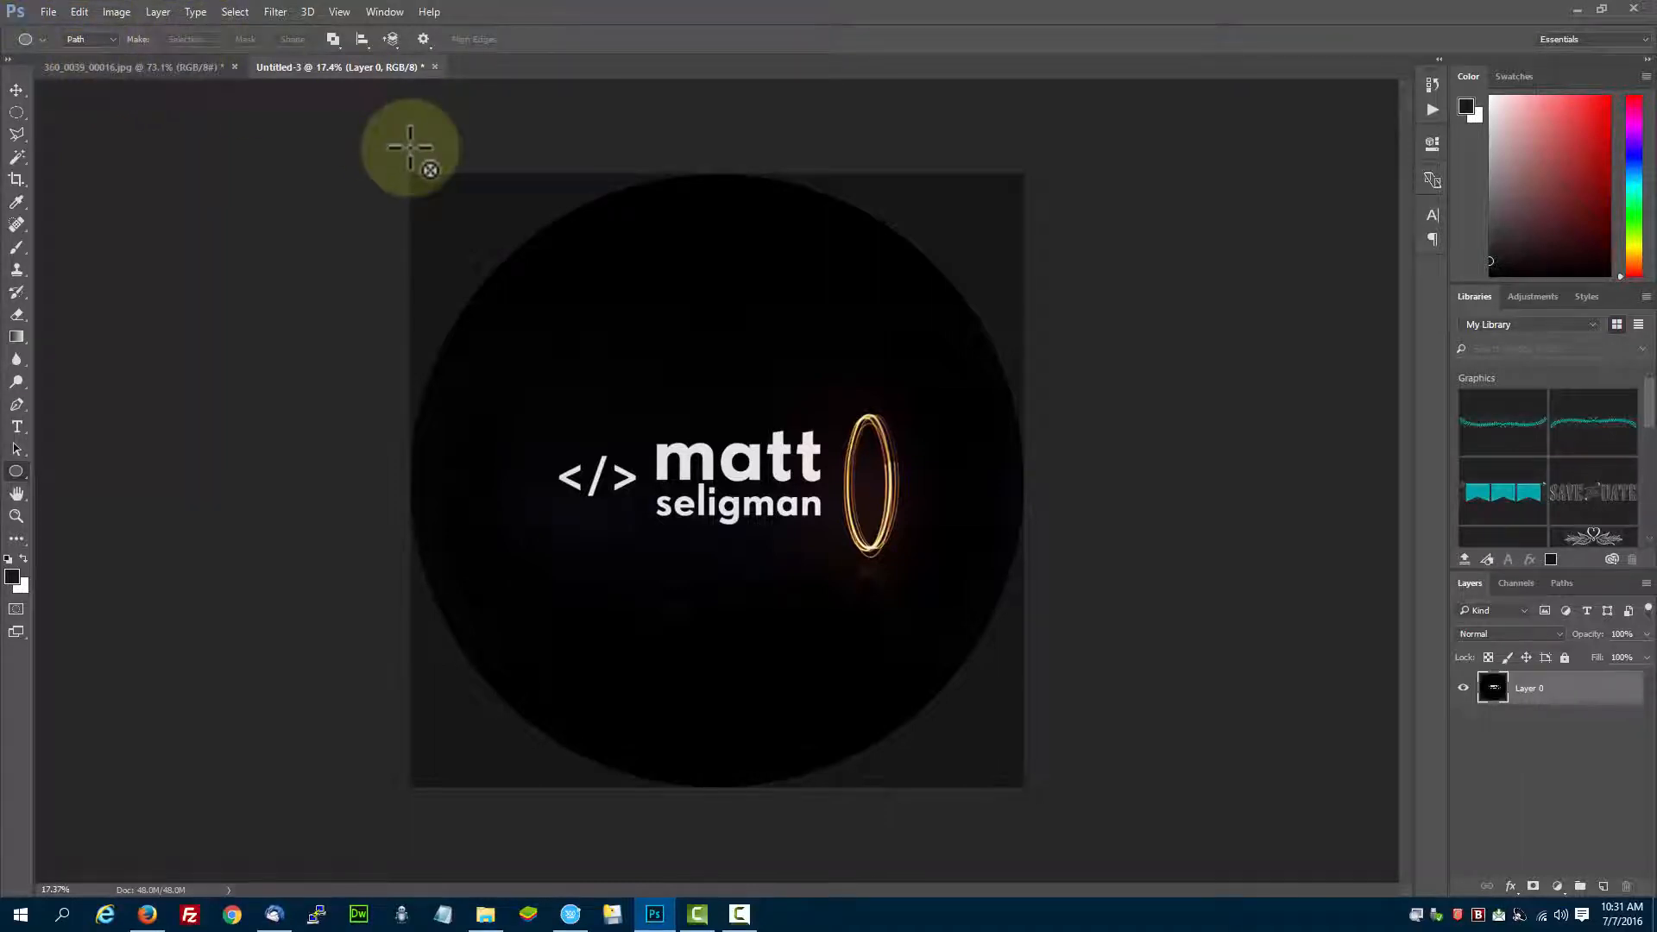
pyautogui.moveTo(512, 254)
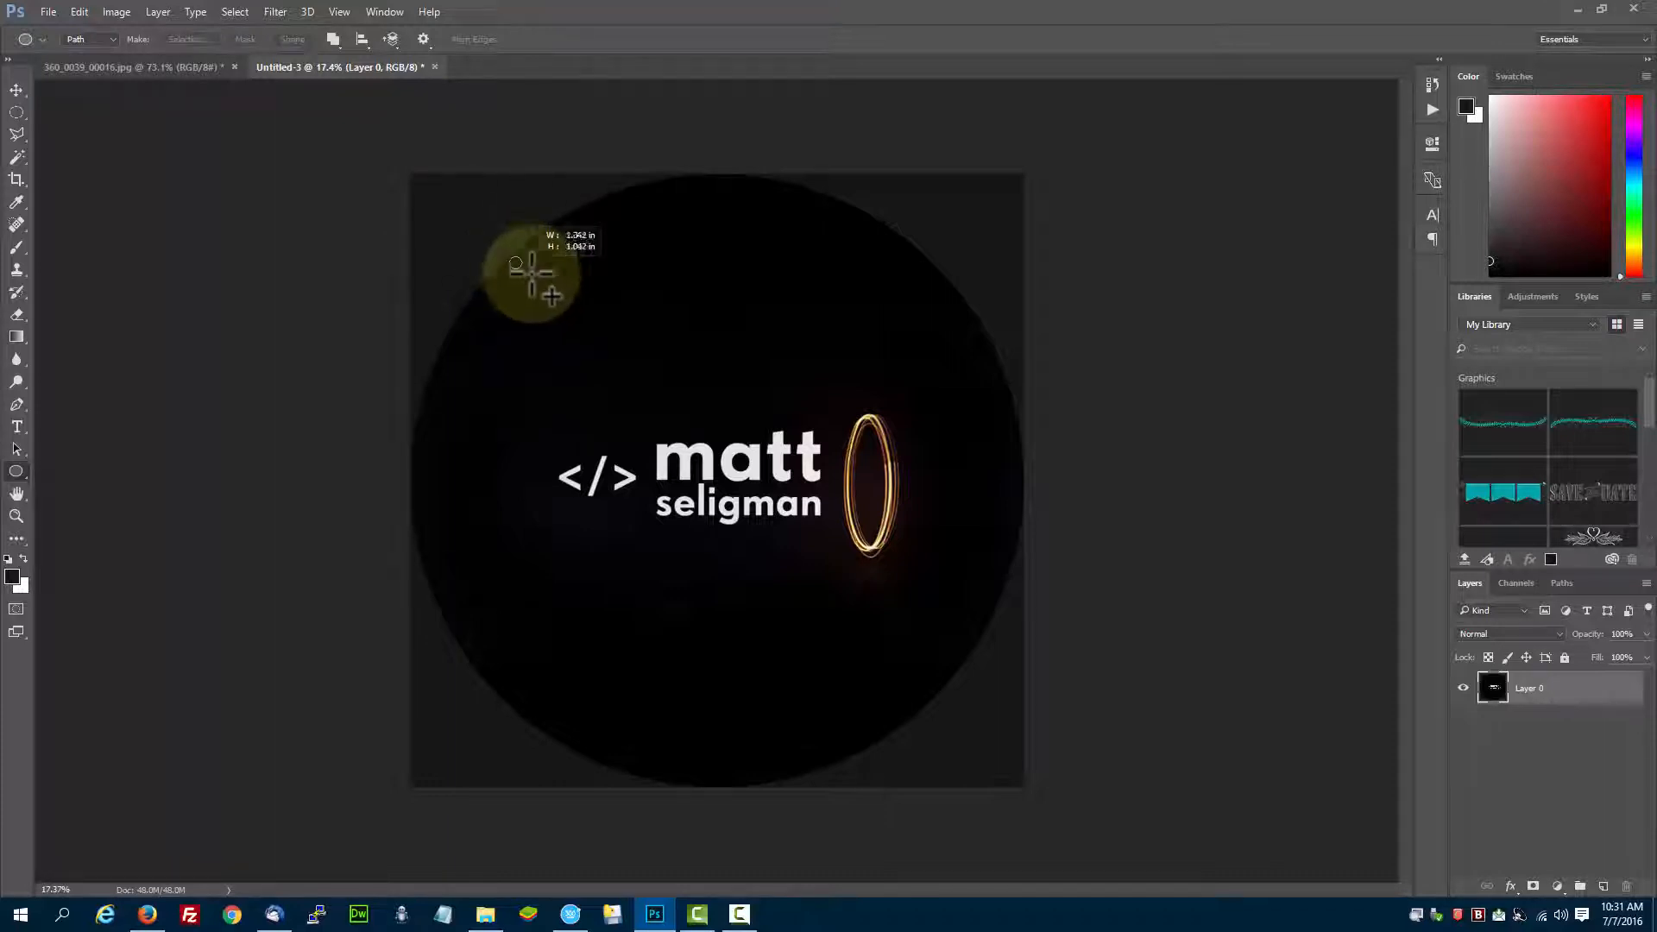
pyautogui.moveTo(533, 274); pyautogui.dragTo(882, 672)
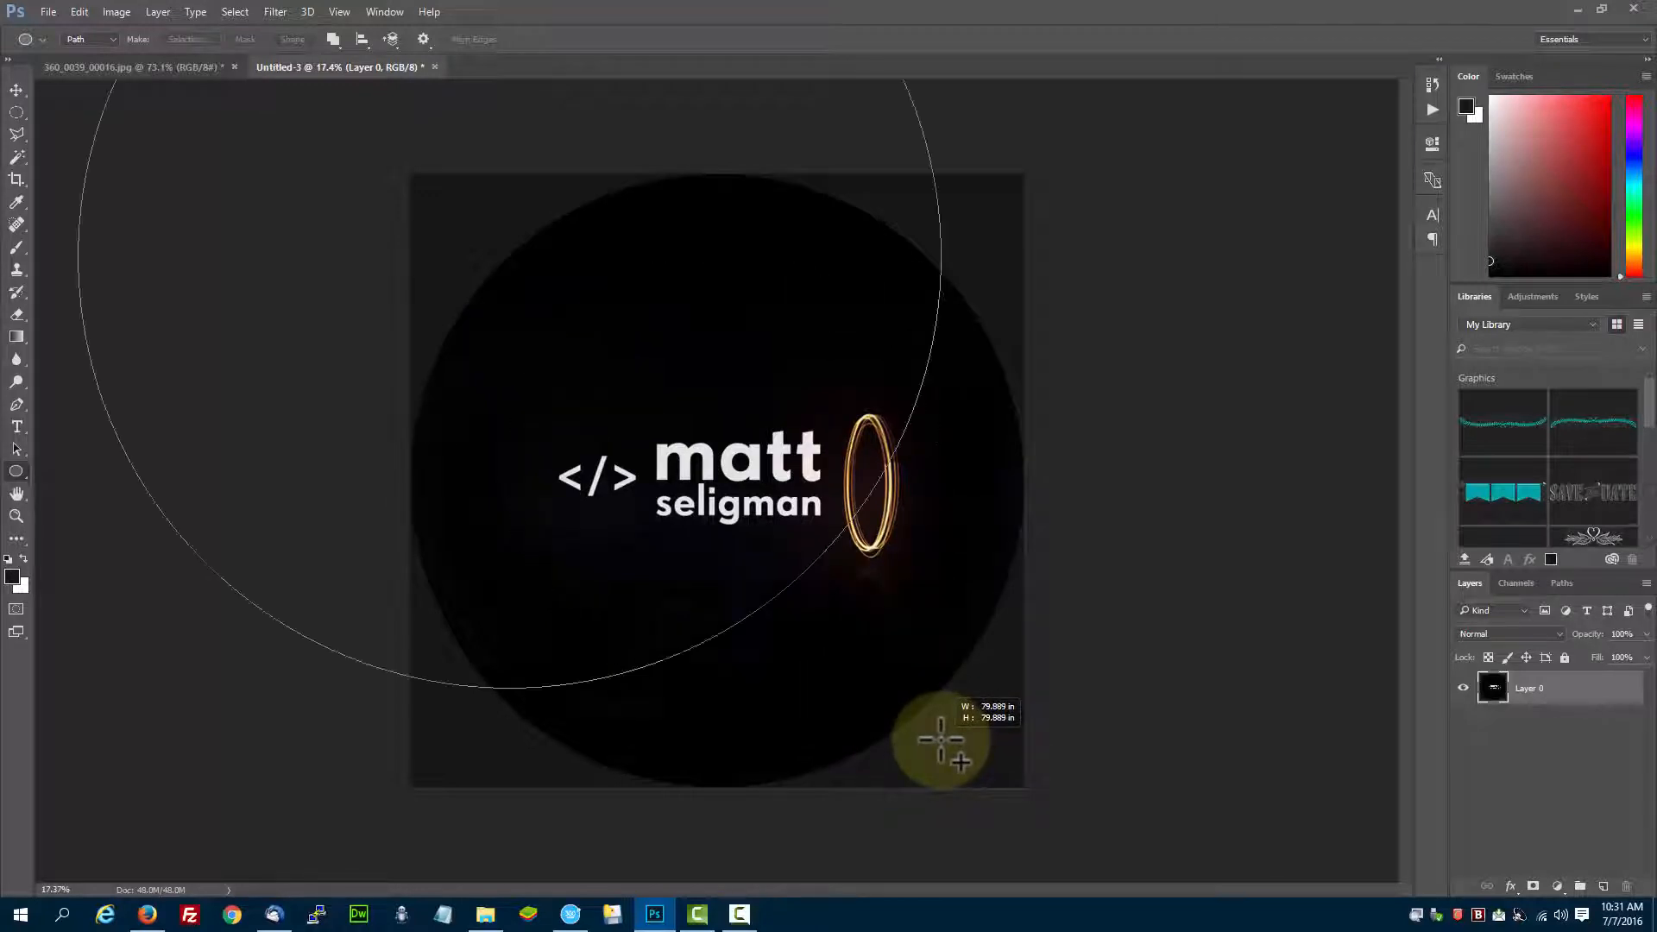
pyautogui.moveTo(940, 741); pyautogui.dragTo(587, 392)
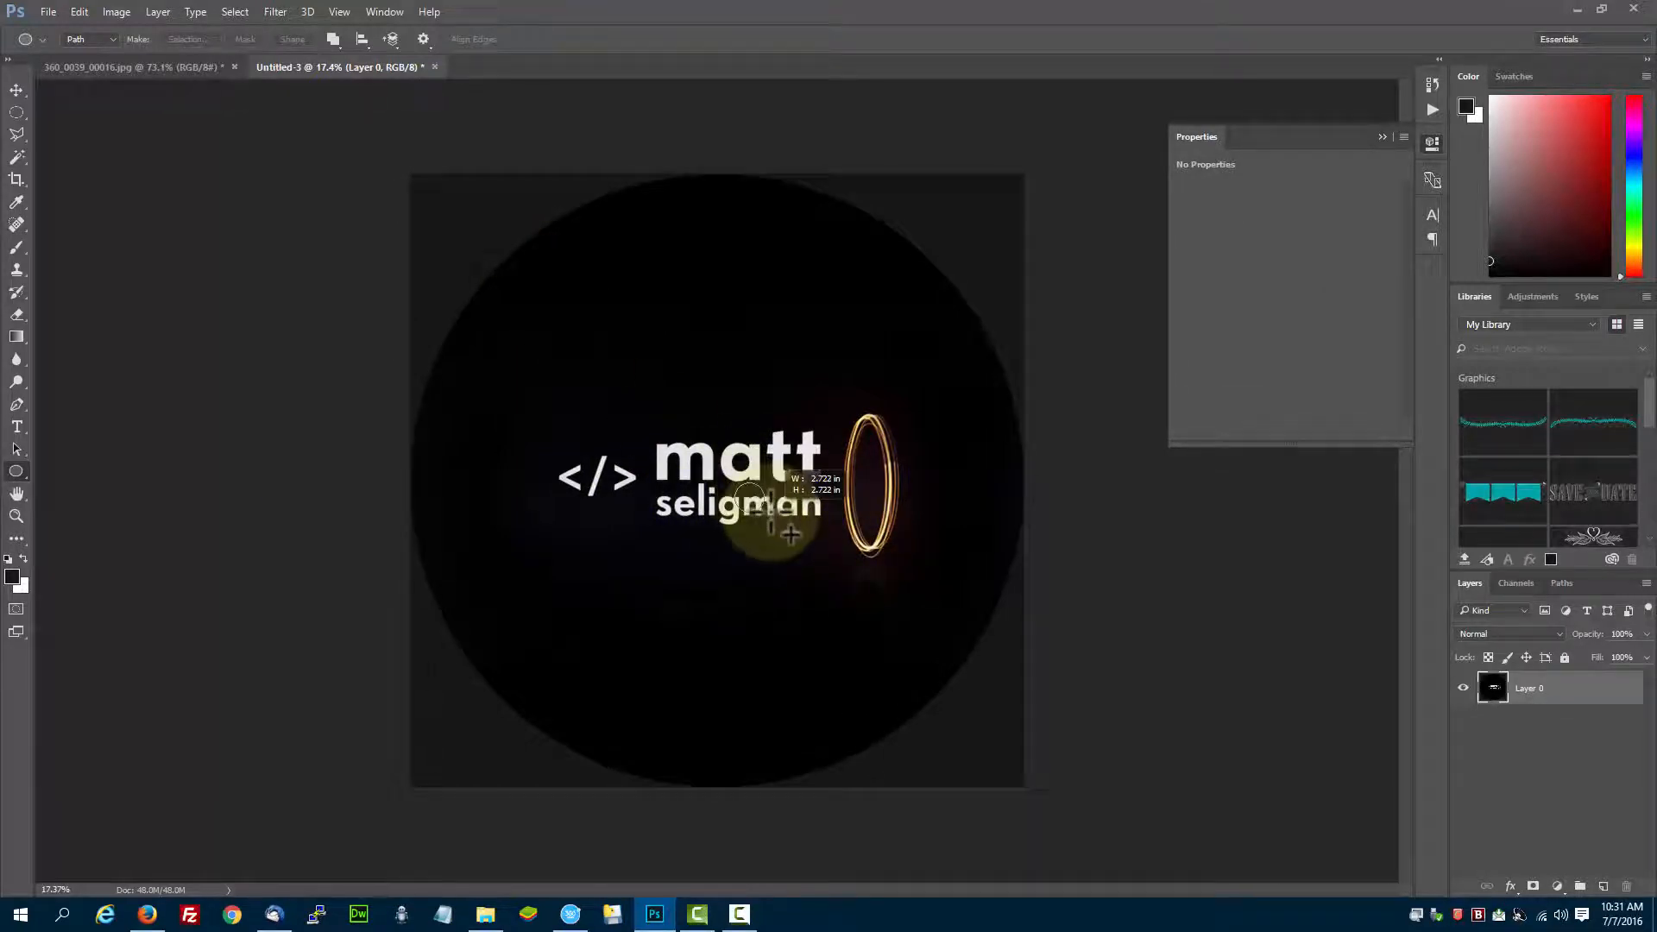
pyautogui.moveTo(761, 497); pyautogui.dragTo(947, 768)
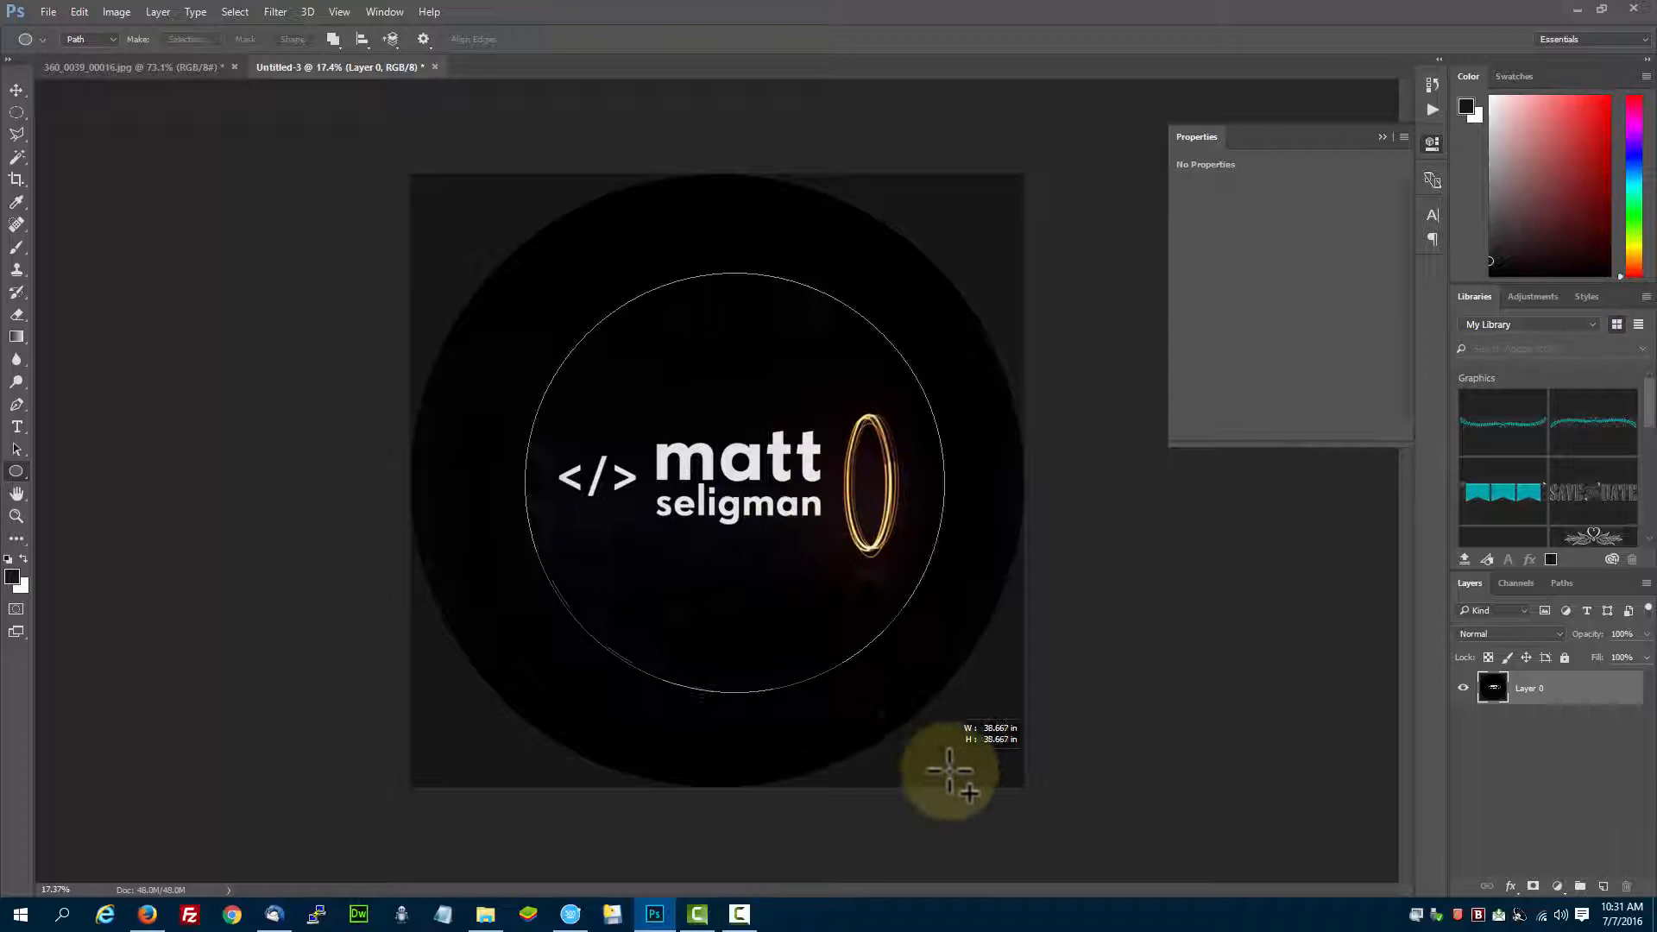
pyautogui.moveTo(945, 771); pyautogui.dragTo(1004, 856)
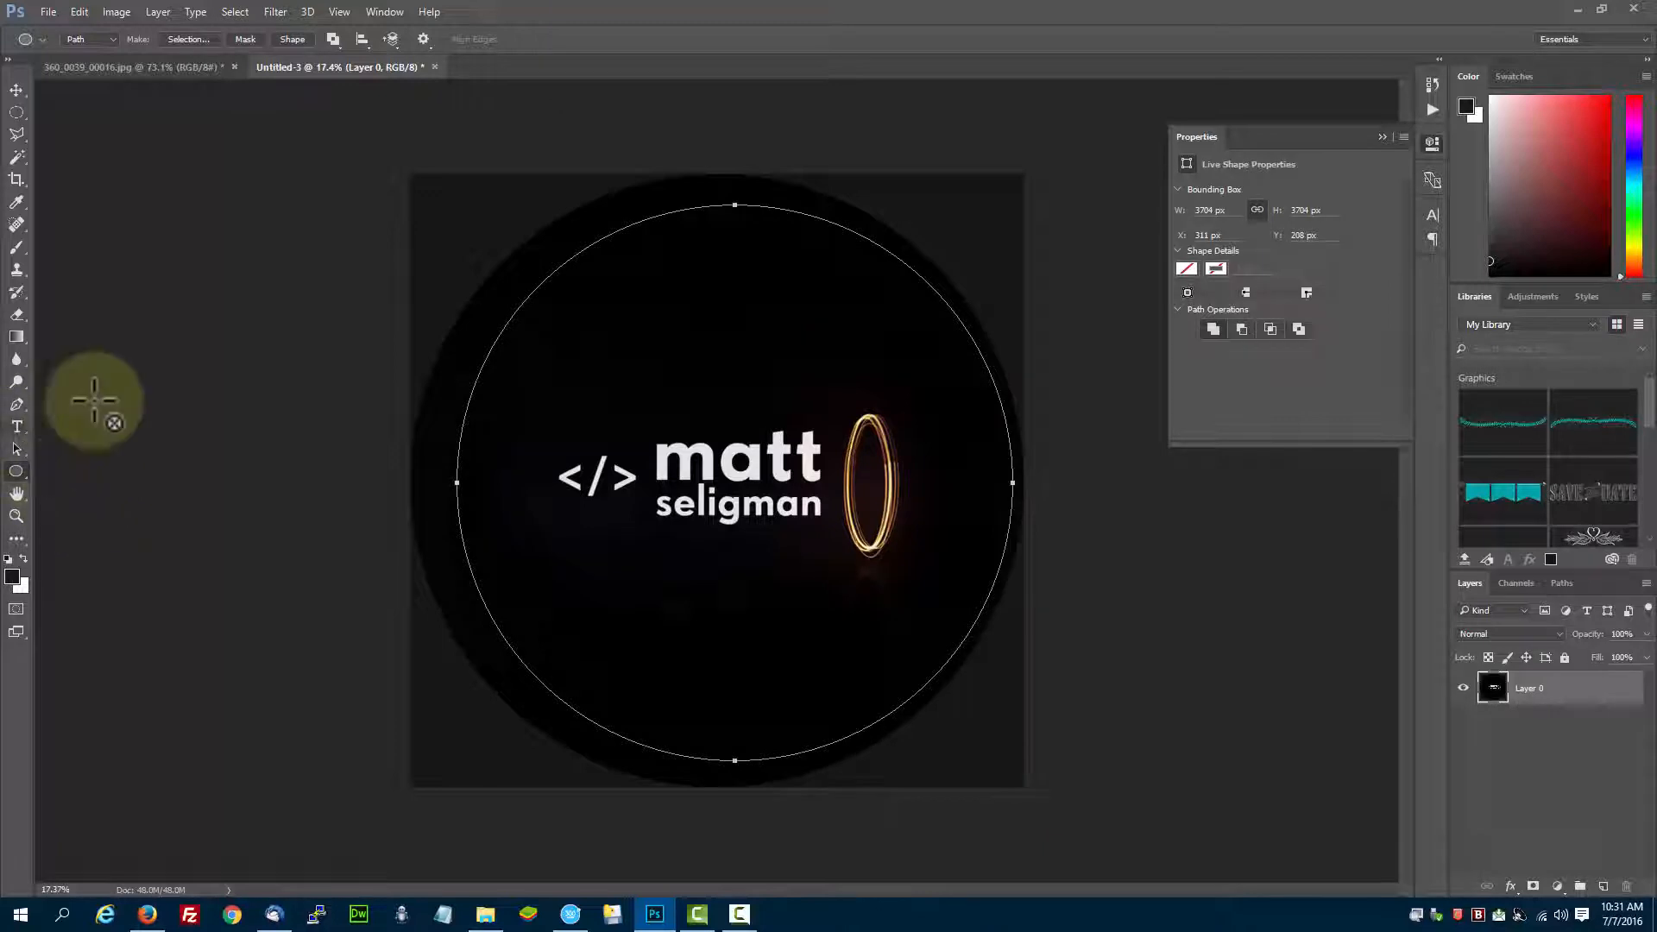
pyautogui.moveTo(19, 423)
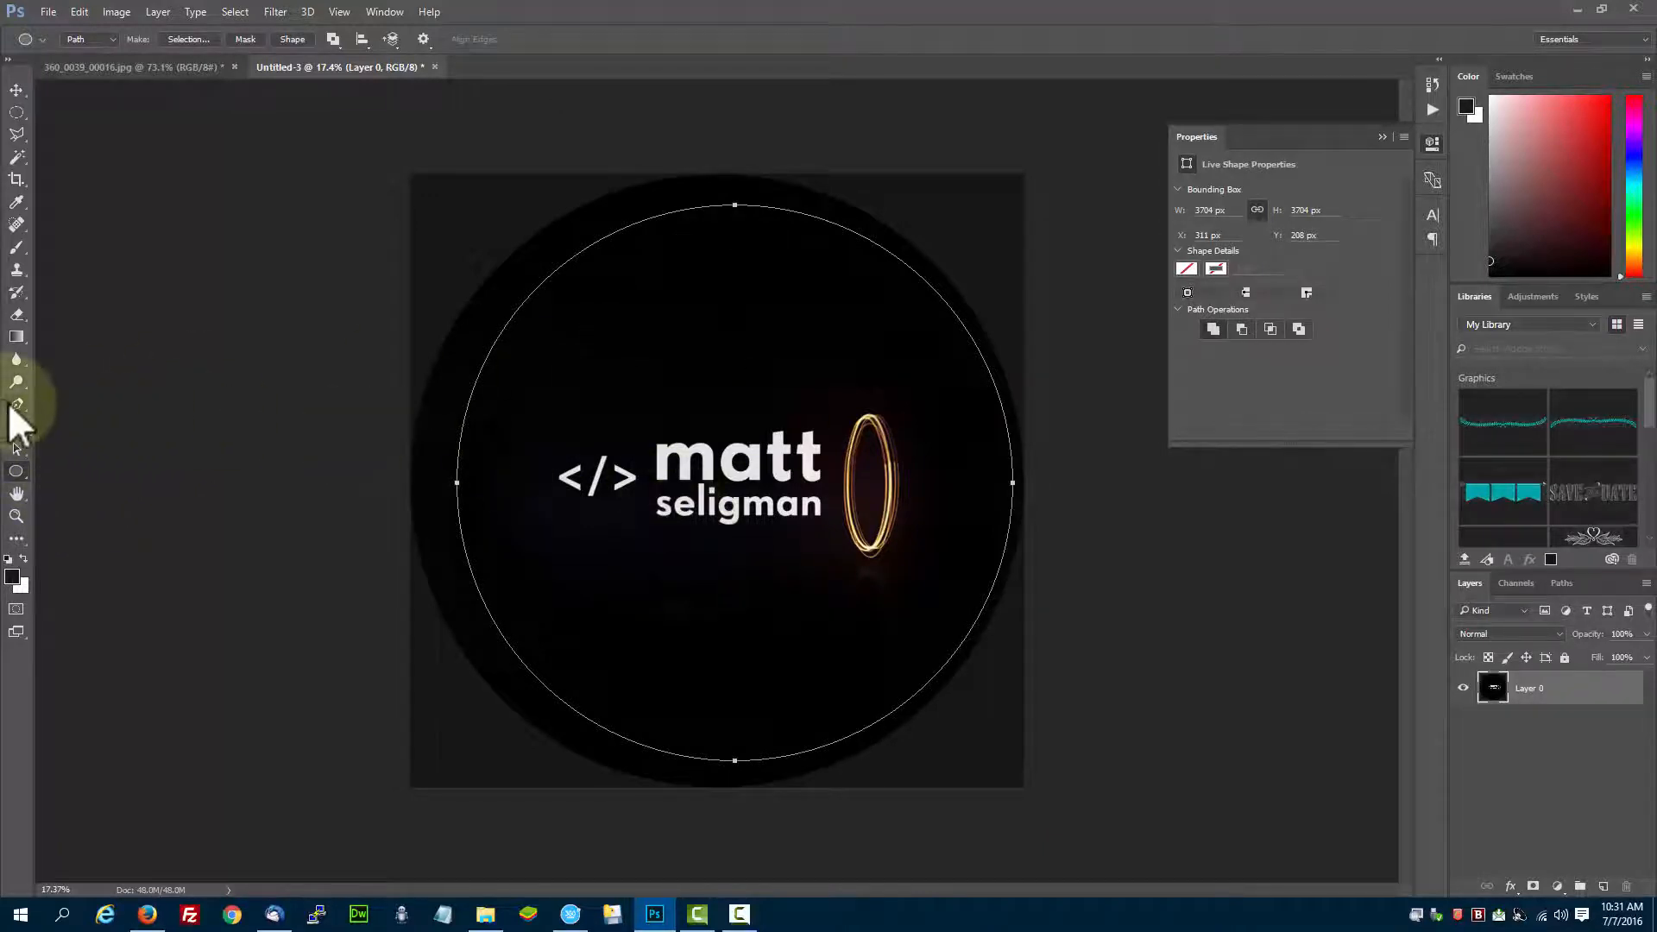
# Align the circular path to the canvas centre and show it as a Work Path in the Paths panel
pyautogui.click(17, 404)
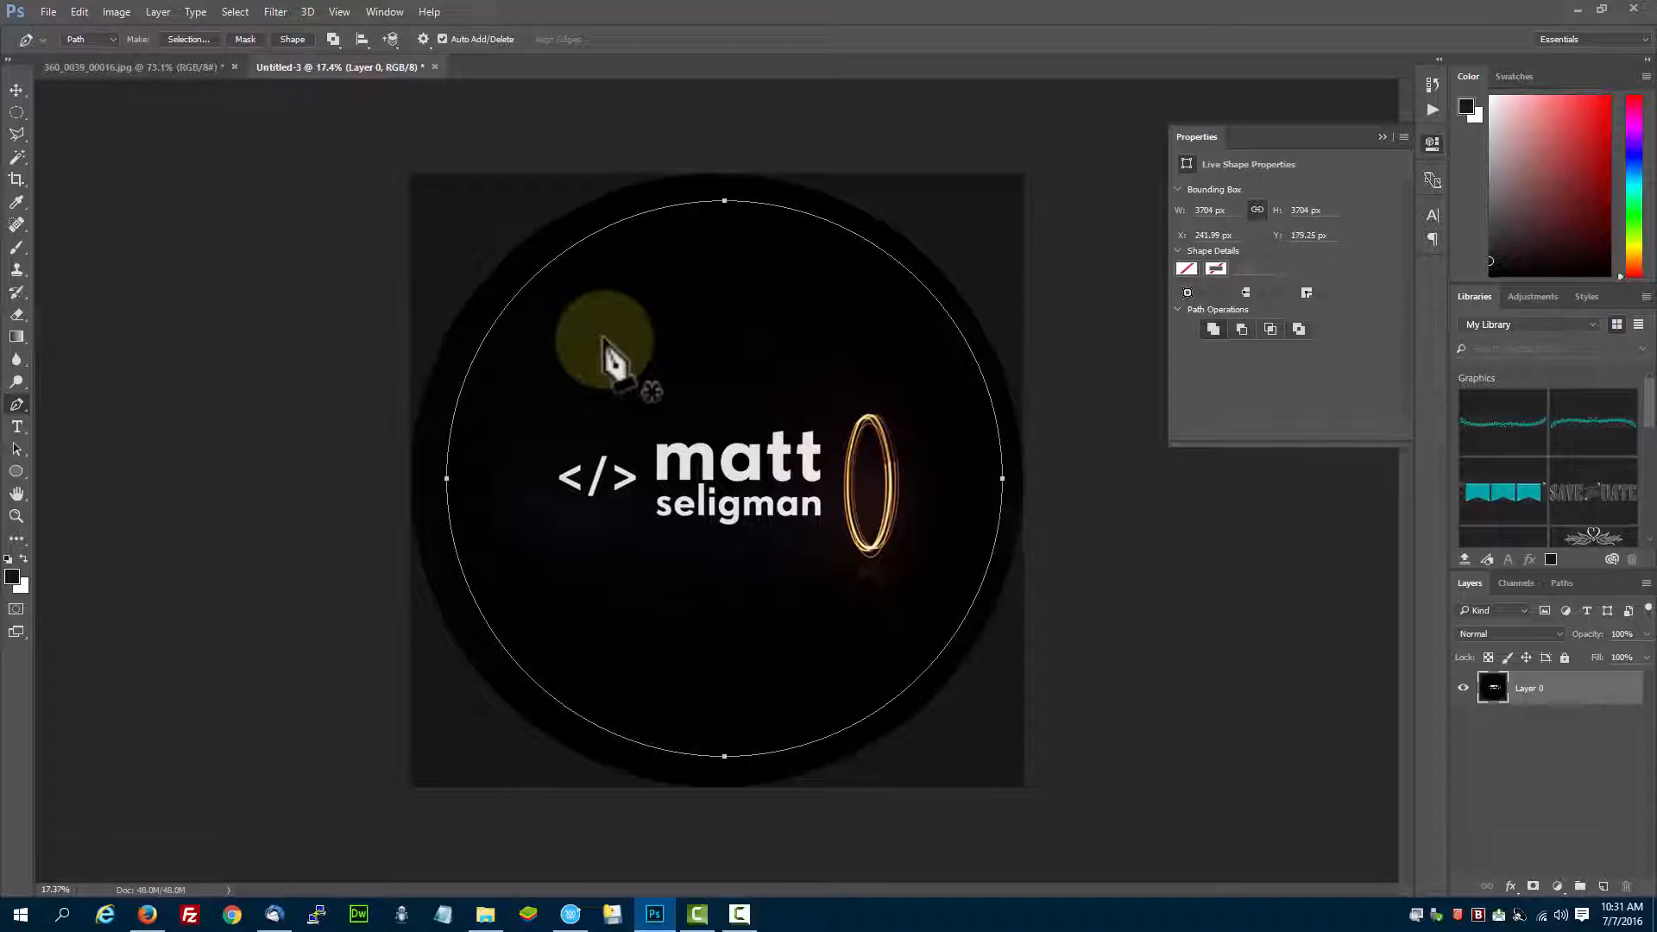
pyautogui.moveTo(613, 354); pyautogui.dragTo(434, 218)
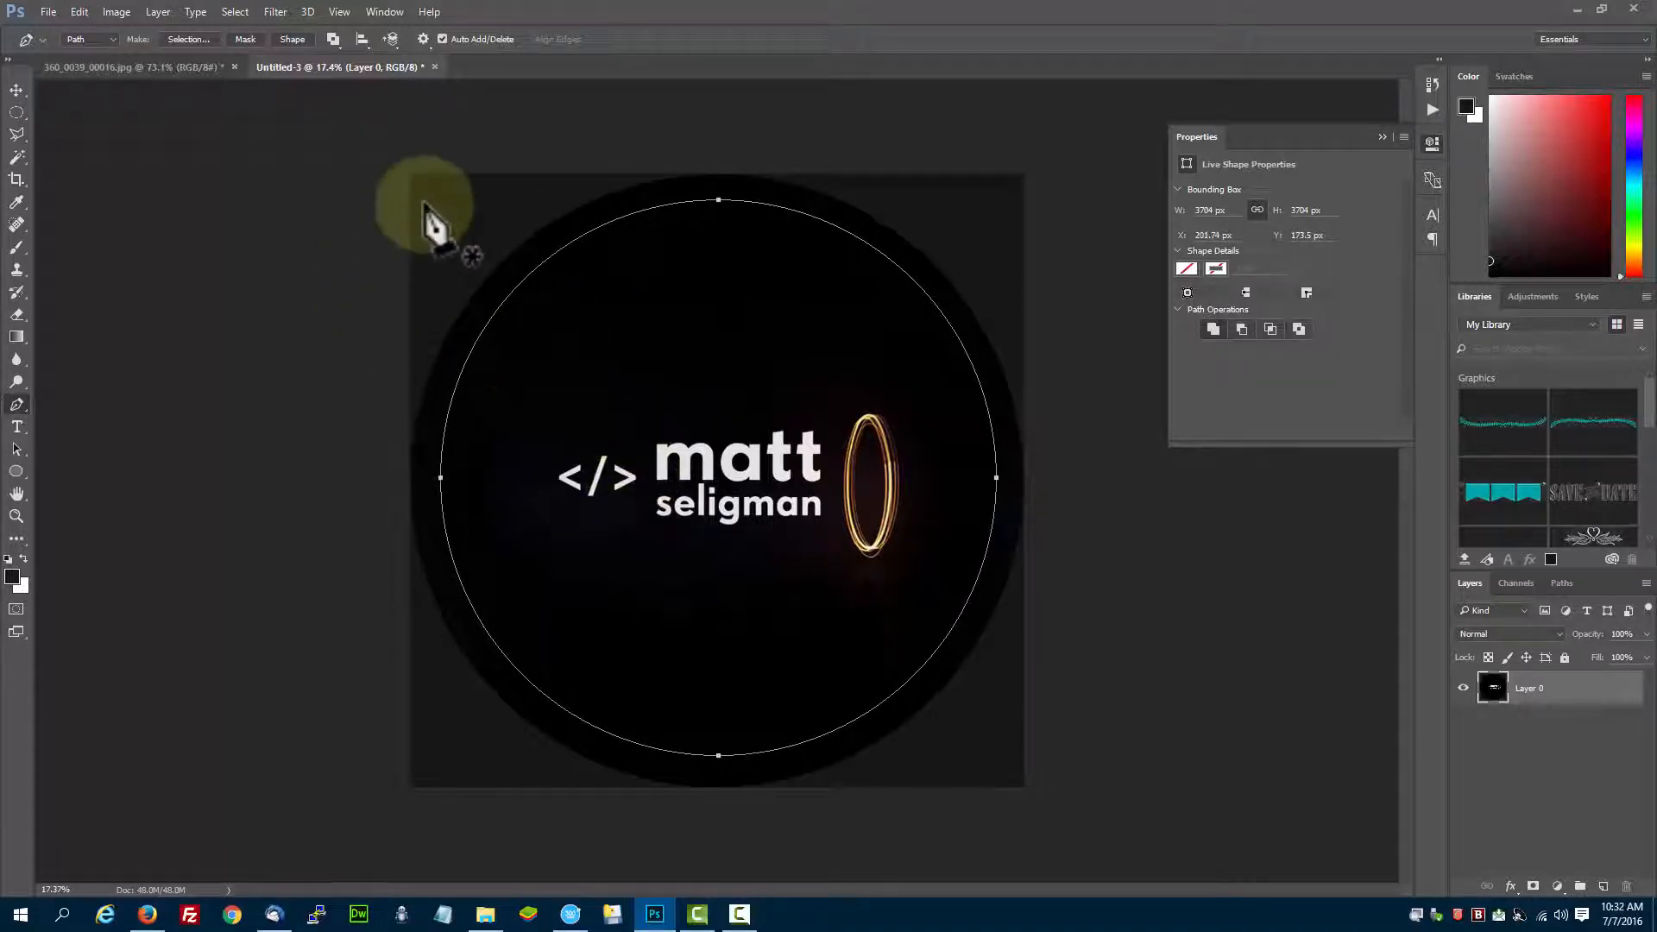
pyautogui.moveTo(487, 69)
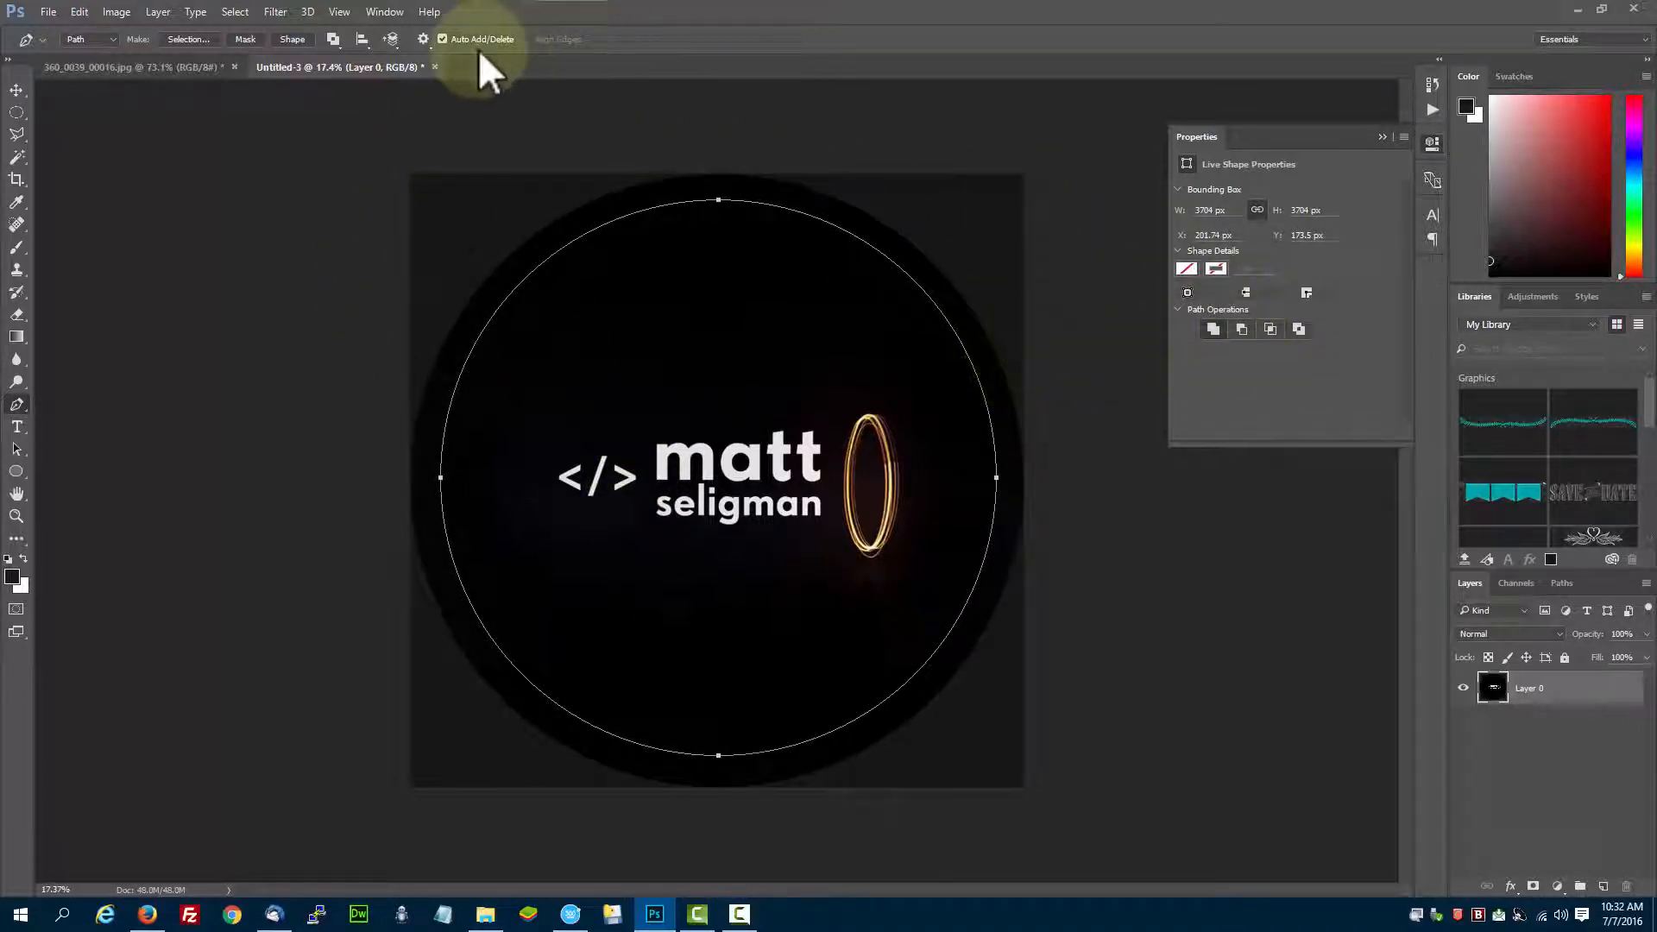
pyautogui.click(361, 39)
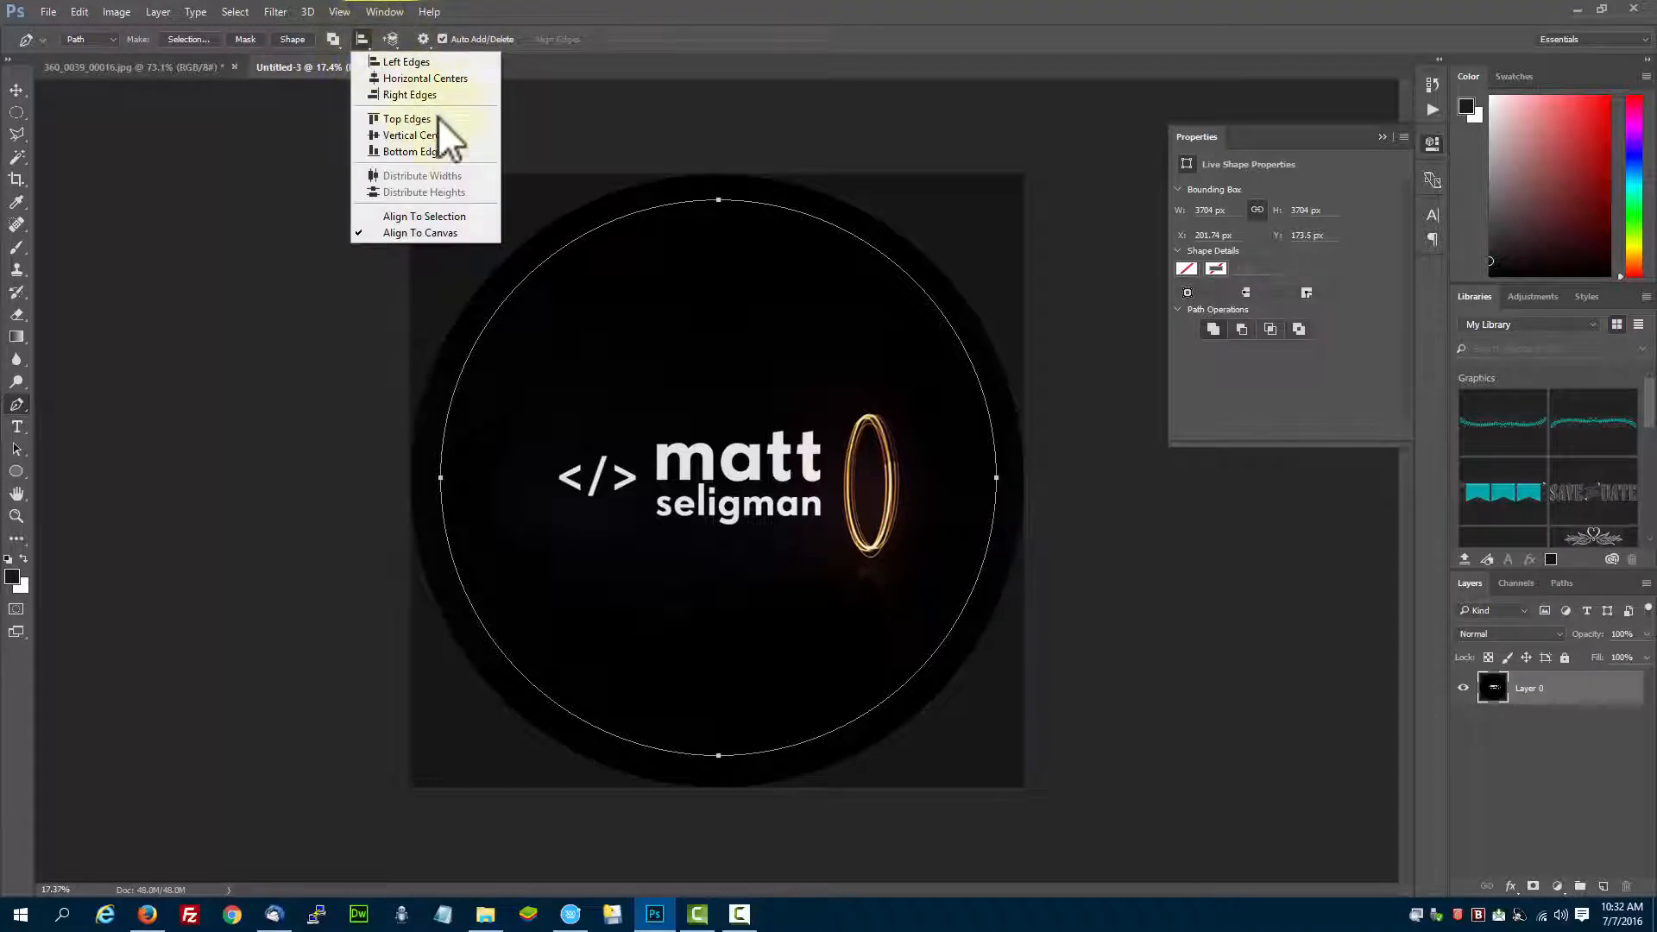
pyautogui.moveTo(418, 134)
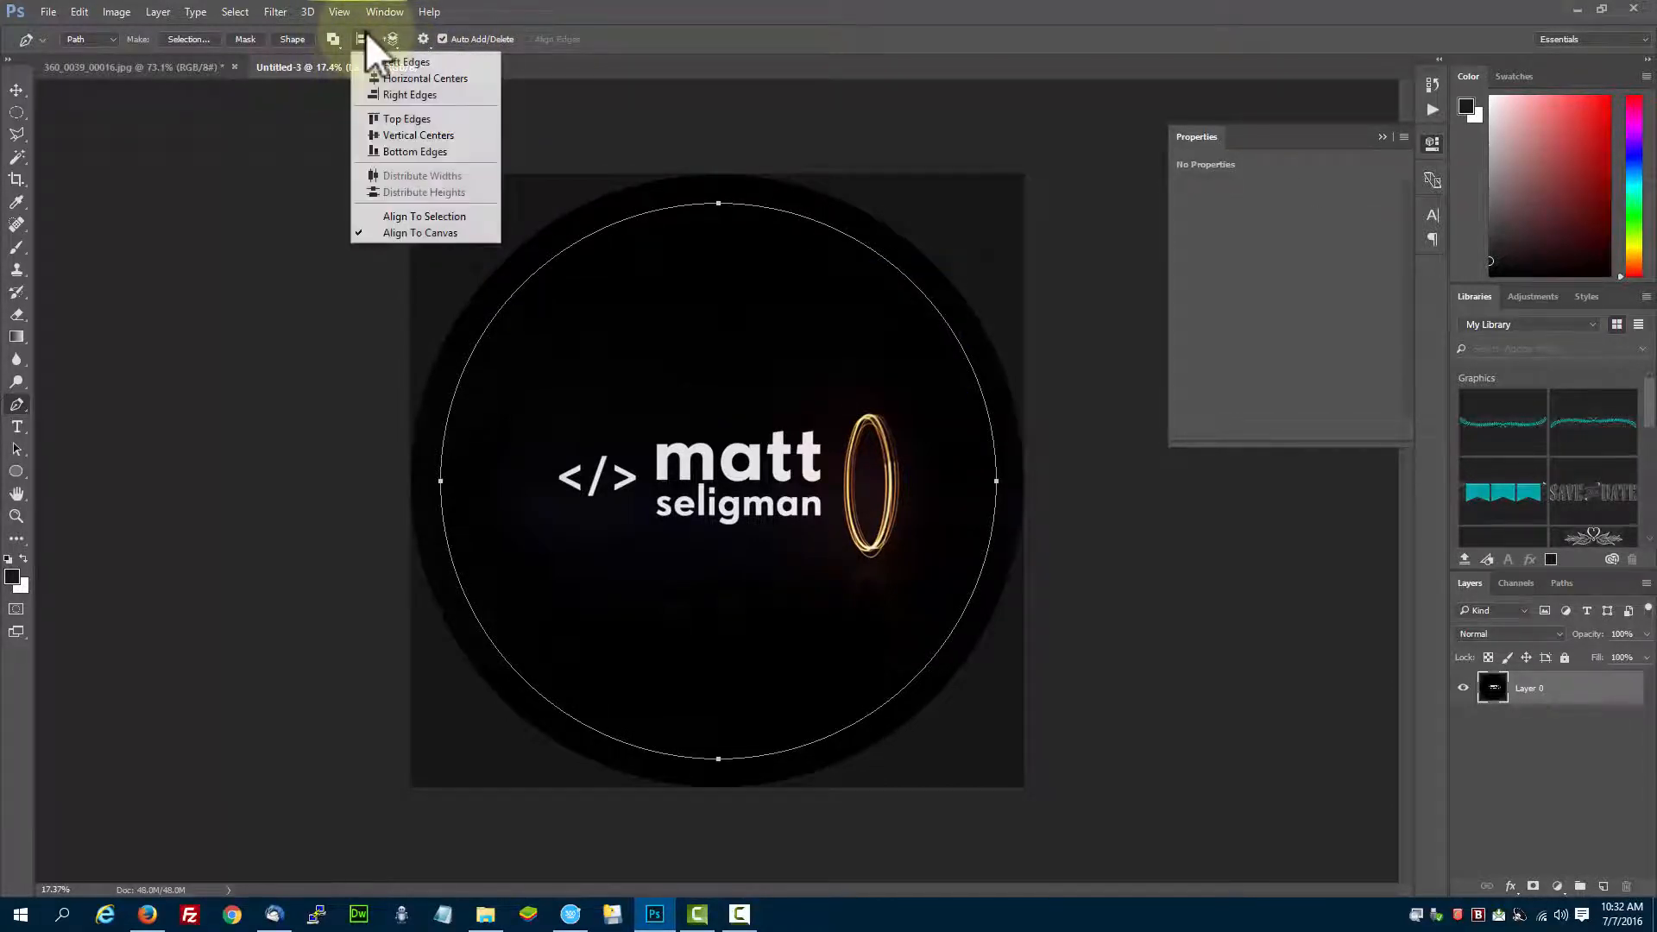
pyautogui.click(364, 68)
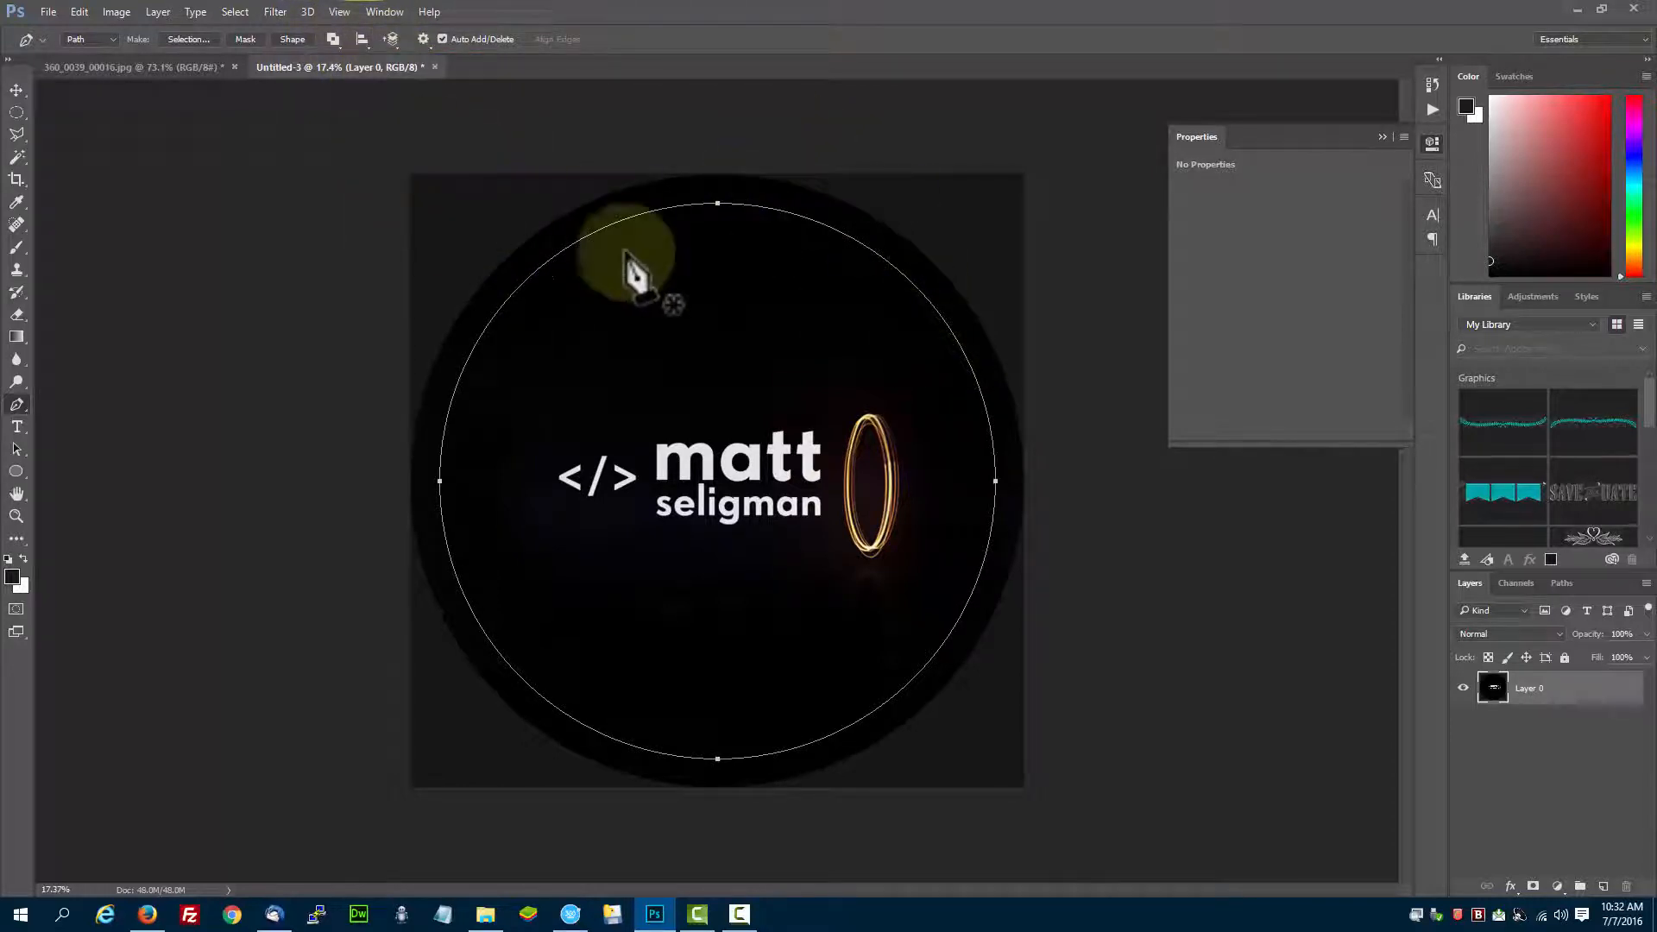
pyautogui.moveTo(791, 333)
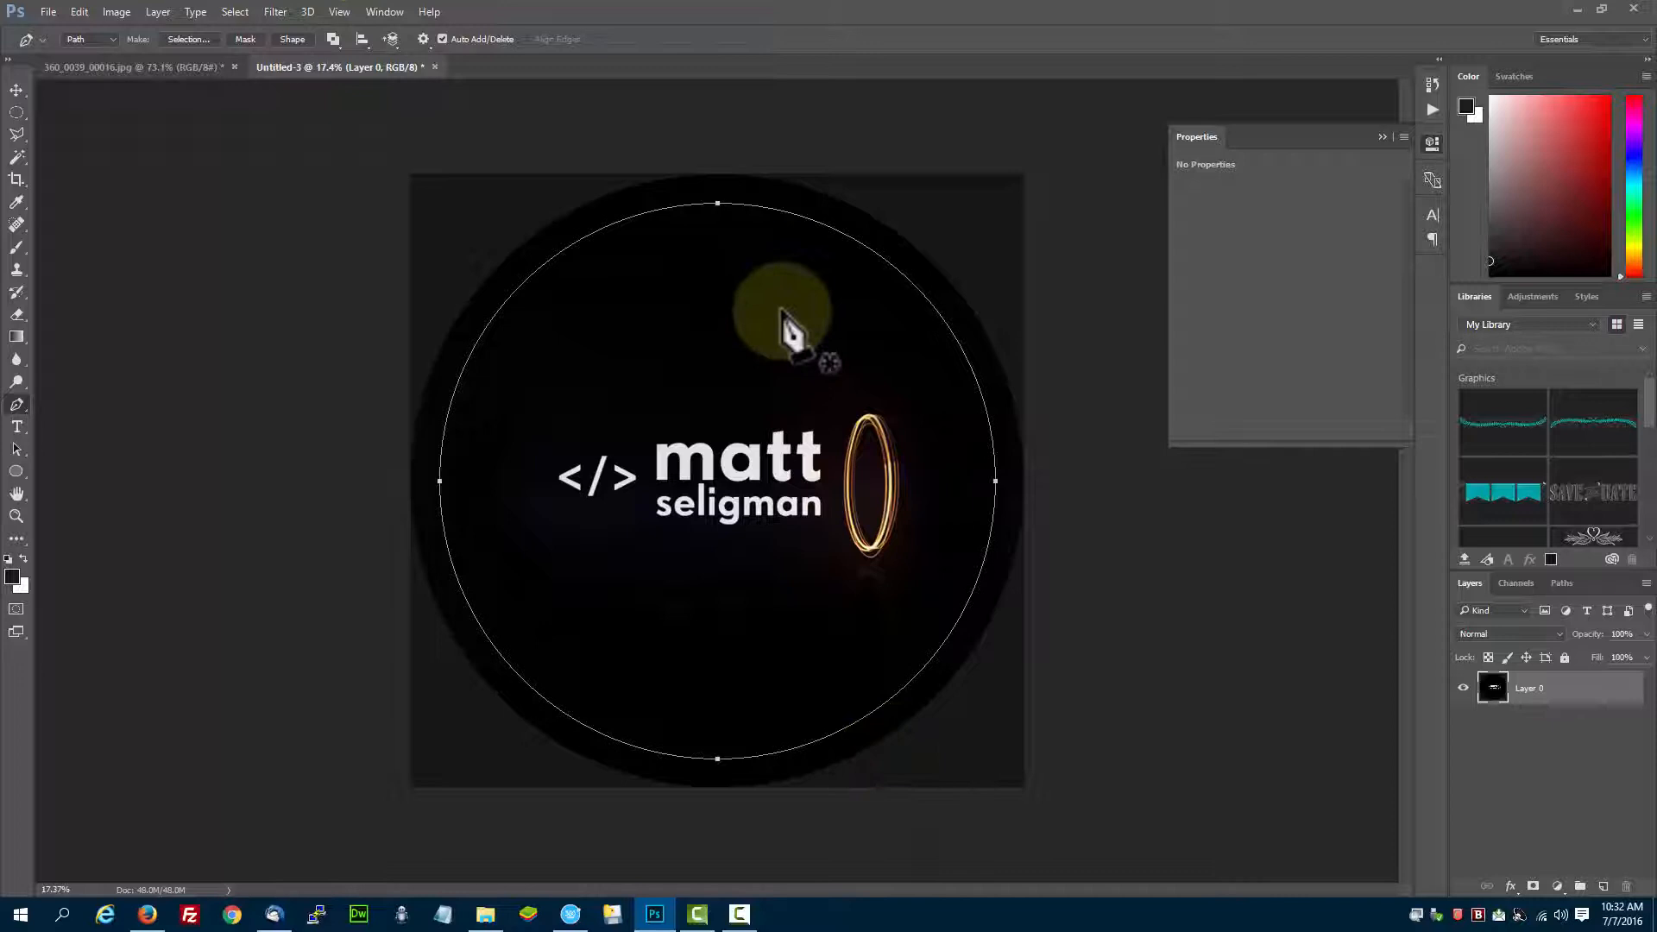
pyautogui.moveTo(528, 369)
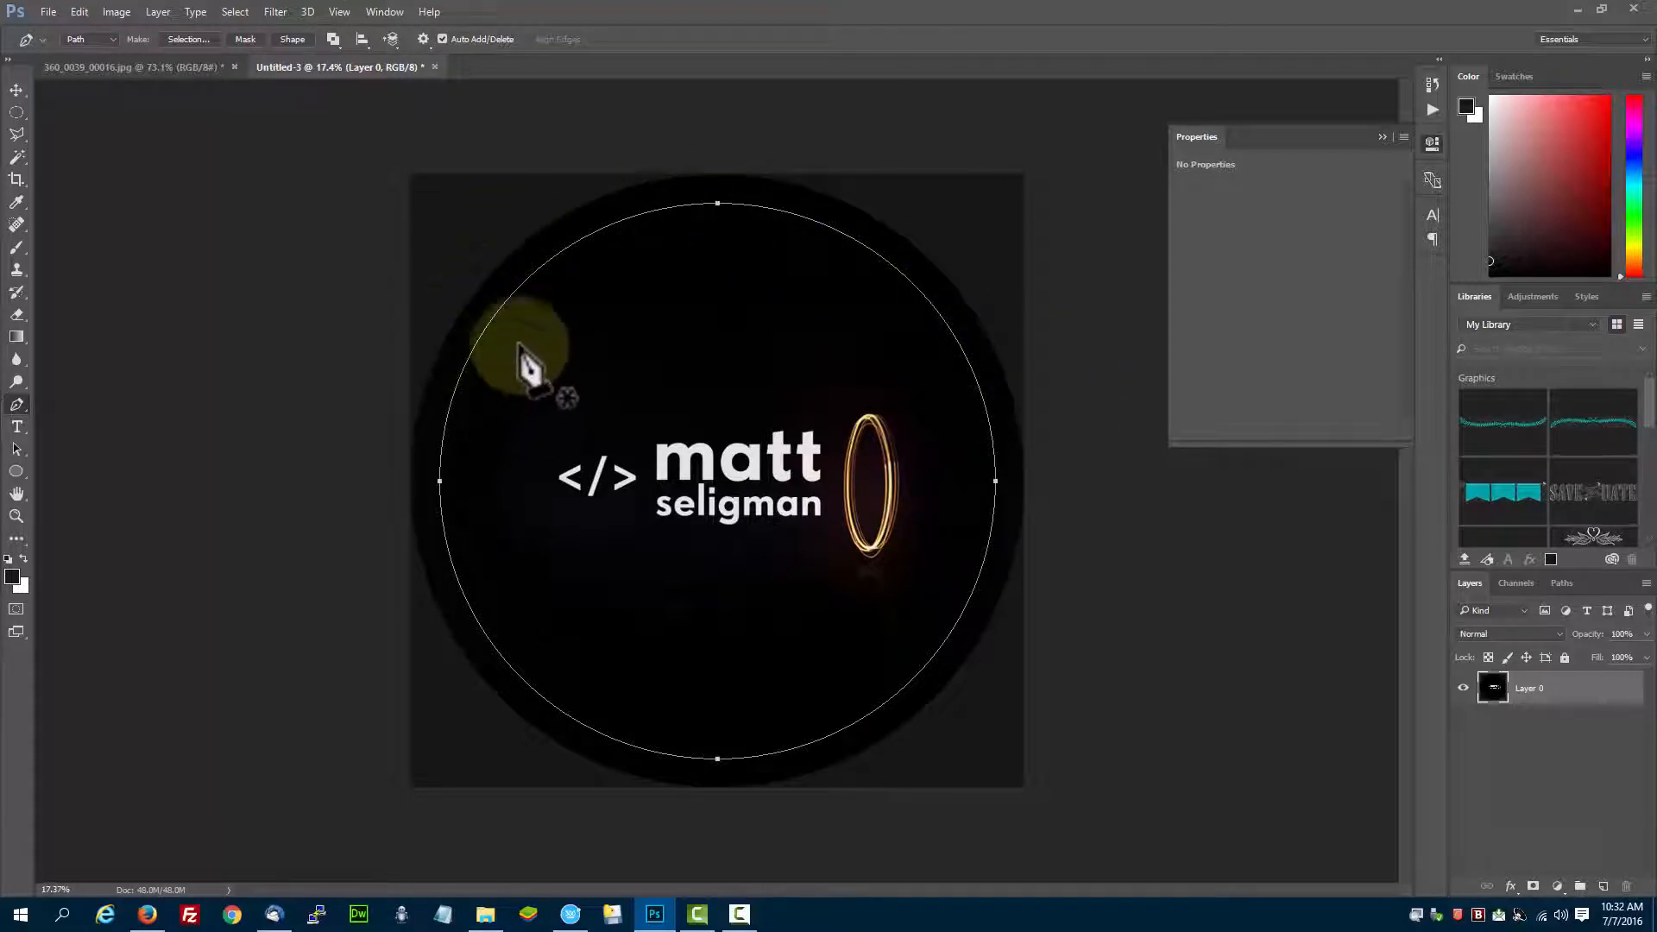
pyautogui.moveTo(402, 254)
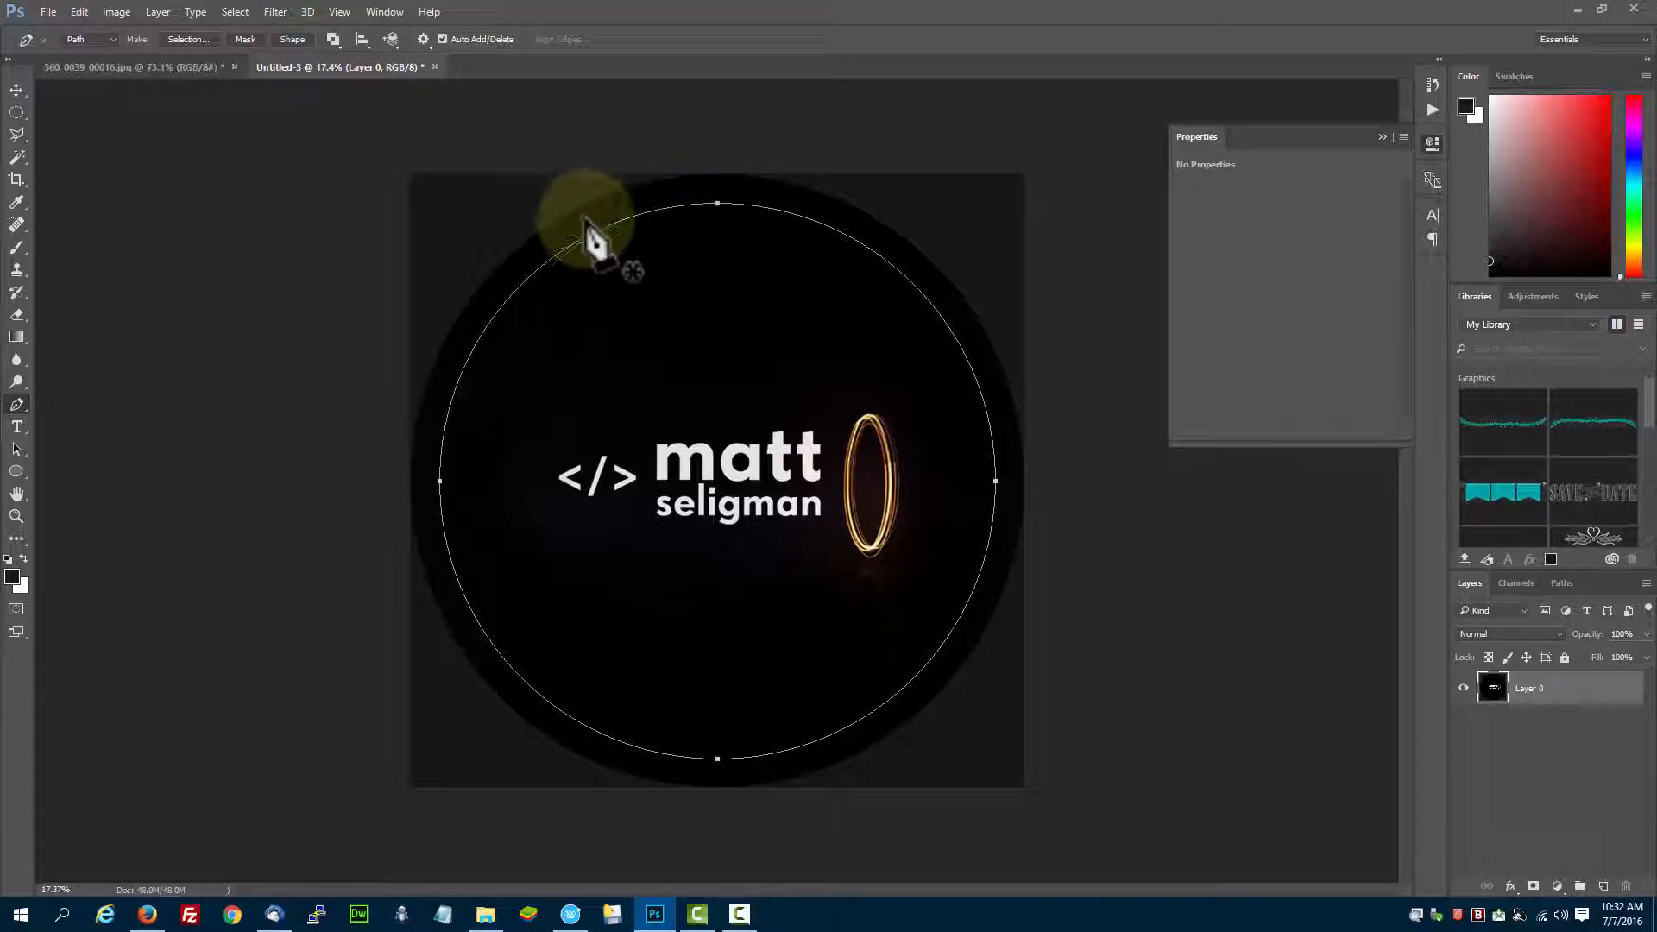
pyautogui.moveTo(1010, 517)
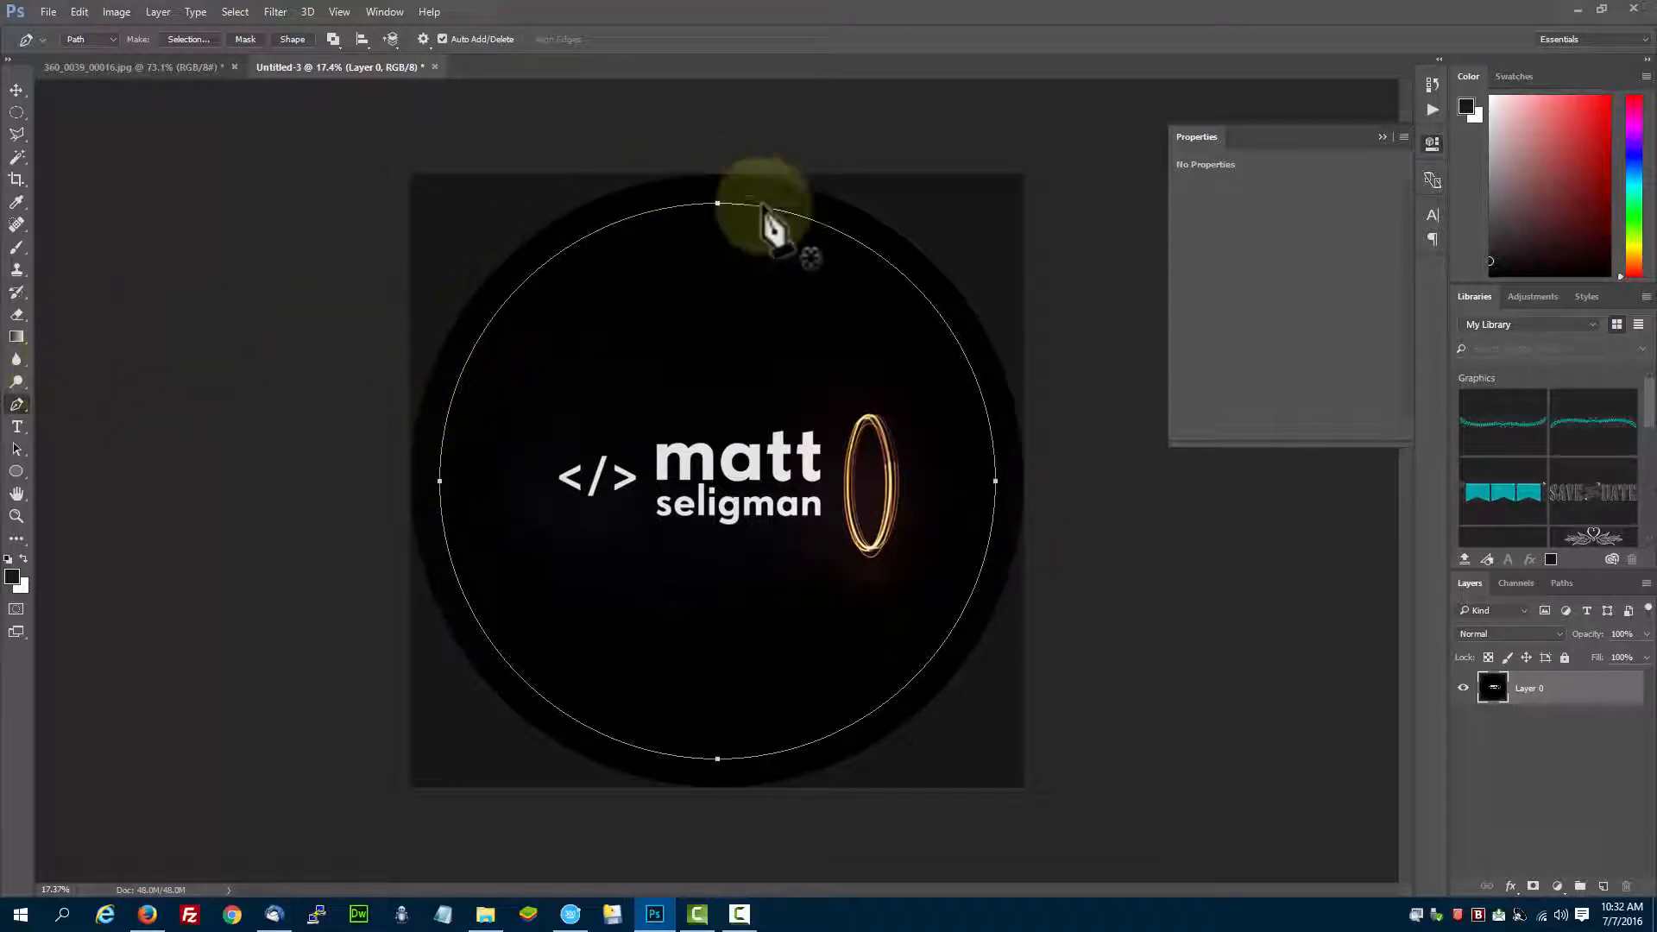
pyautogui.click(1559, 581)
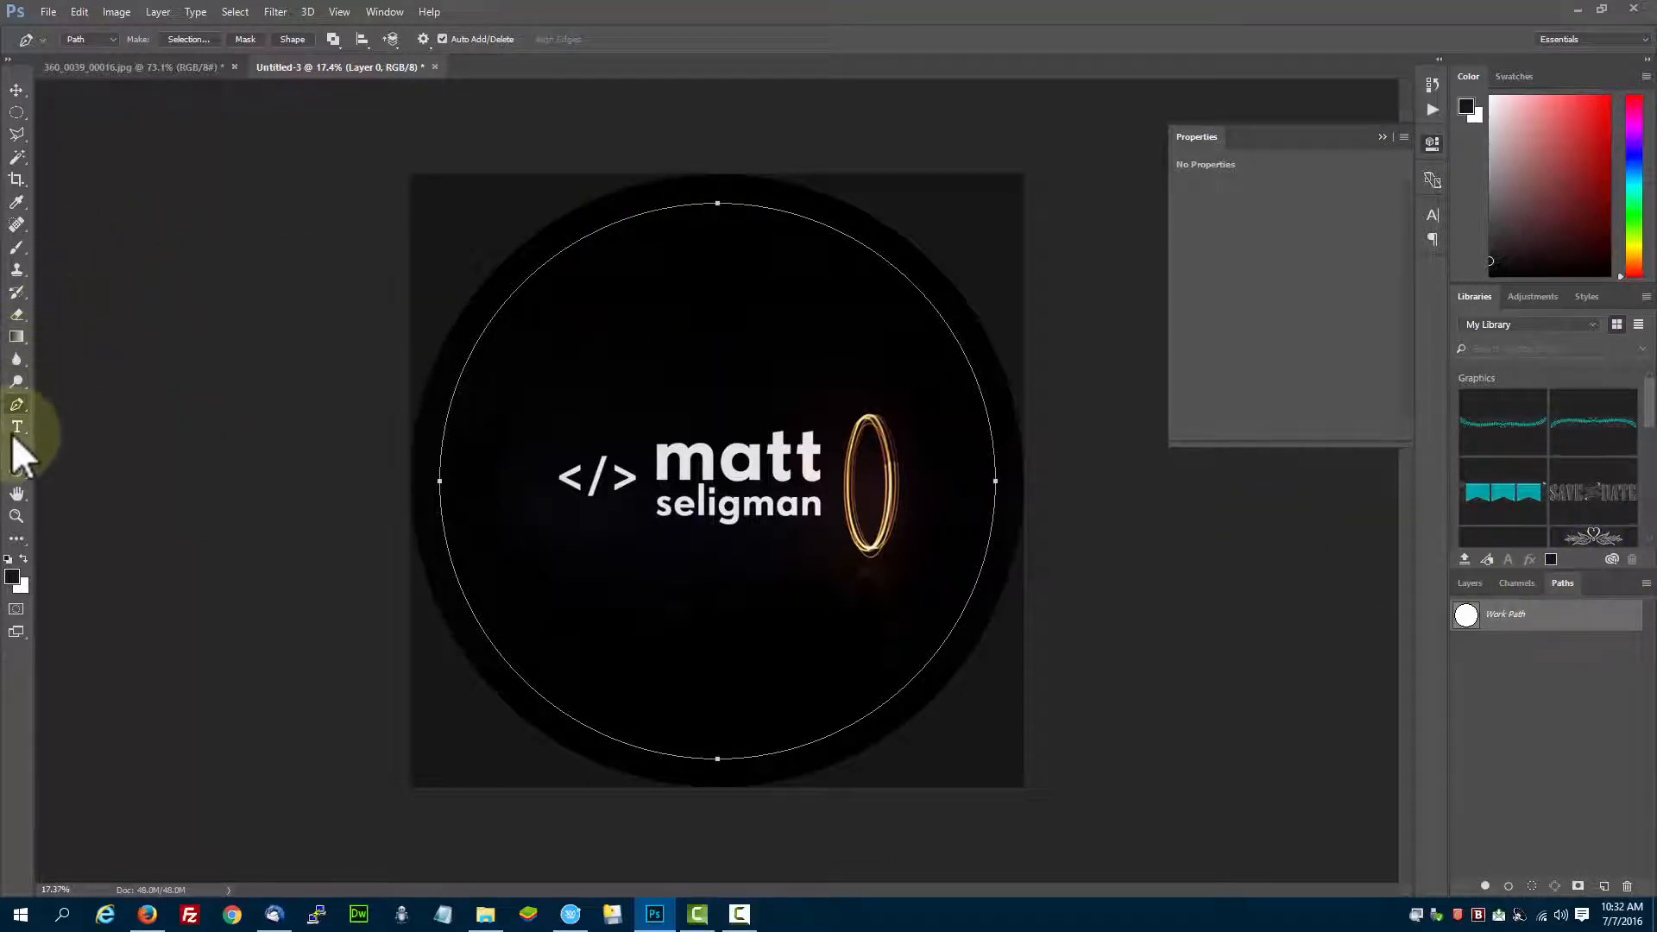
# Type 72 pt white text 'TESTING 360 IMAGE' along the top of the circular path
pyautogui.click(17, 426)
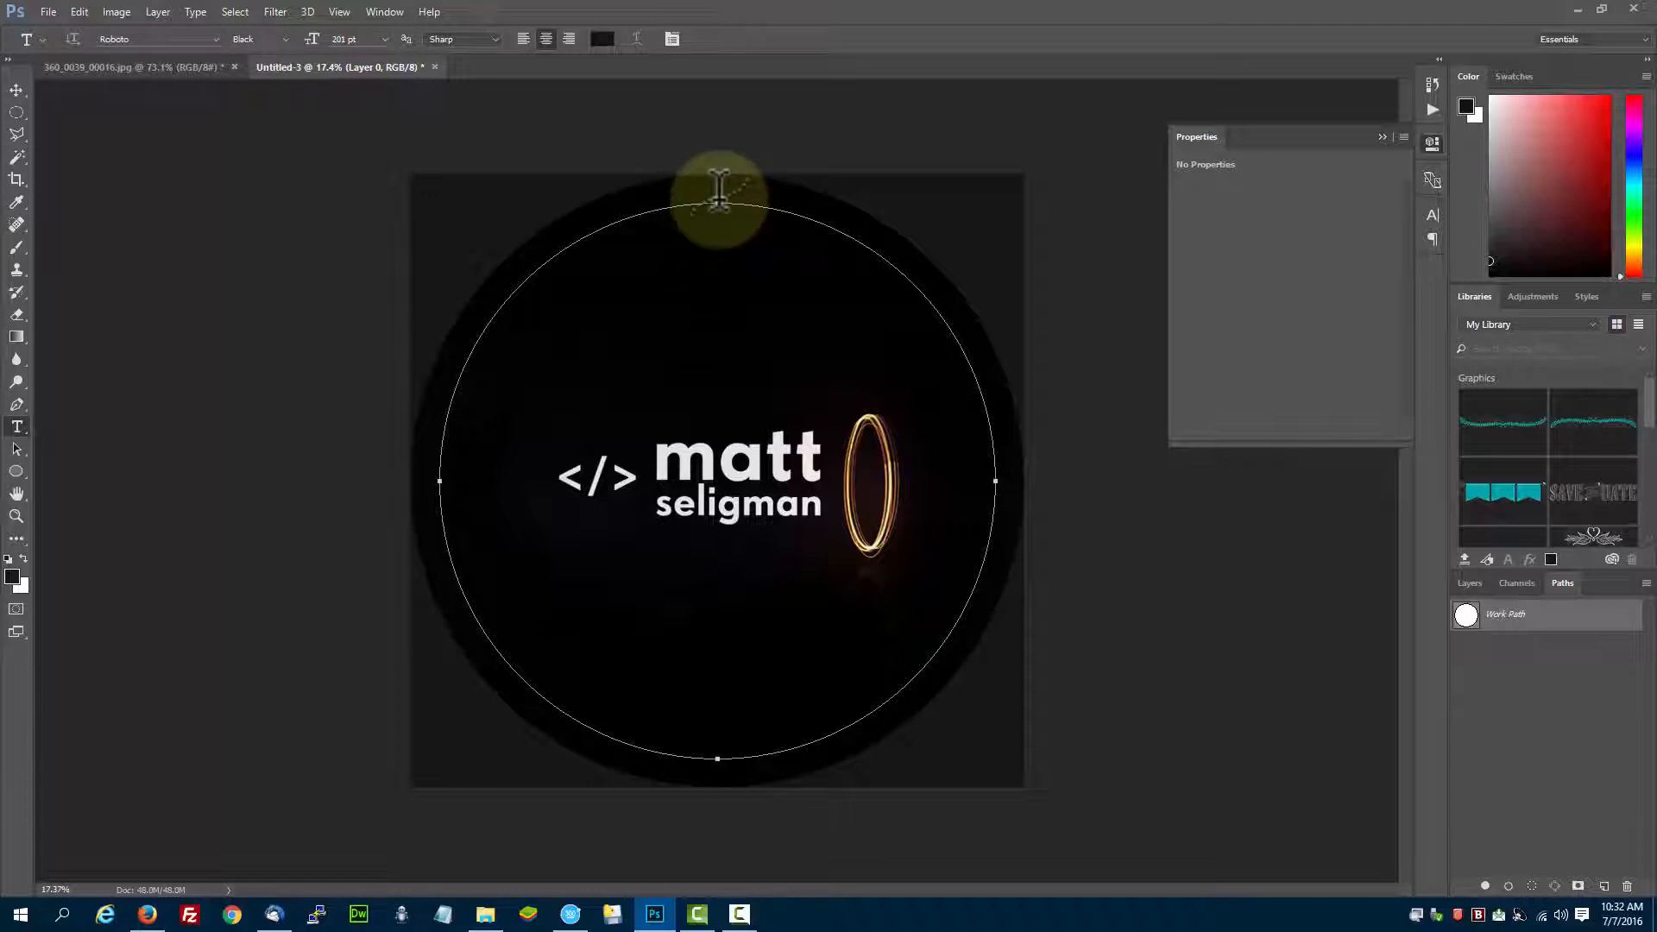
pyautogui.click(716, 190)
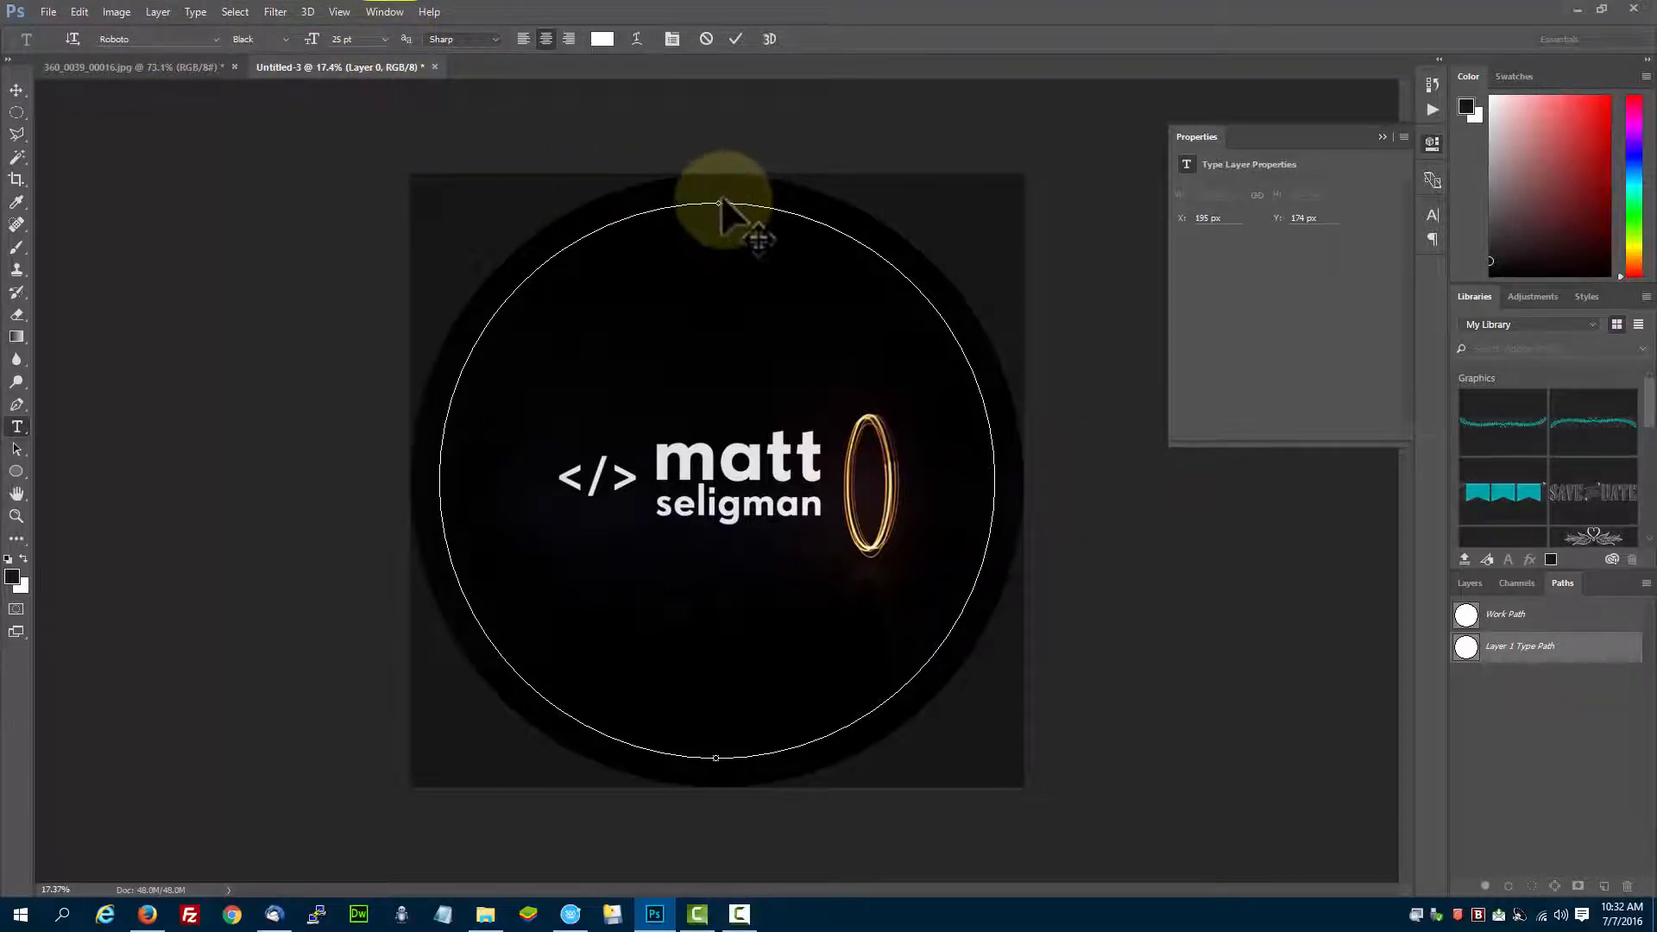
pyautogui.moveTo(566, 175)
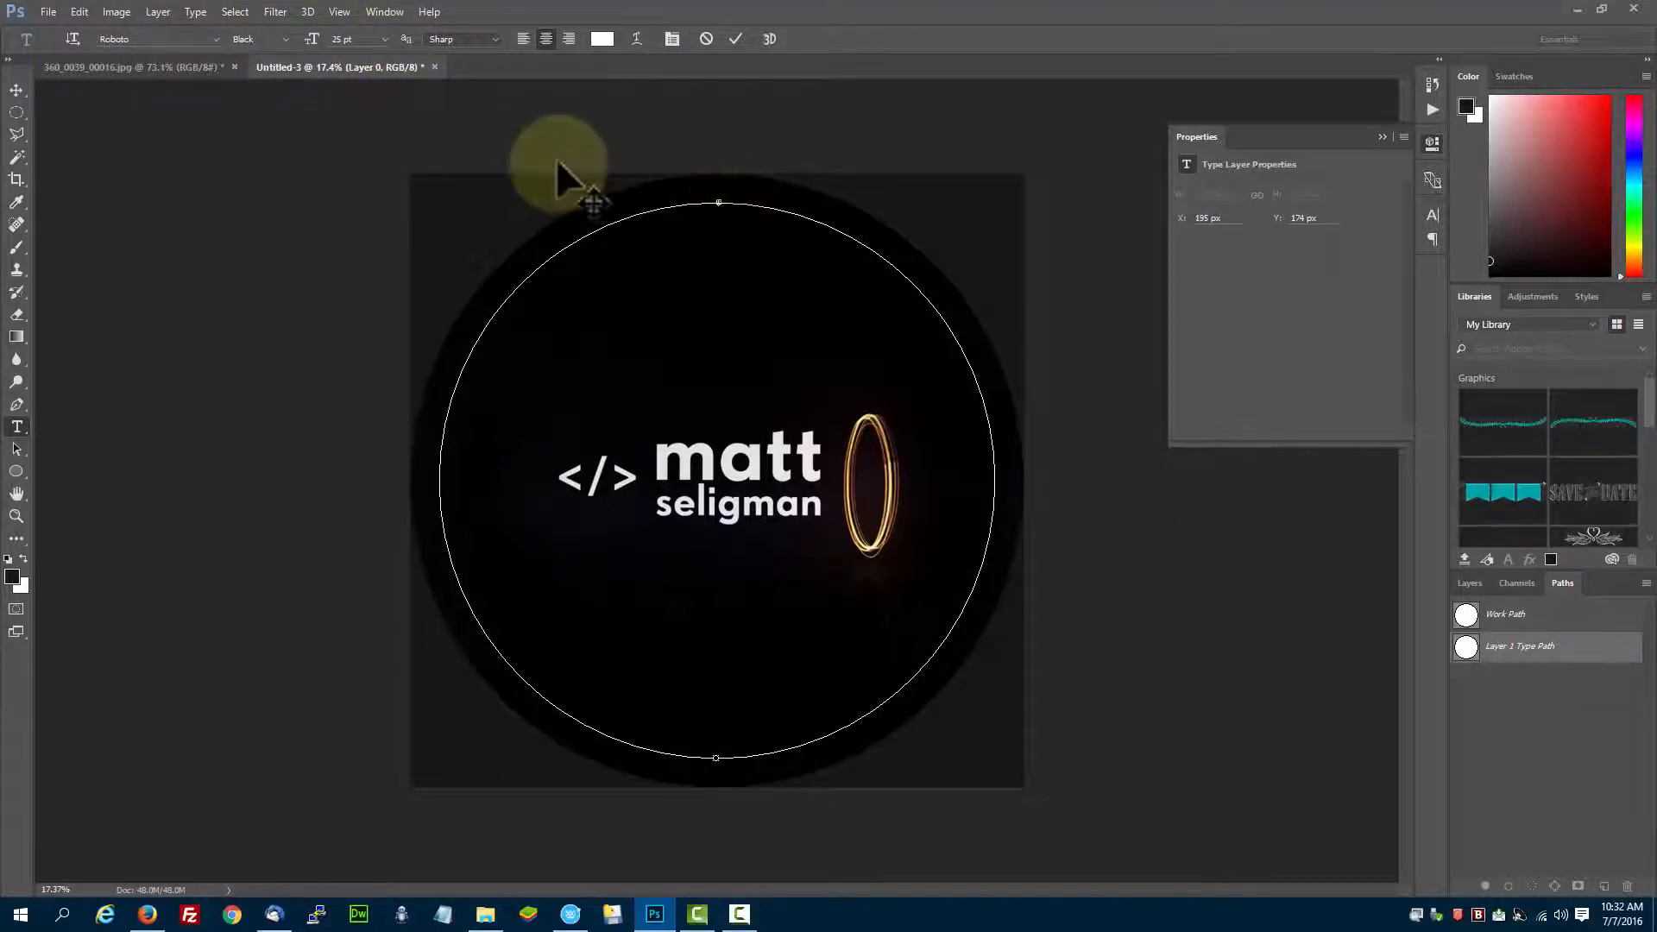
pyautogui.click(385, 40)
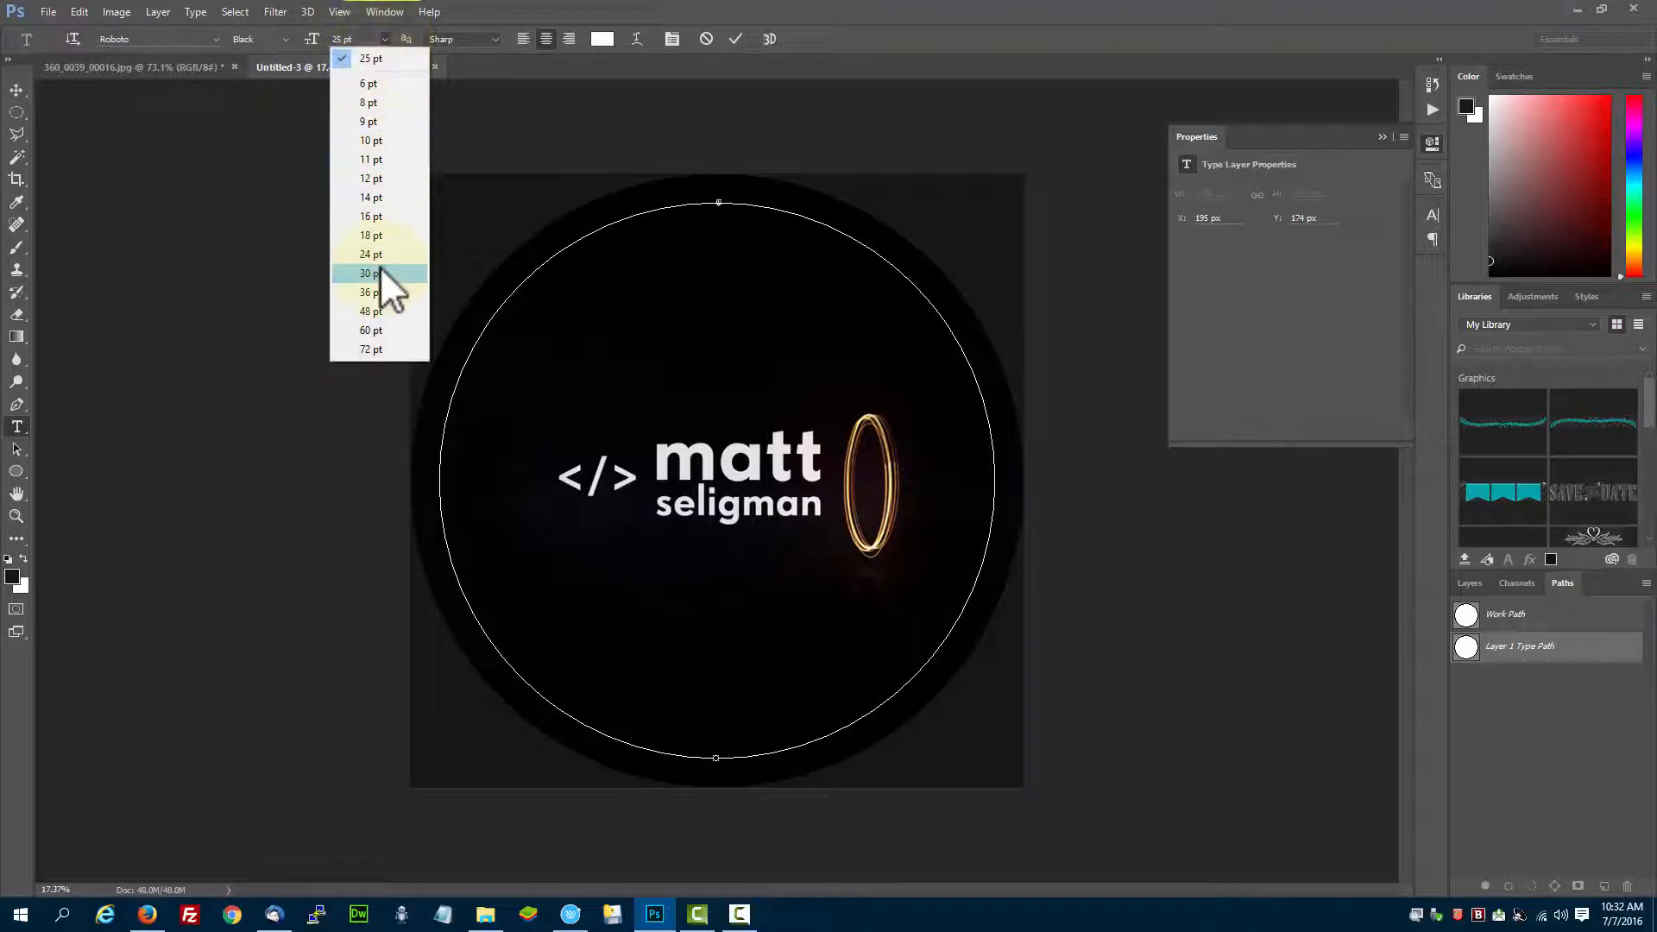
pyautogui.click(371, 349)
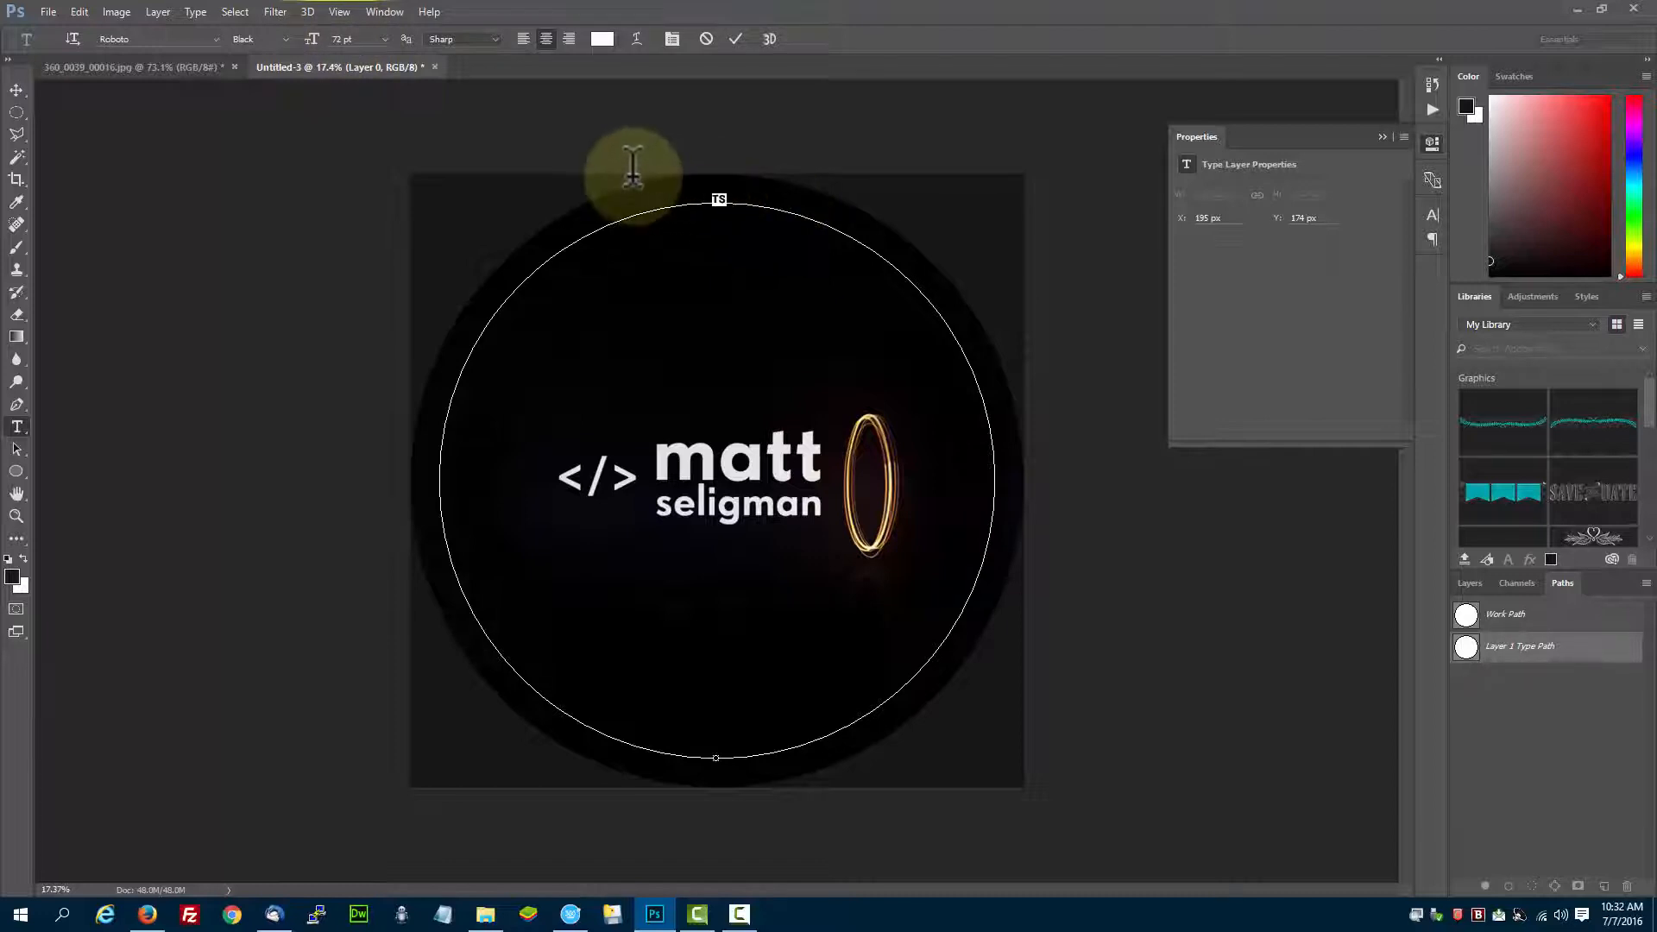
pyautogui.write('ESTING')
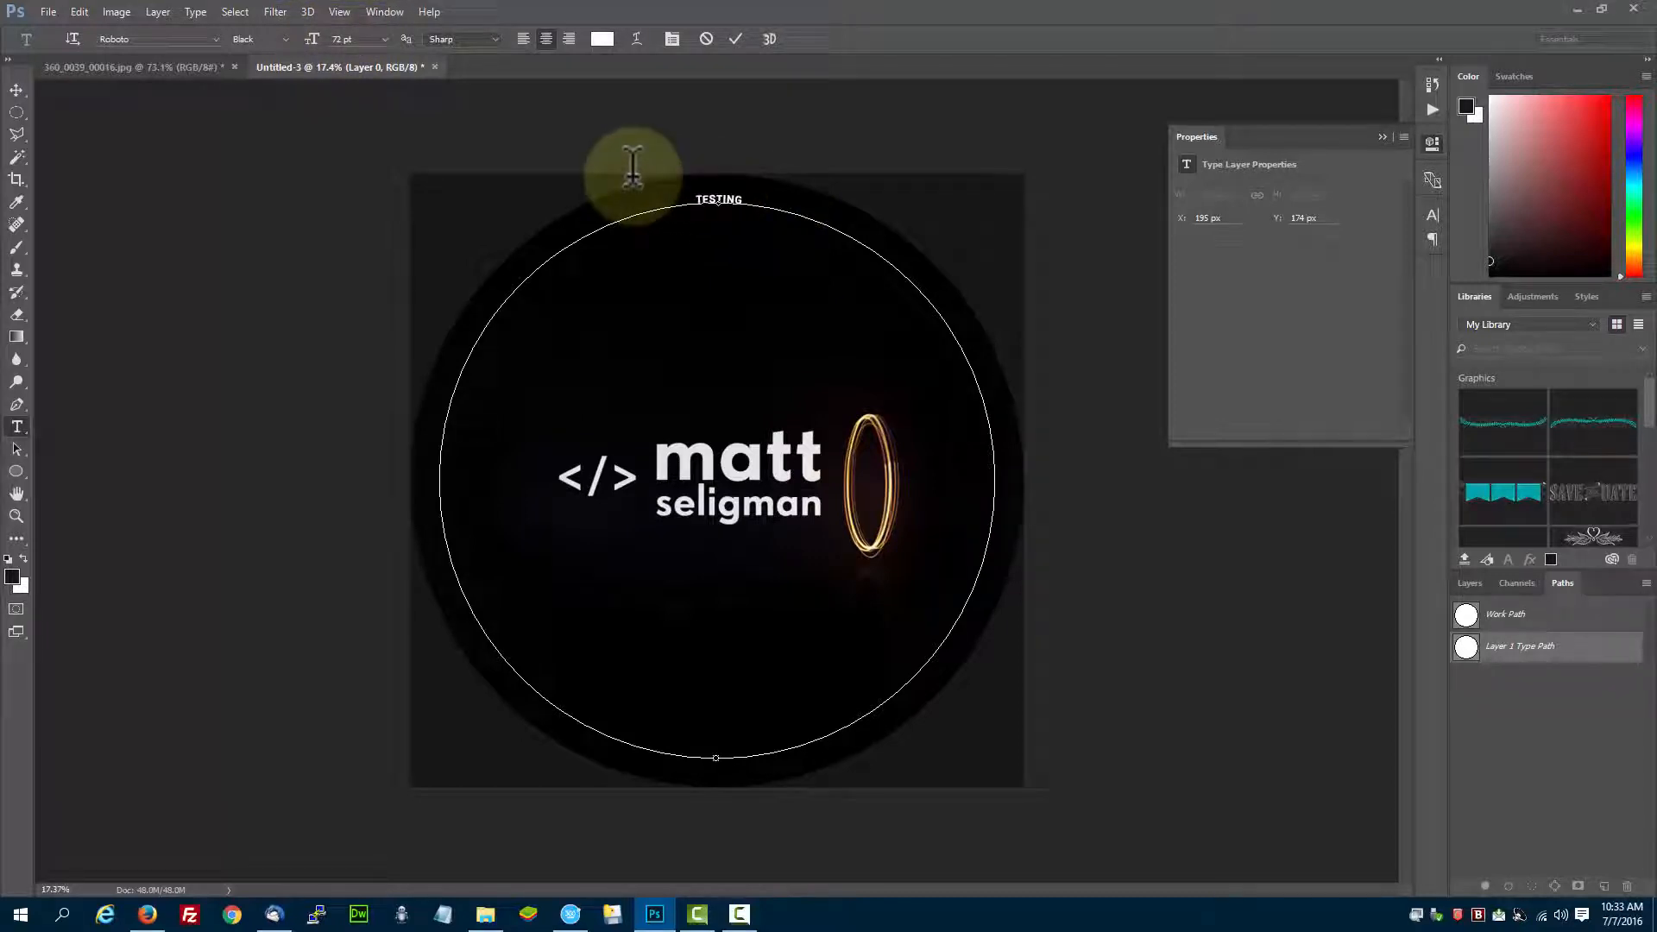
pyautogui.write('360 IMAGE POST')
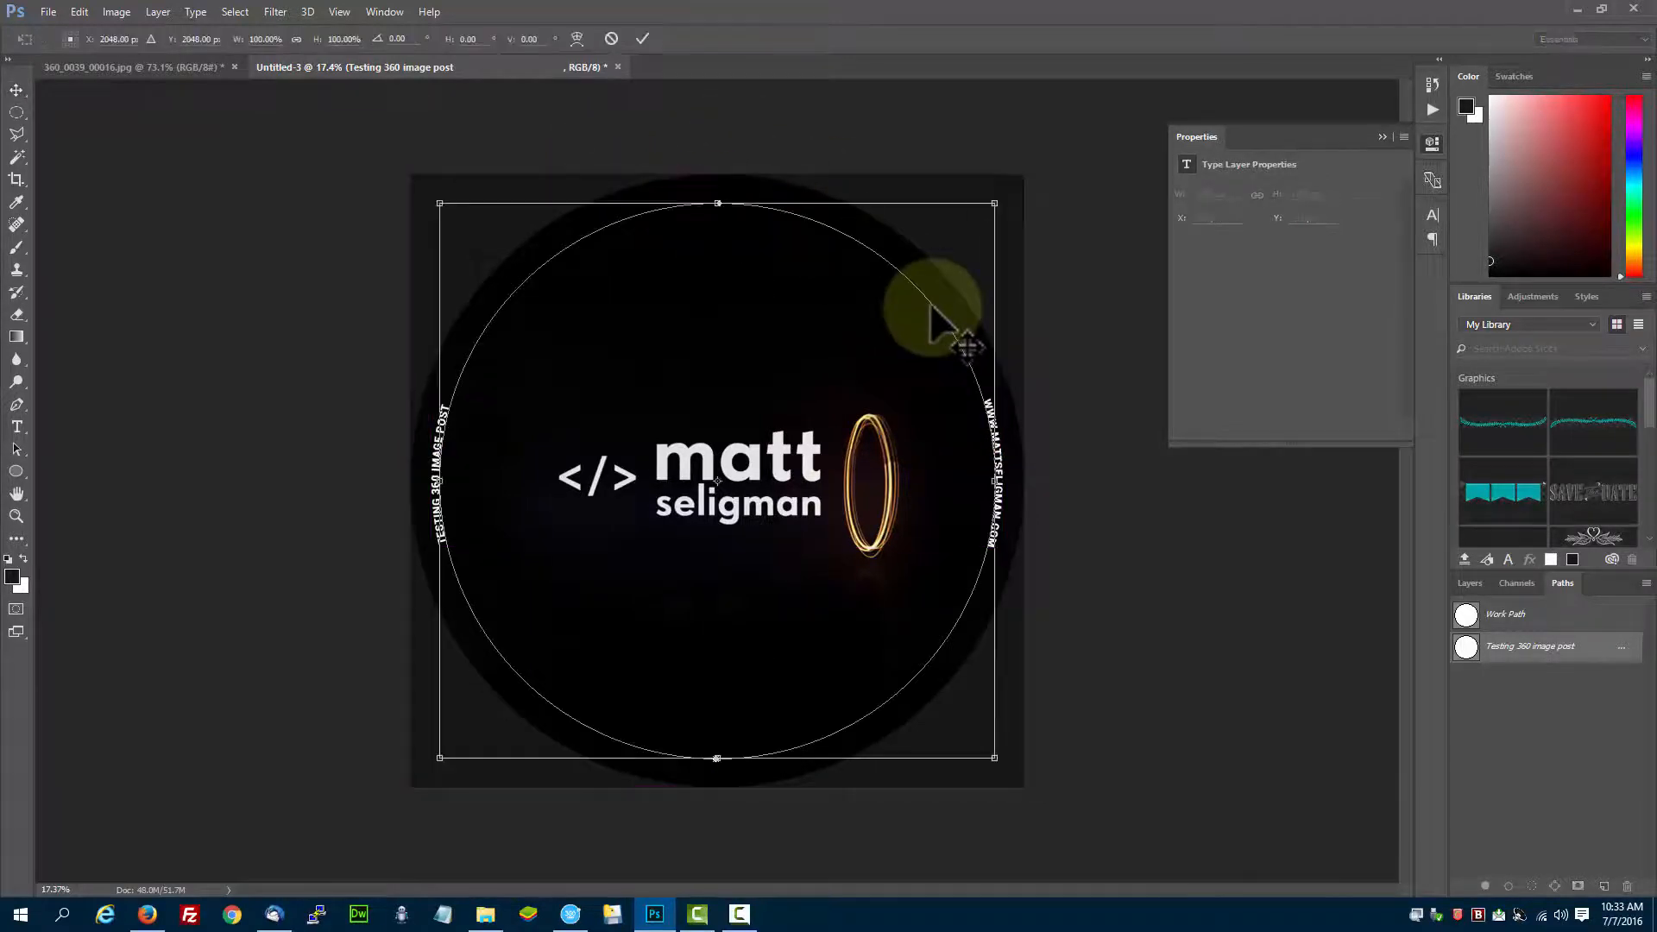
# Rotate the circular text layer -90° so the web address sits on top, and commit the transform
pyautogui.moveTo(941, 307); pyautogui.dragTo(633, 164)
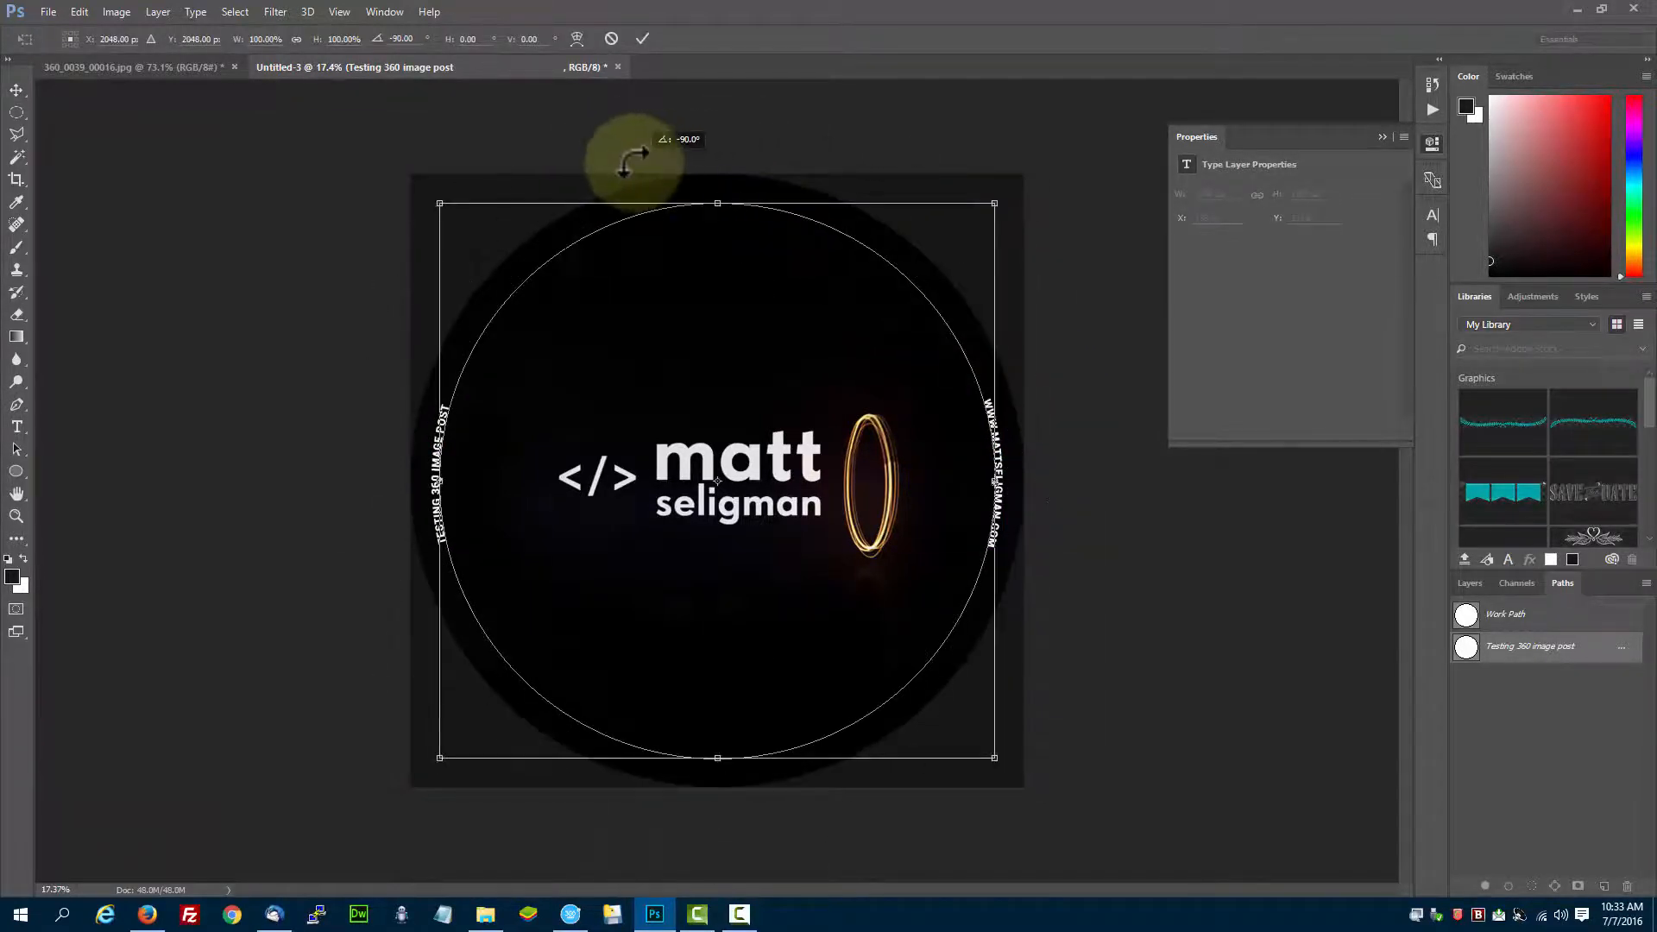
pyautogui.click(641, 40)
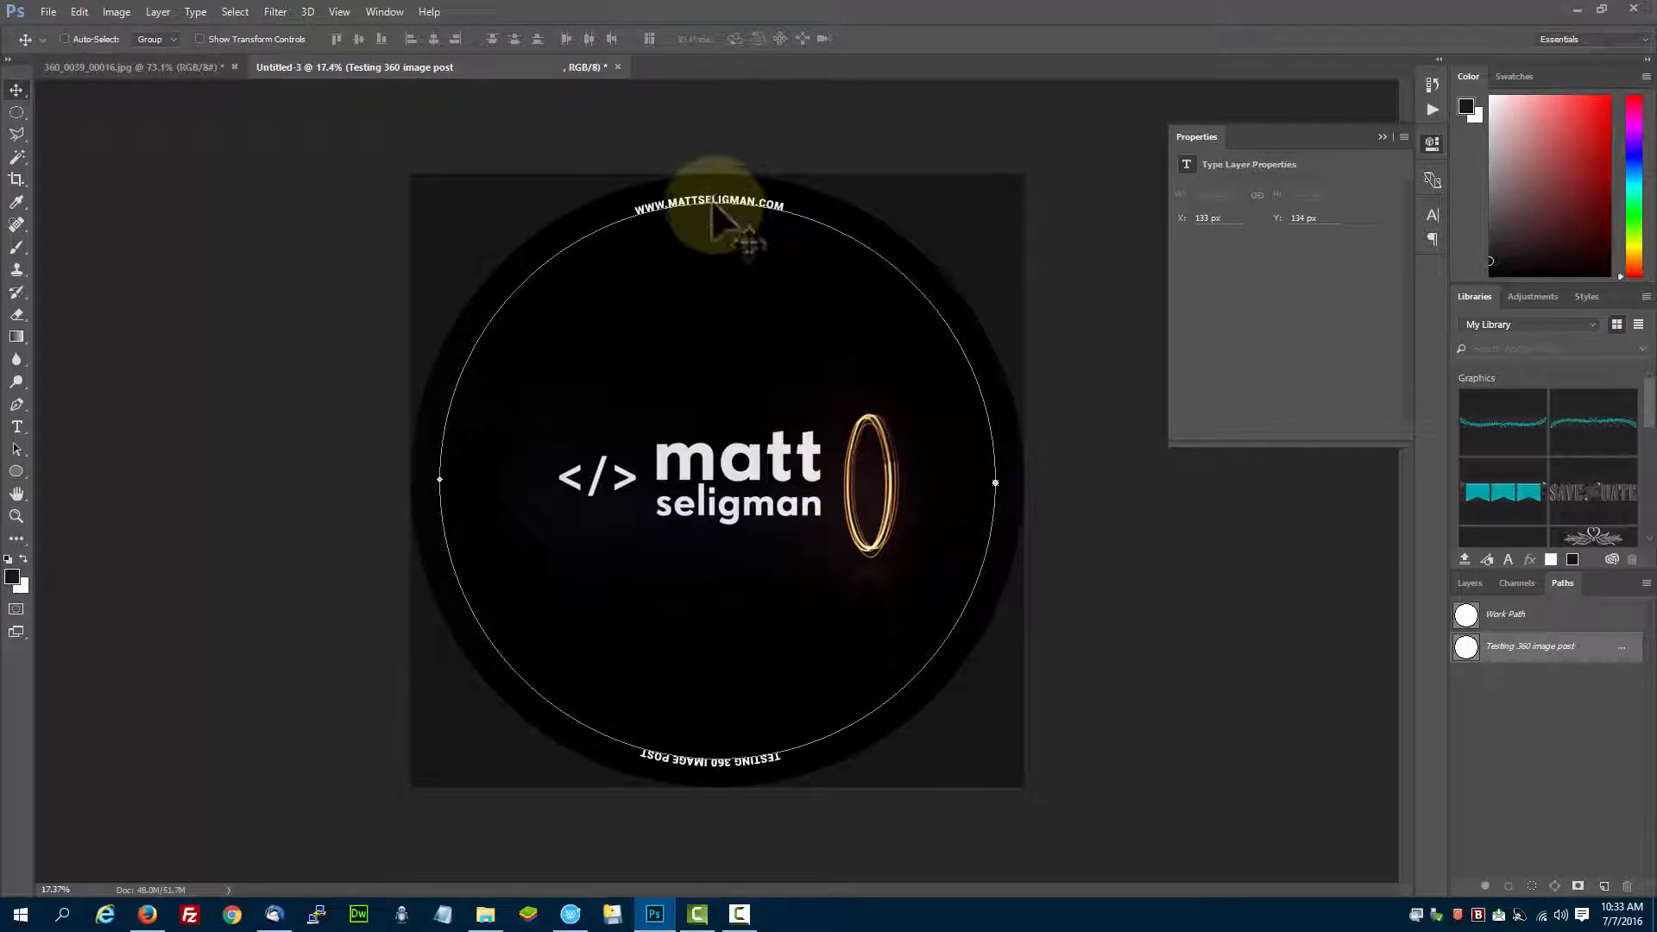
pyautogui.moveTo(676, 772)
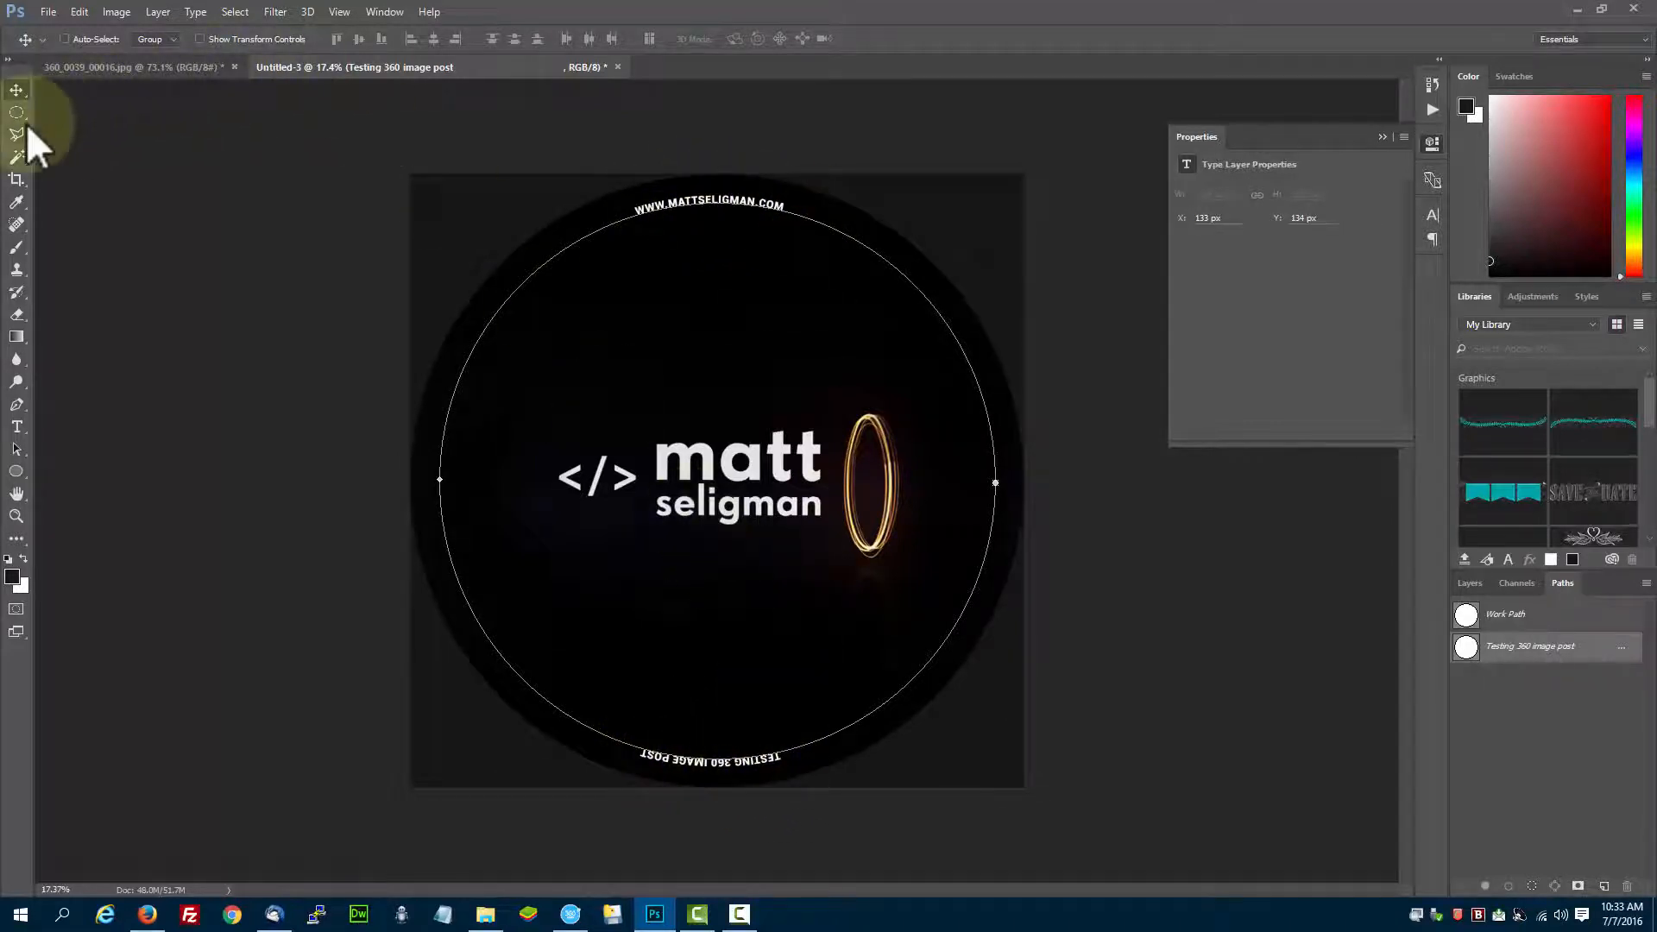
pyautogui.click(18, 111)
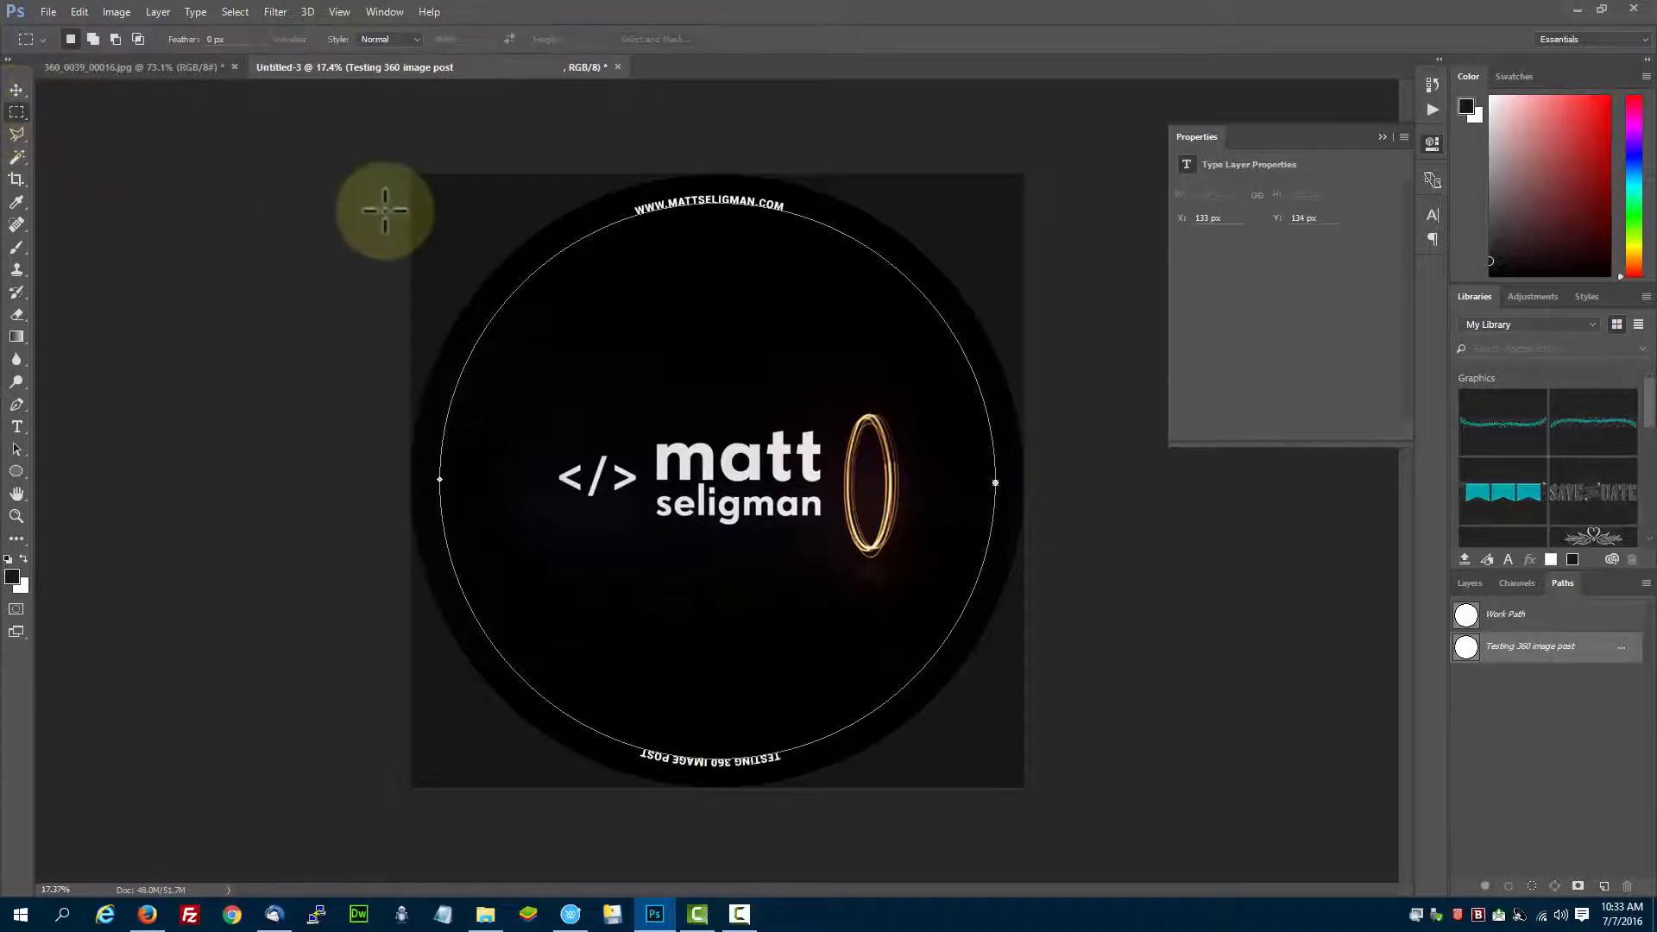
pyautogui.click(1470, 581)
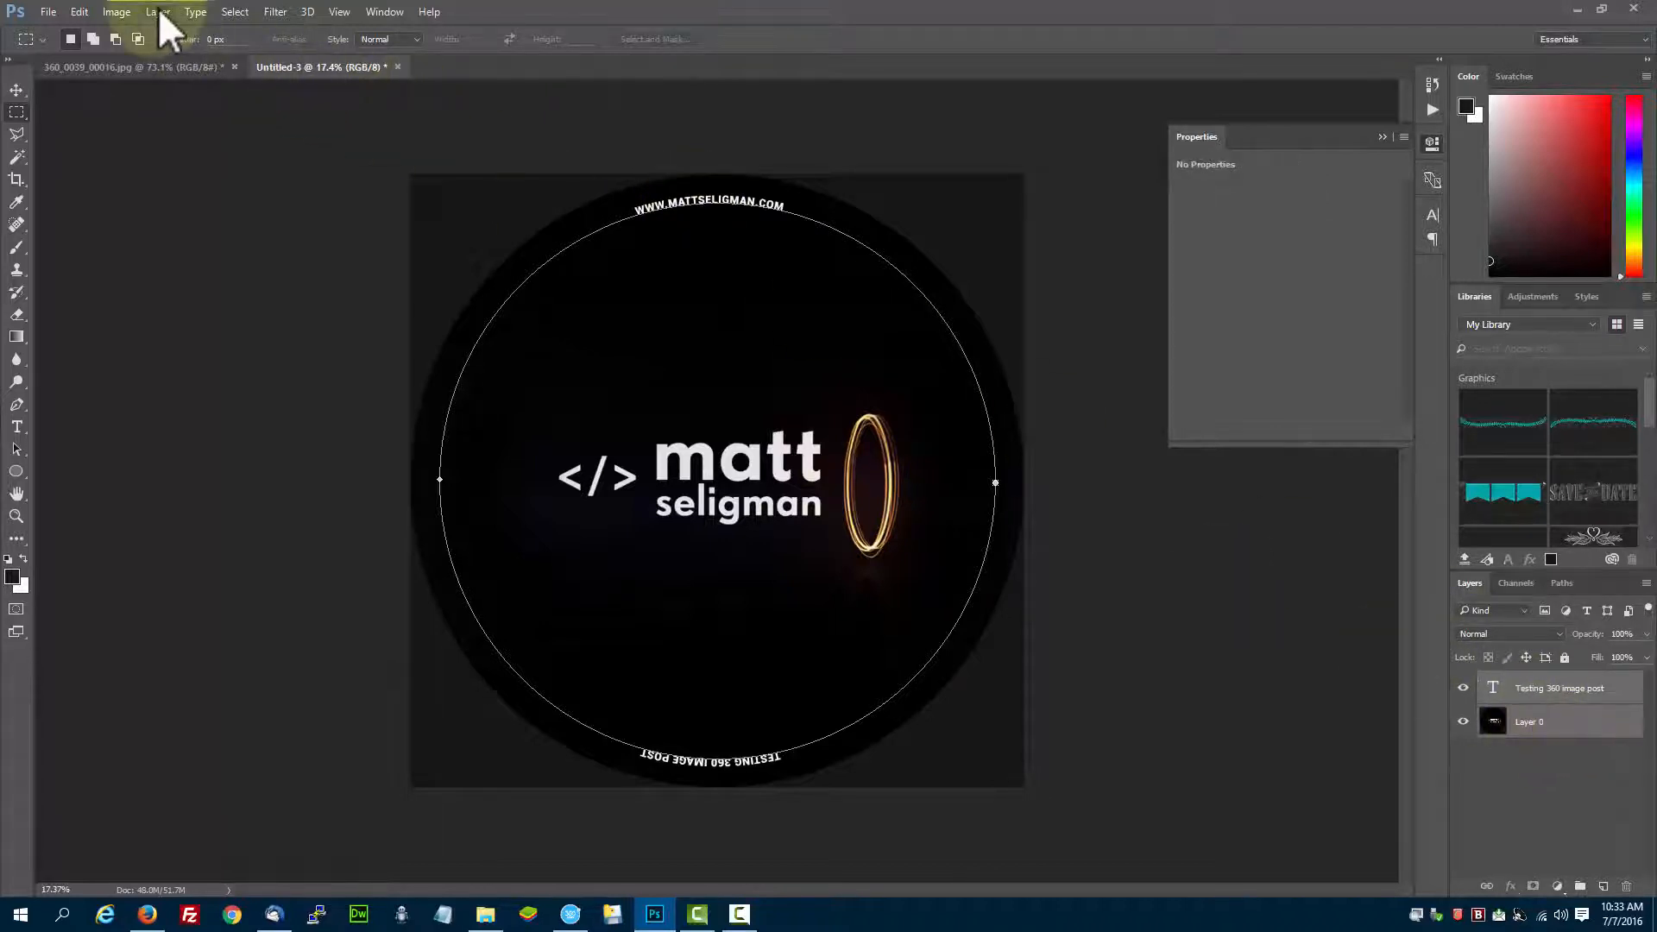
# Convert the logo and curved text layers into one smart object via Layer > Smart Objects
pyautogui.click(157, 12)
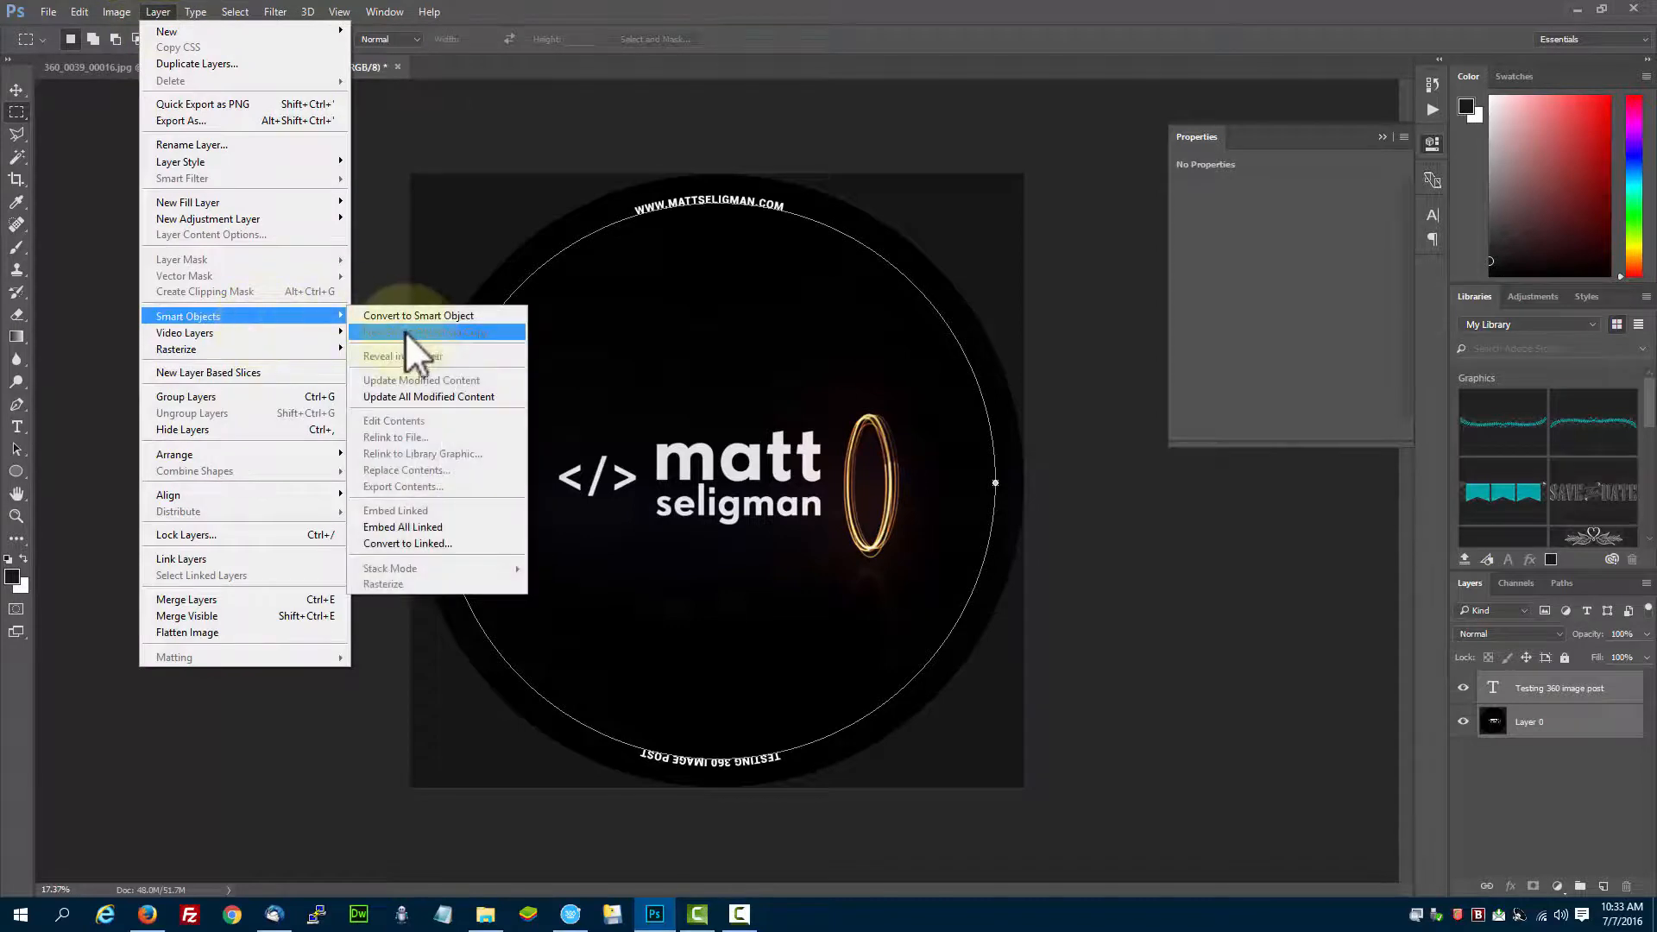
pyautogui.click(417, 314)
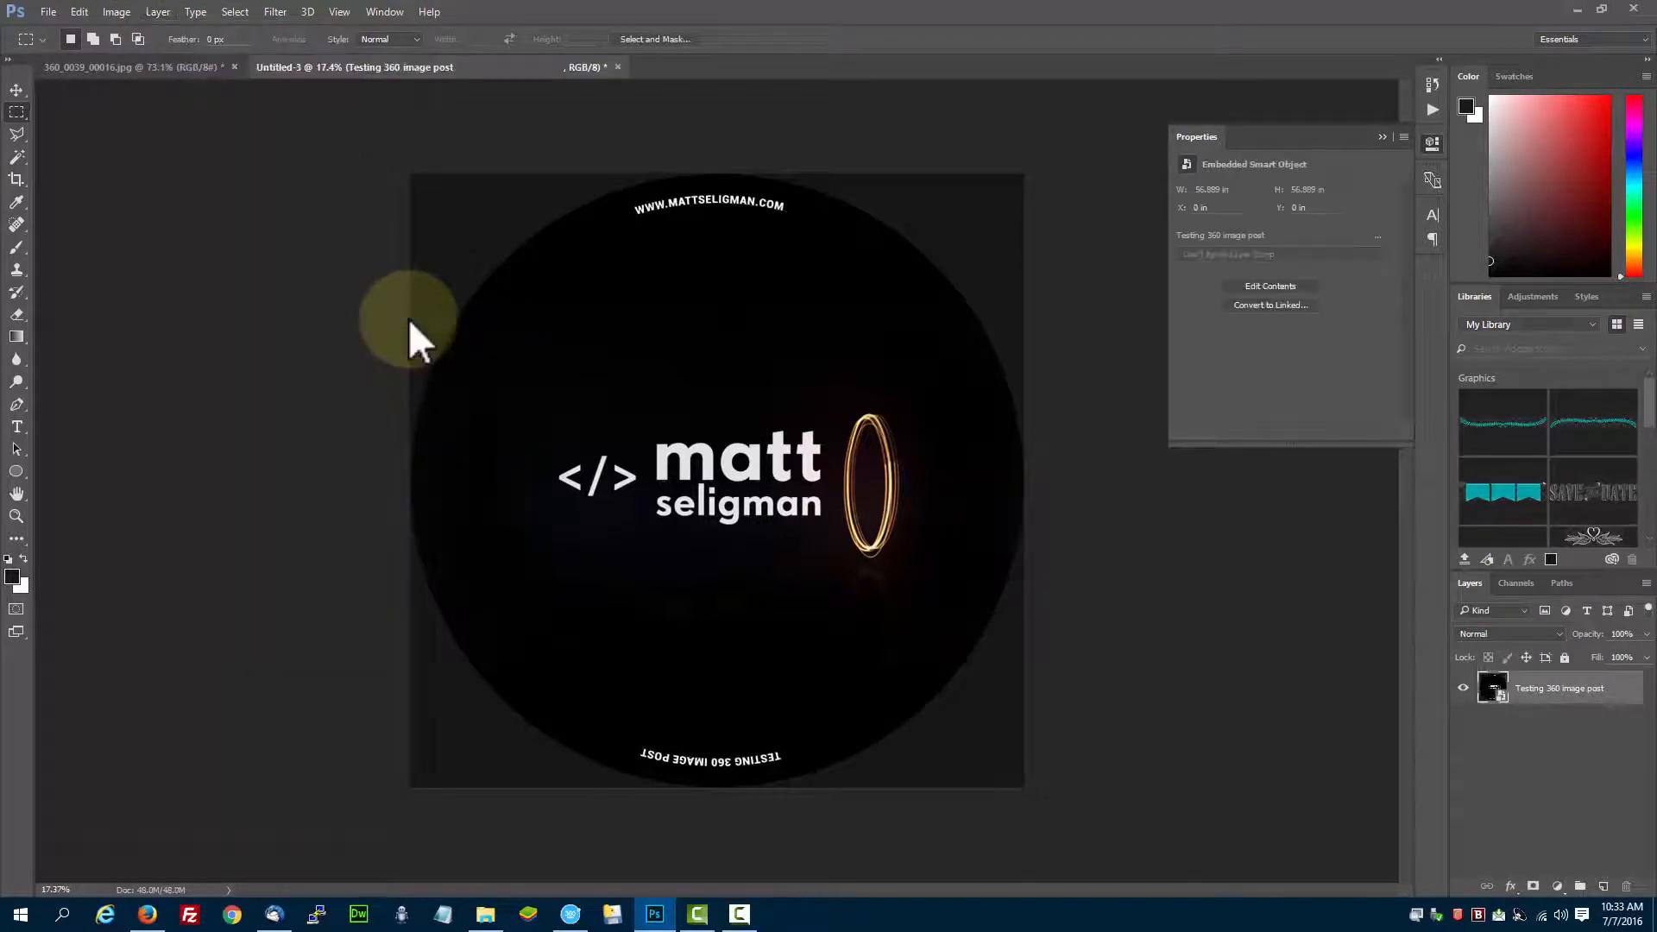
pyautogui.moveTo(269, 30)
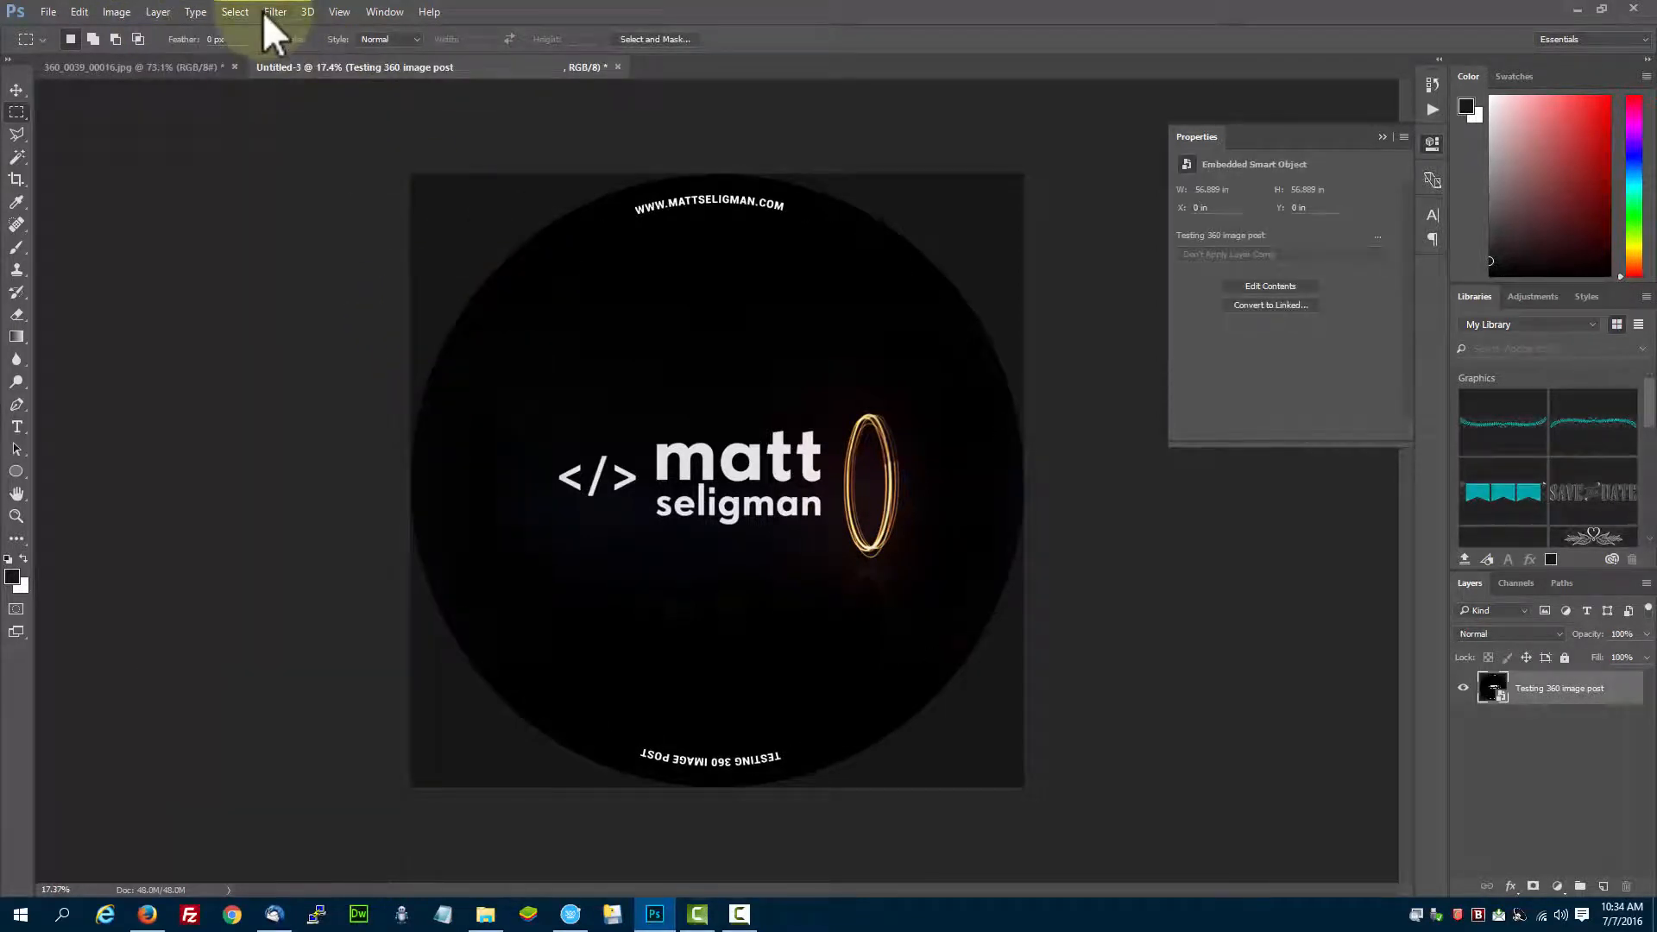
pyautogui.doubleClick(1492, 689)
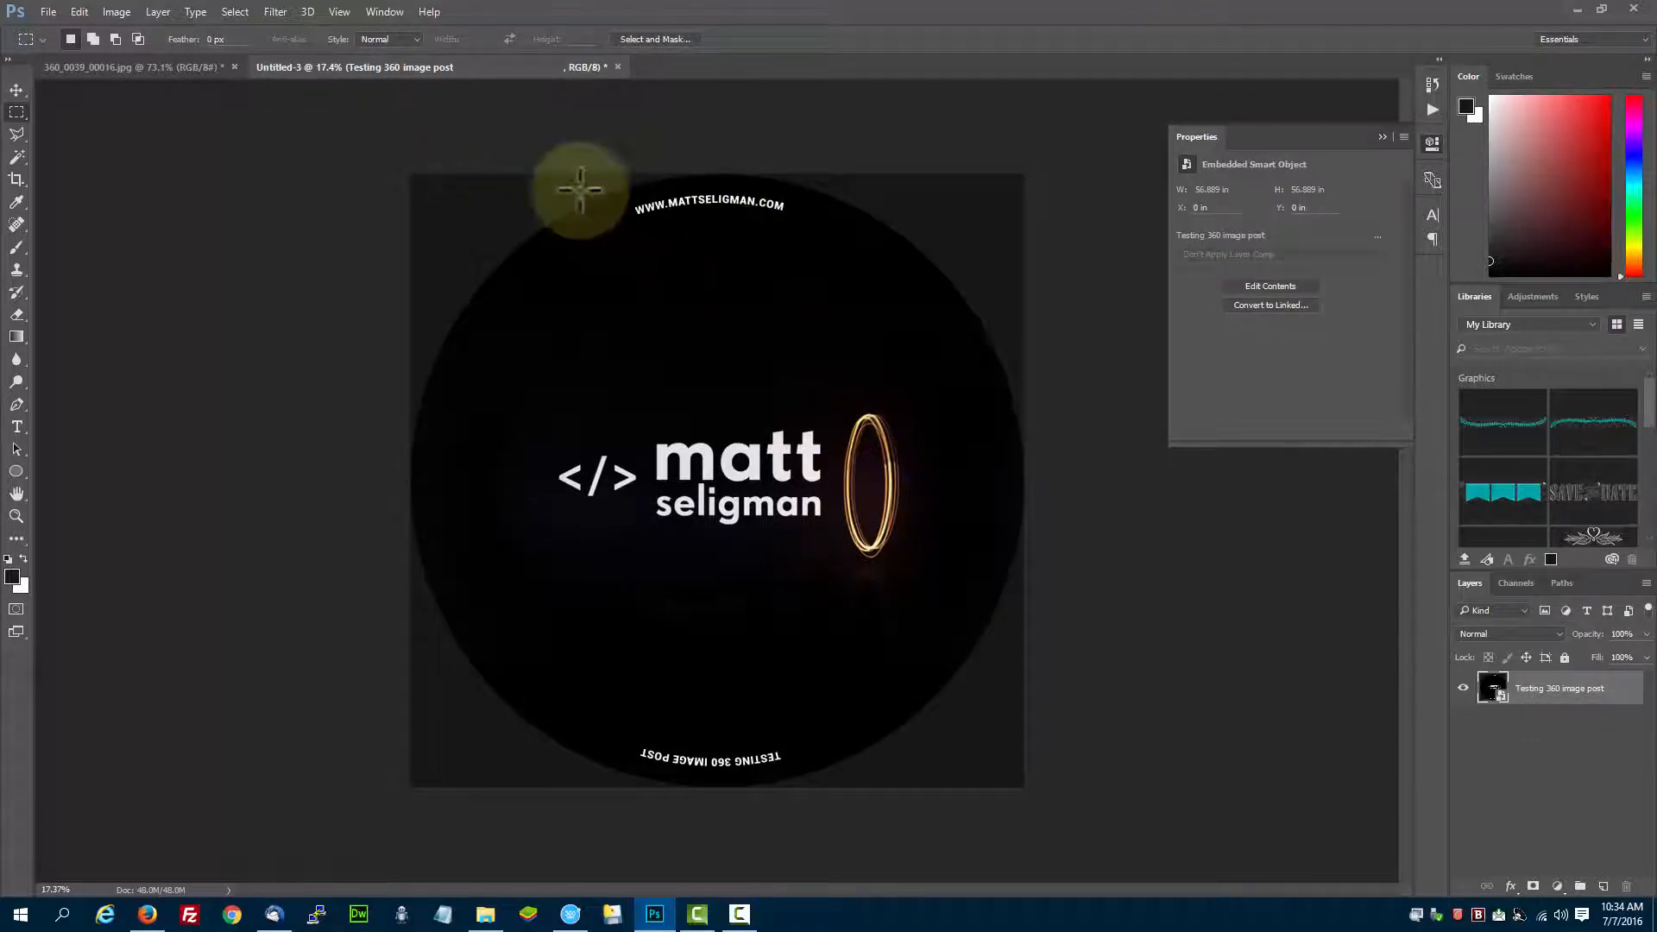
# Apply a Polar Coordinates filter set to Rectangular to Polar on the logo smart object
pyautogui.click(275, 12)
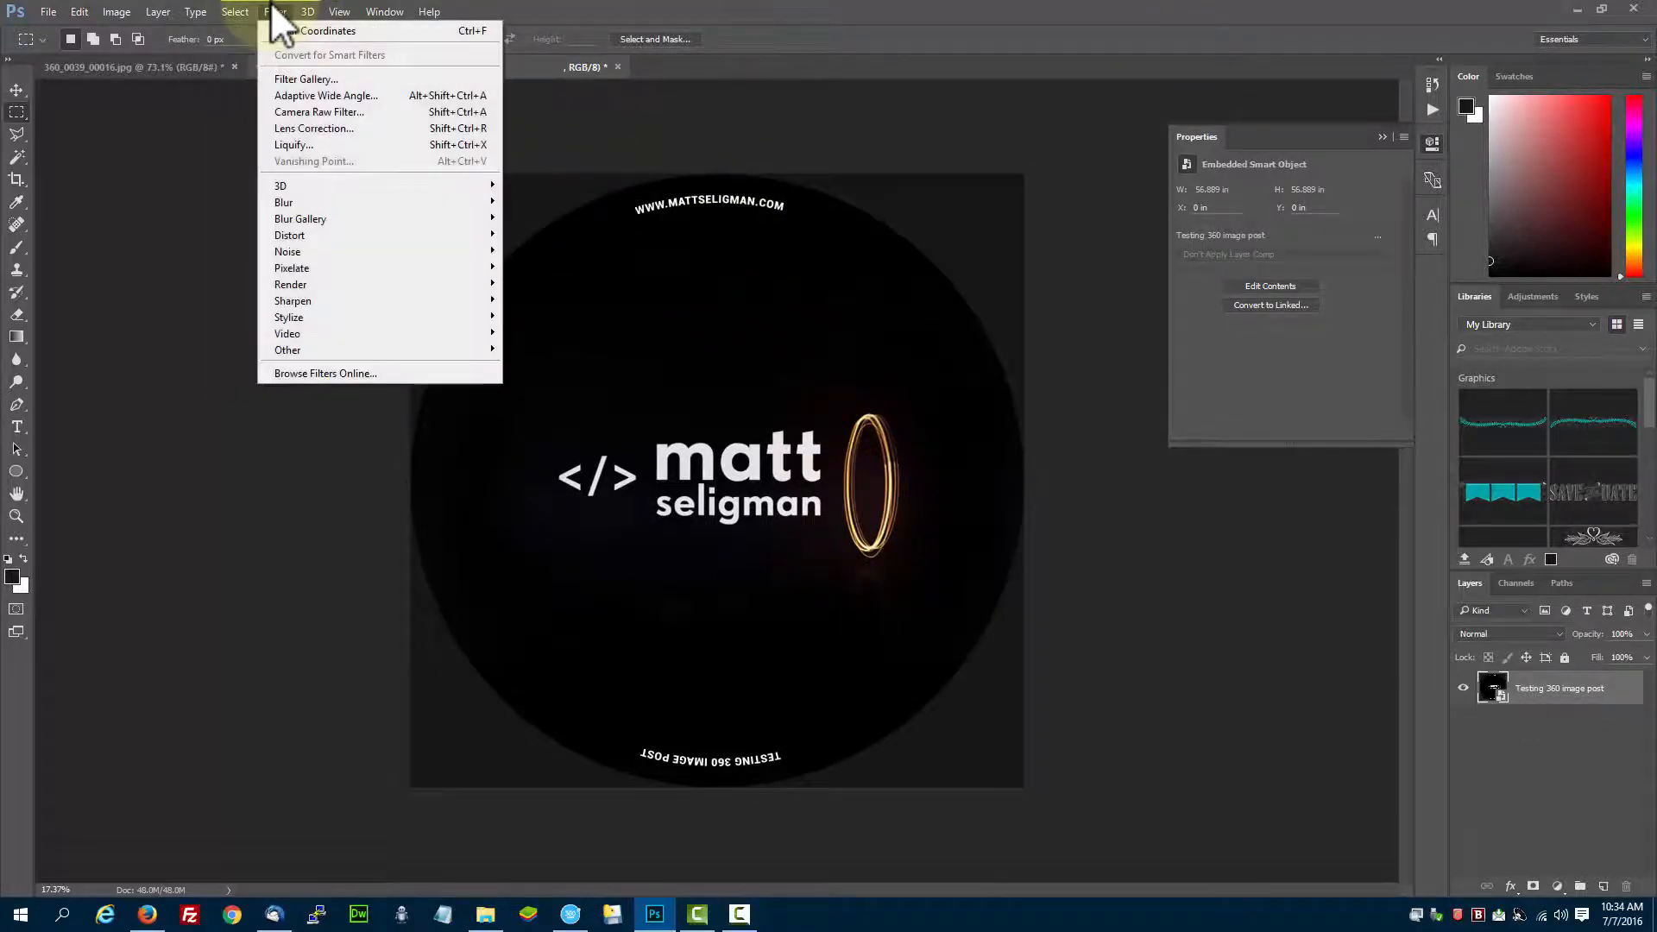
pyautogui.moveTo(290, 235)
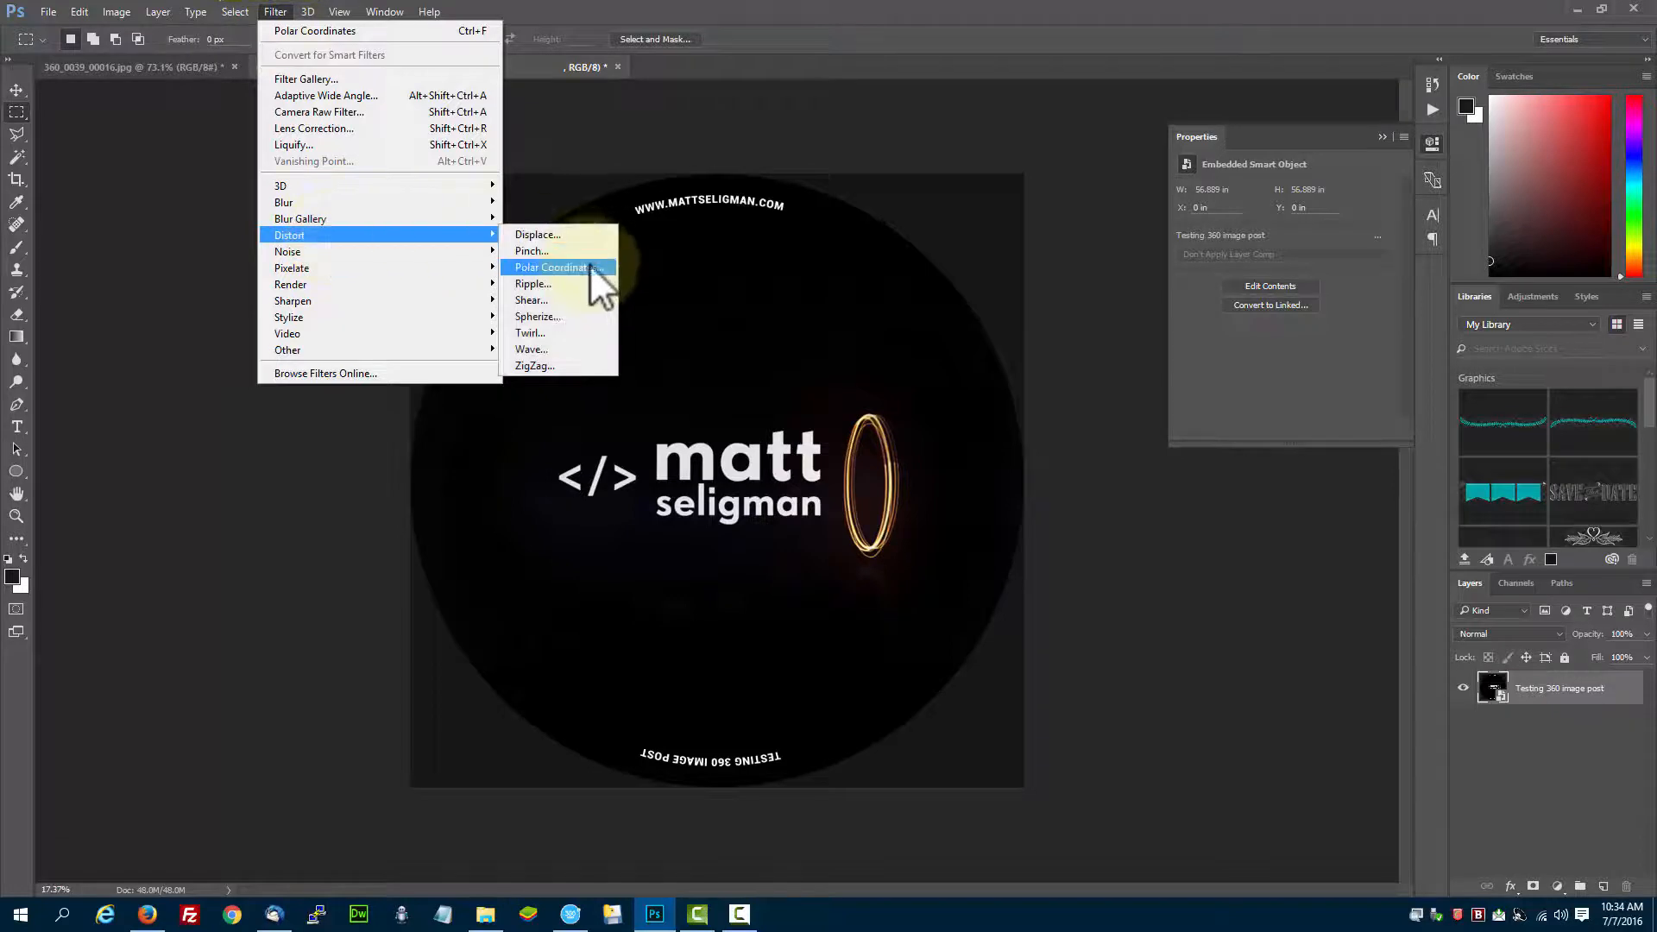
pyautogui.click(550, 265)
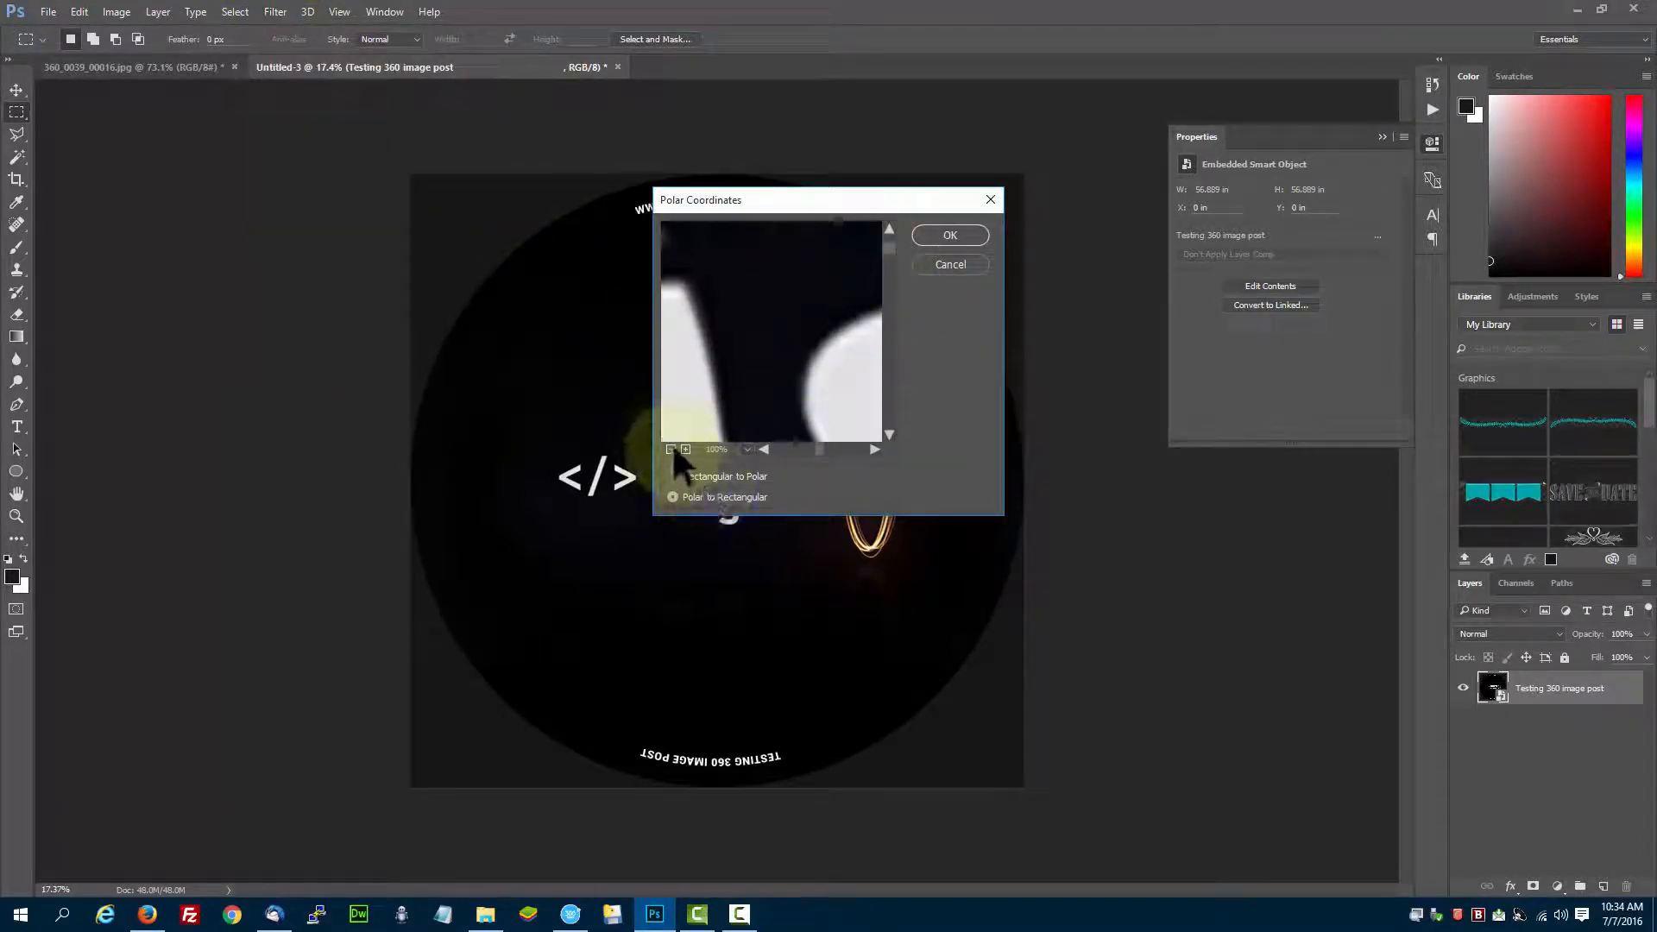
pyautogui.click(670, 448)
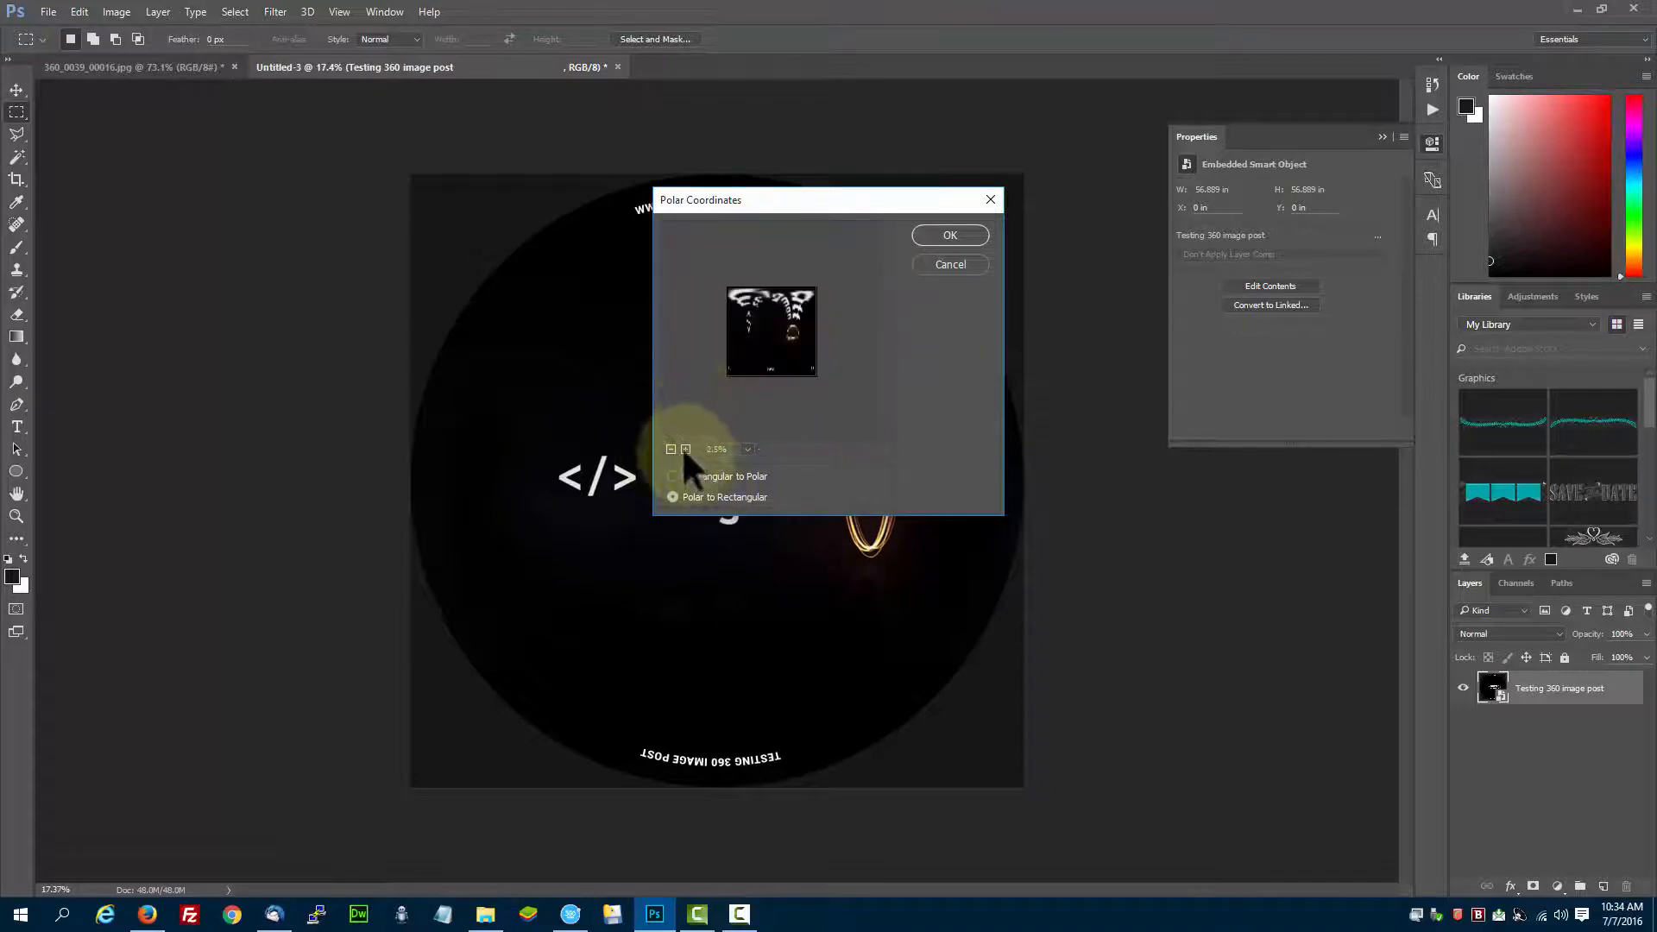
pyautogui.click(672, 477)
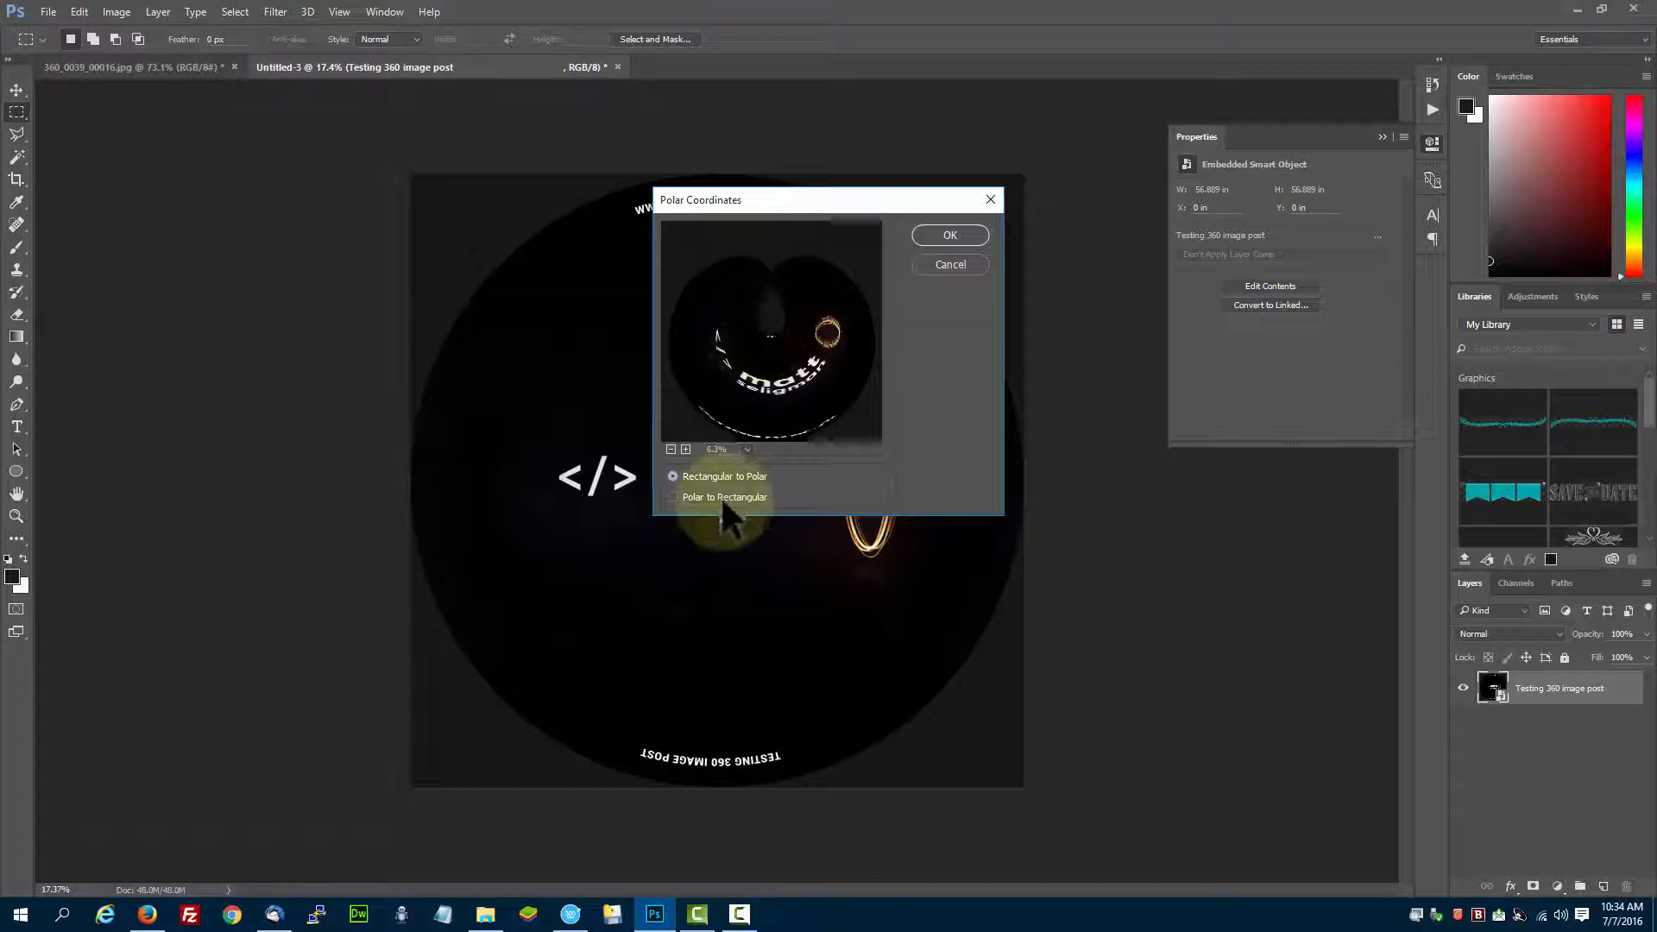
pyautogui.click(947, 235)
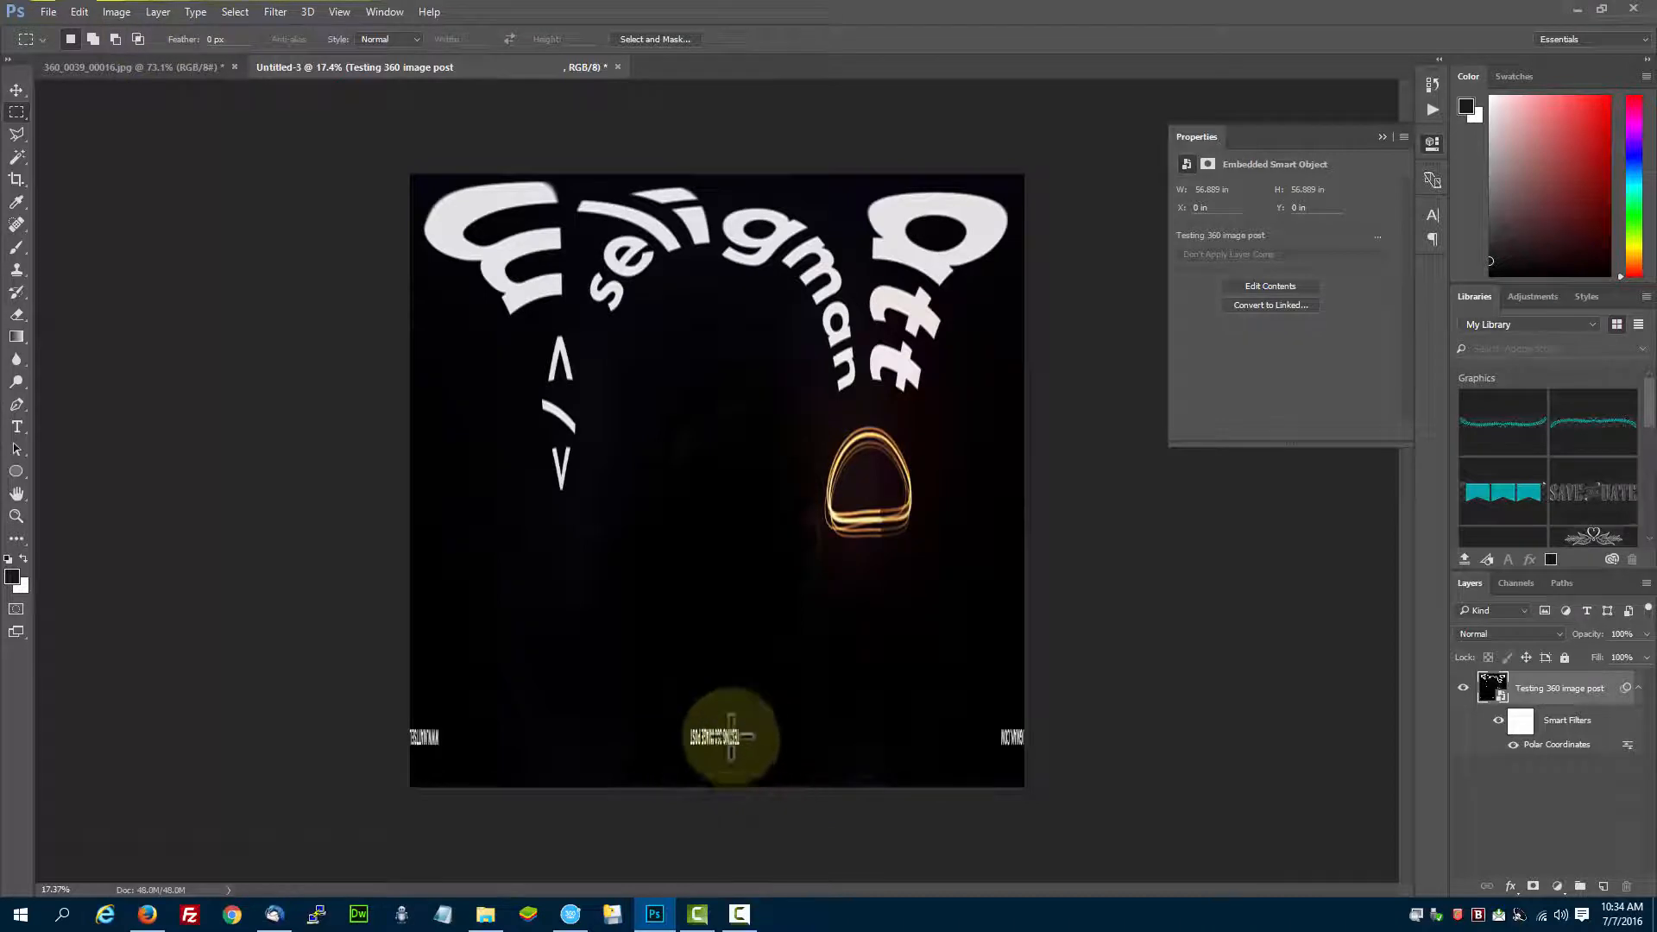
pyautogui.click(78, 12)
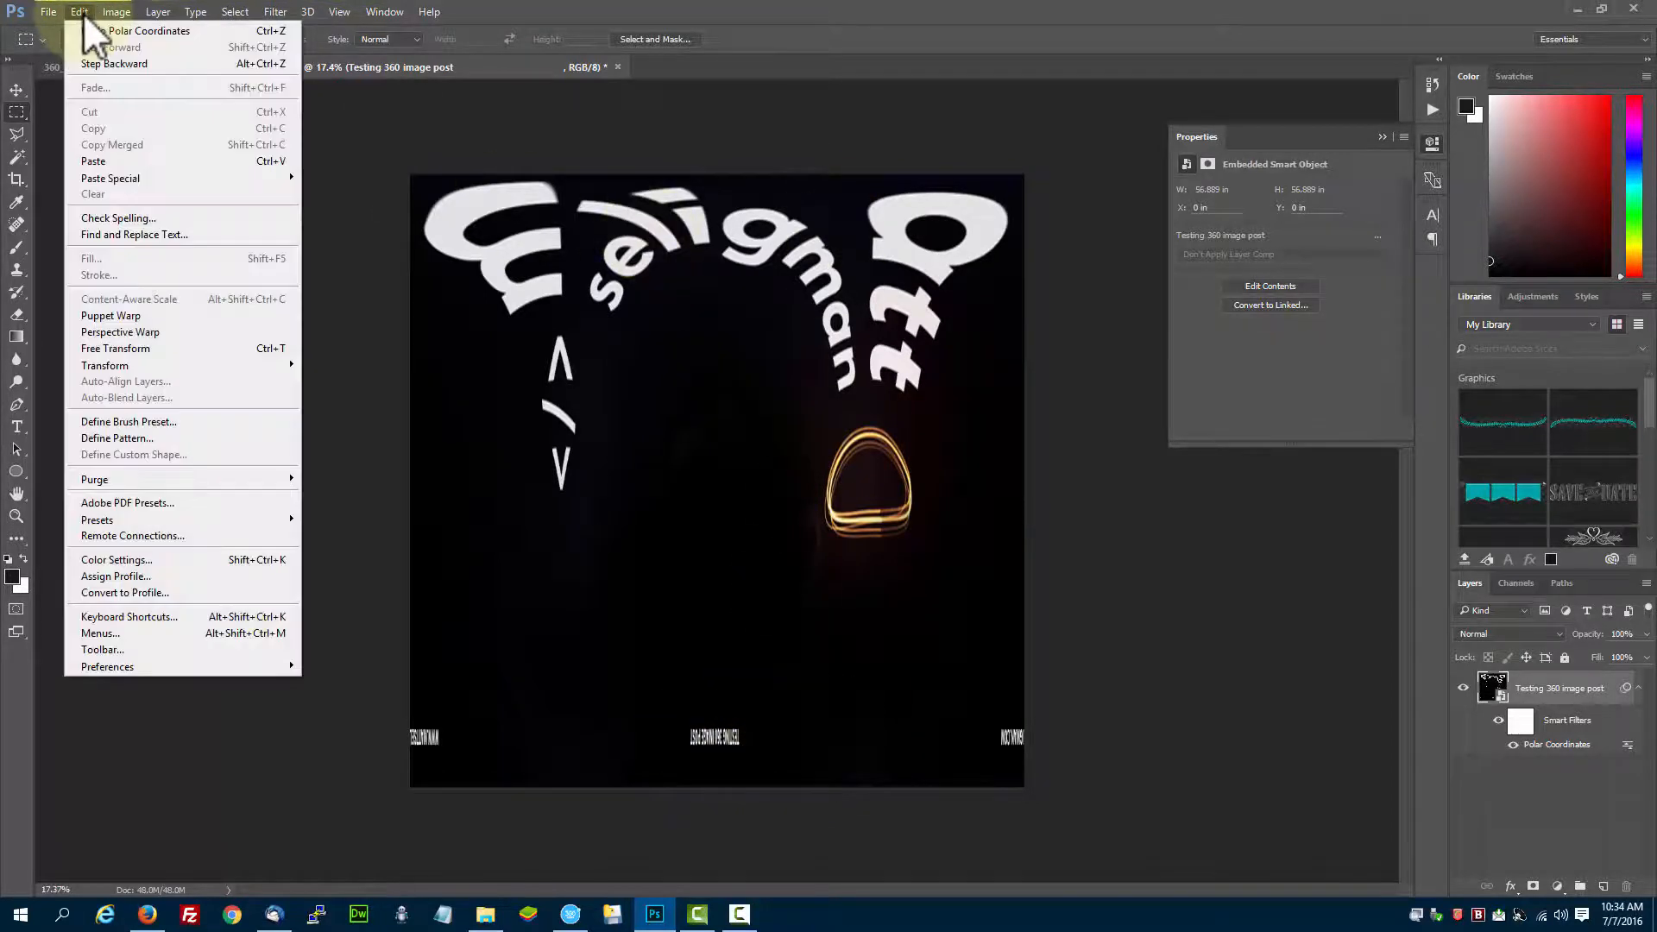
pyautogui.moveTo(105, 364)
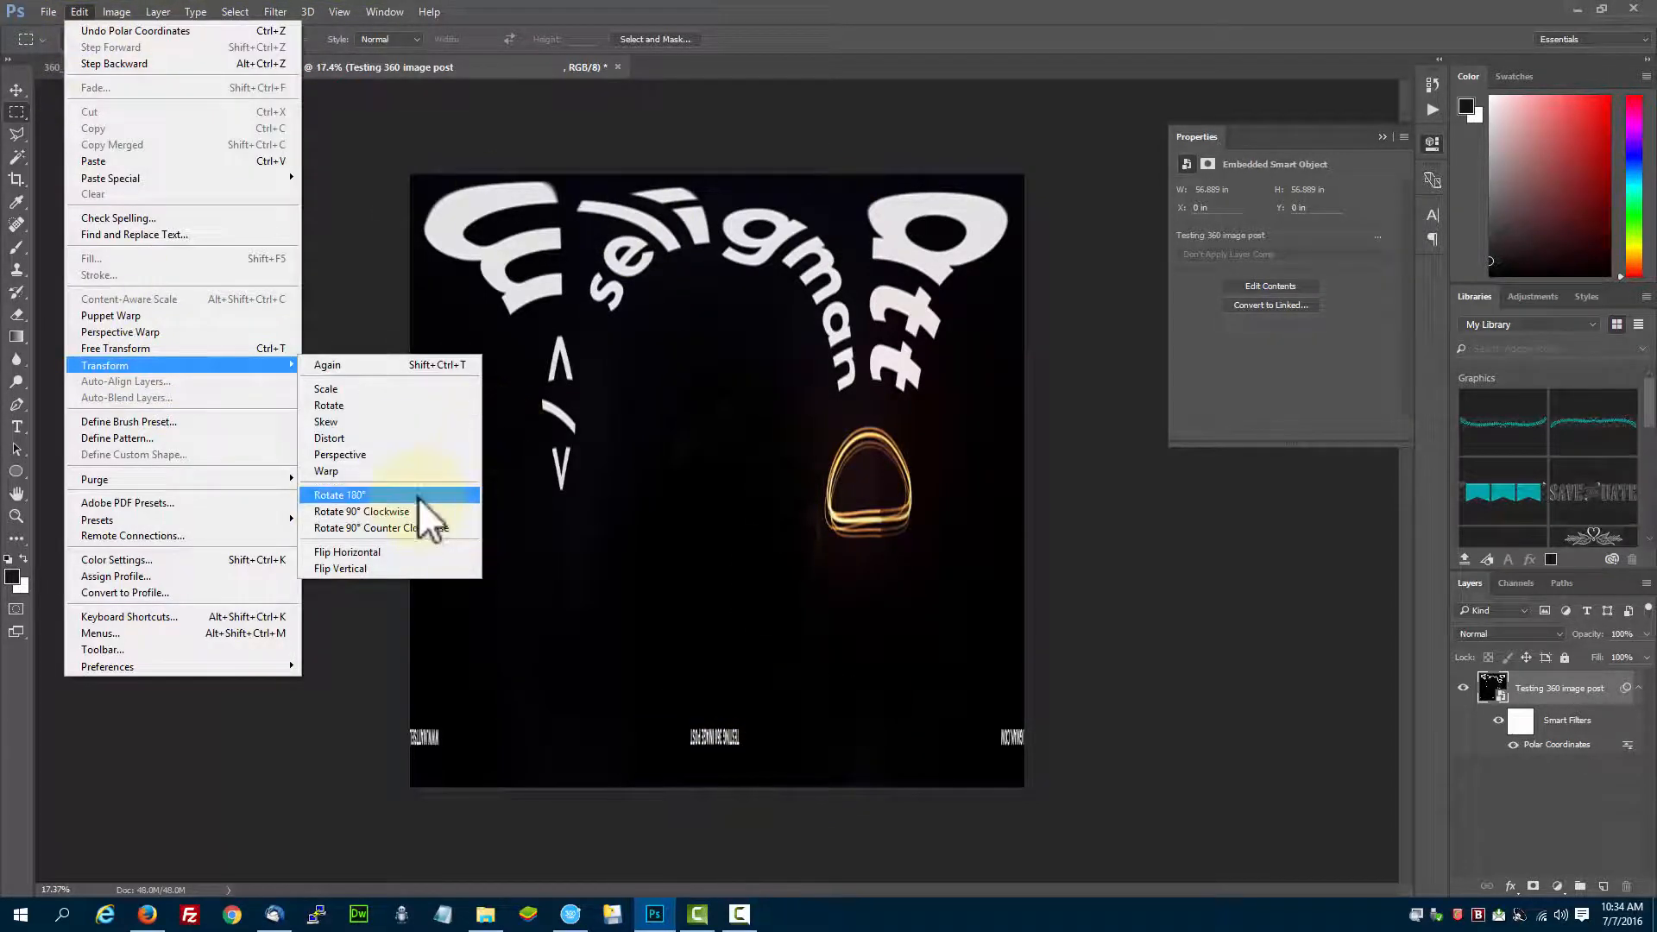
# Rotate the distorted logo layer 180° so the 'seligman' text sits upside down
pyautogui.click(338, 495)
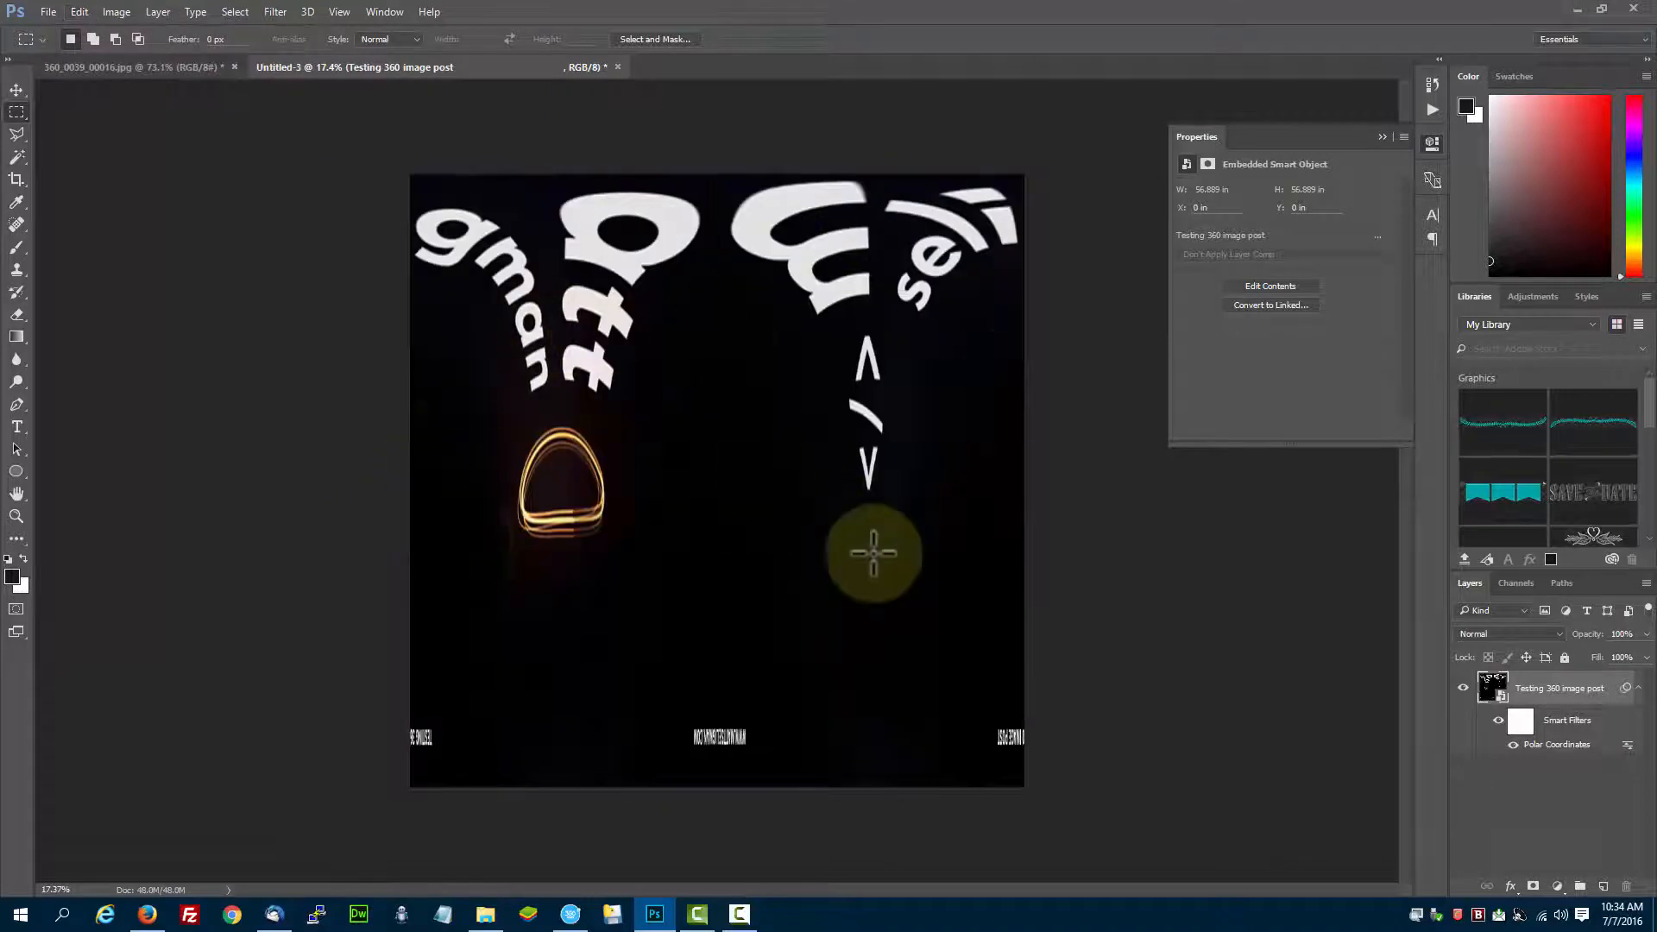
pyautogui.moveTo(114, 114)
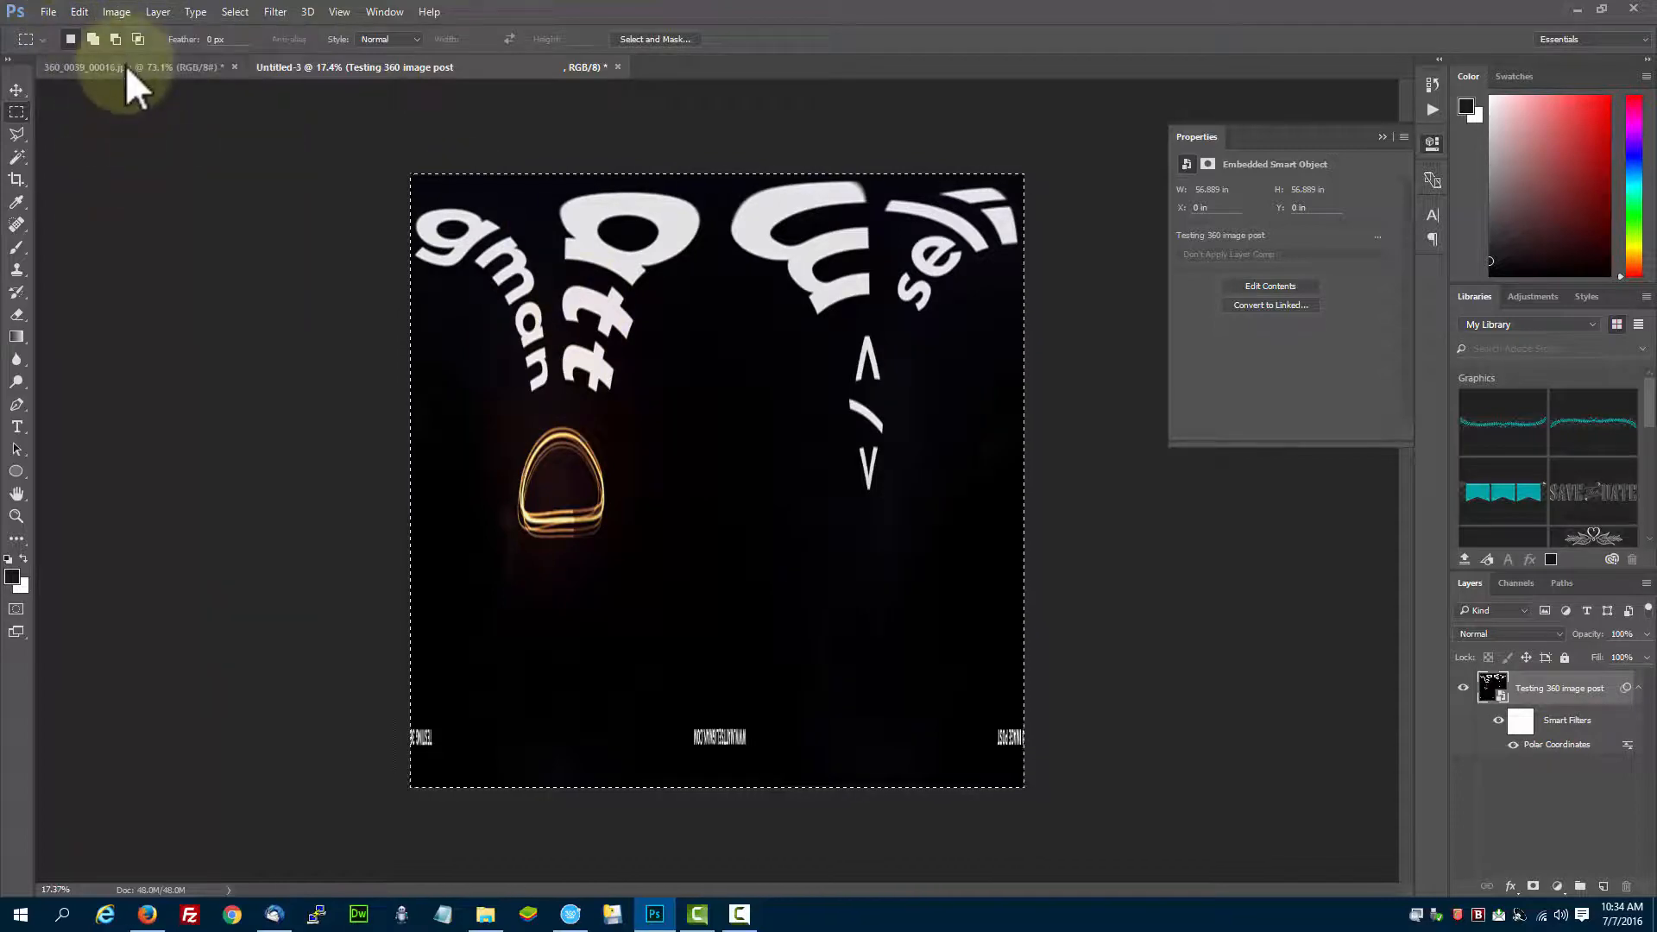
# Paste the warped logo into the 360_0039 photo as Layer 1 and stretch it across the bottom band
pyautogui.click(82, 67)
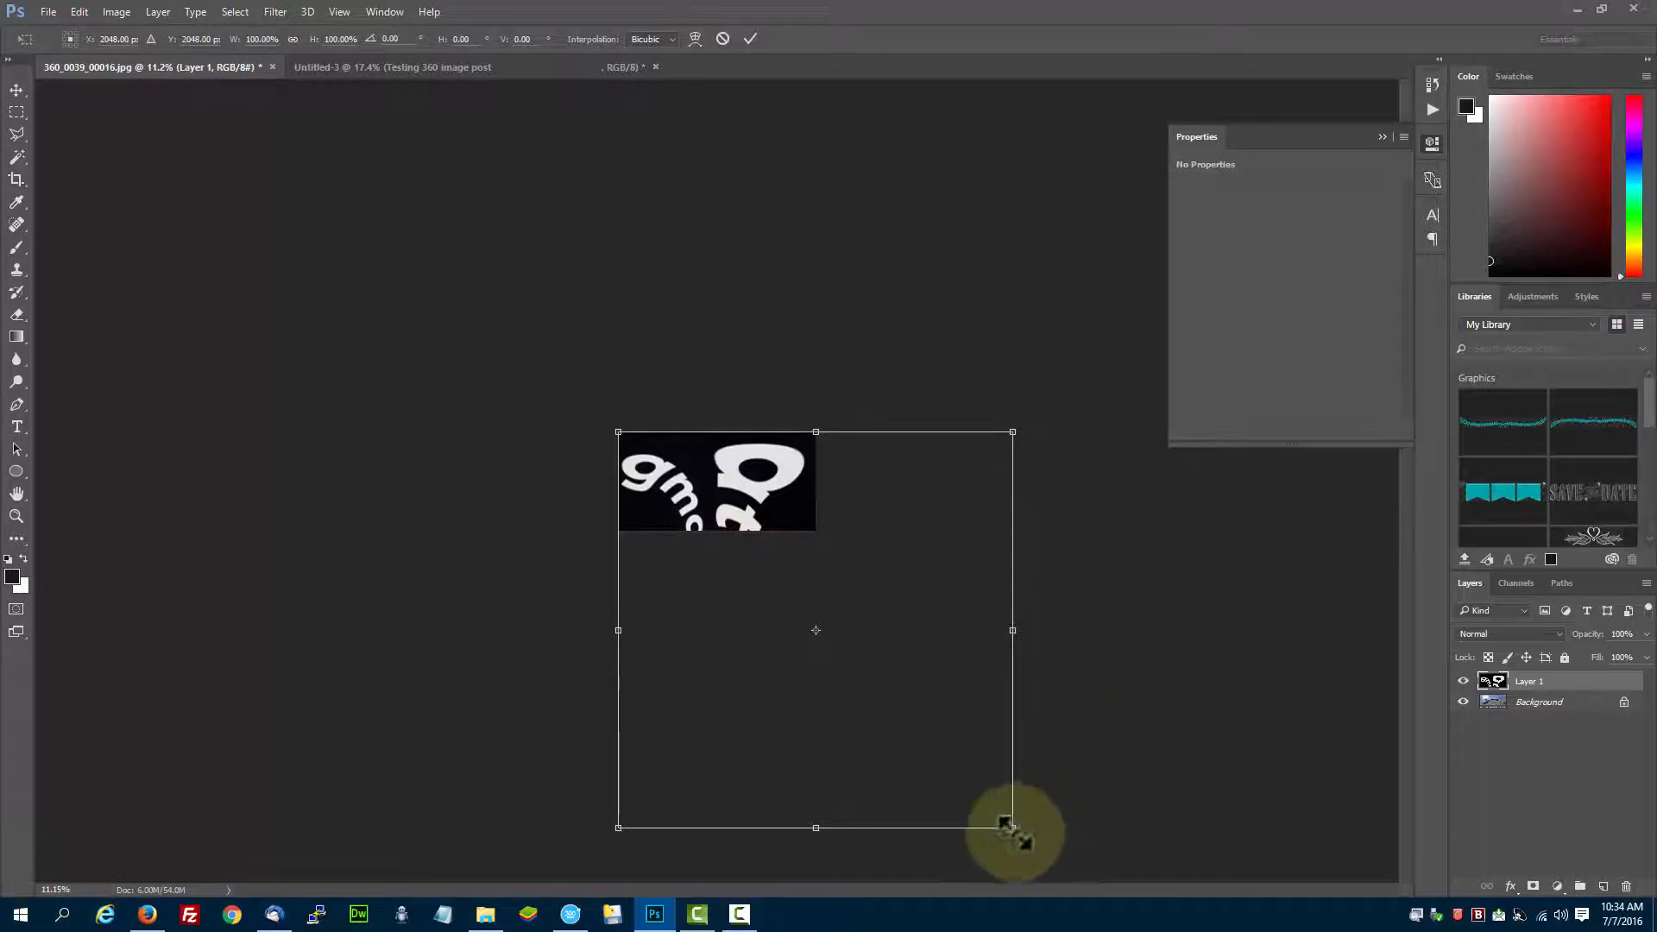
pyautogui.moveTo(1006, 827); pyautogui.dragTo(816, 628)
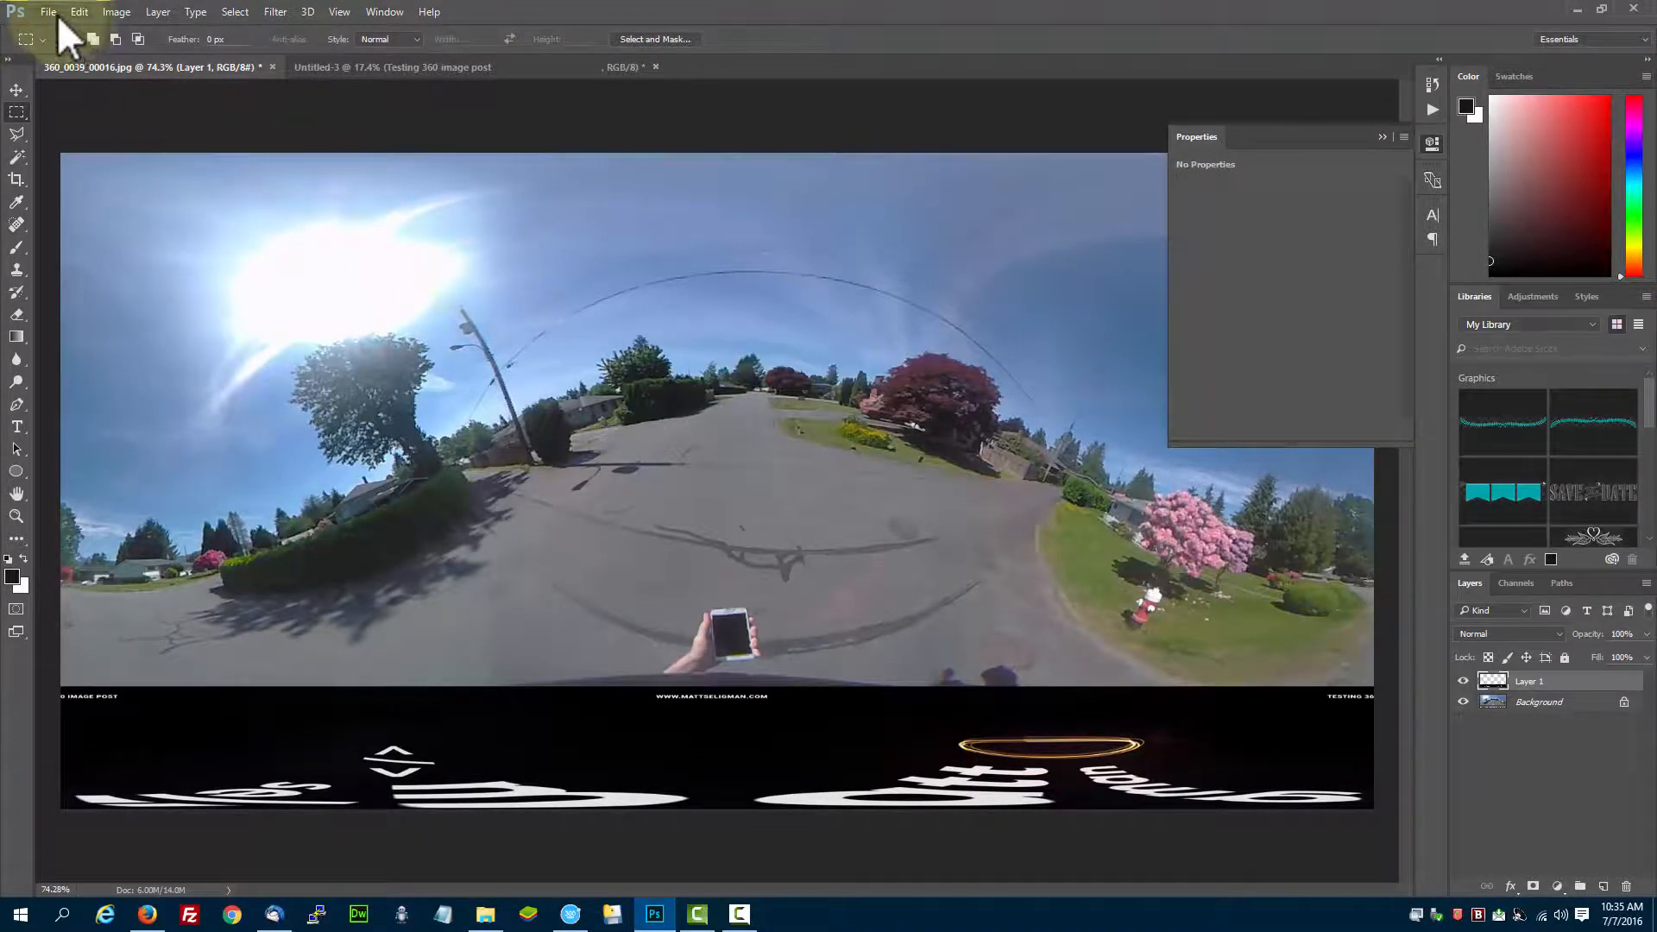
# Save the composite as a new JPEG named 'test-ima…' on the Desktop
pyautogui.click(47, 12)
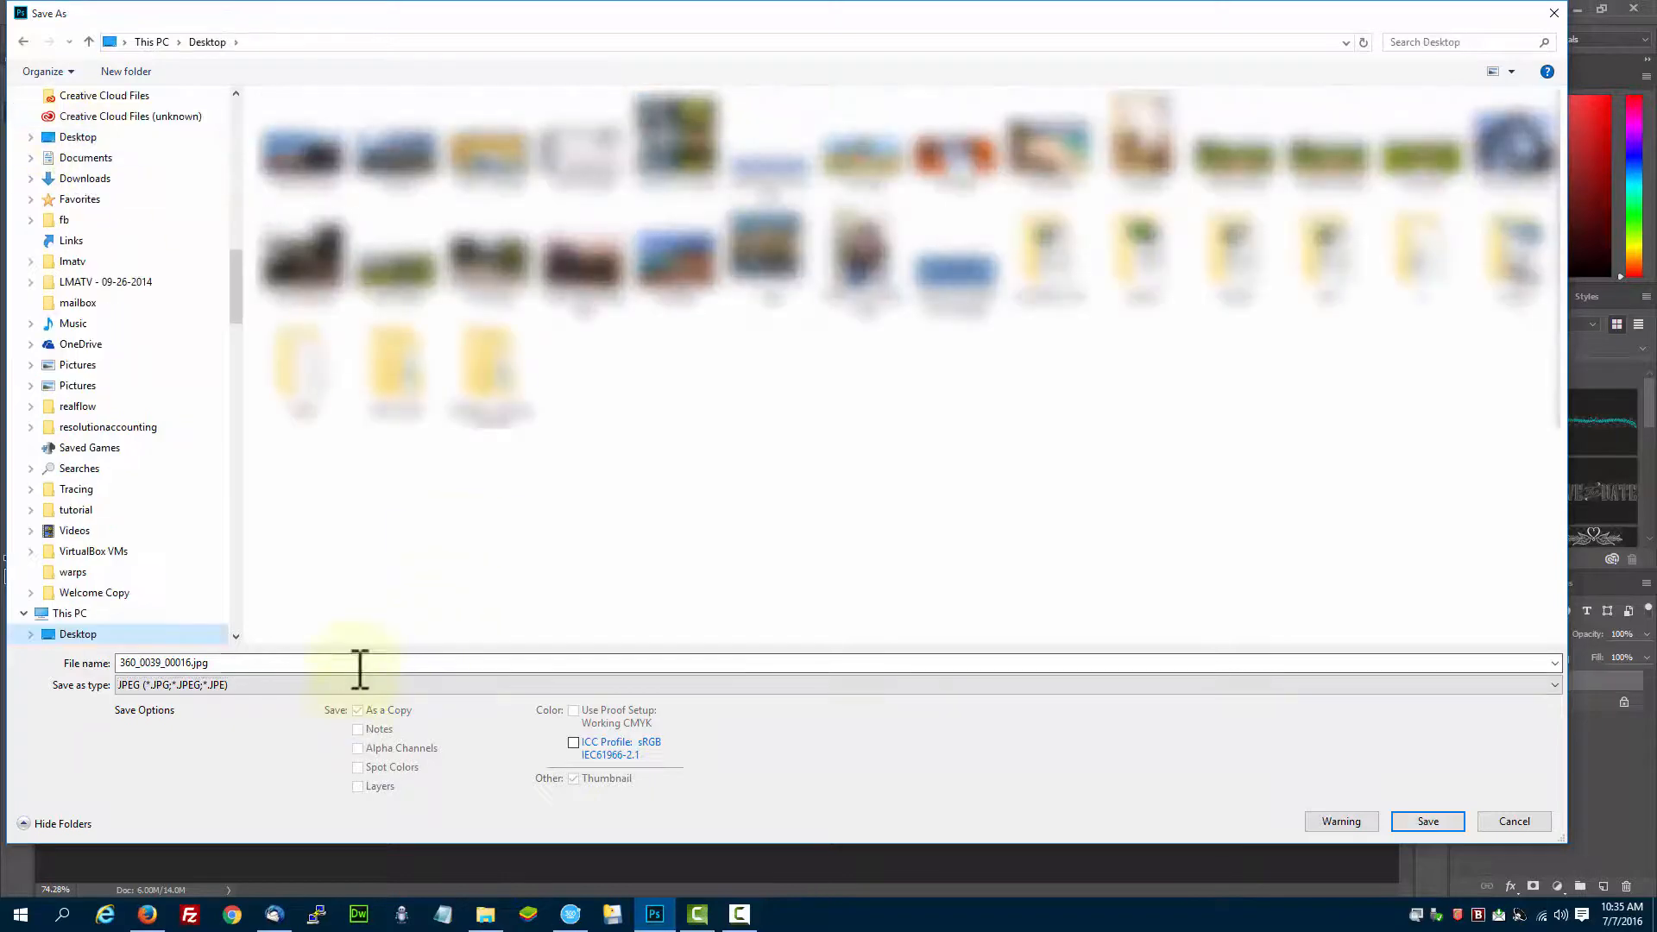
pyautogui.write('test-ima')
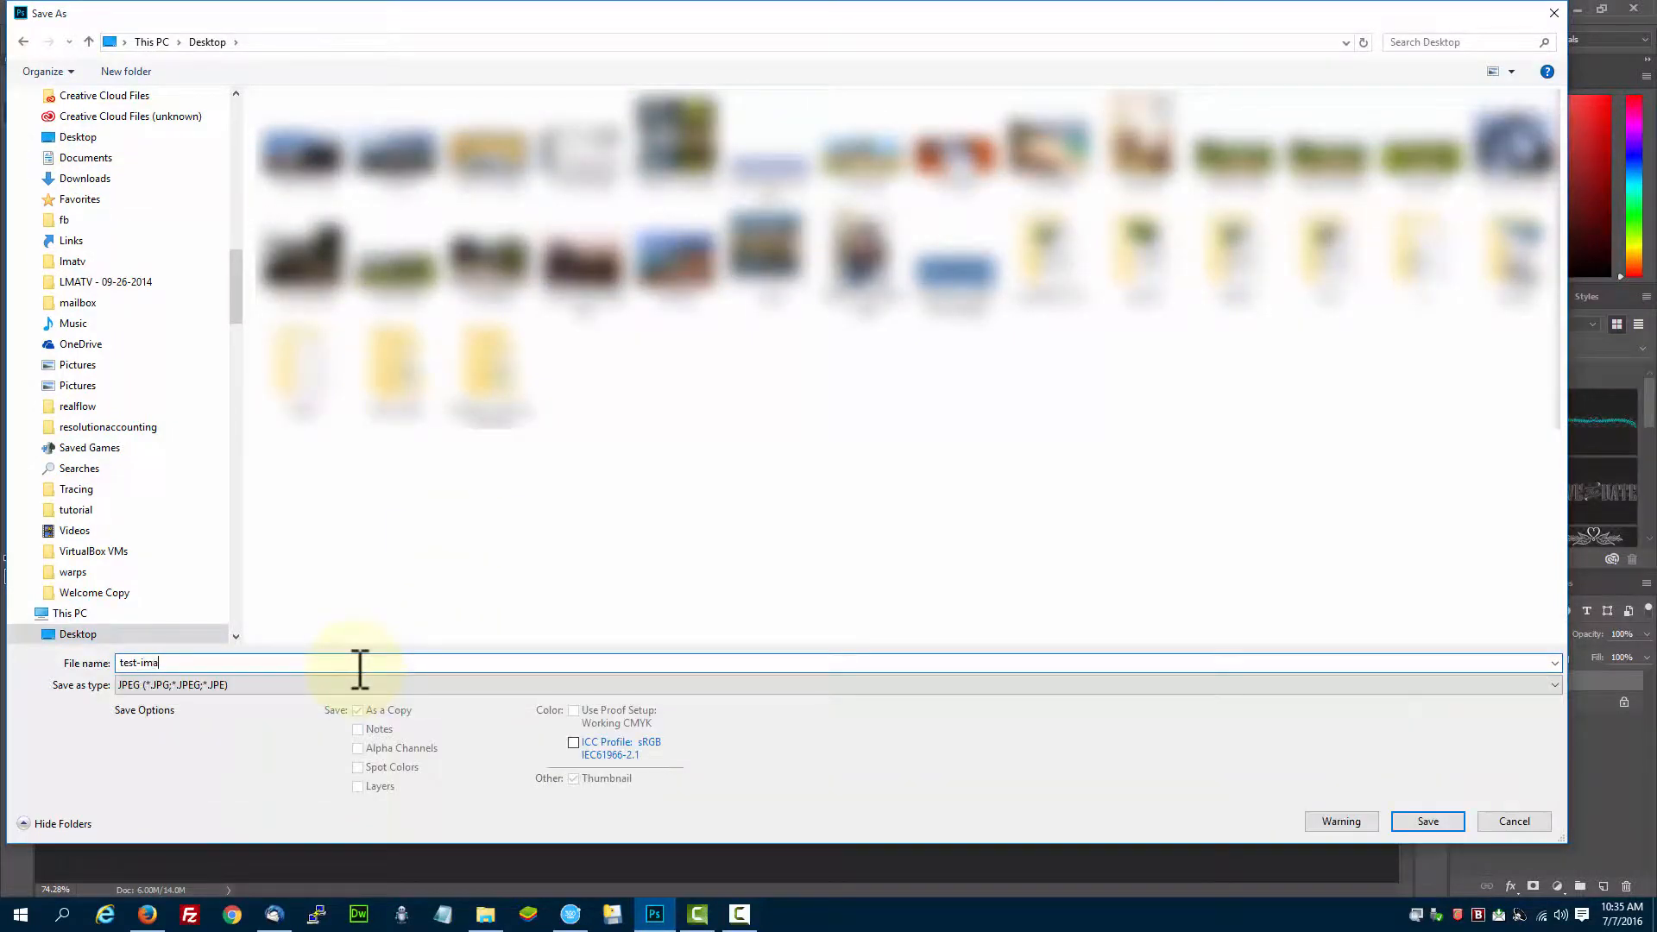
pyautogui.click(1427, 822)
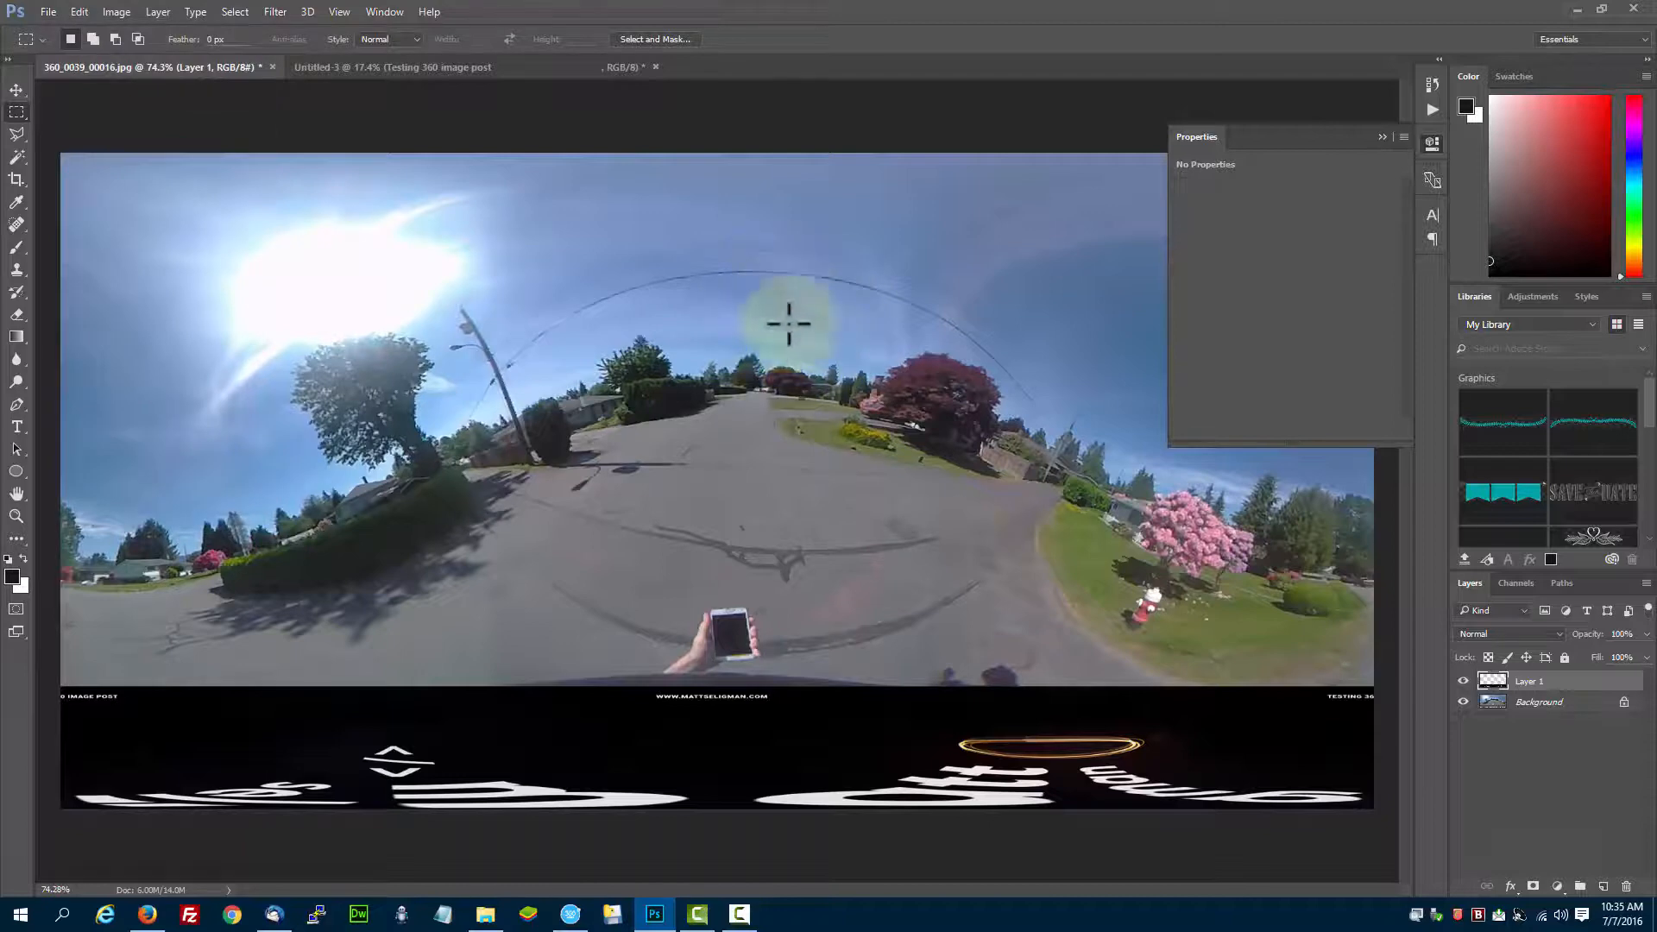
pyautogui.click(48, 12)
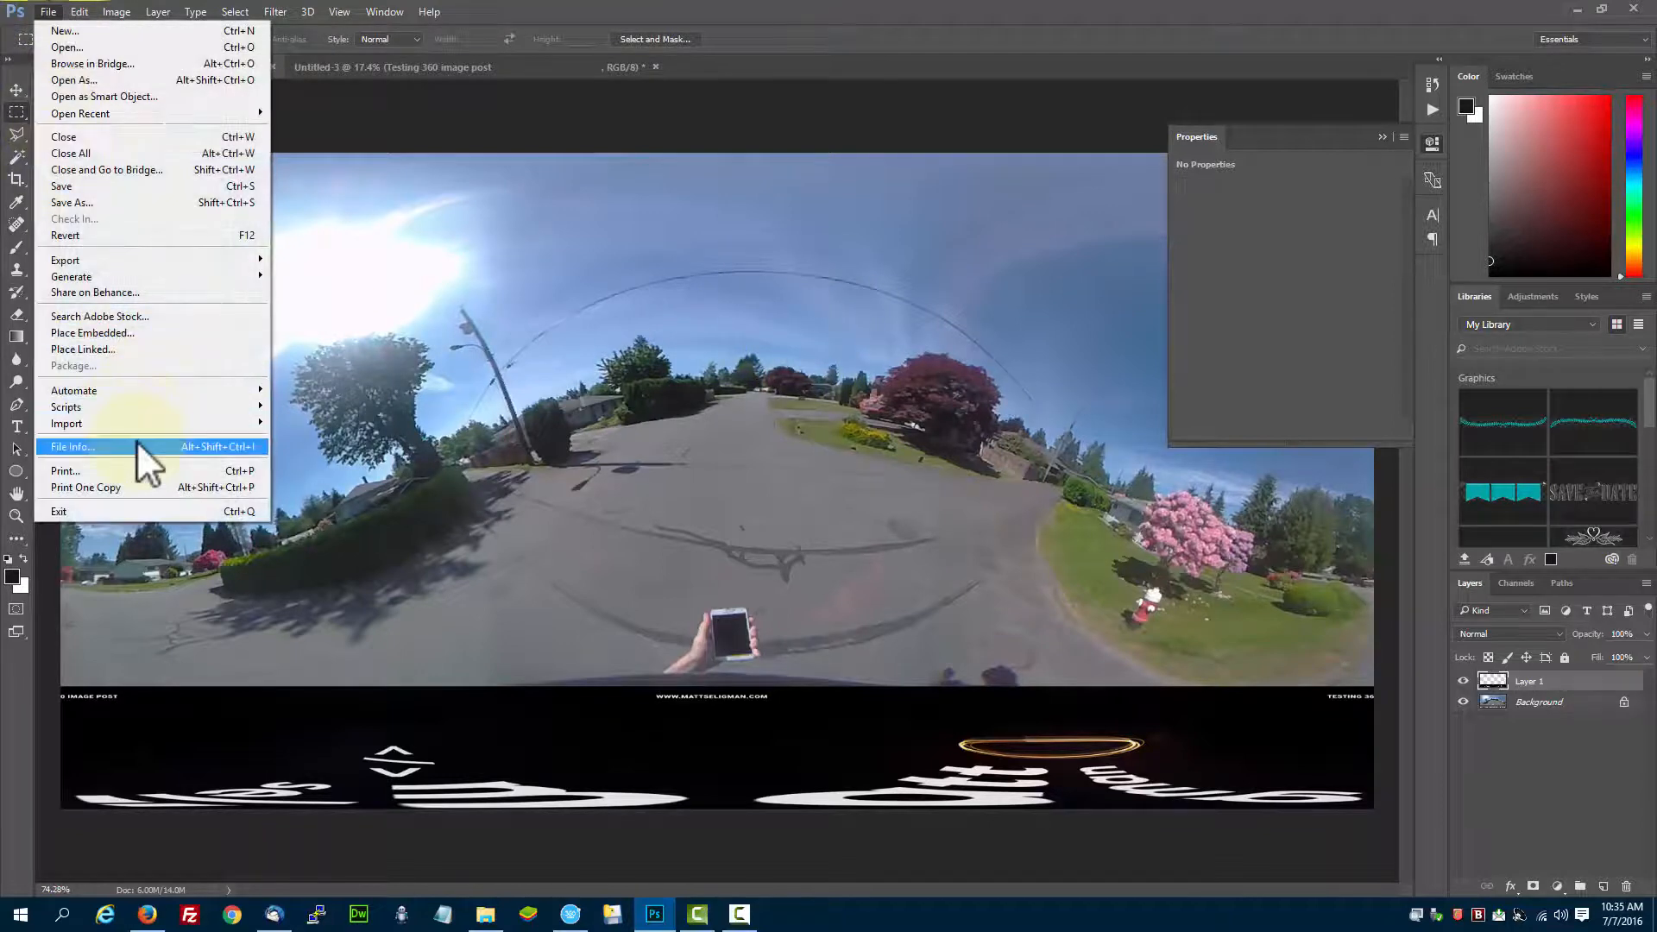
# Bring up File Info and review the Camera Data and raw XMP metadata (2048×1024, creation dates)
pyautogui.click(73, 445)
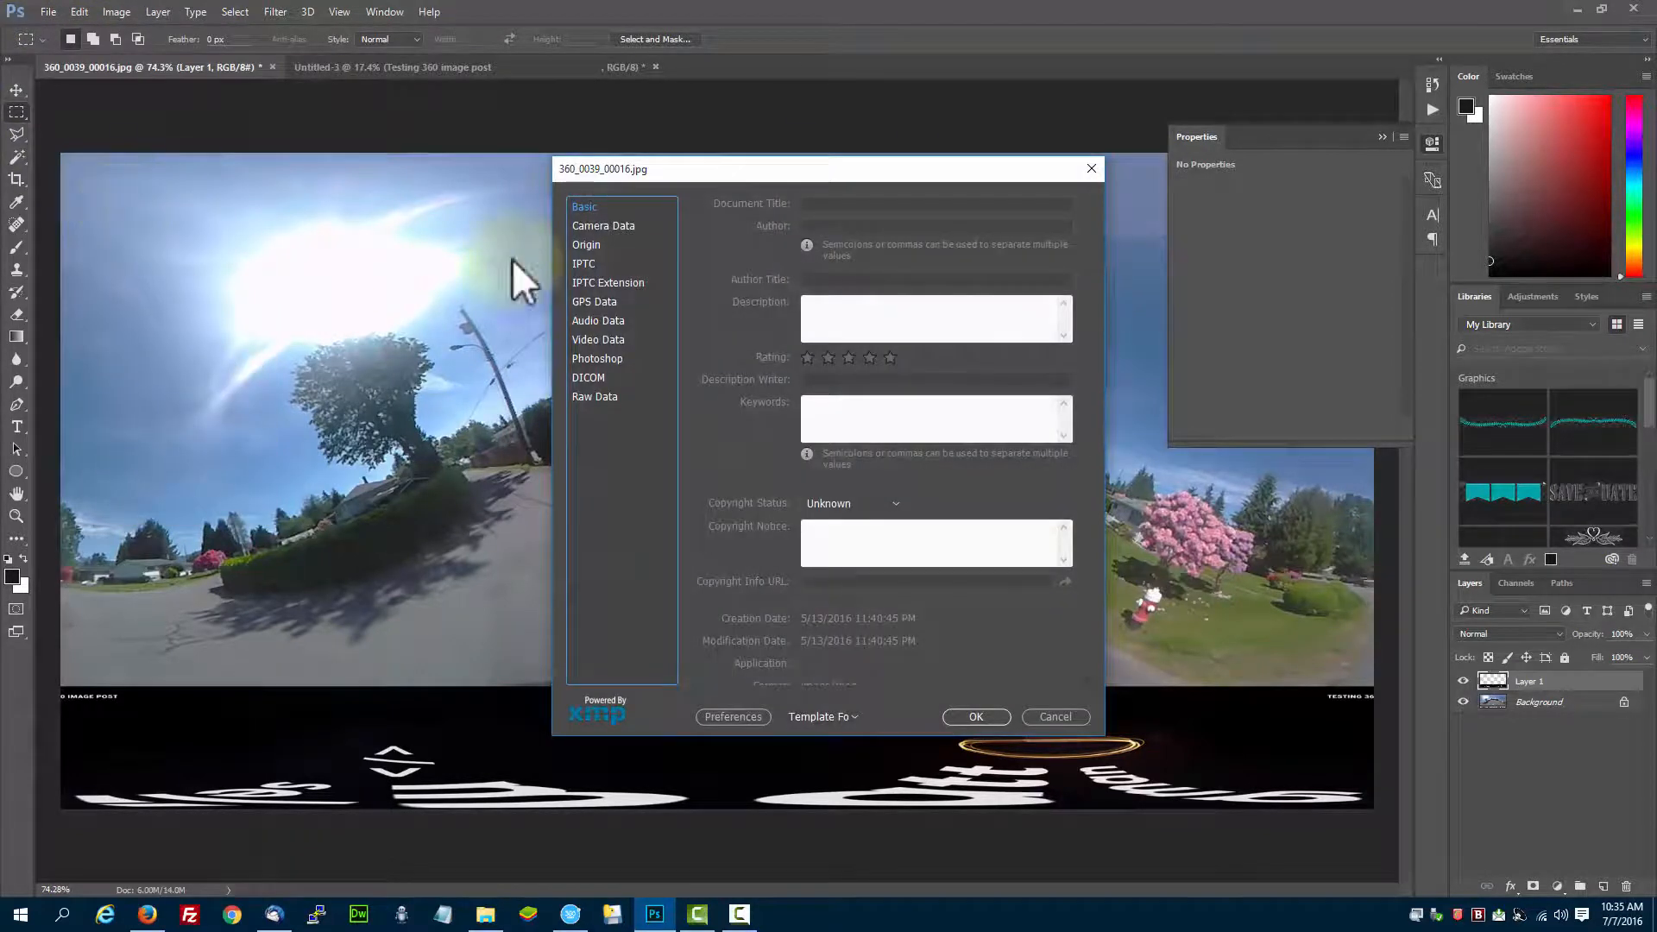
pyautogui.moveTo(618, 338)
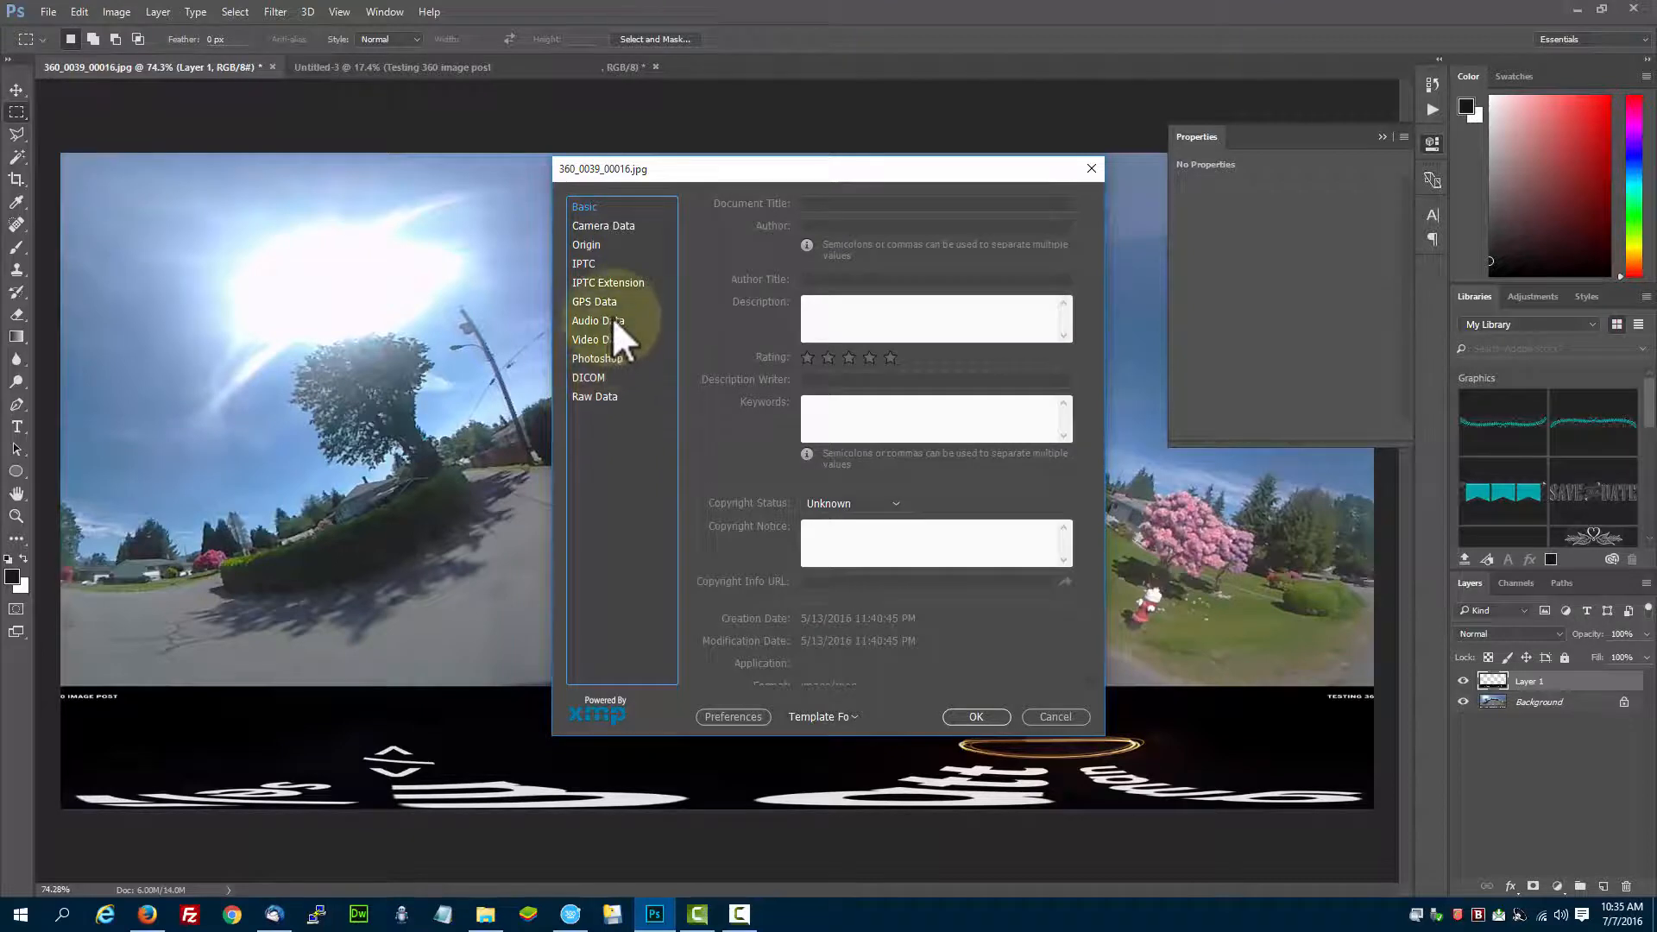
pyautogui.click(604, 224)
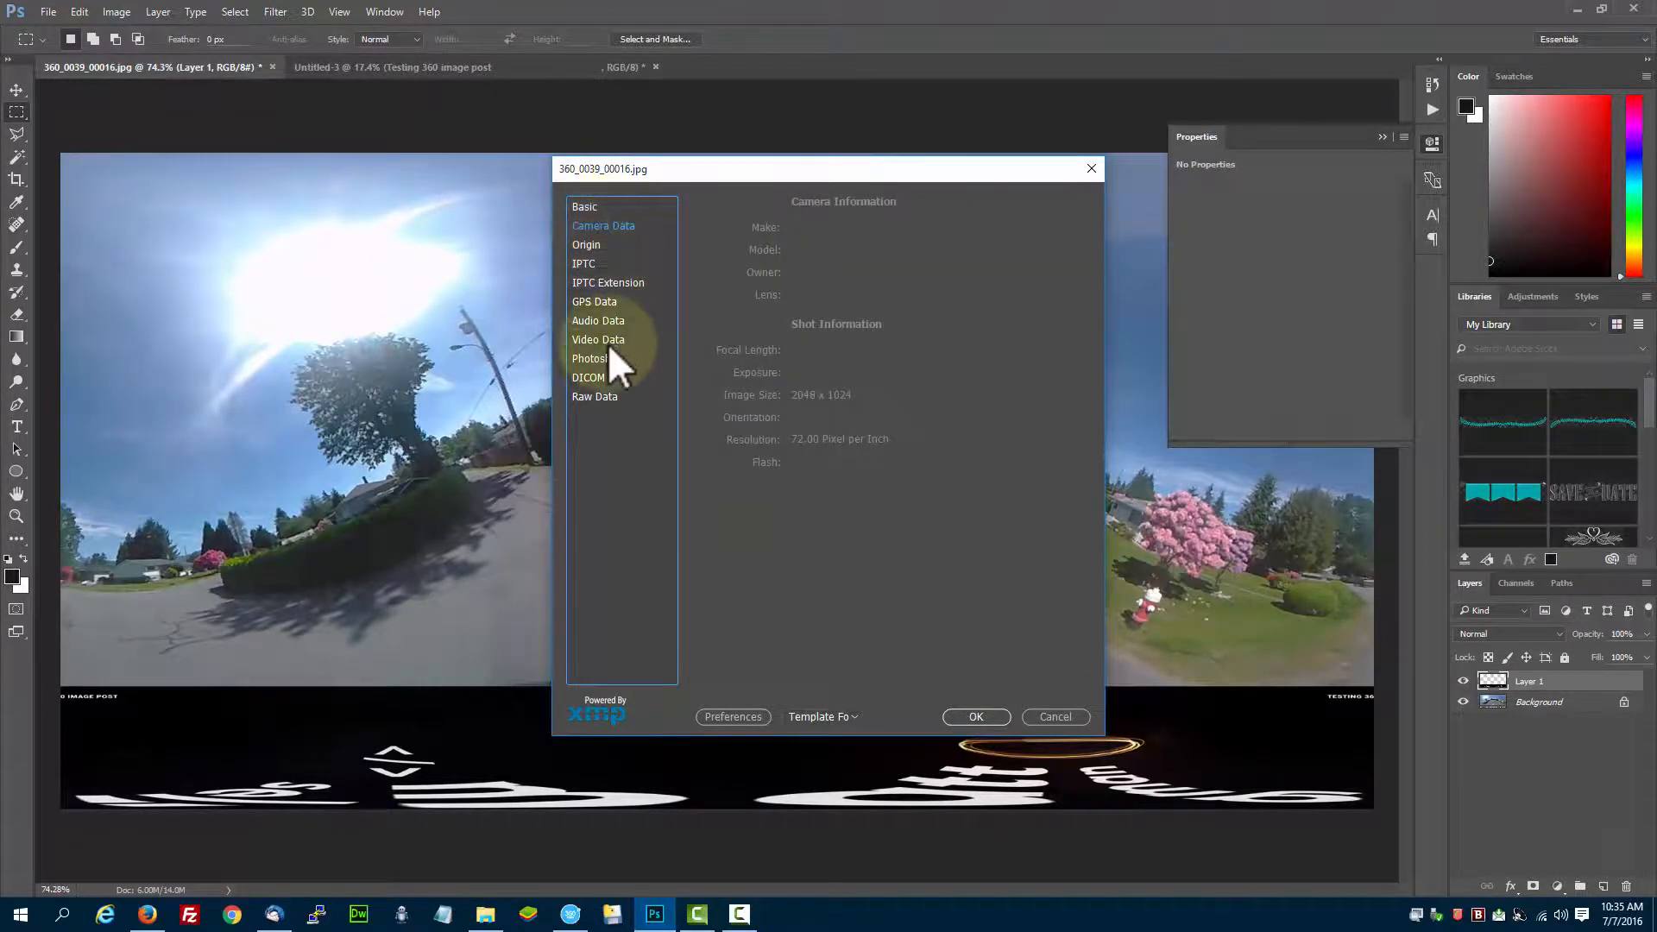
pyautogui.click(595, 397)
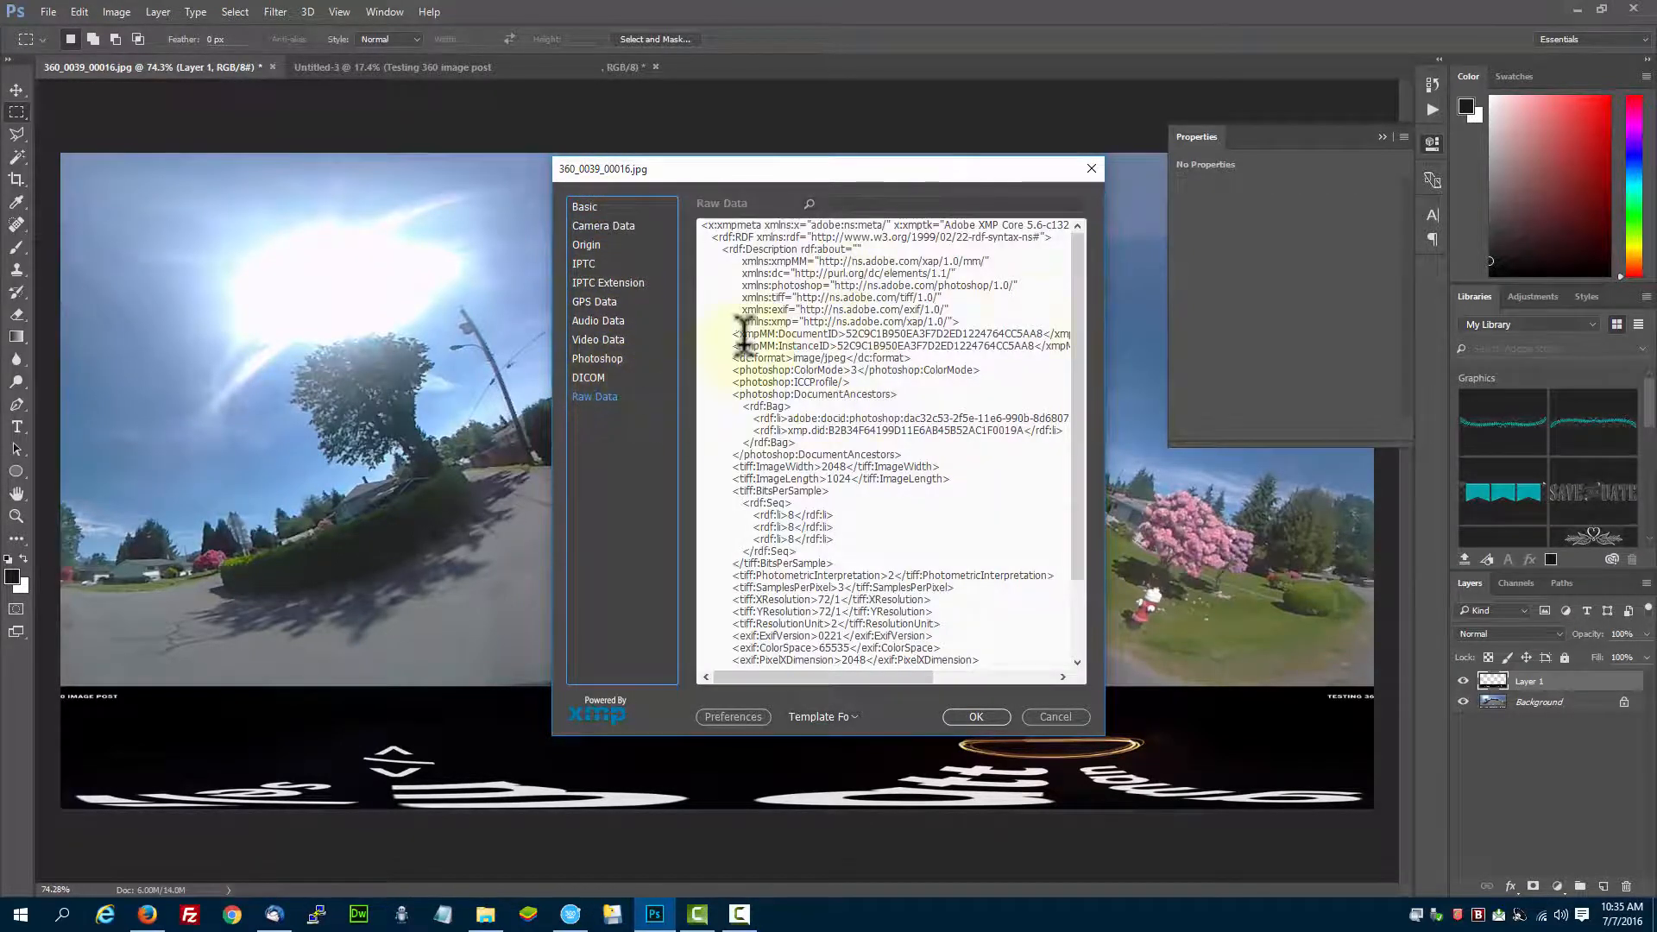
pyautogui.scroll(-3)
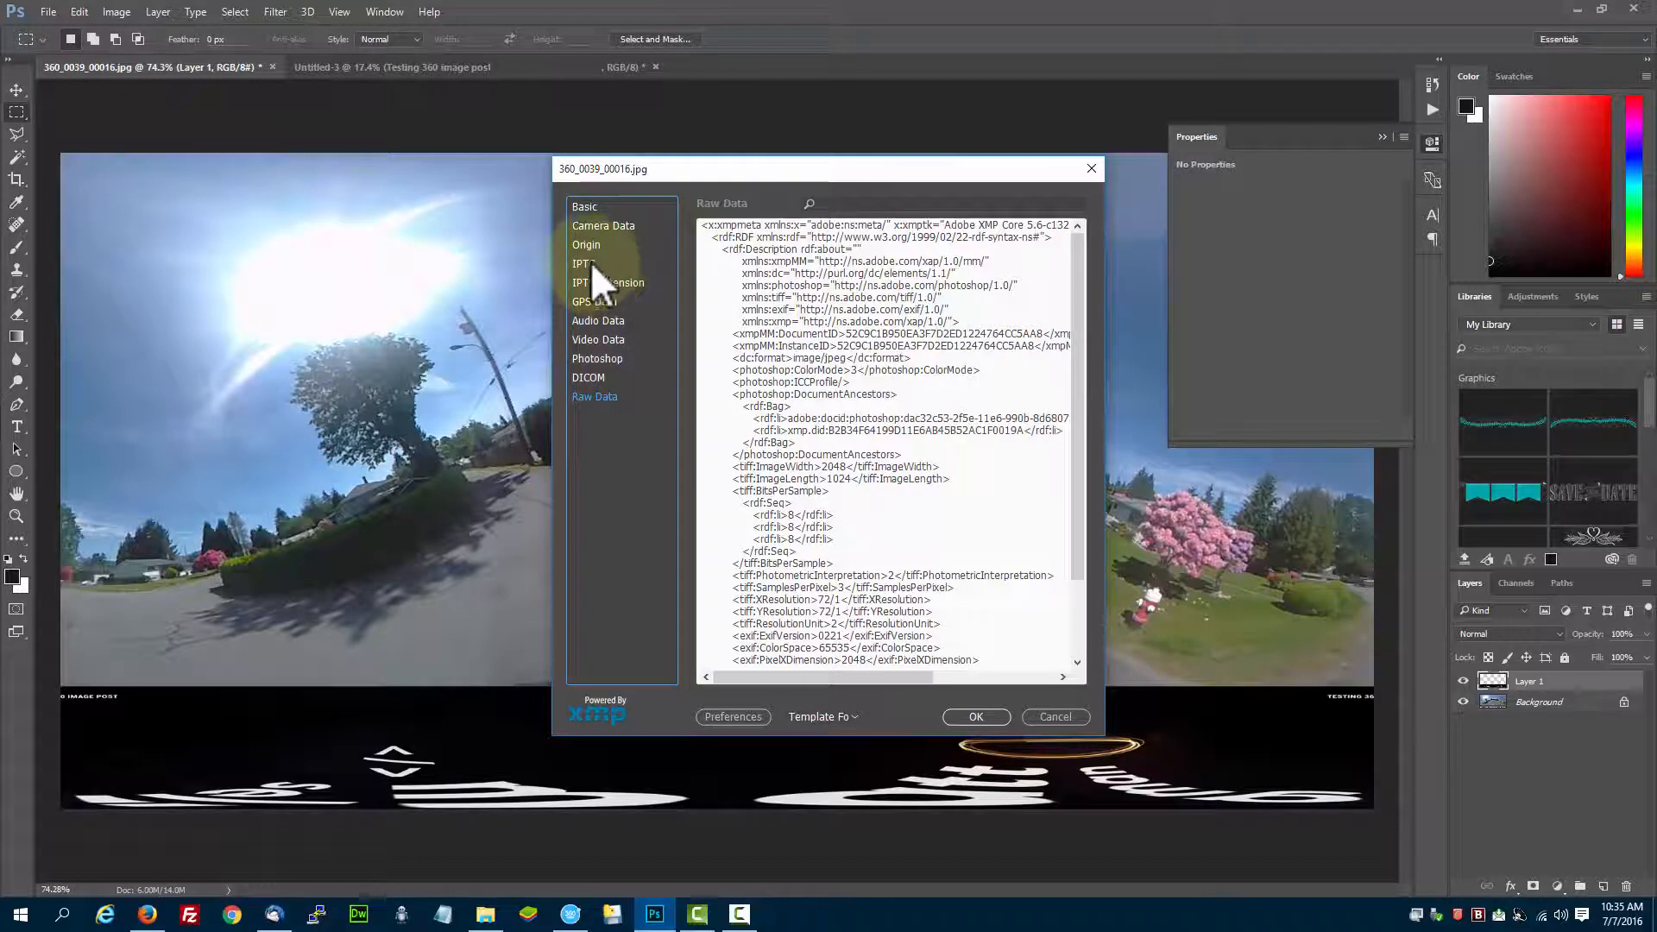
# Review the IPTC, IPTC Extension and DICOM sections, return to Raw Data, and reach the Template Folder list
pyautogui.click(581, 262)
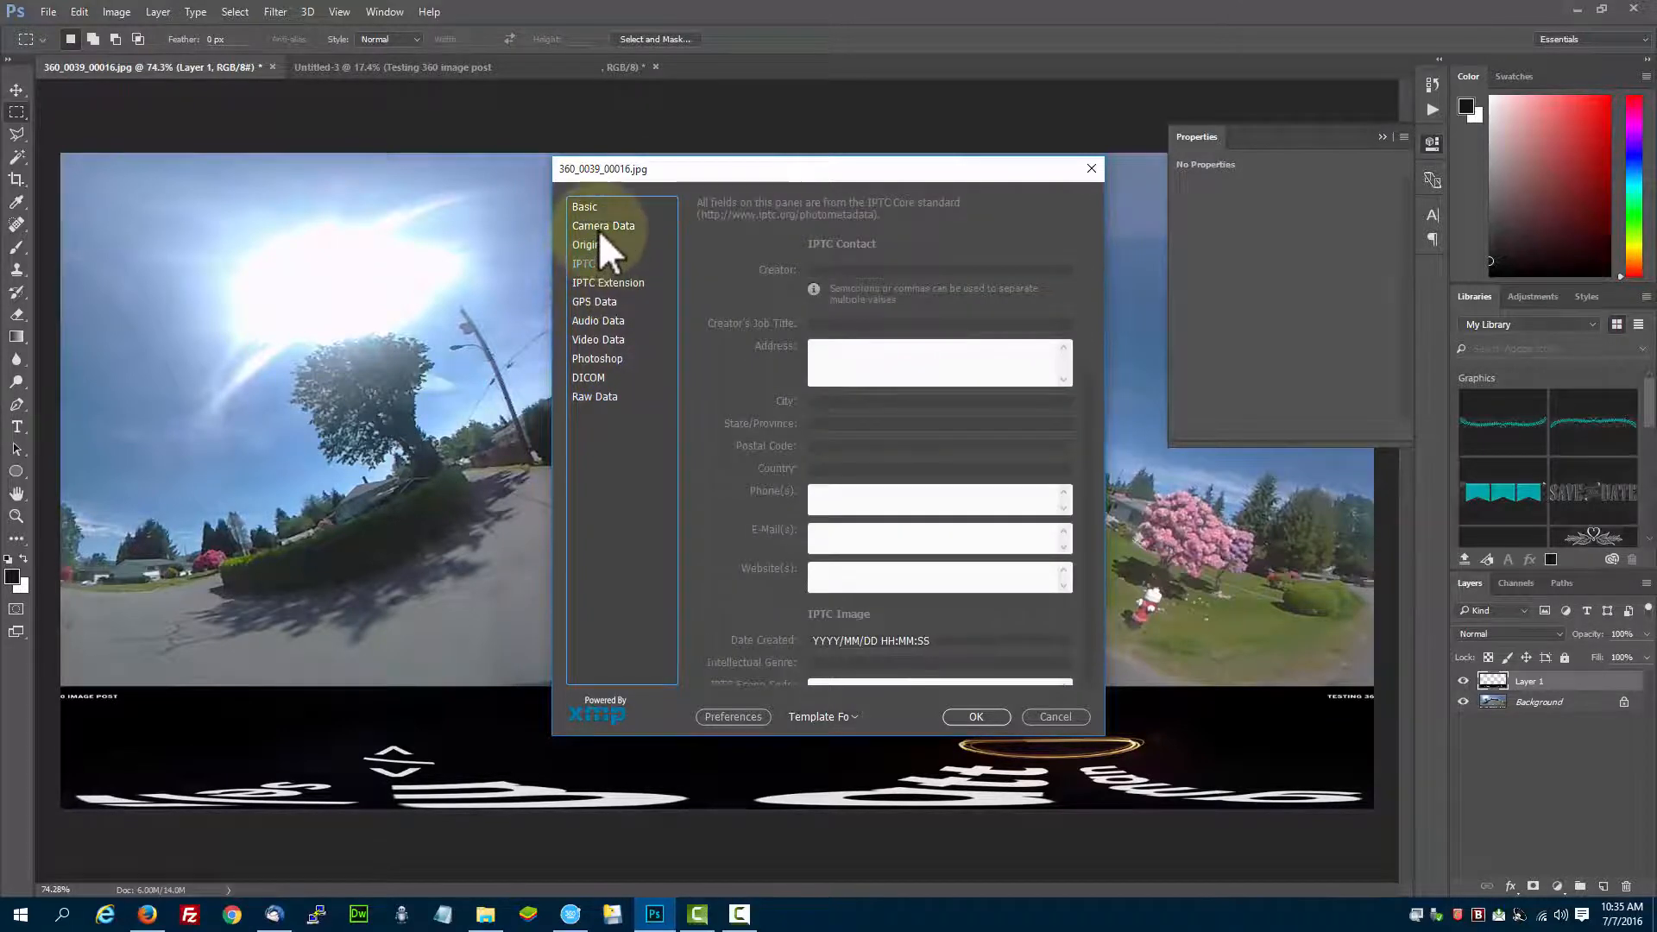
pyautogui.click(608, 281)
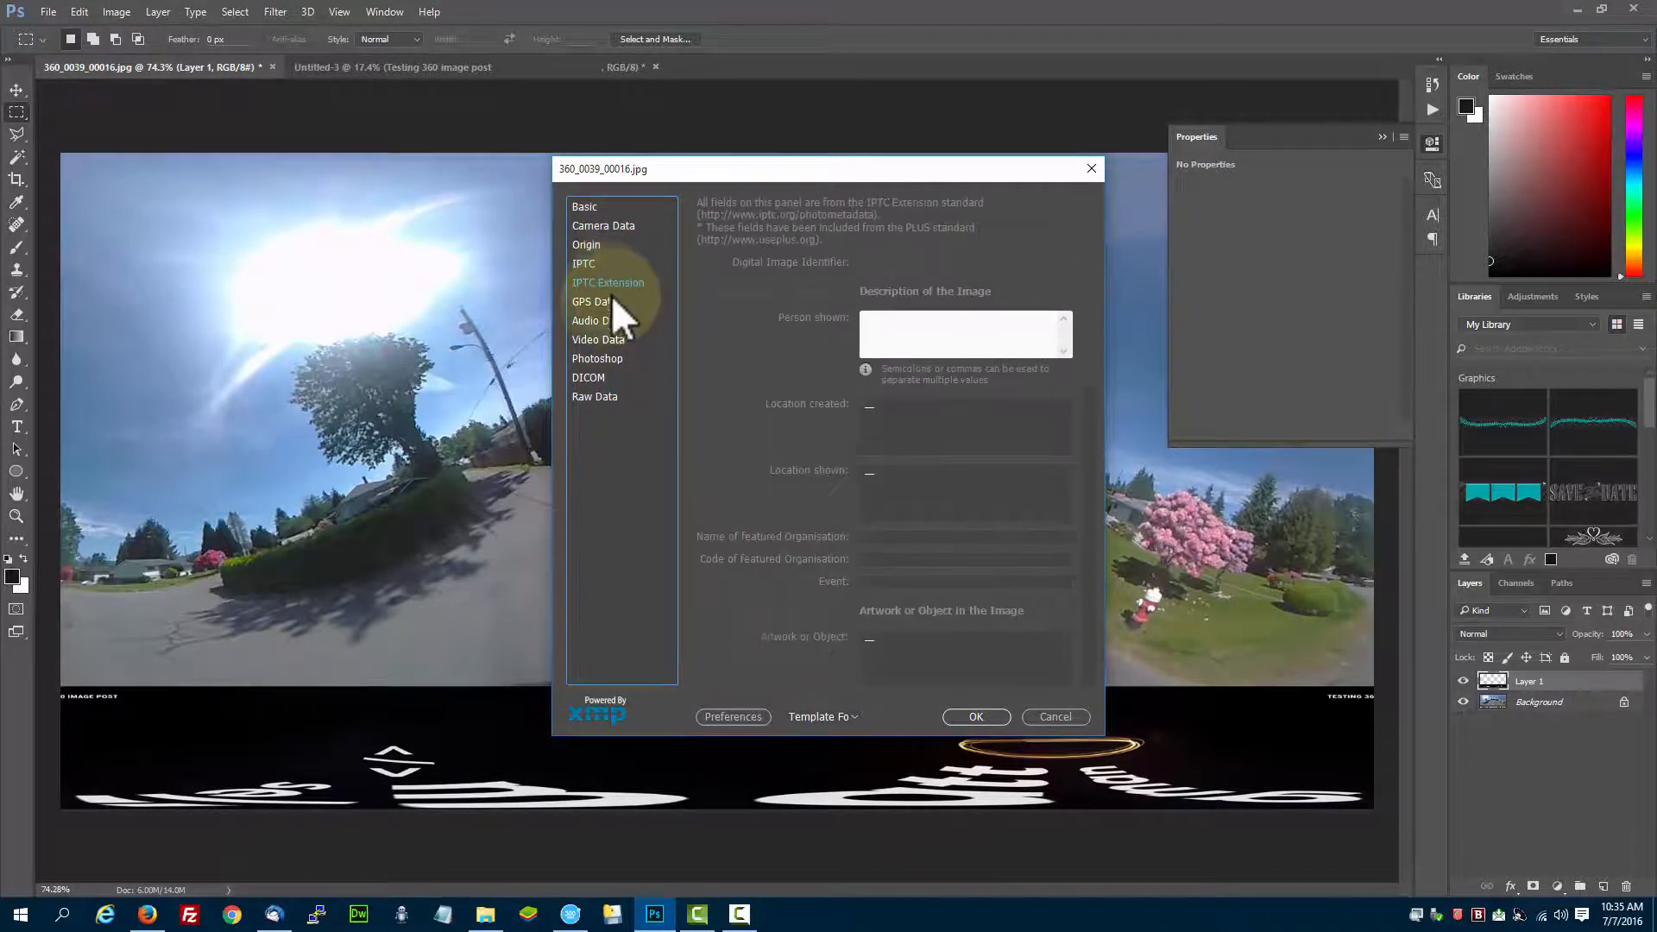
pyautogui.click(588, 377)
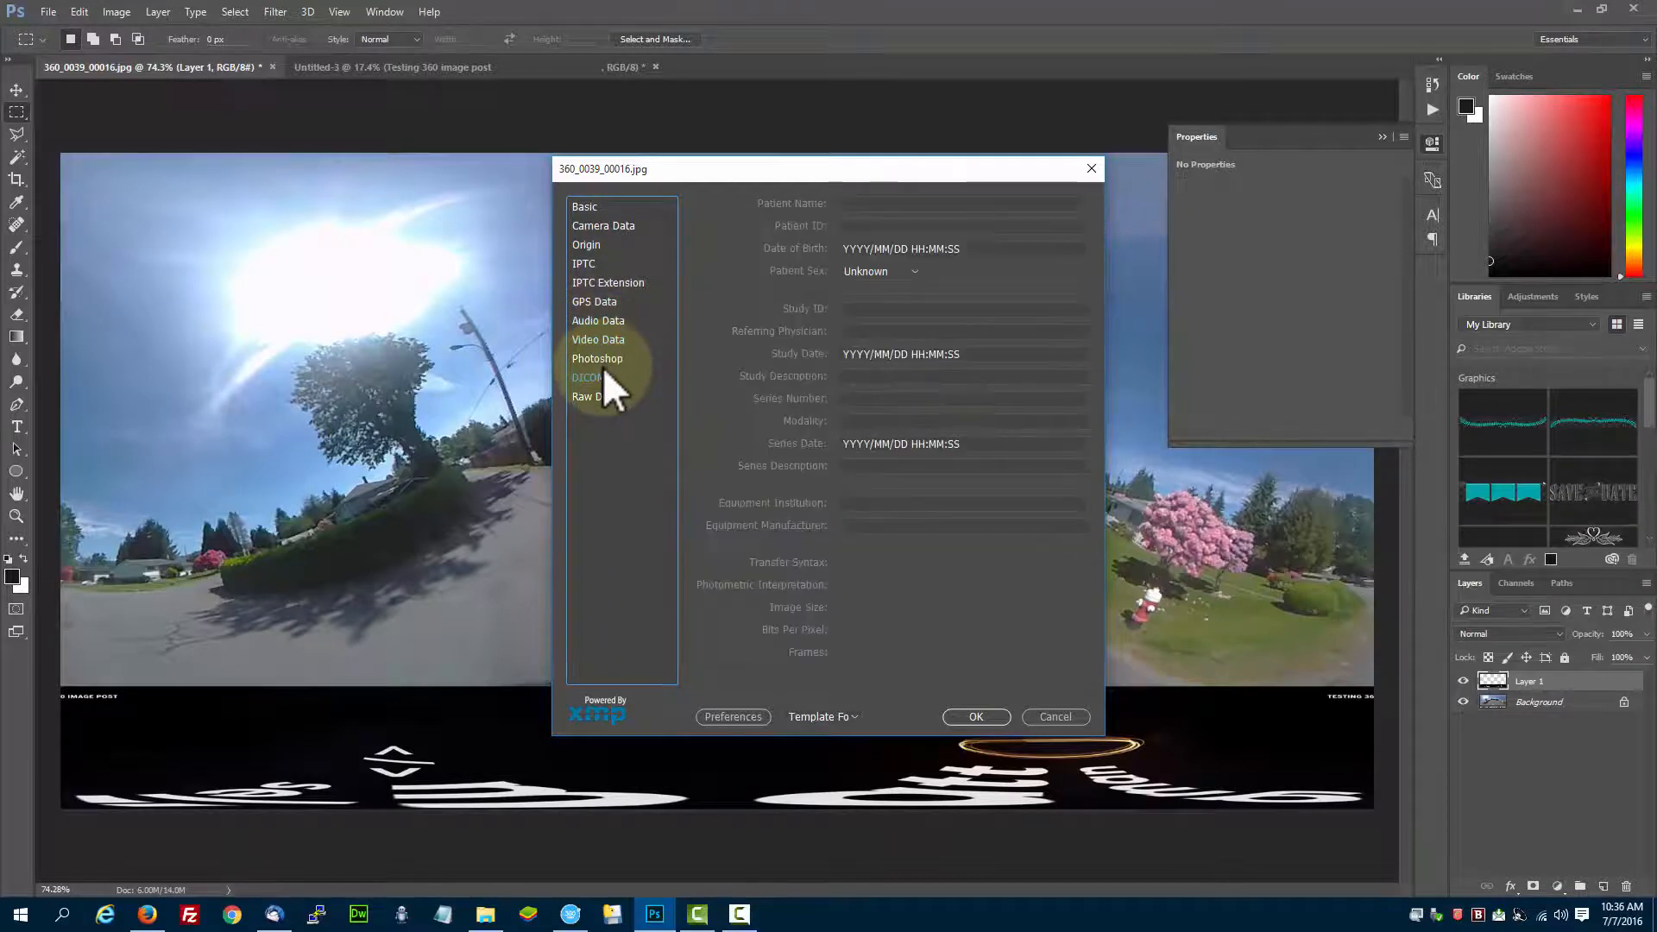
pyautogui.click(594, 397)
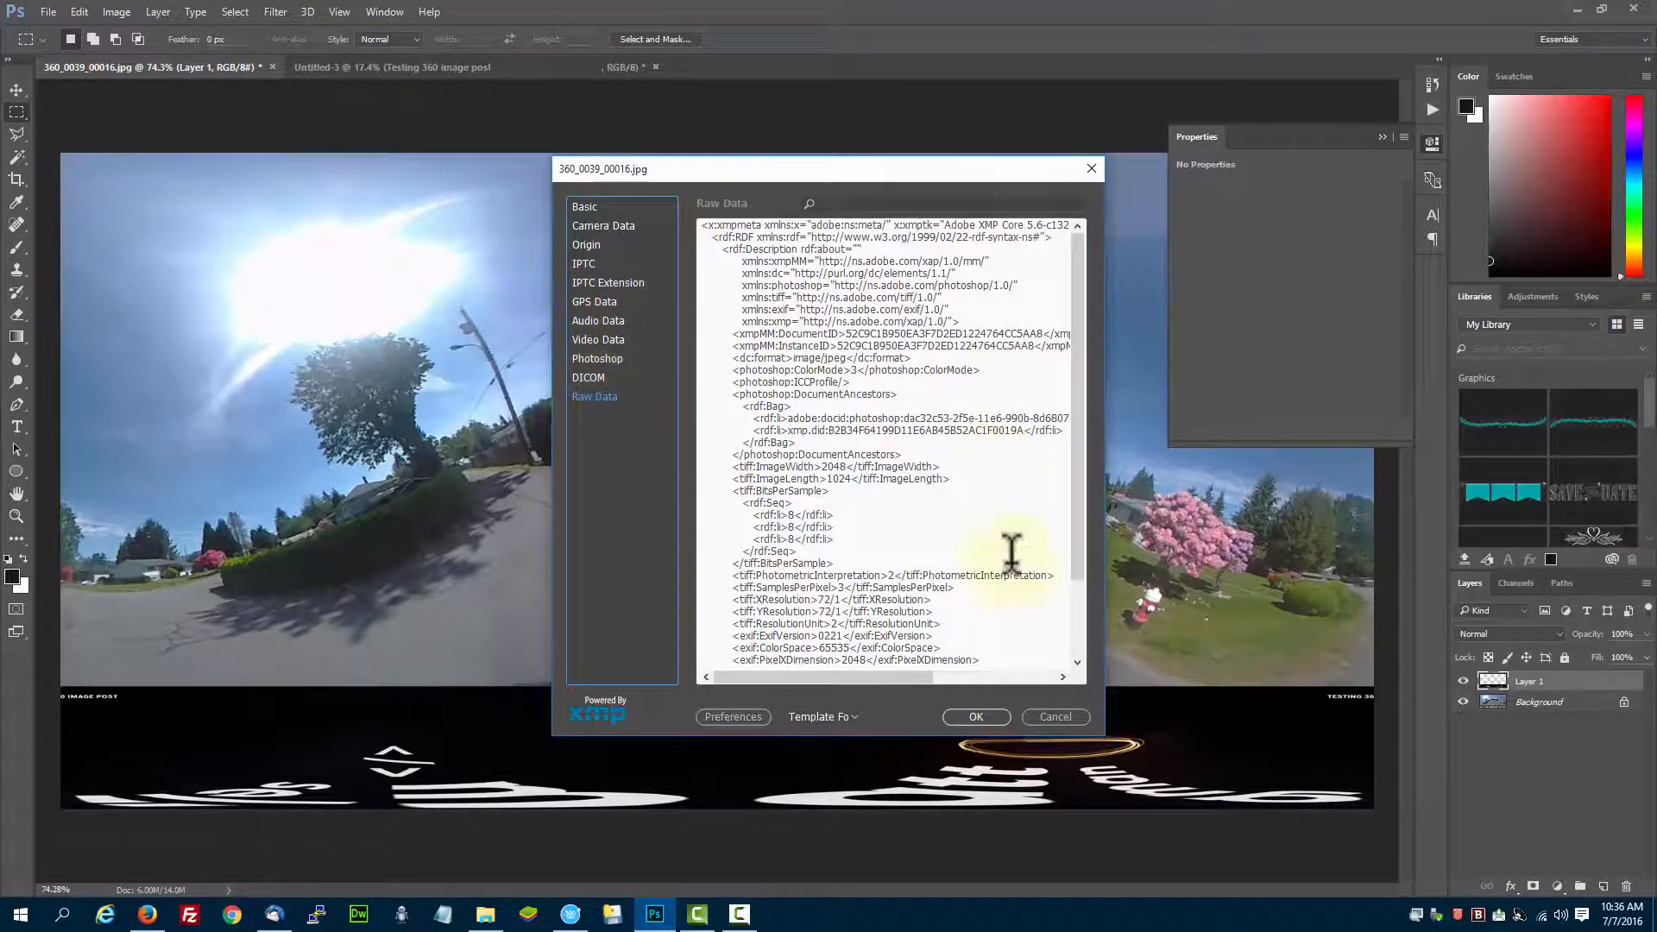
pyautogui.scroll(-3)
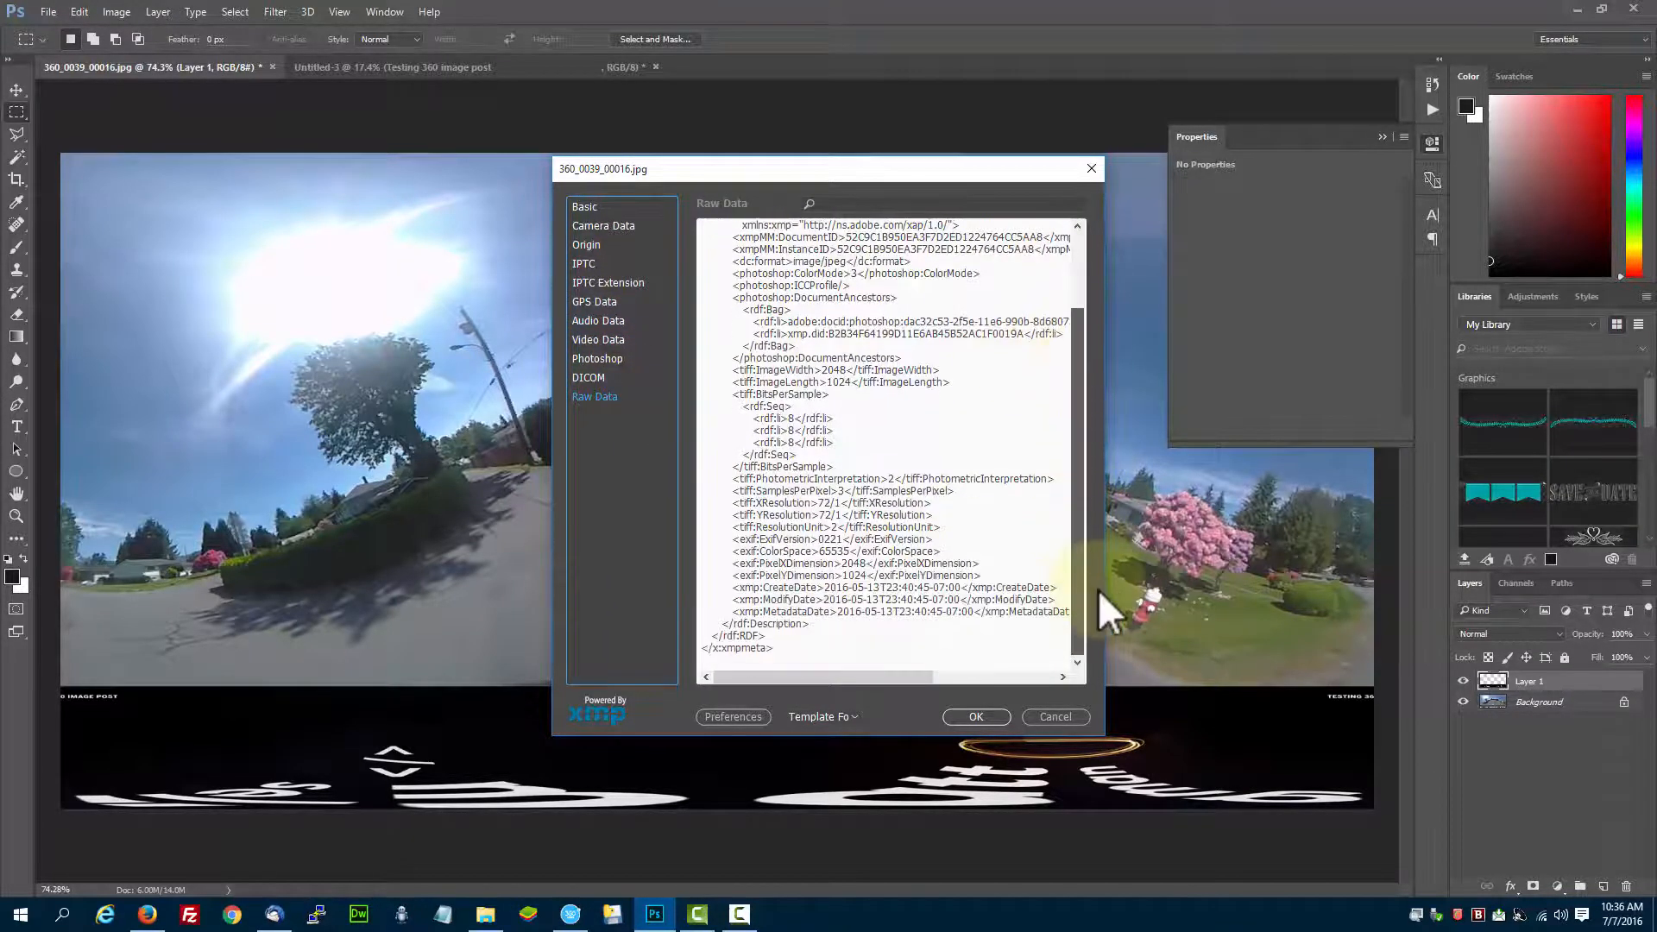
pyautogui.click(821, 716)
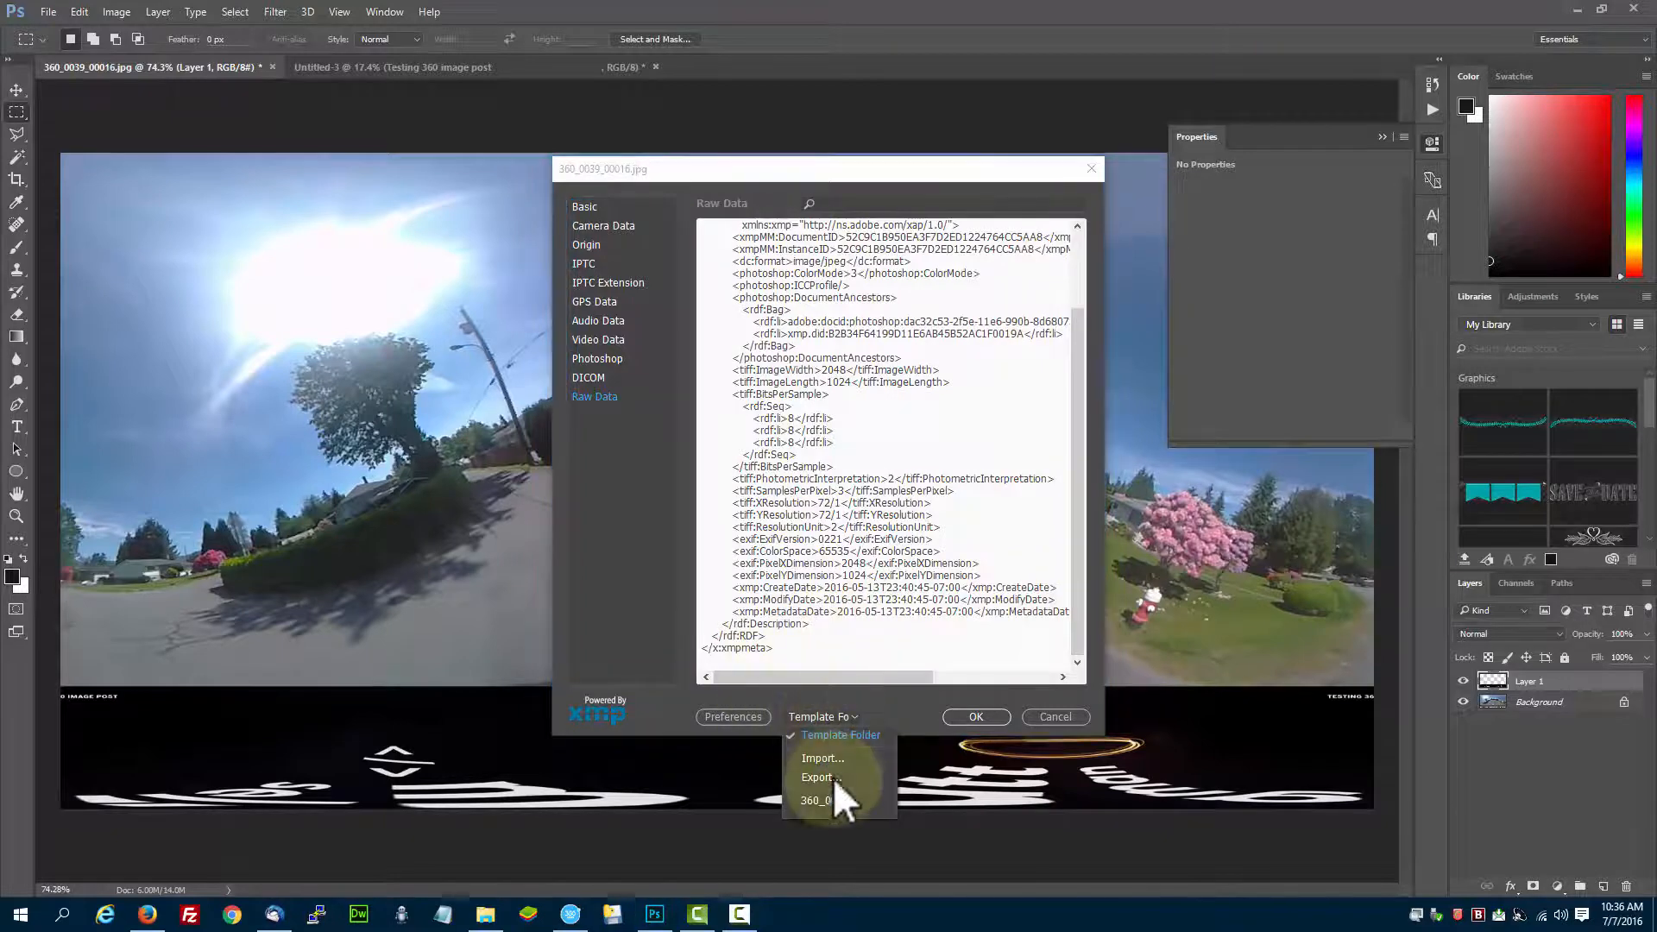
# Import the 360_0005 metadata template and check the Basic and Camera Data sections
pyautogui.click(824, 757)
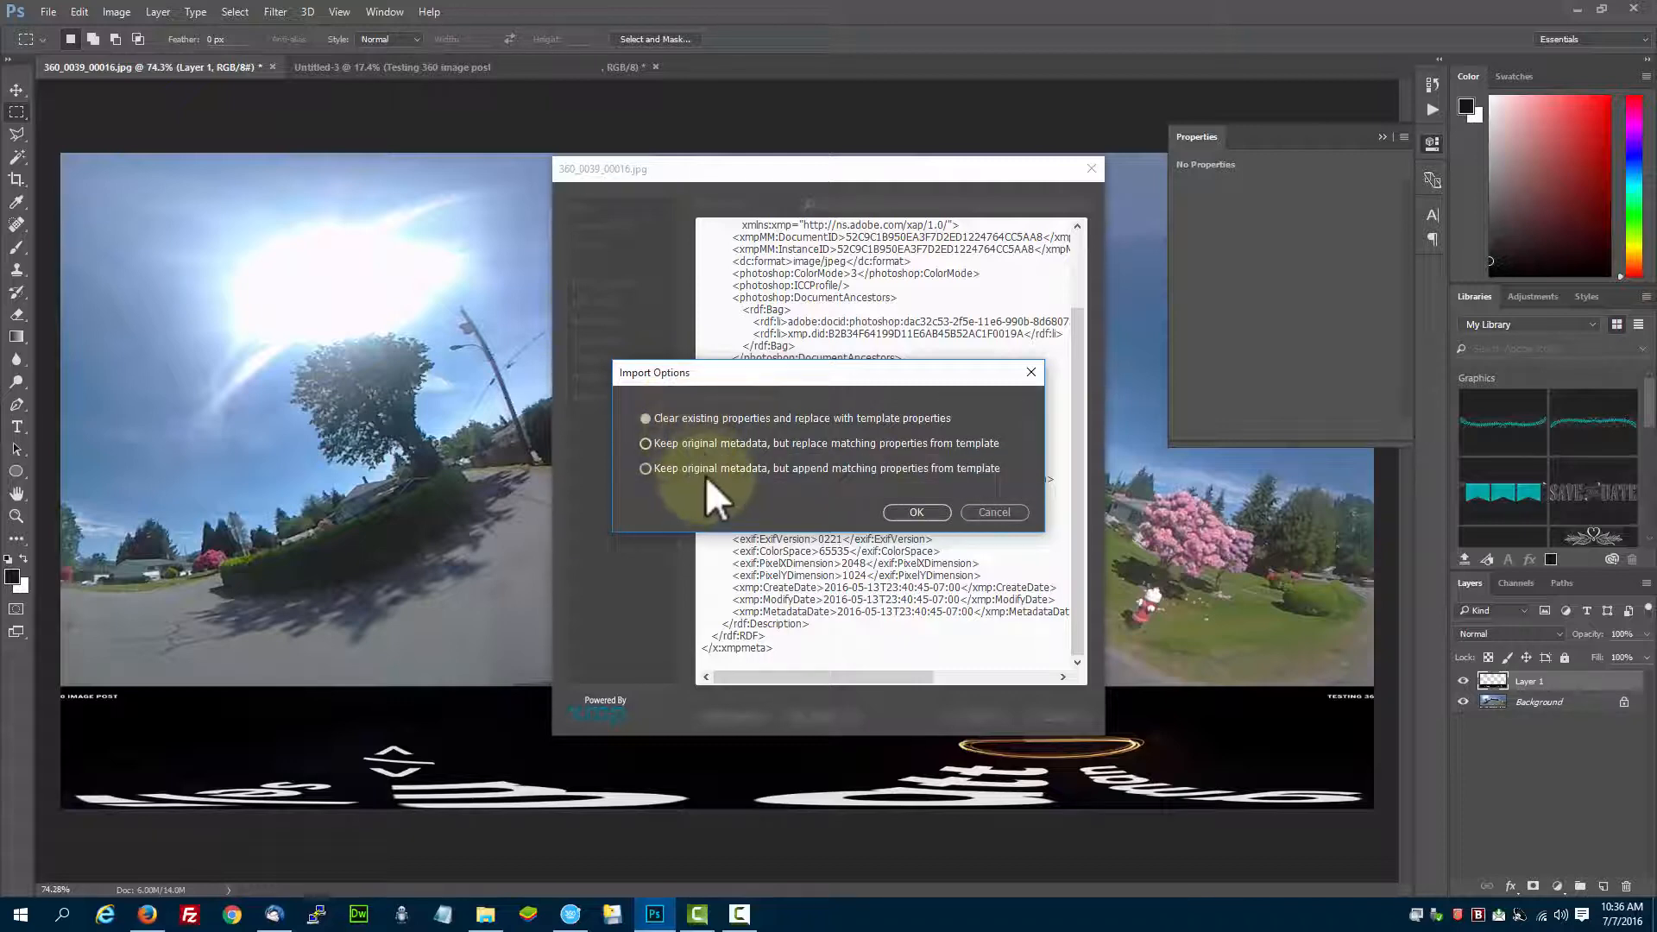
pyautogui.moveTo(716, 436)
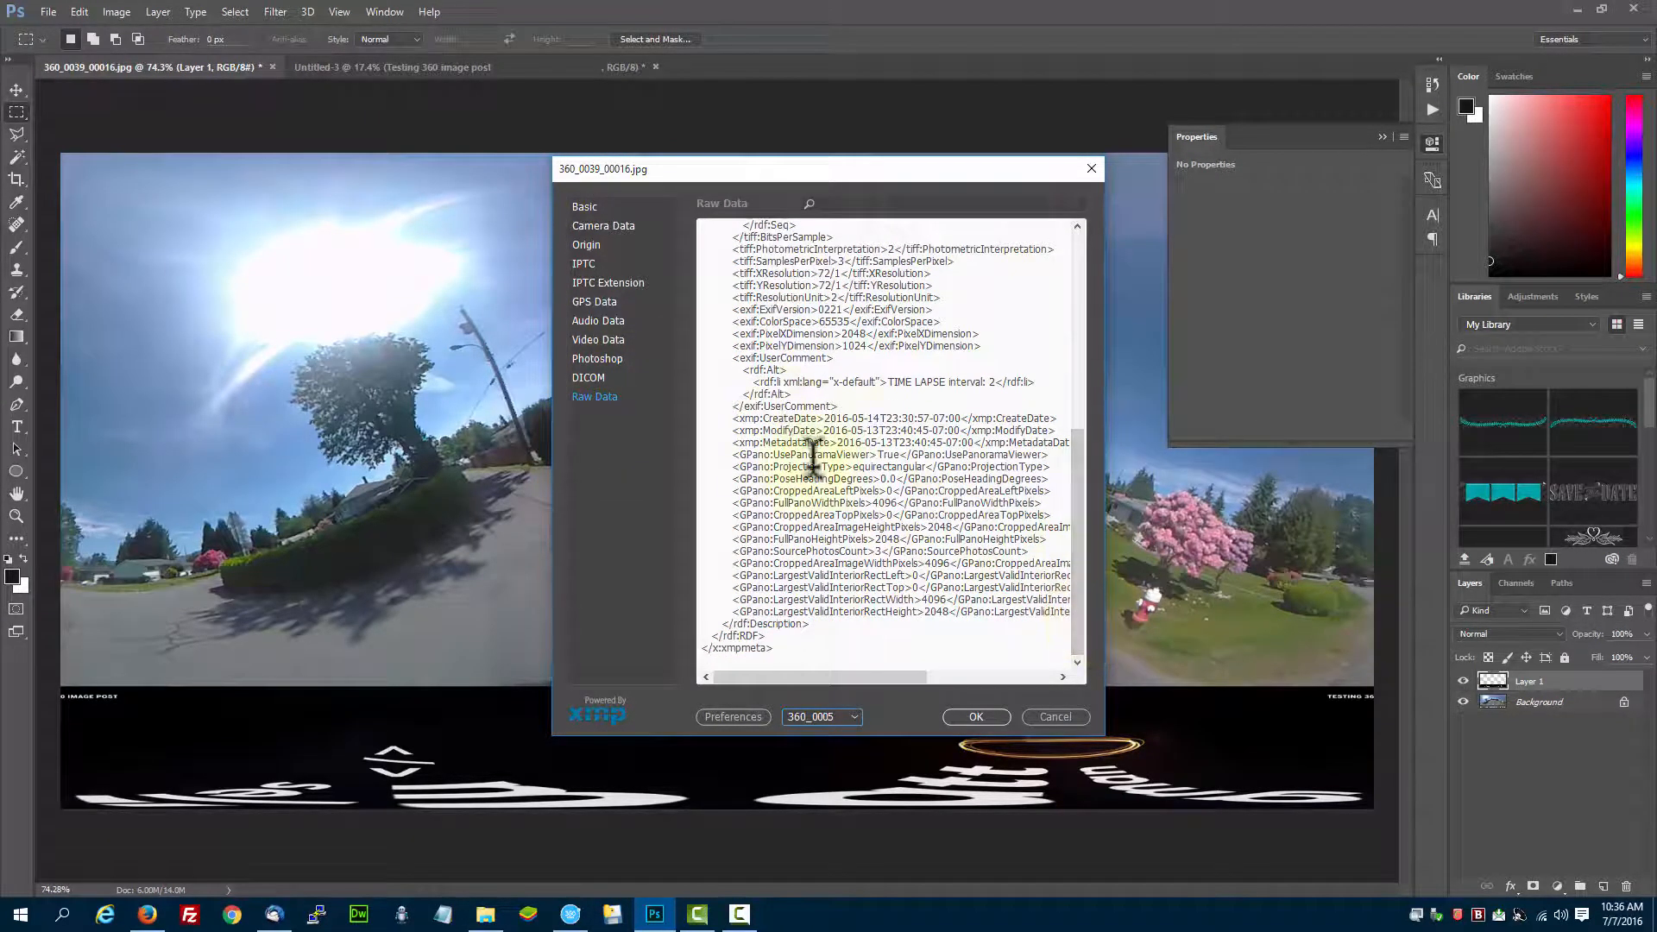
pyautogui.click(585, 205)
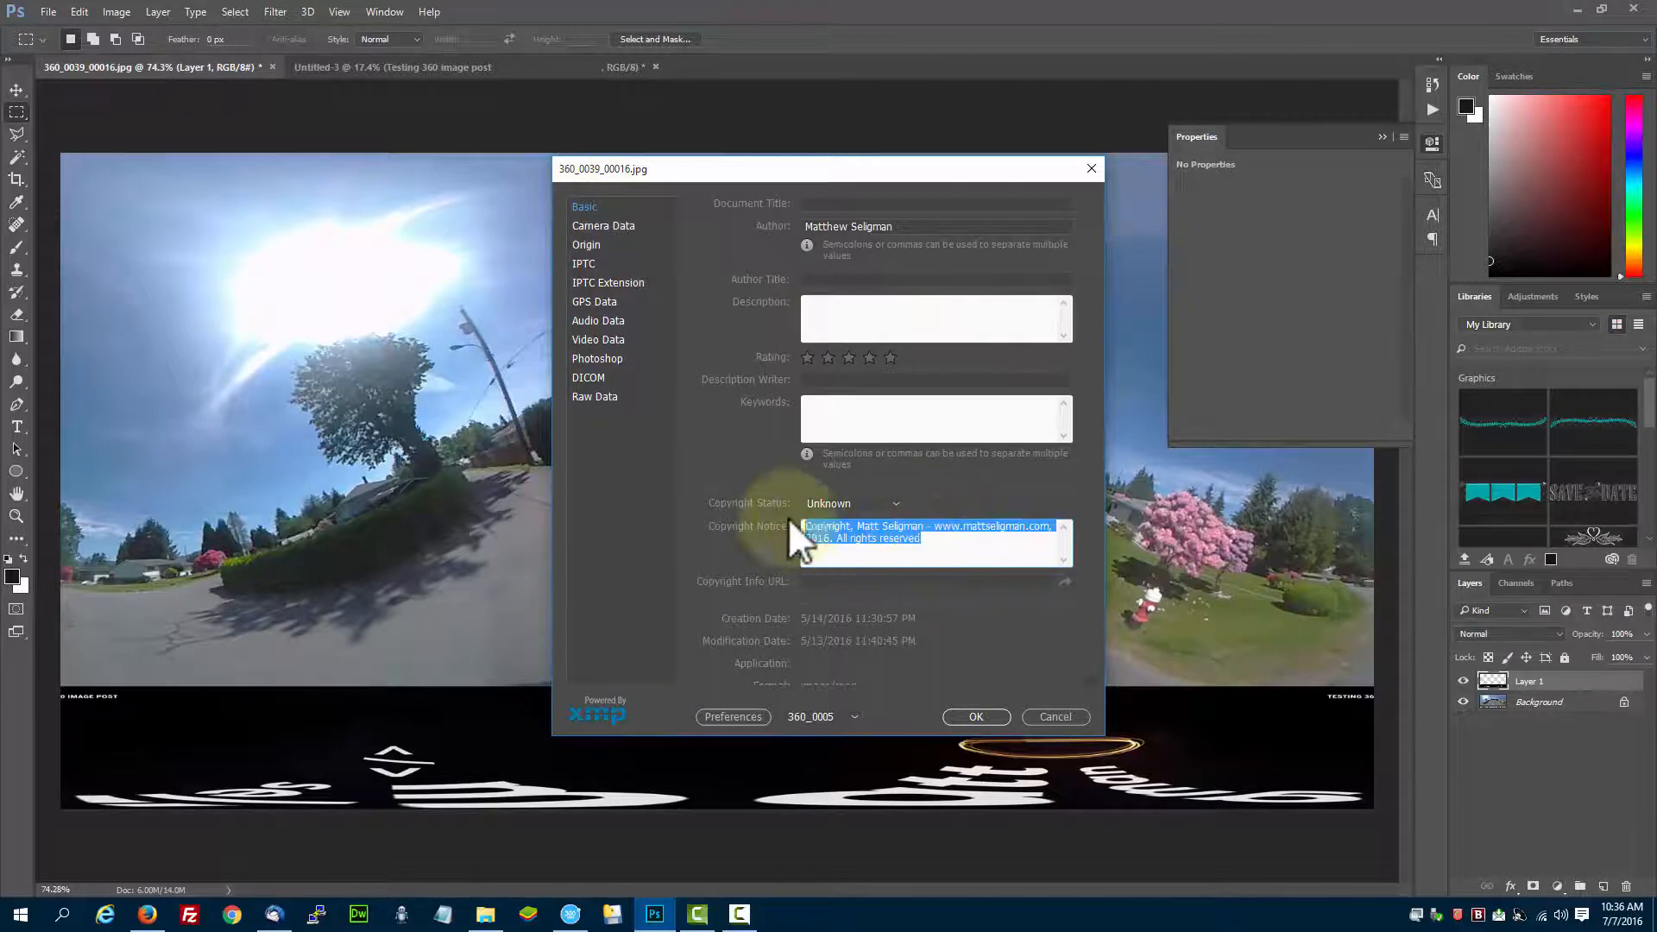
pyautogui.click(604, 225)
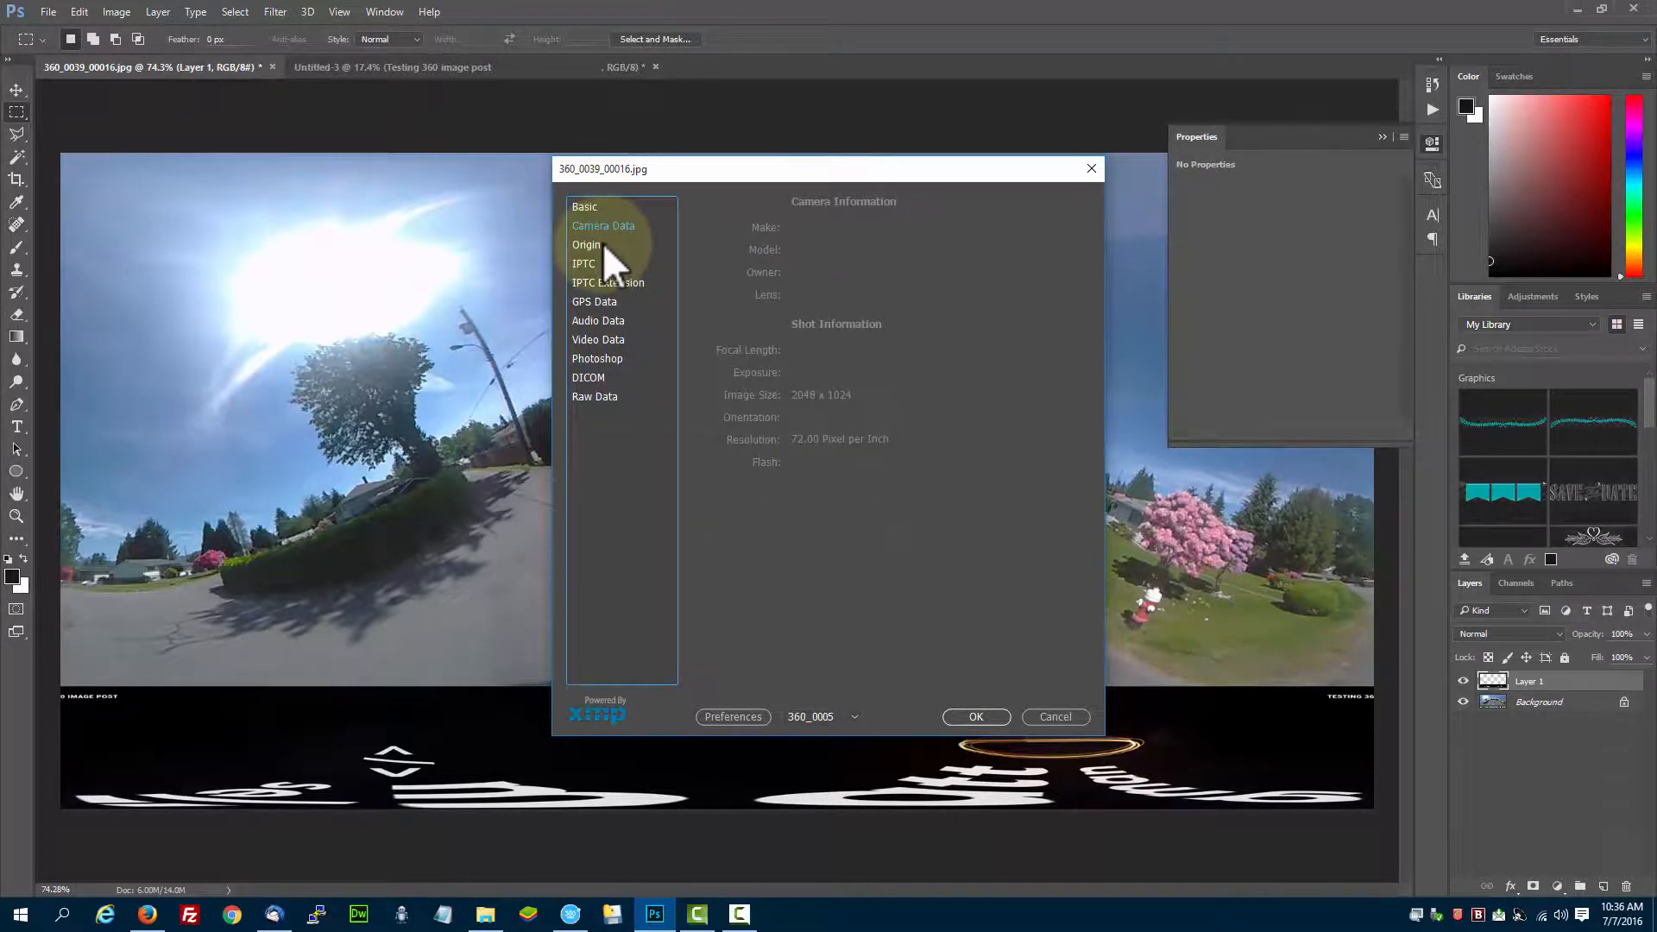
# Verify the IPTC, Photoshop and raw XMP sections now carry GPano panorama and copyright fields
pyautogui.click(583, 262)
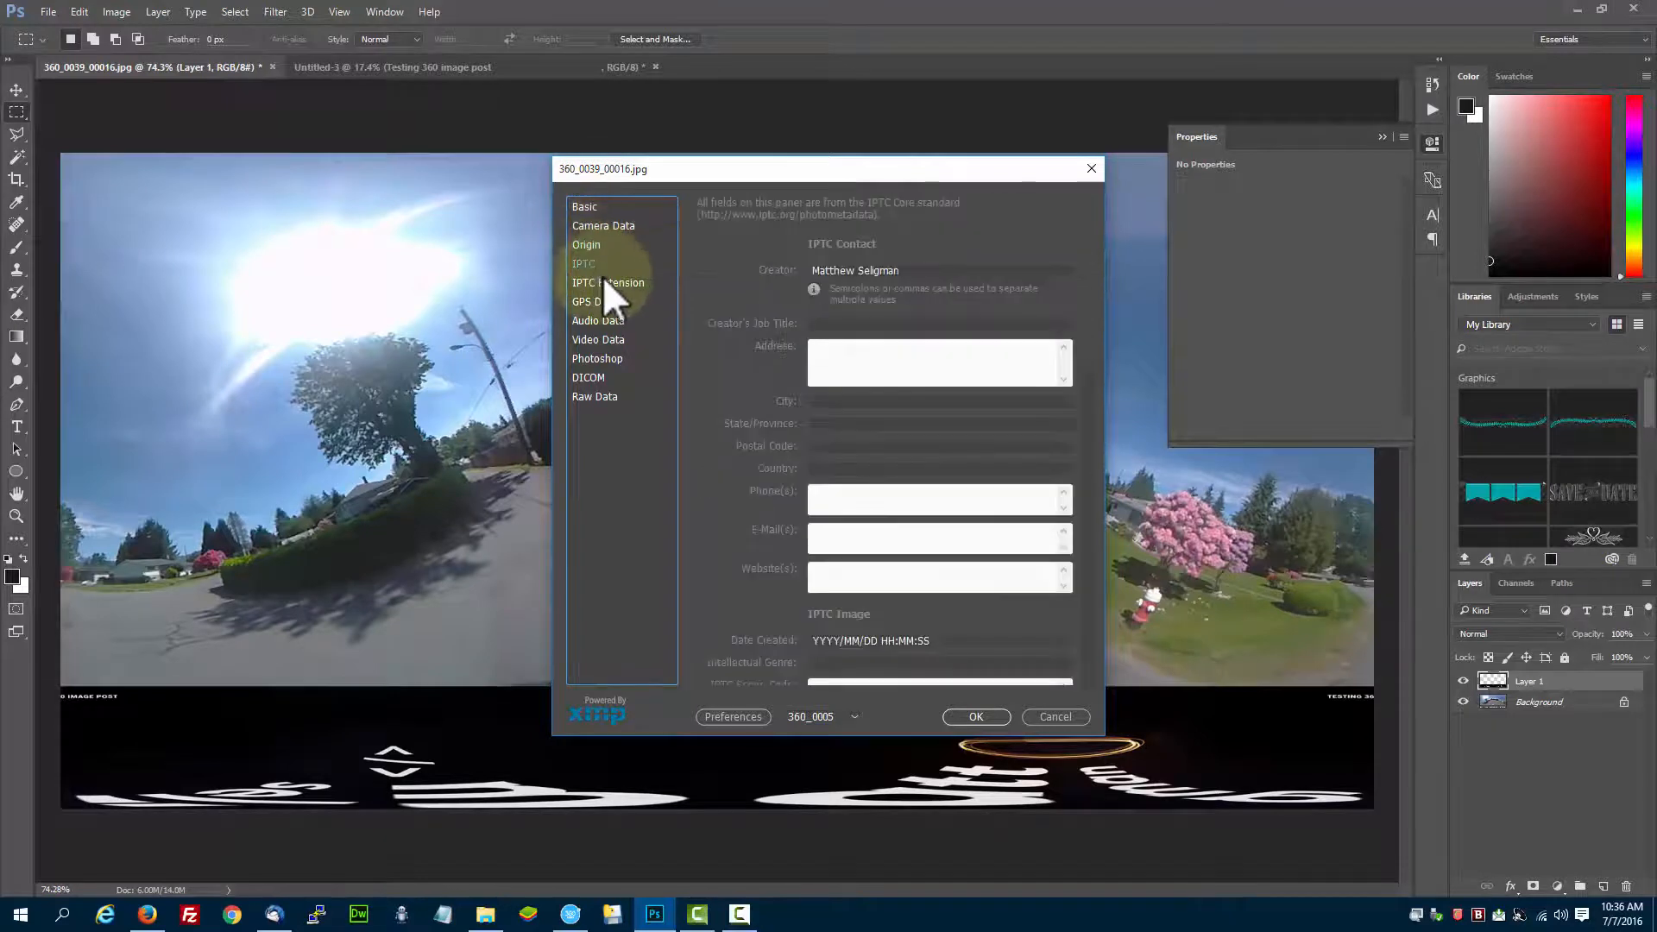
pyautogui.click(593, 300)
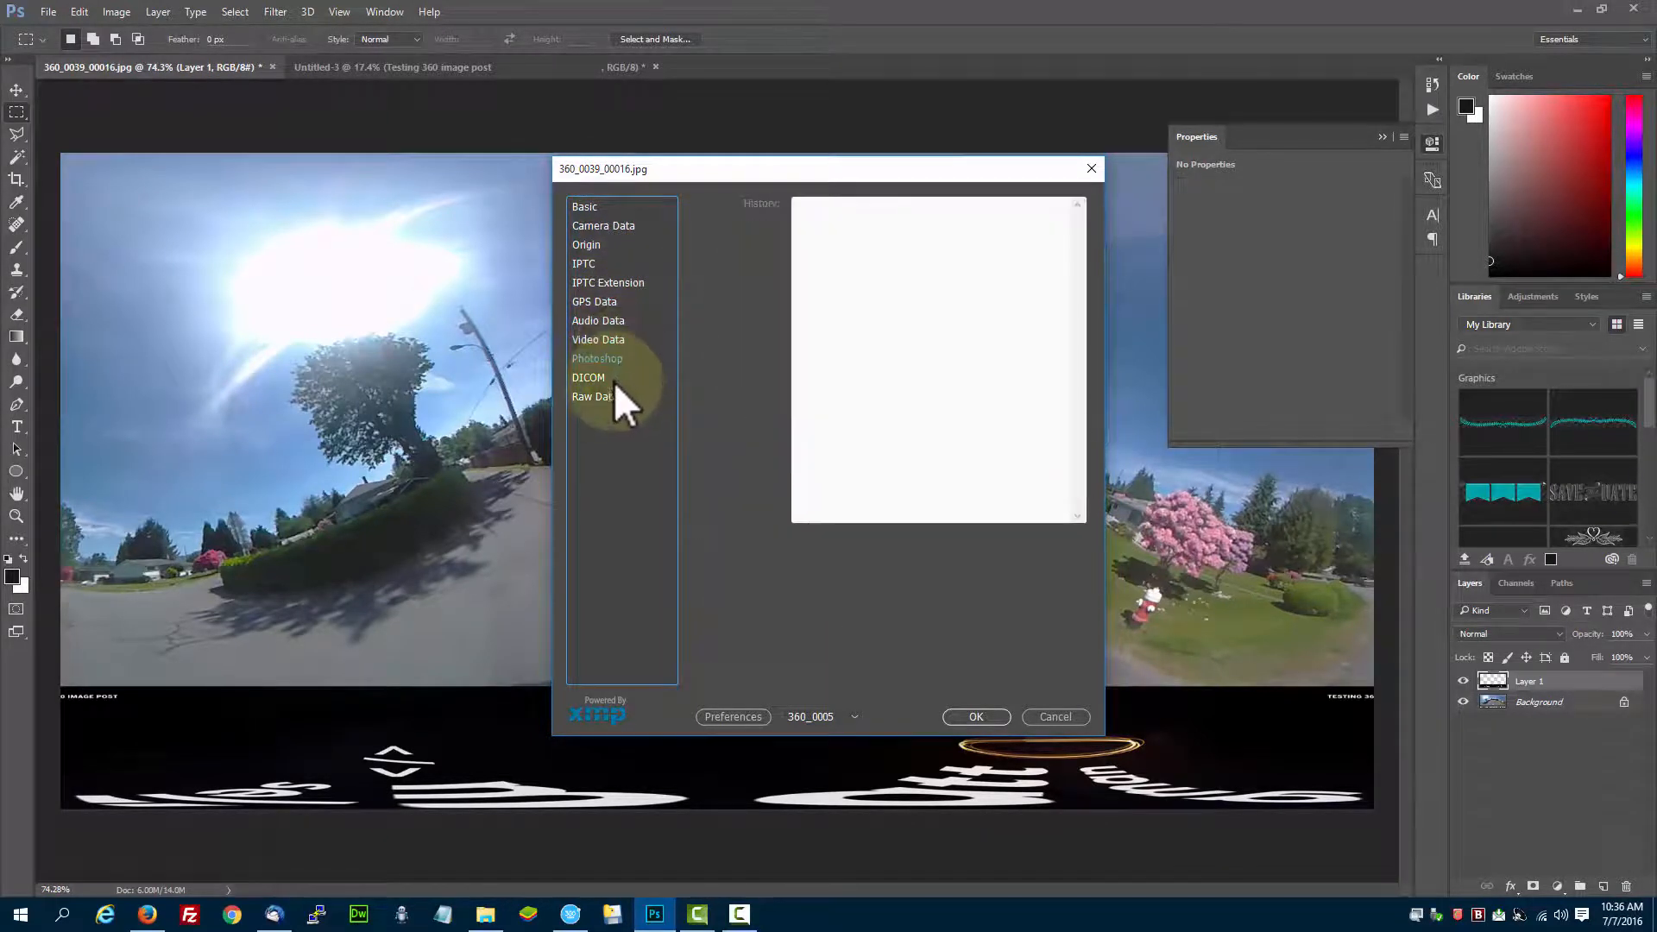
pyautogui.click(594, 396)
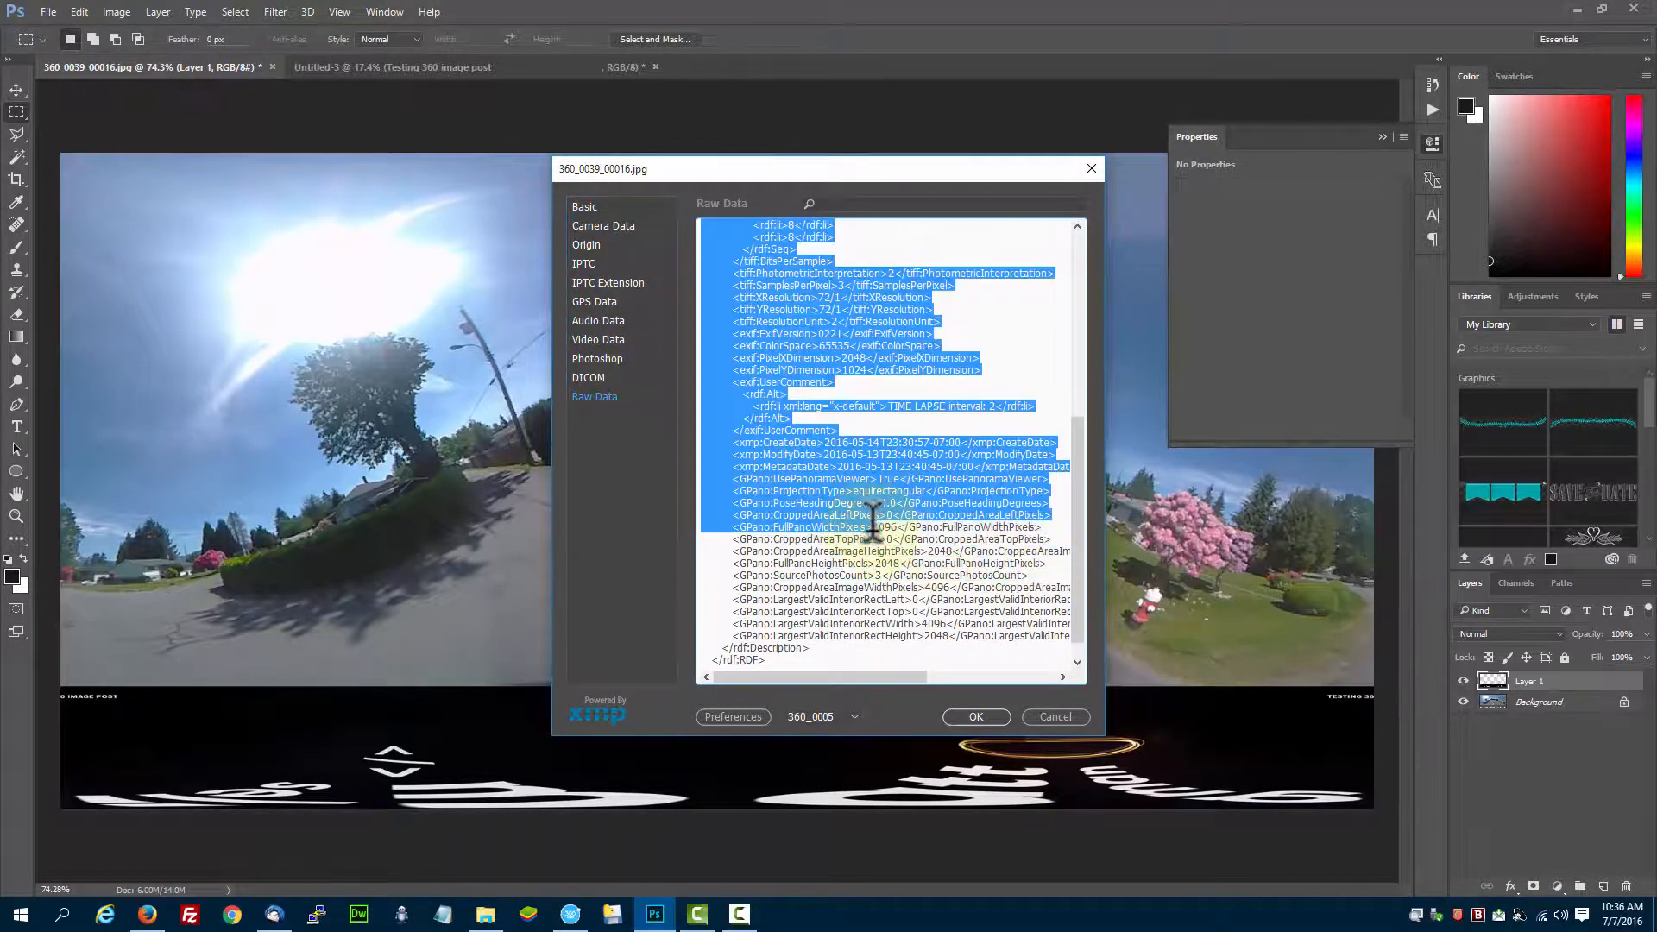
# Dismiss the template list and confirm File Info with OK, applying the panorama metadata
pyautogui.click(875, 508)
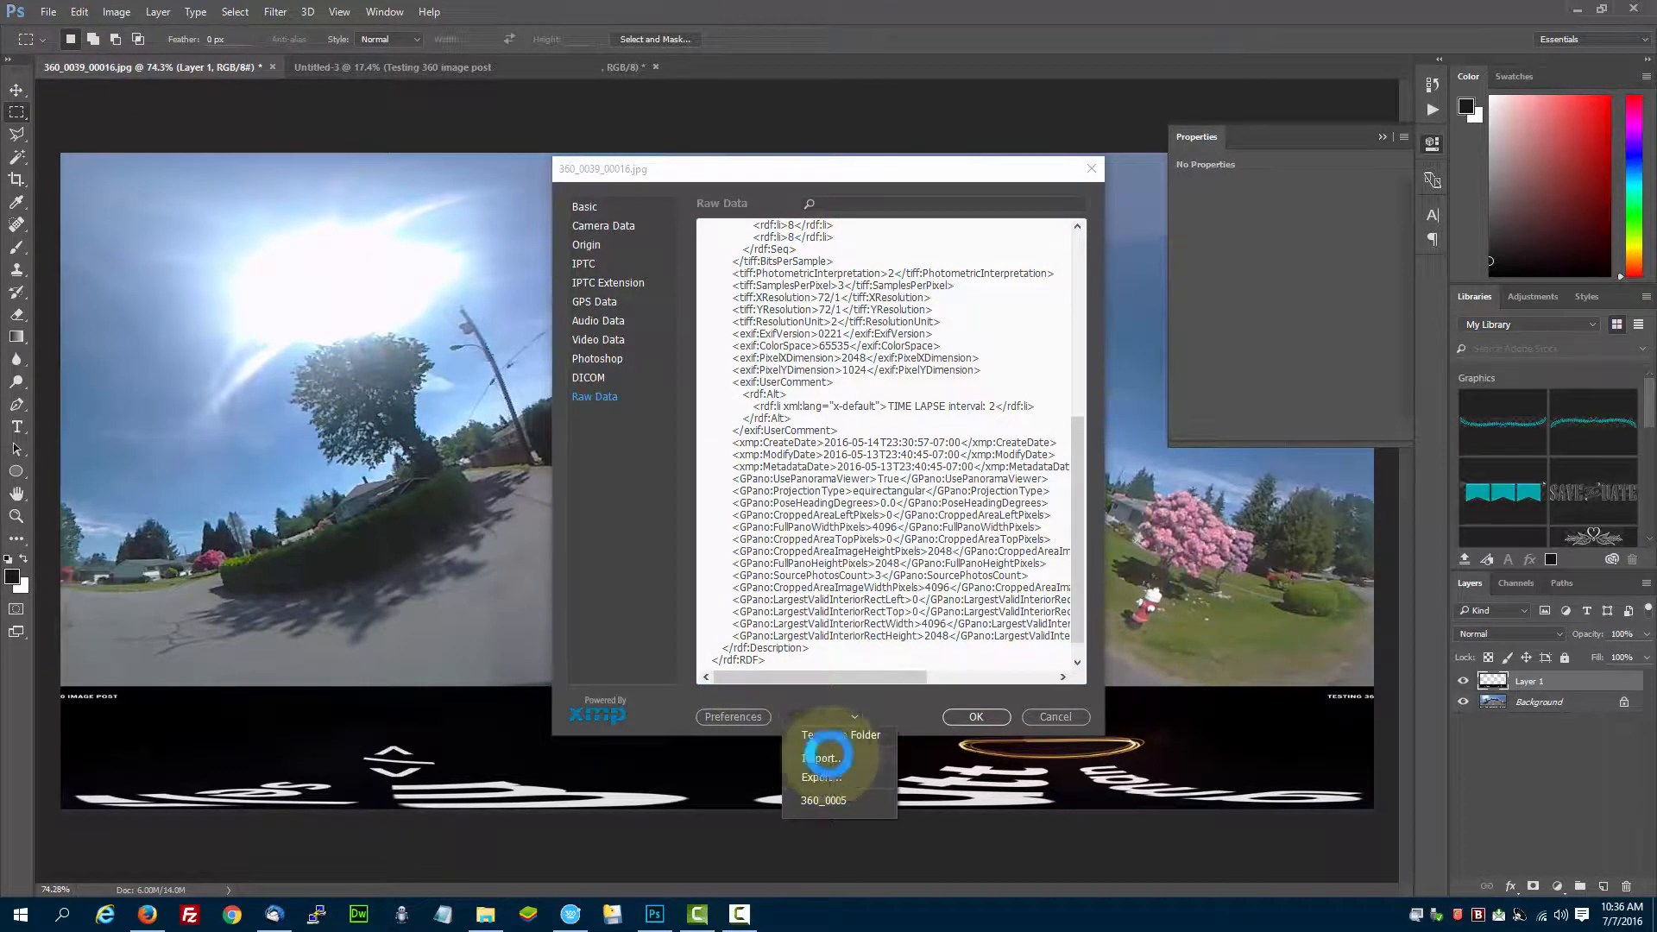
pyautogui.click(822, 757)
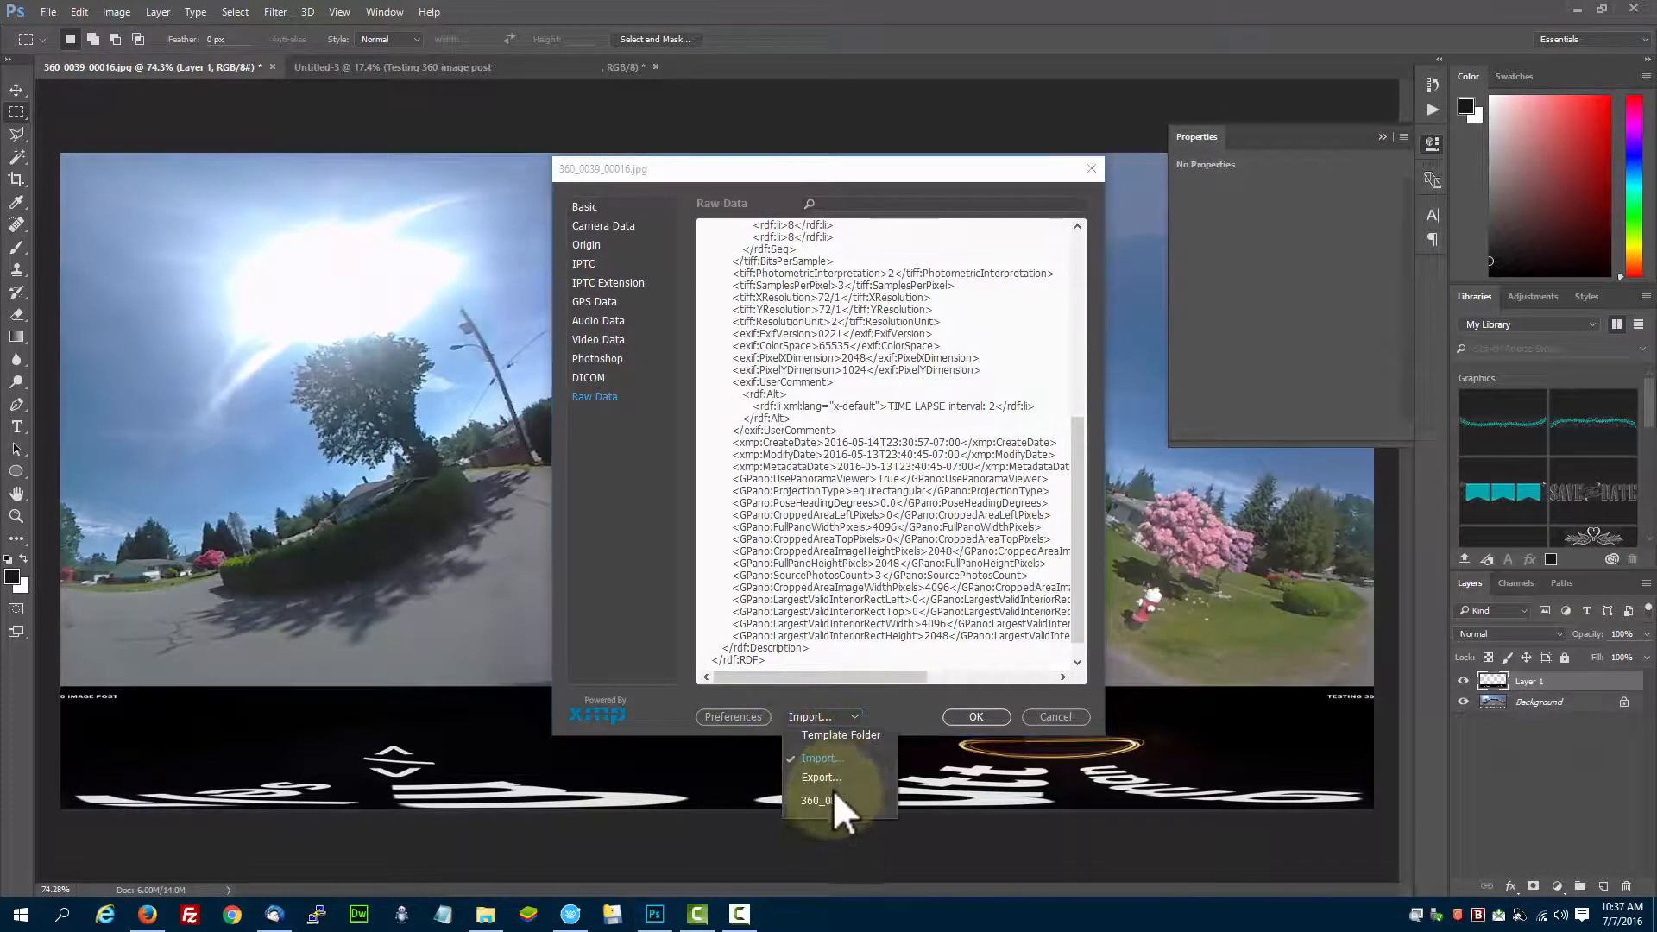
pyautogui.click(819, 777)
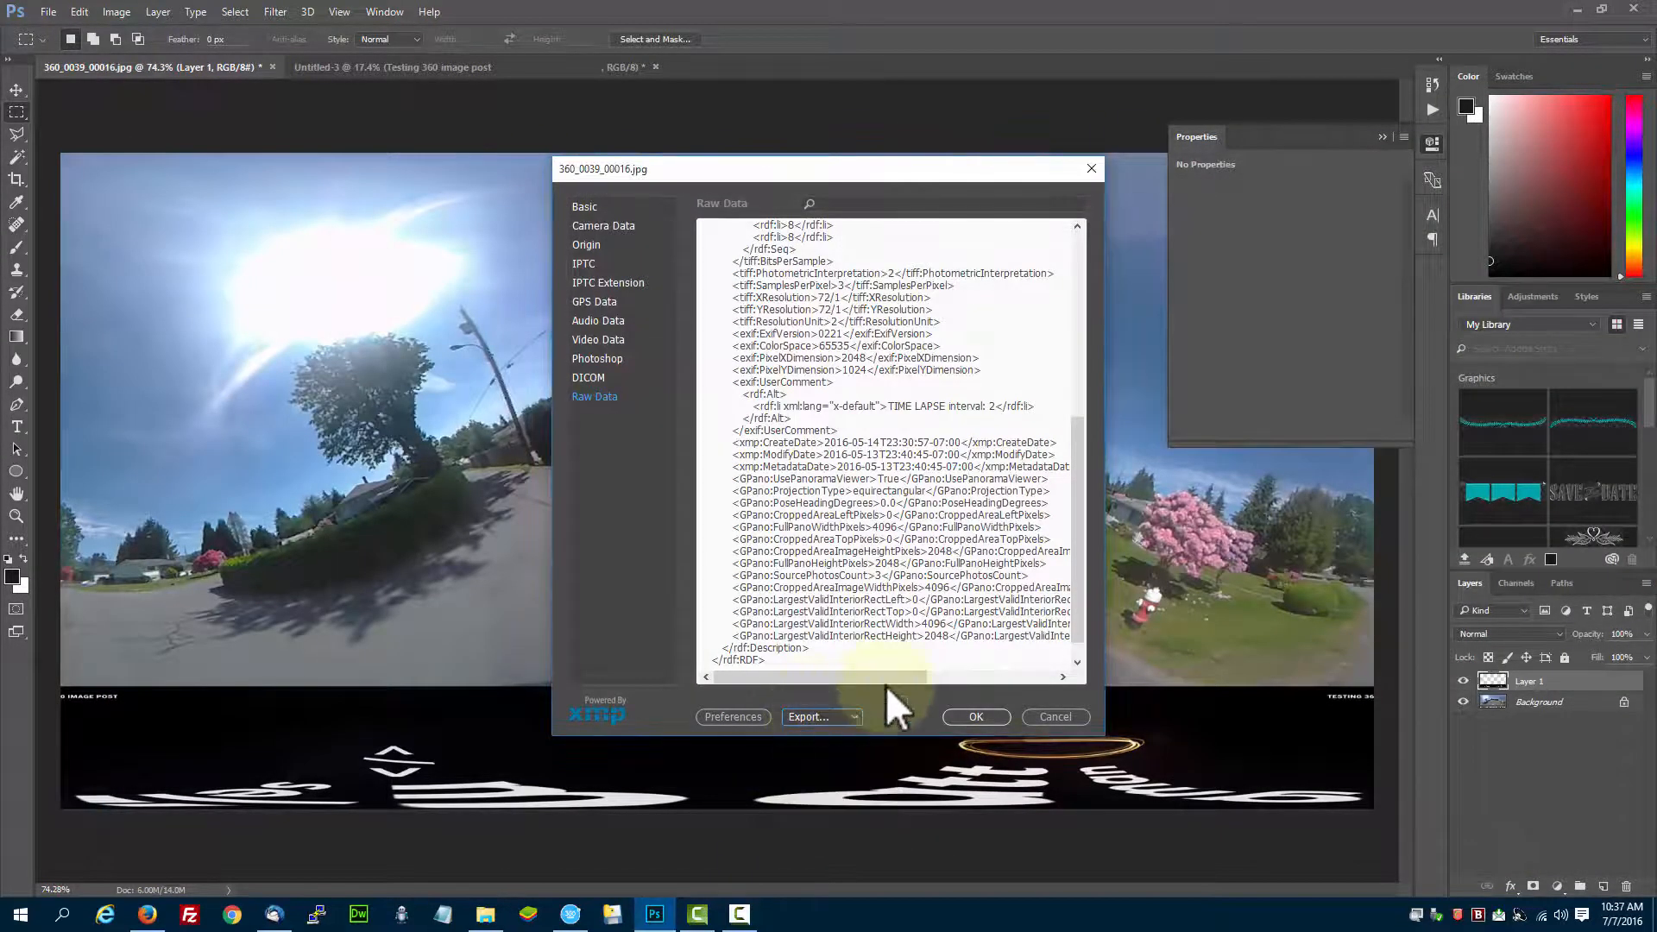
pyautogui.click(973, 716)
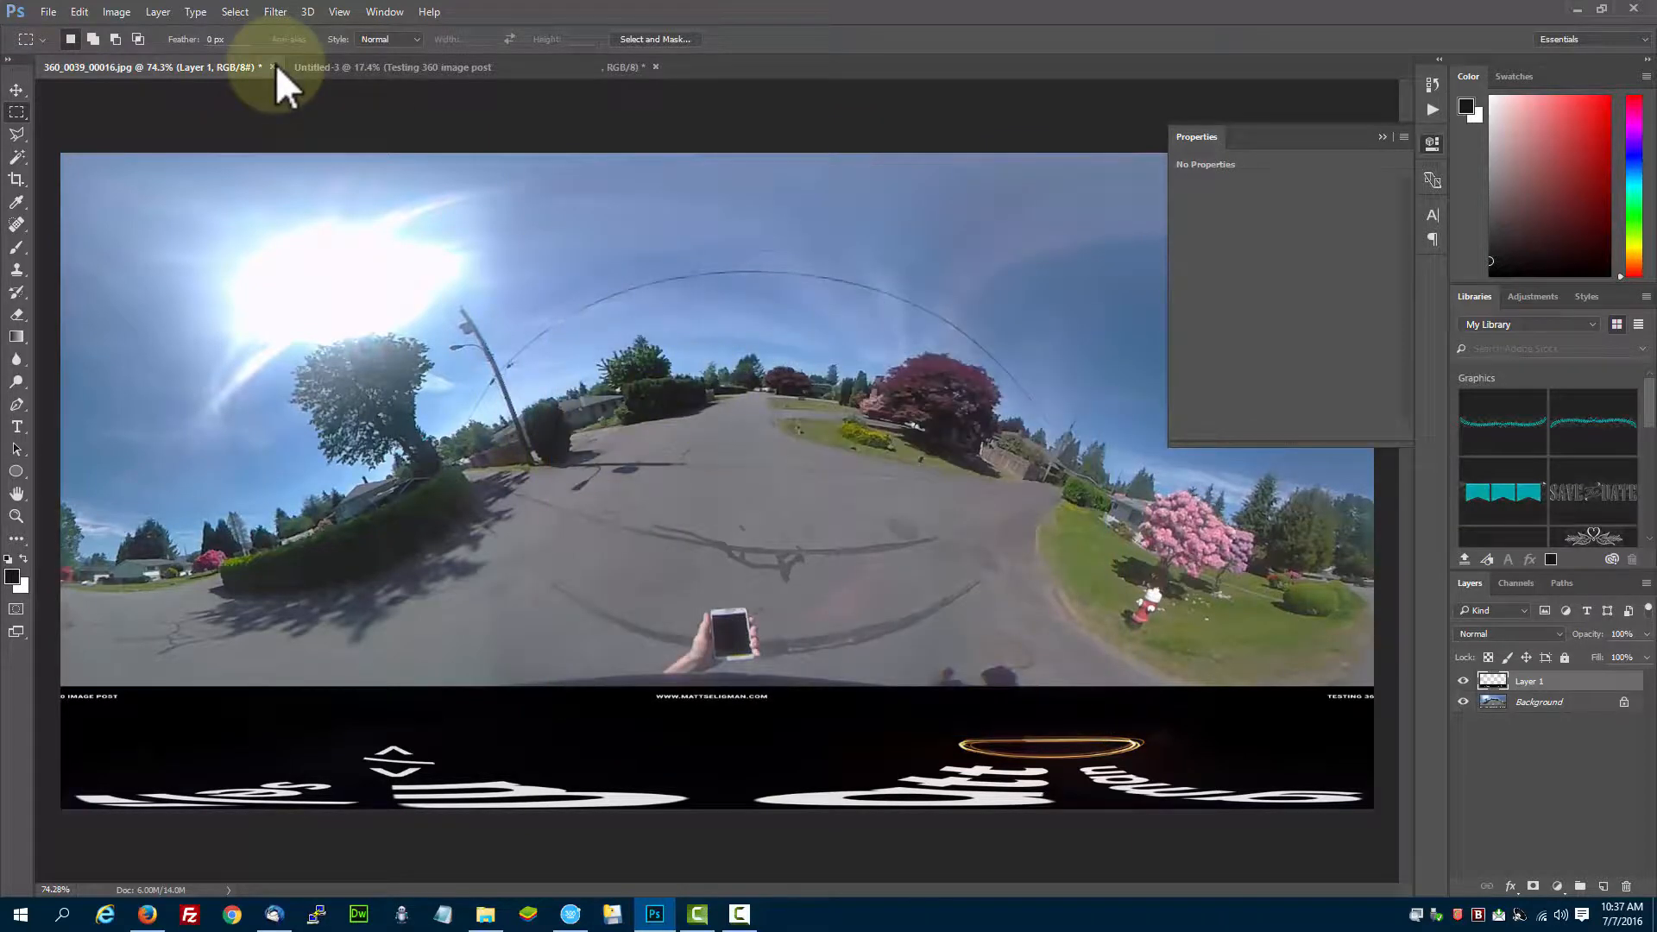
# In 360cam Studio, add the saved watermarked JPEG to the gallery via Add content
pyautogui.click(392, 68)
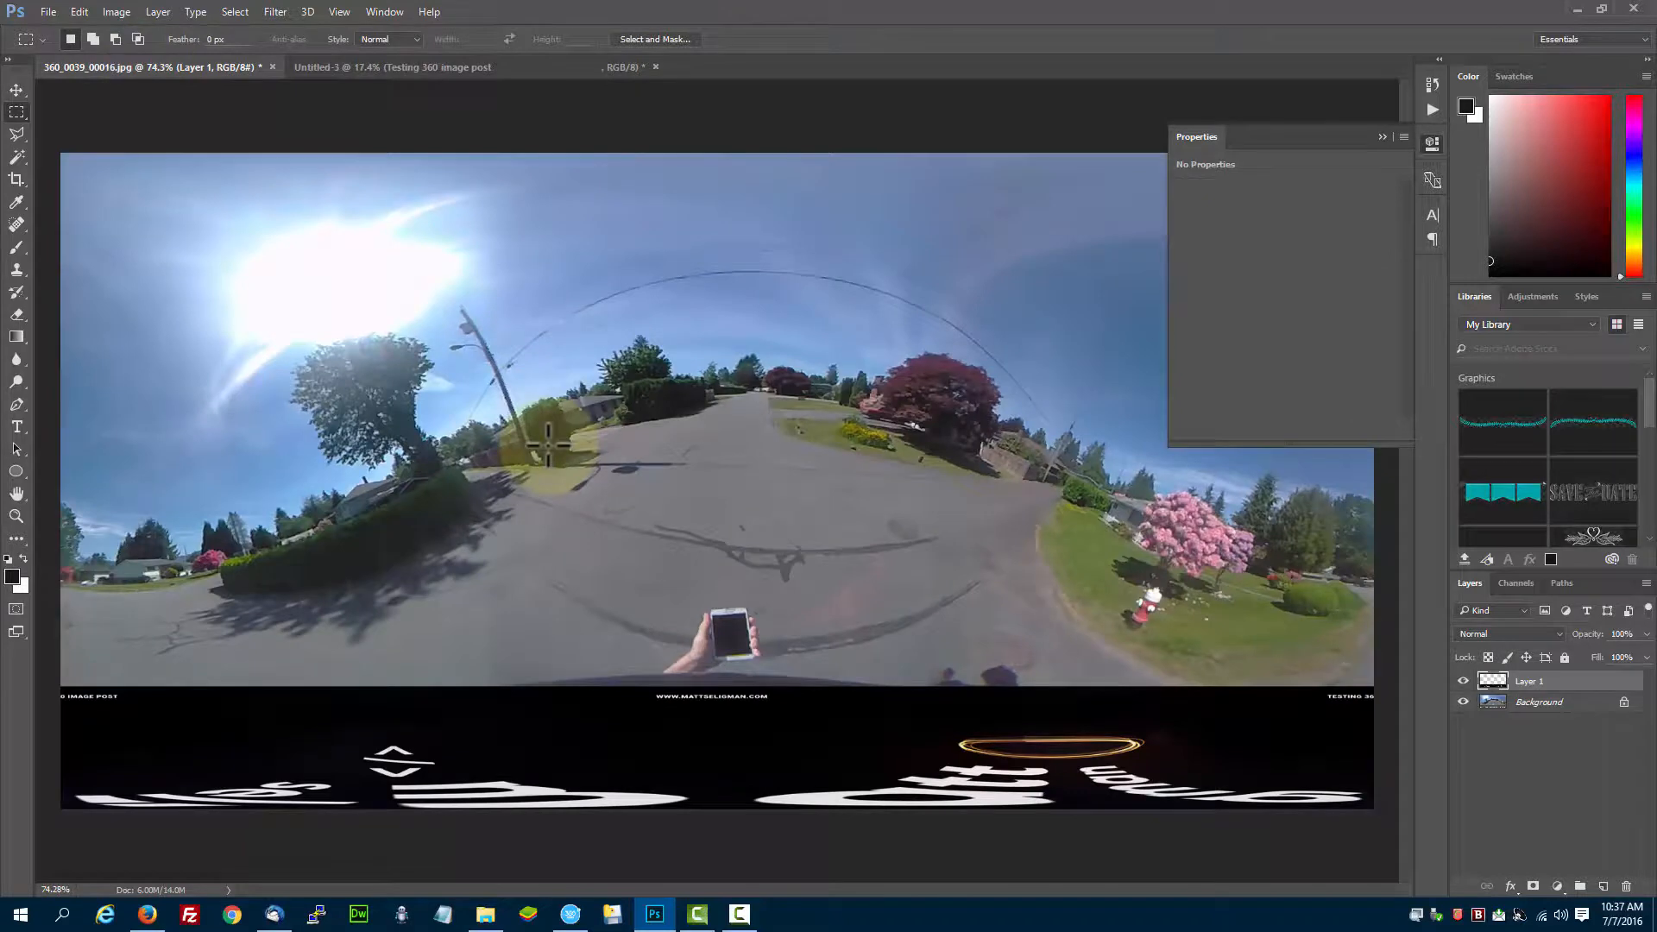
pyautogui.click(569, 915)
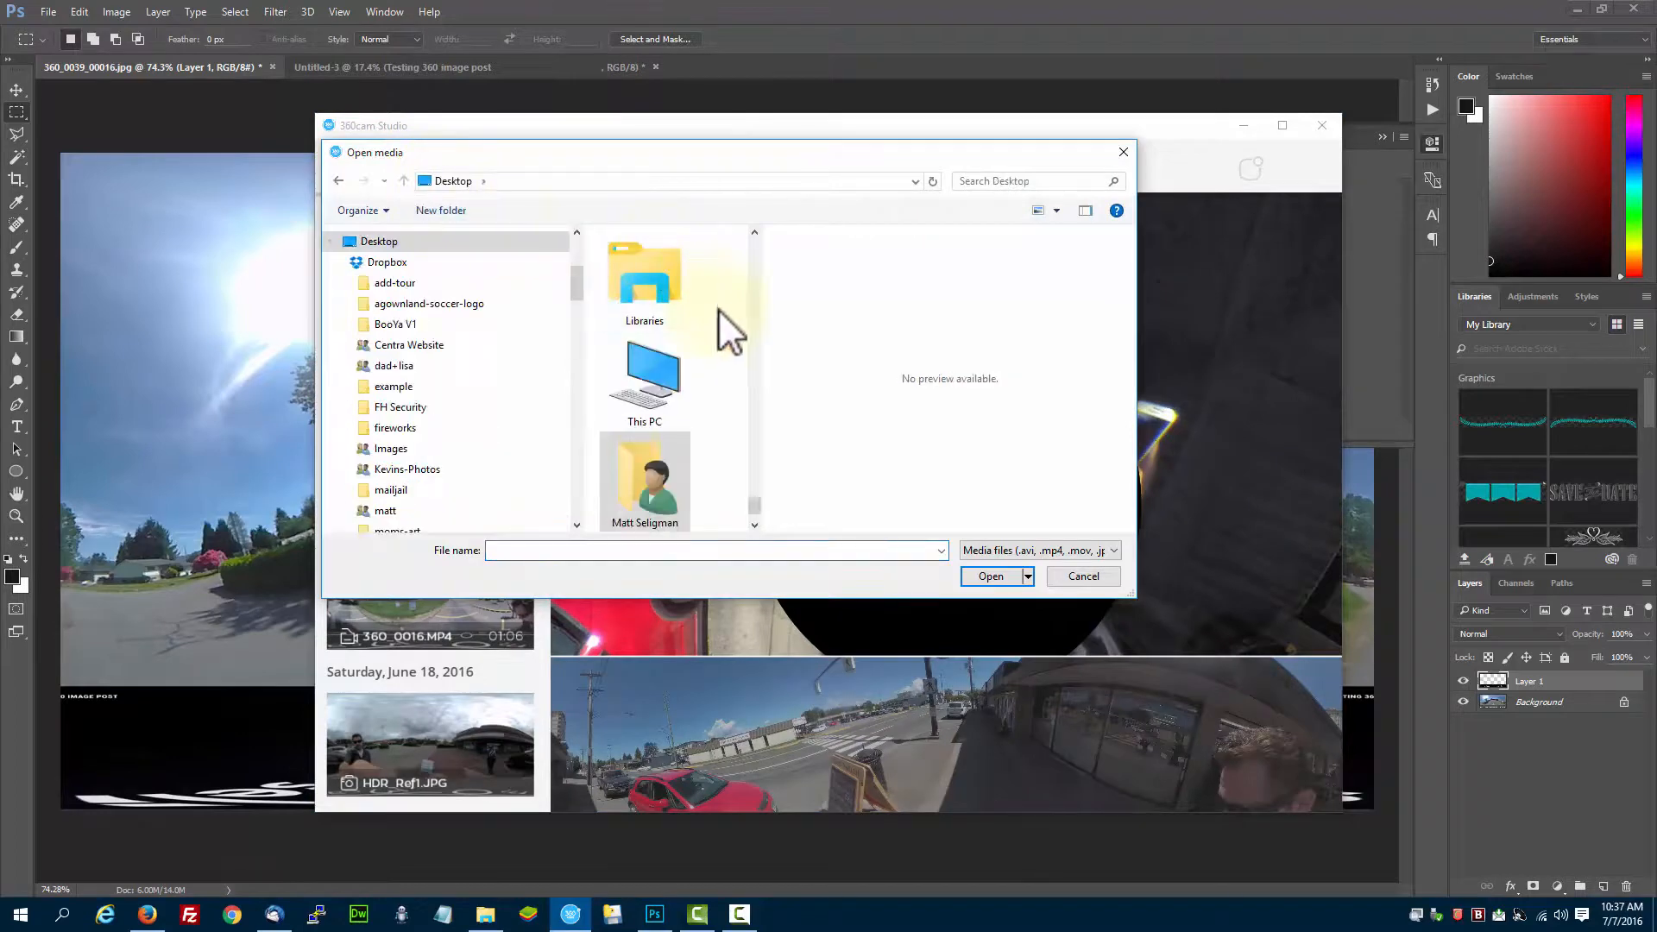
pyautogui.click(988, 577)
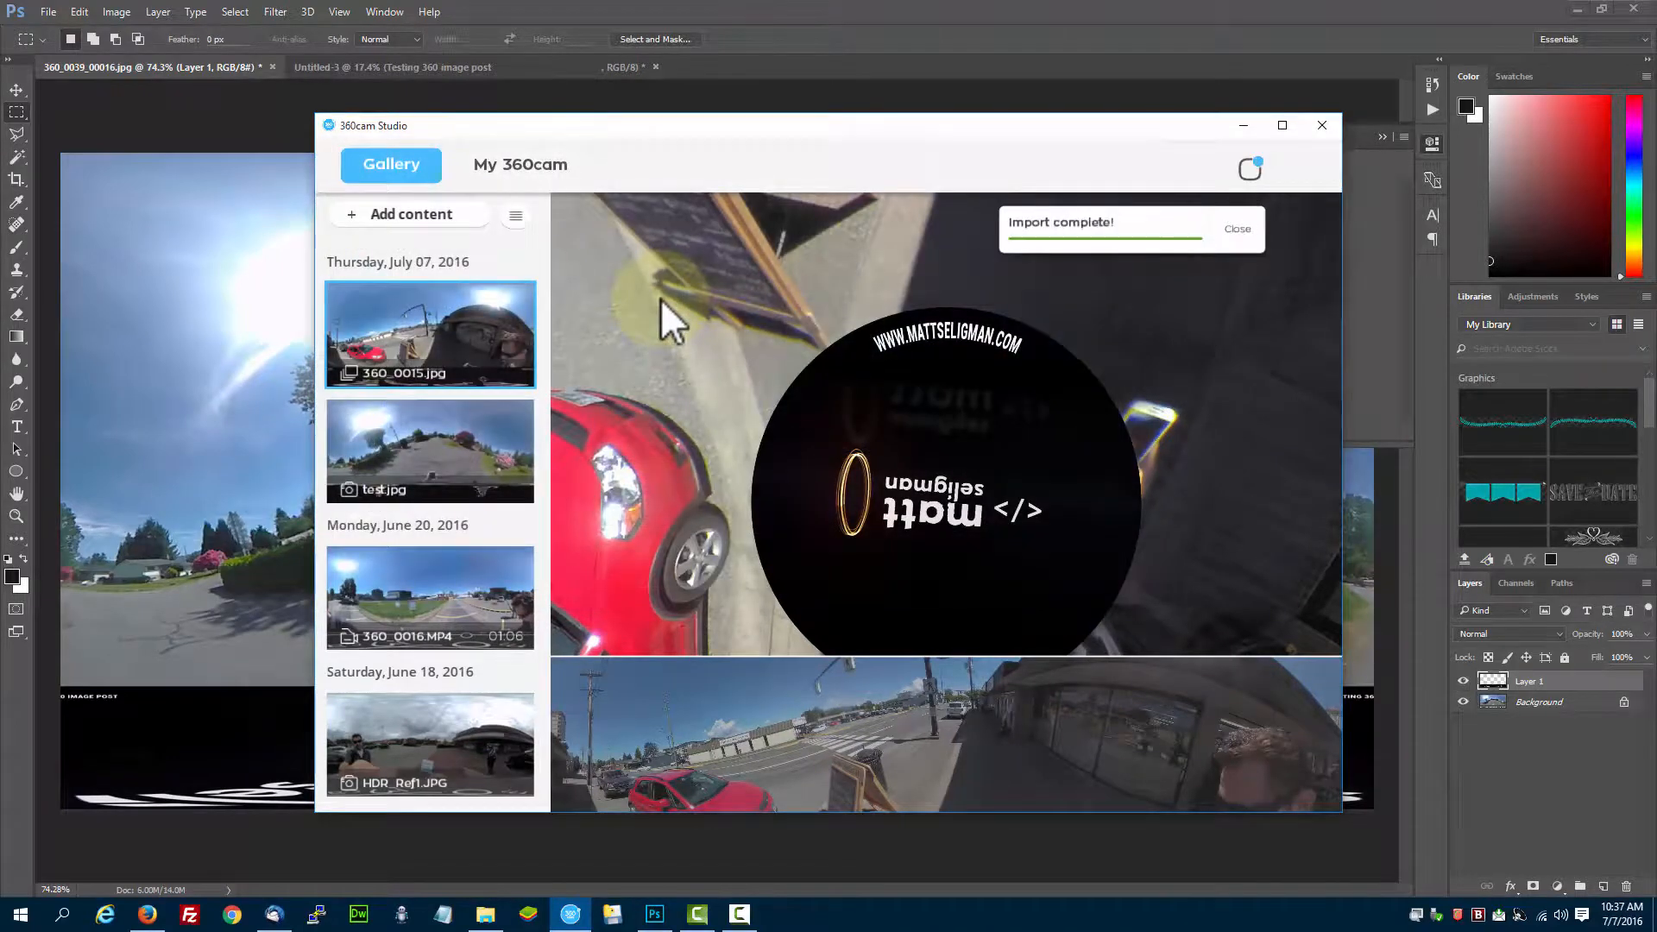